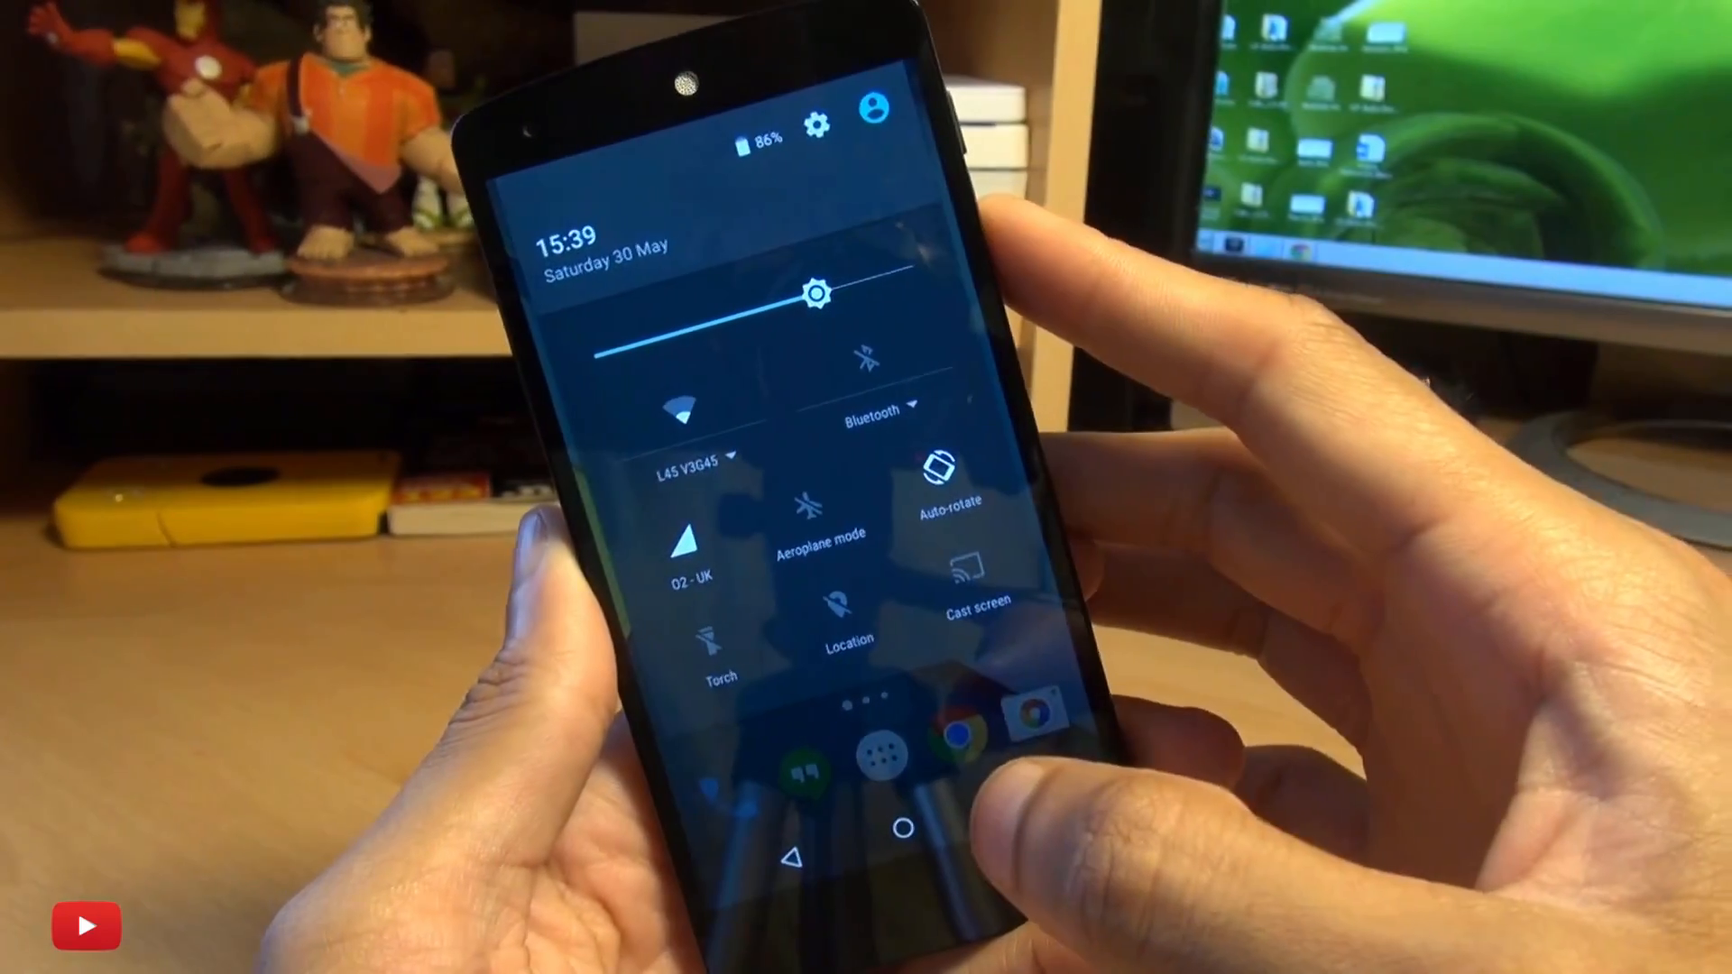
Check the Nexus 5's model and Android version under About phone.
left_click(818, 119)
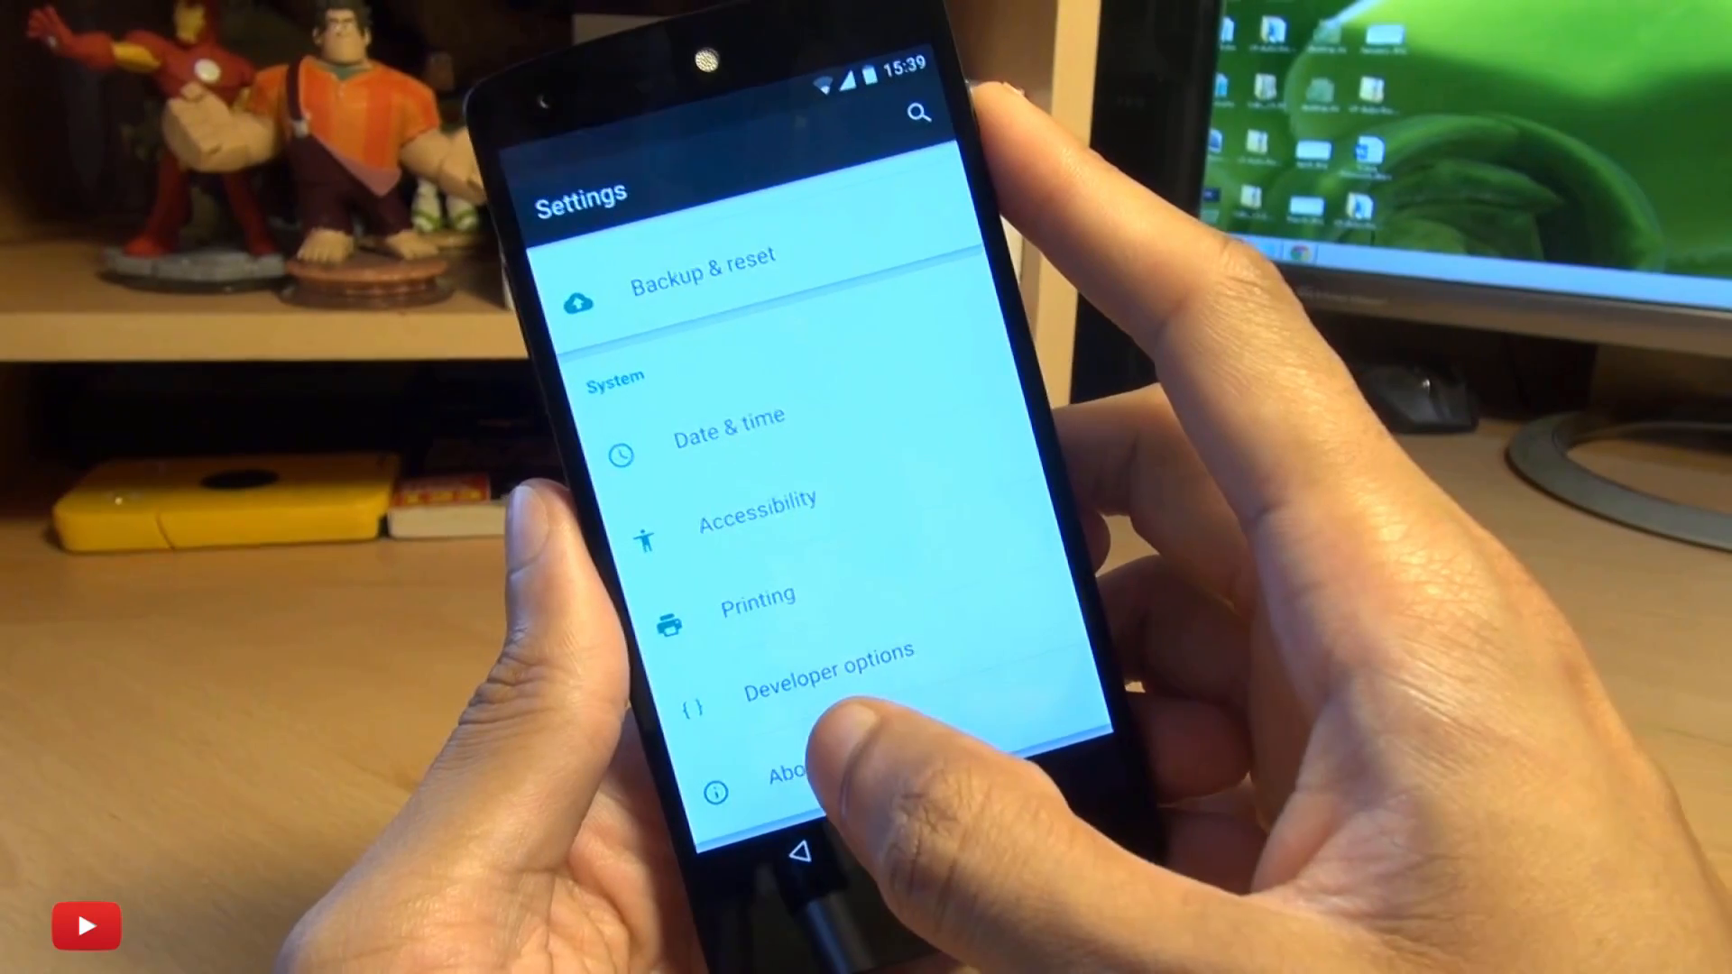
left_click(796, 773)
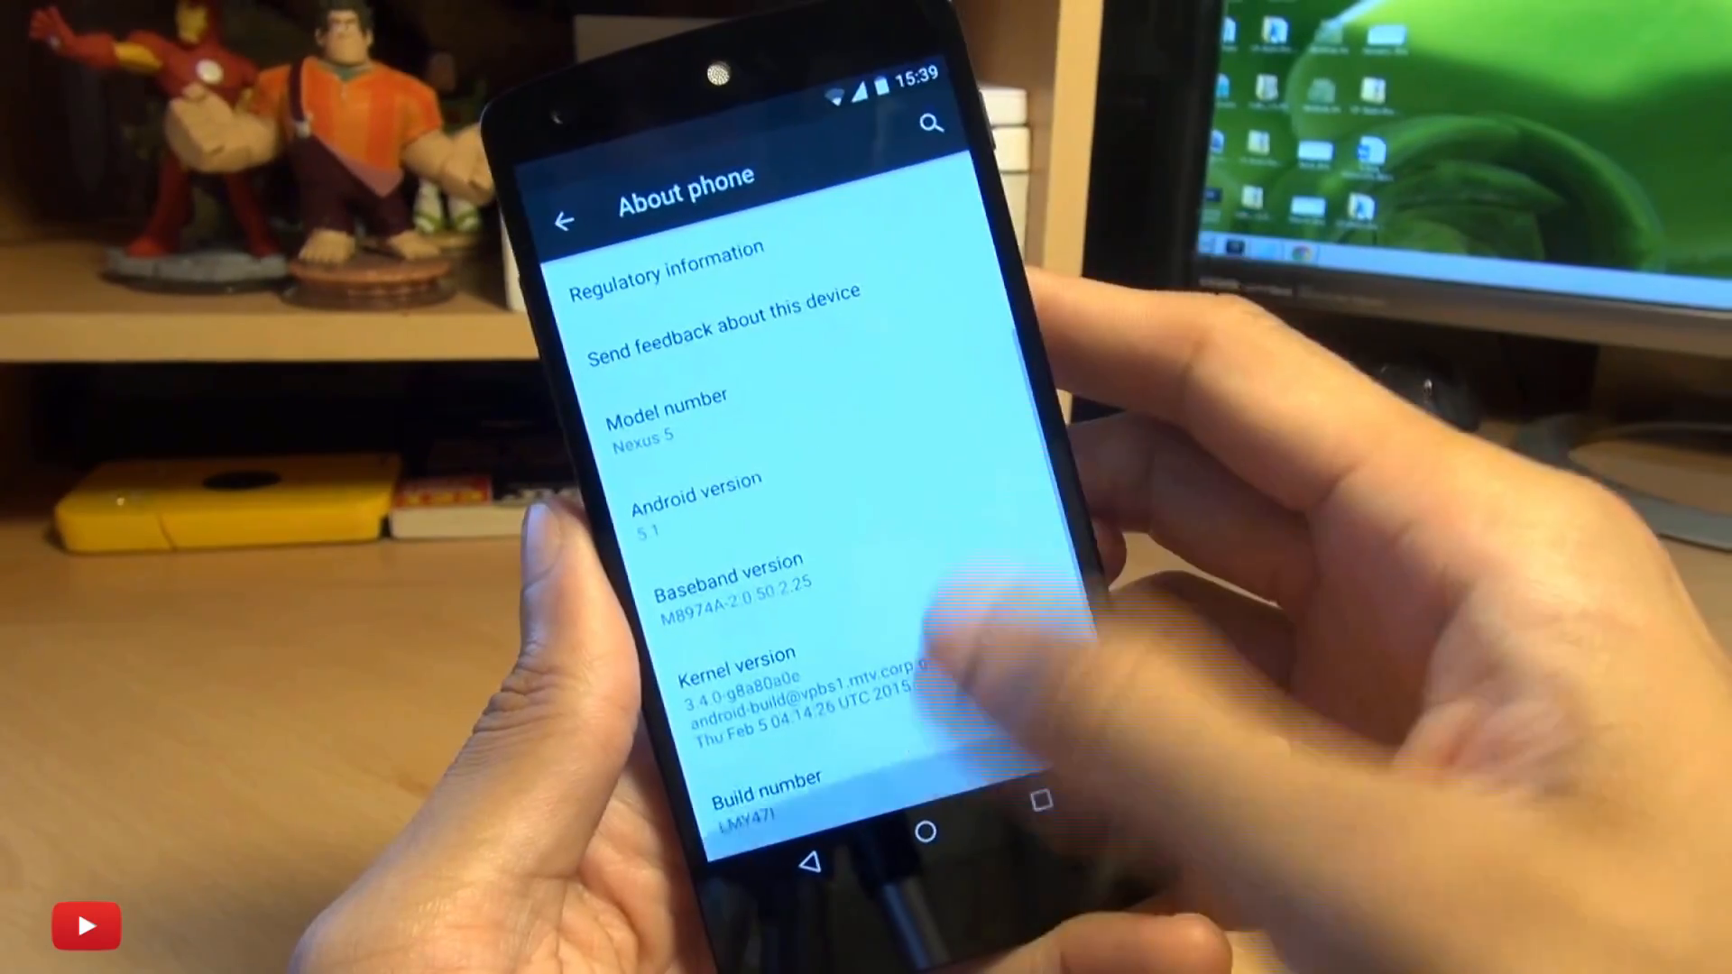
left_click(773, 792)
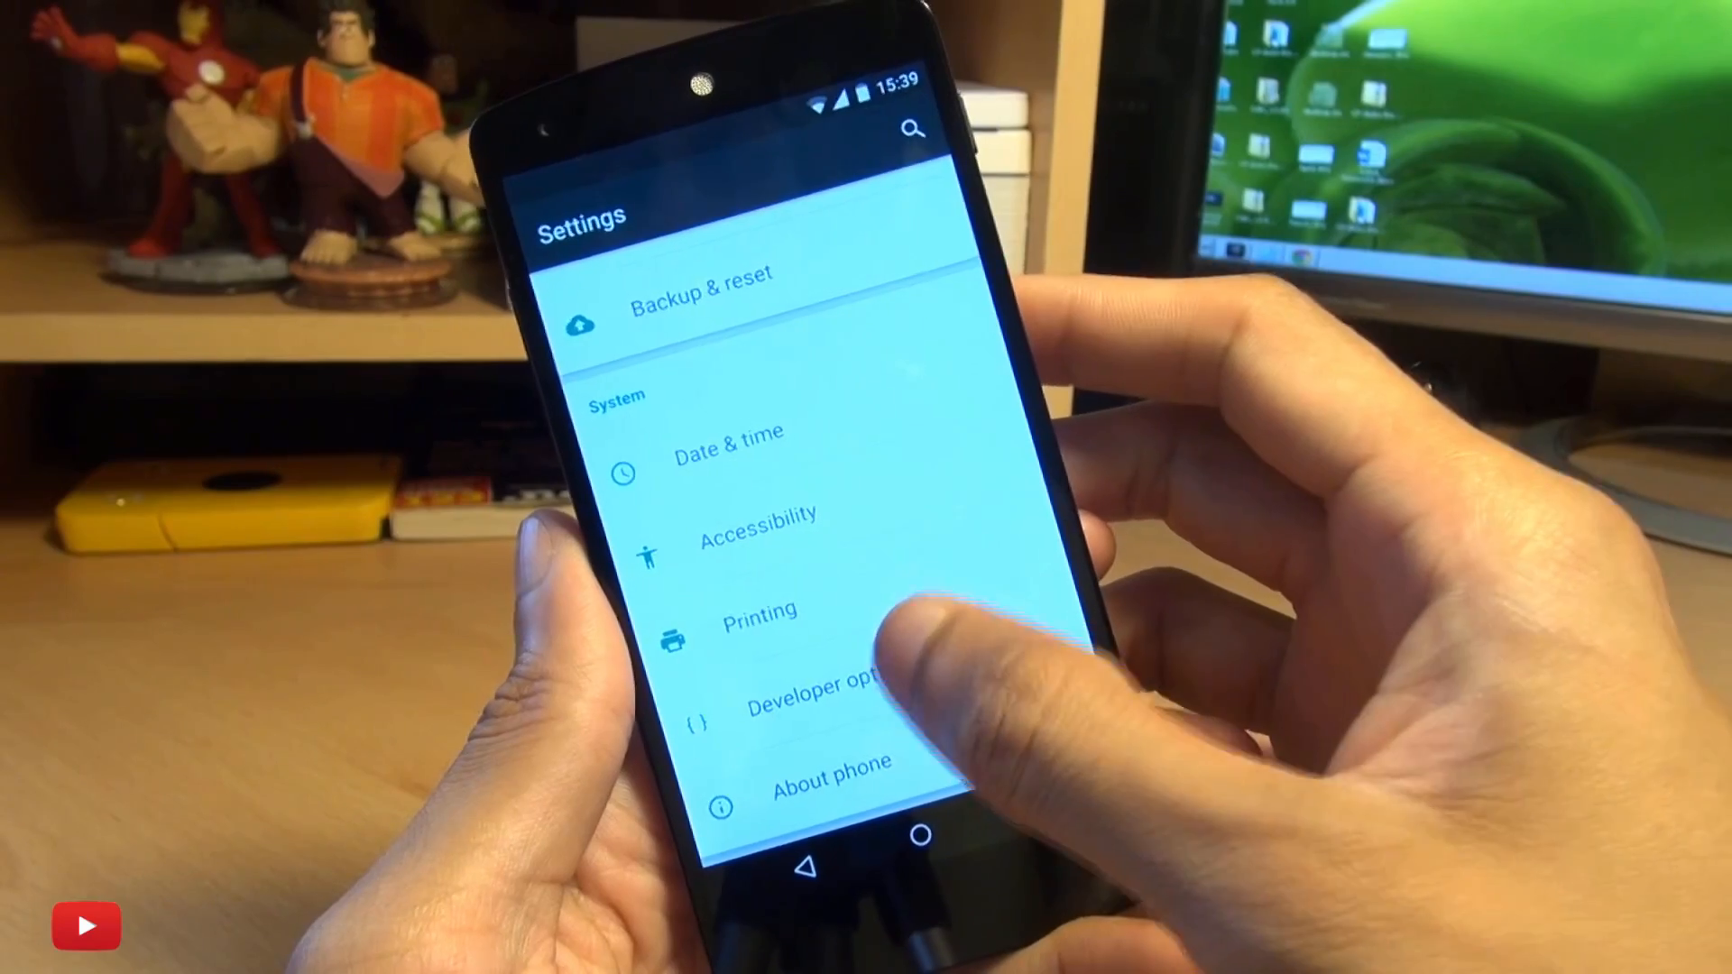
Enable USB debugging in Developer options and power the phone off.
left_click(813, 696)
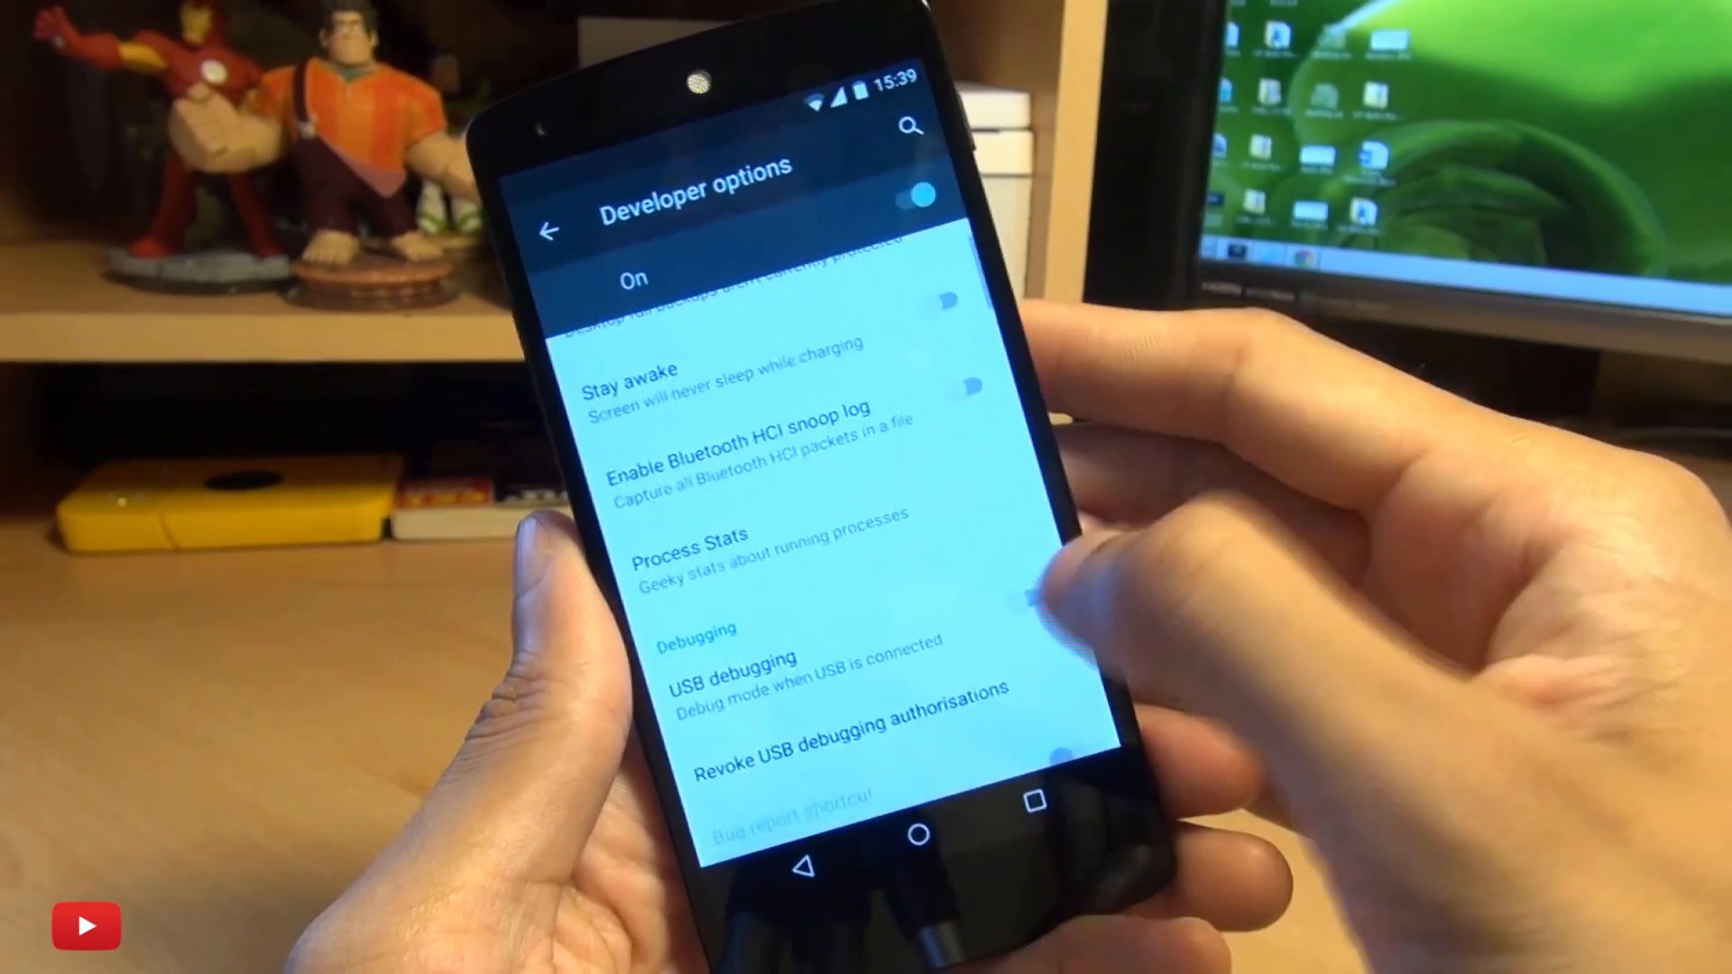
left_click(729, 659)
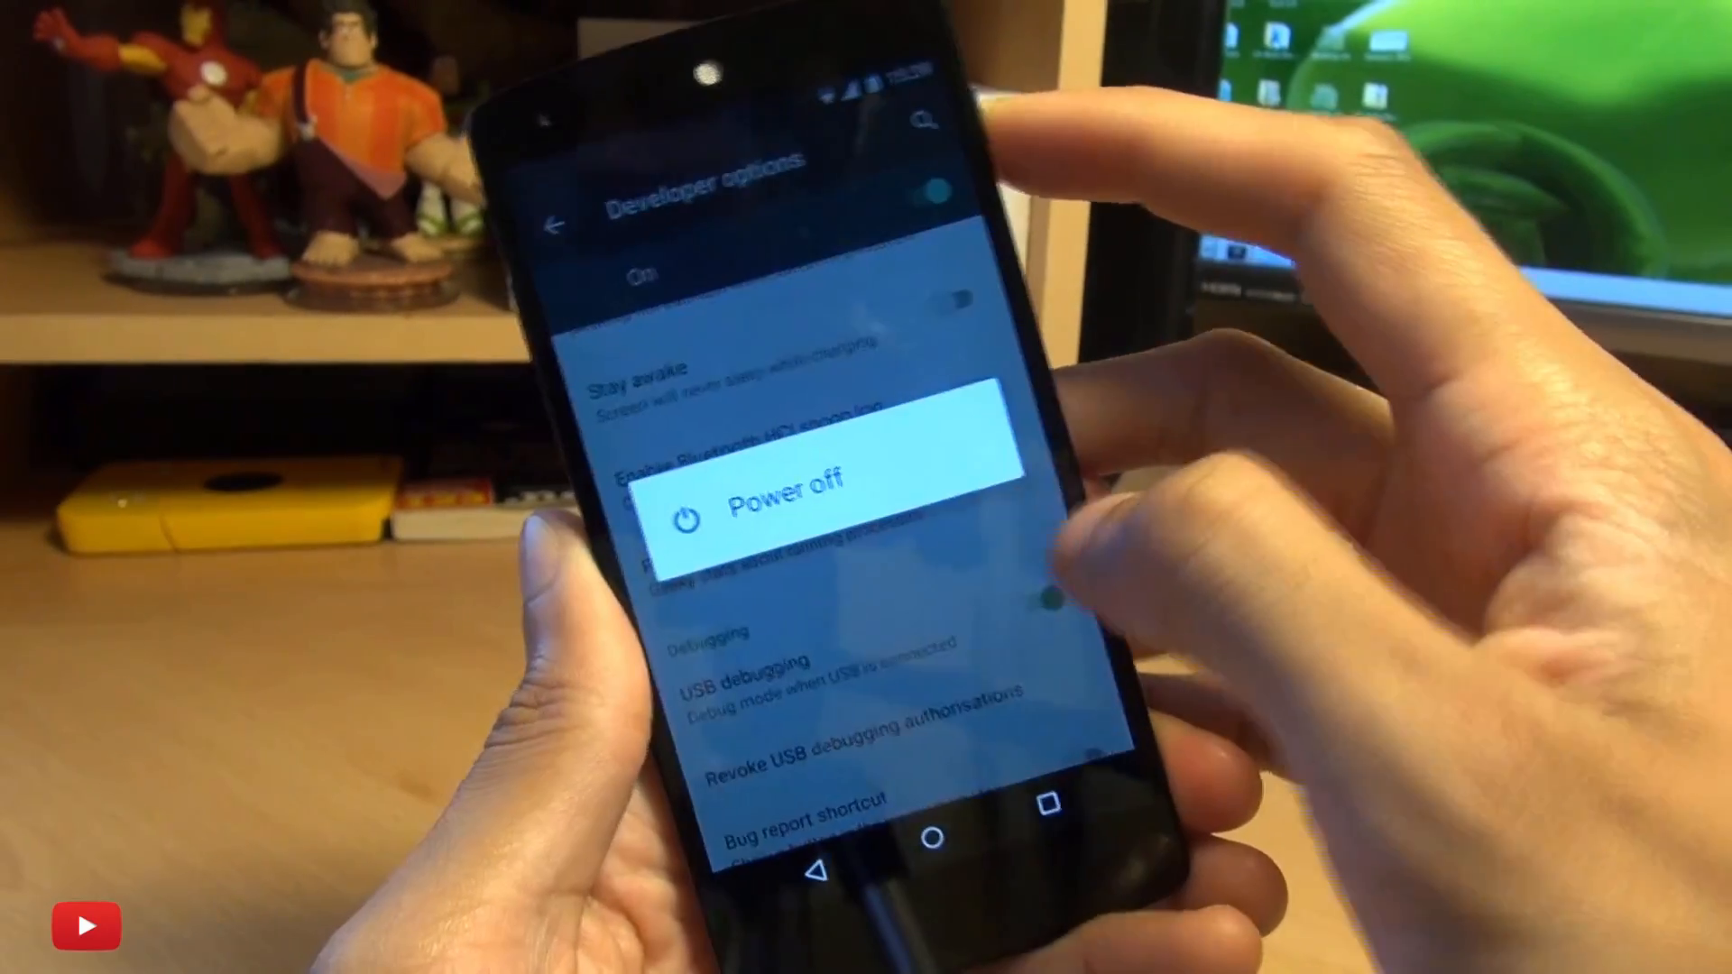
left_click(784, 488)
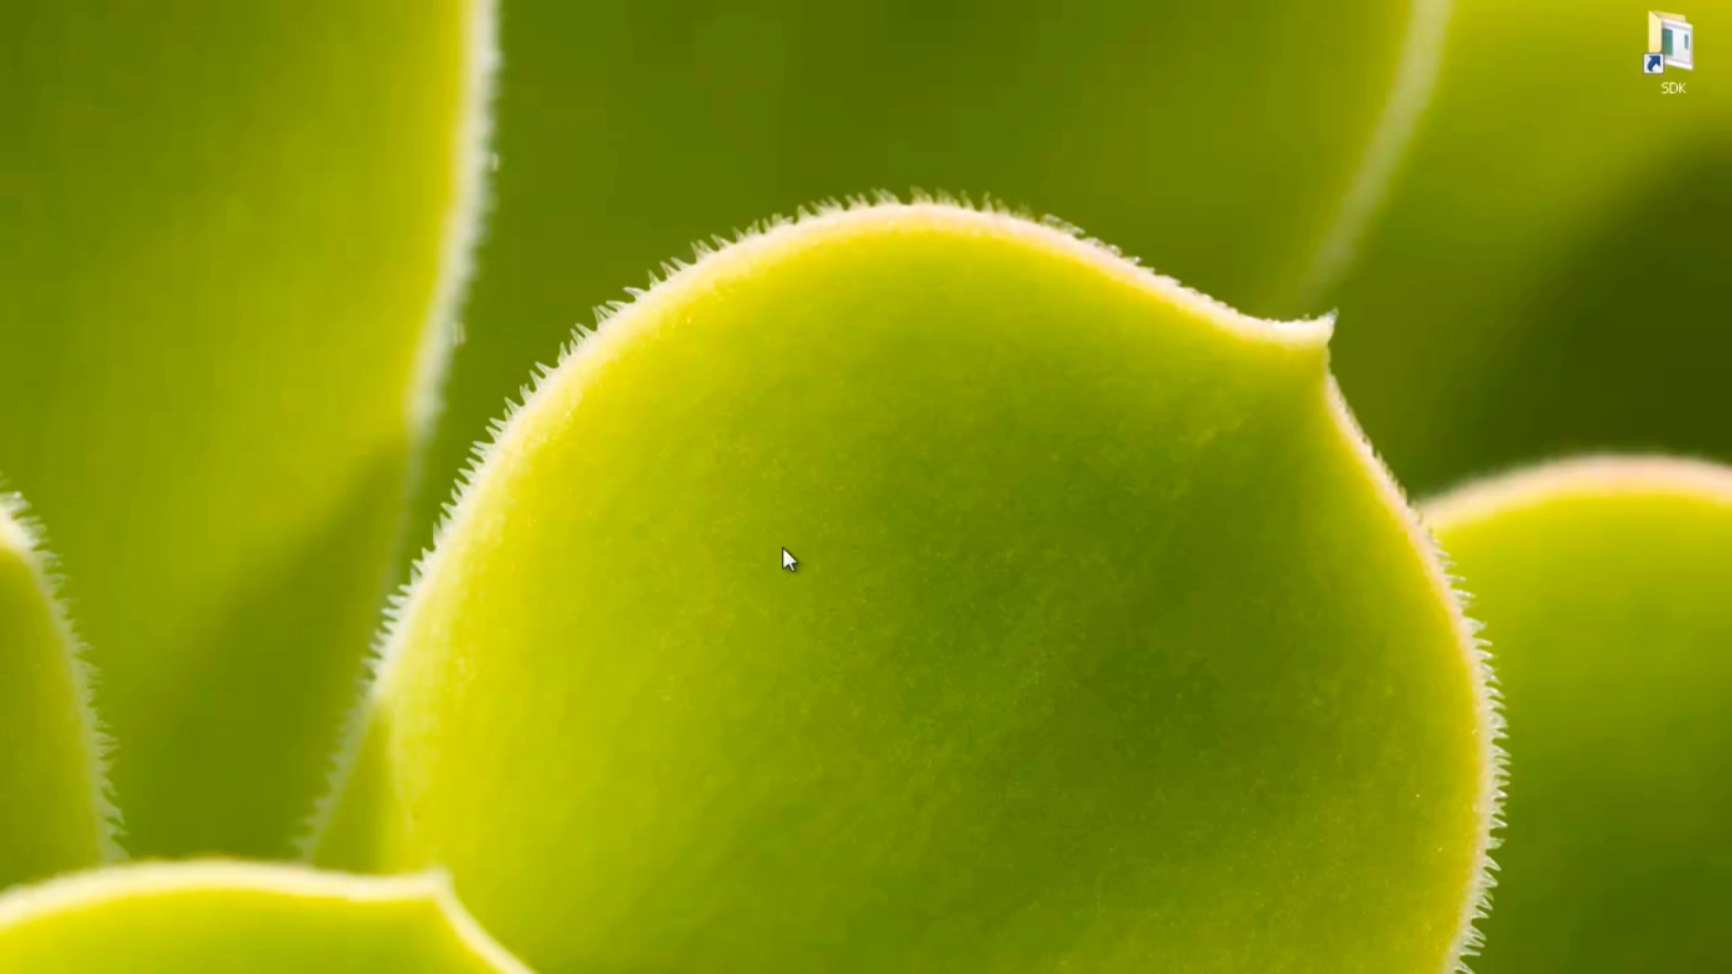
mouse_move(779, 582)
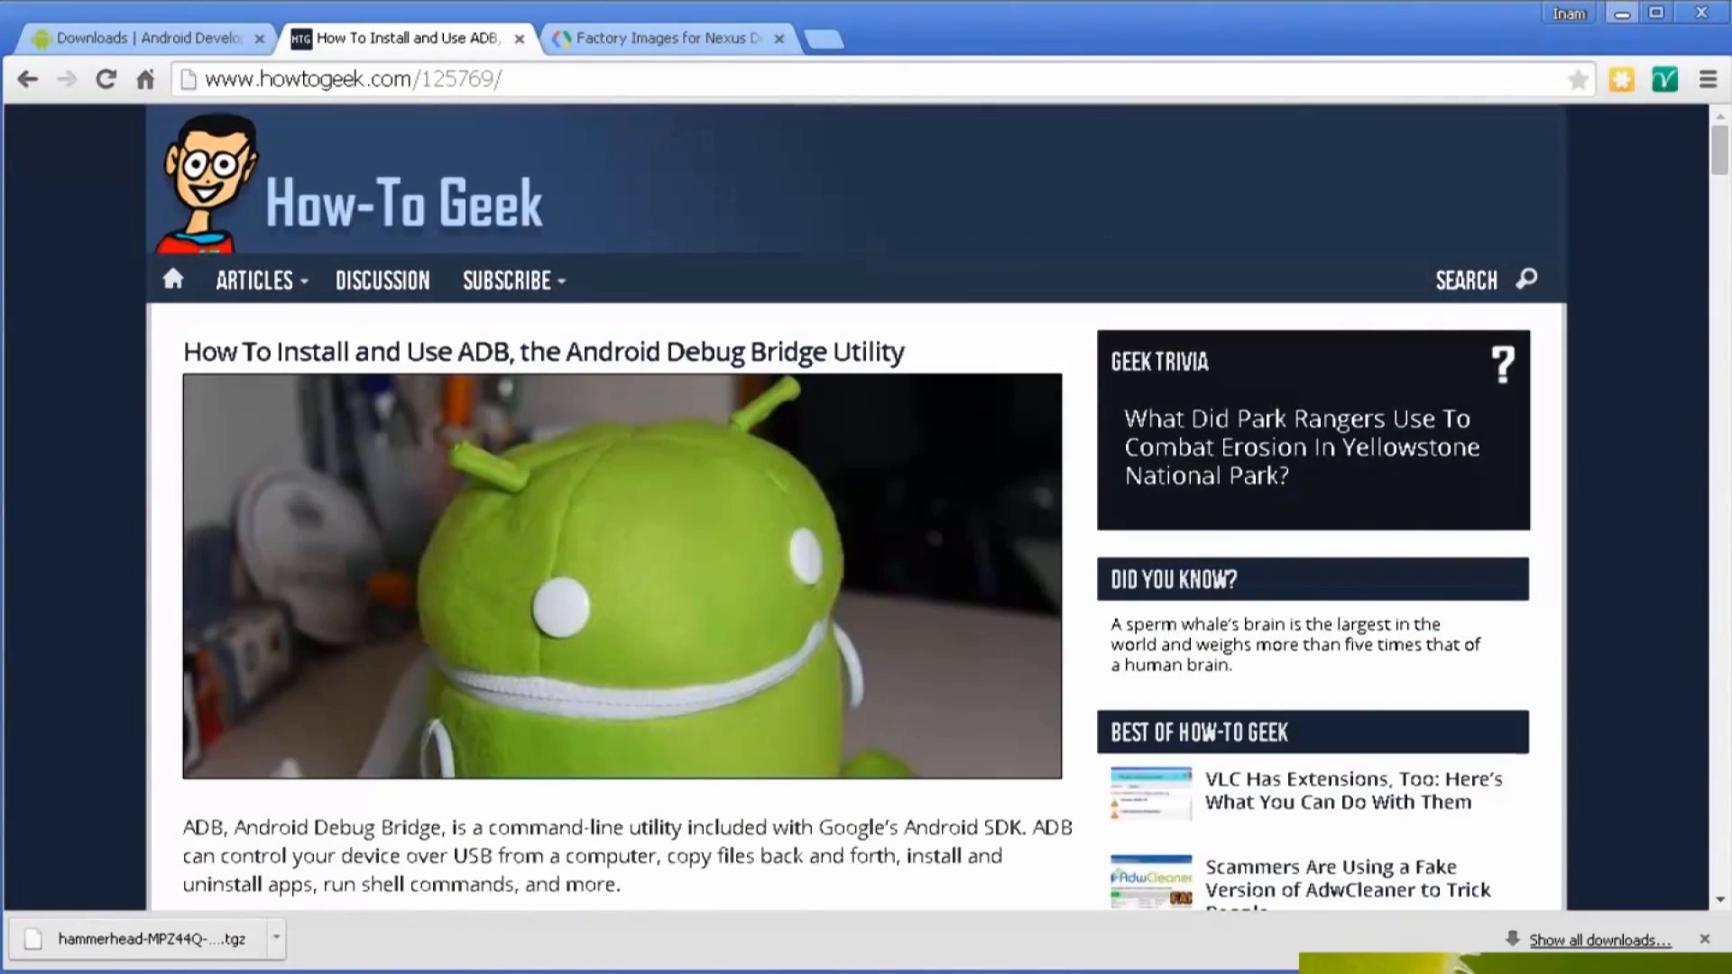
Scroll the How-To Geek ADB guide through its SDK and USB debugging sections.
scroll("down", 3)
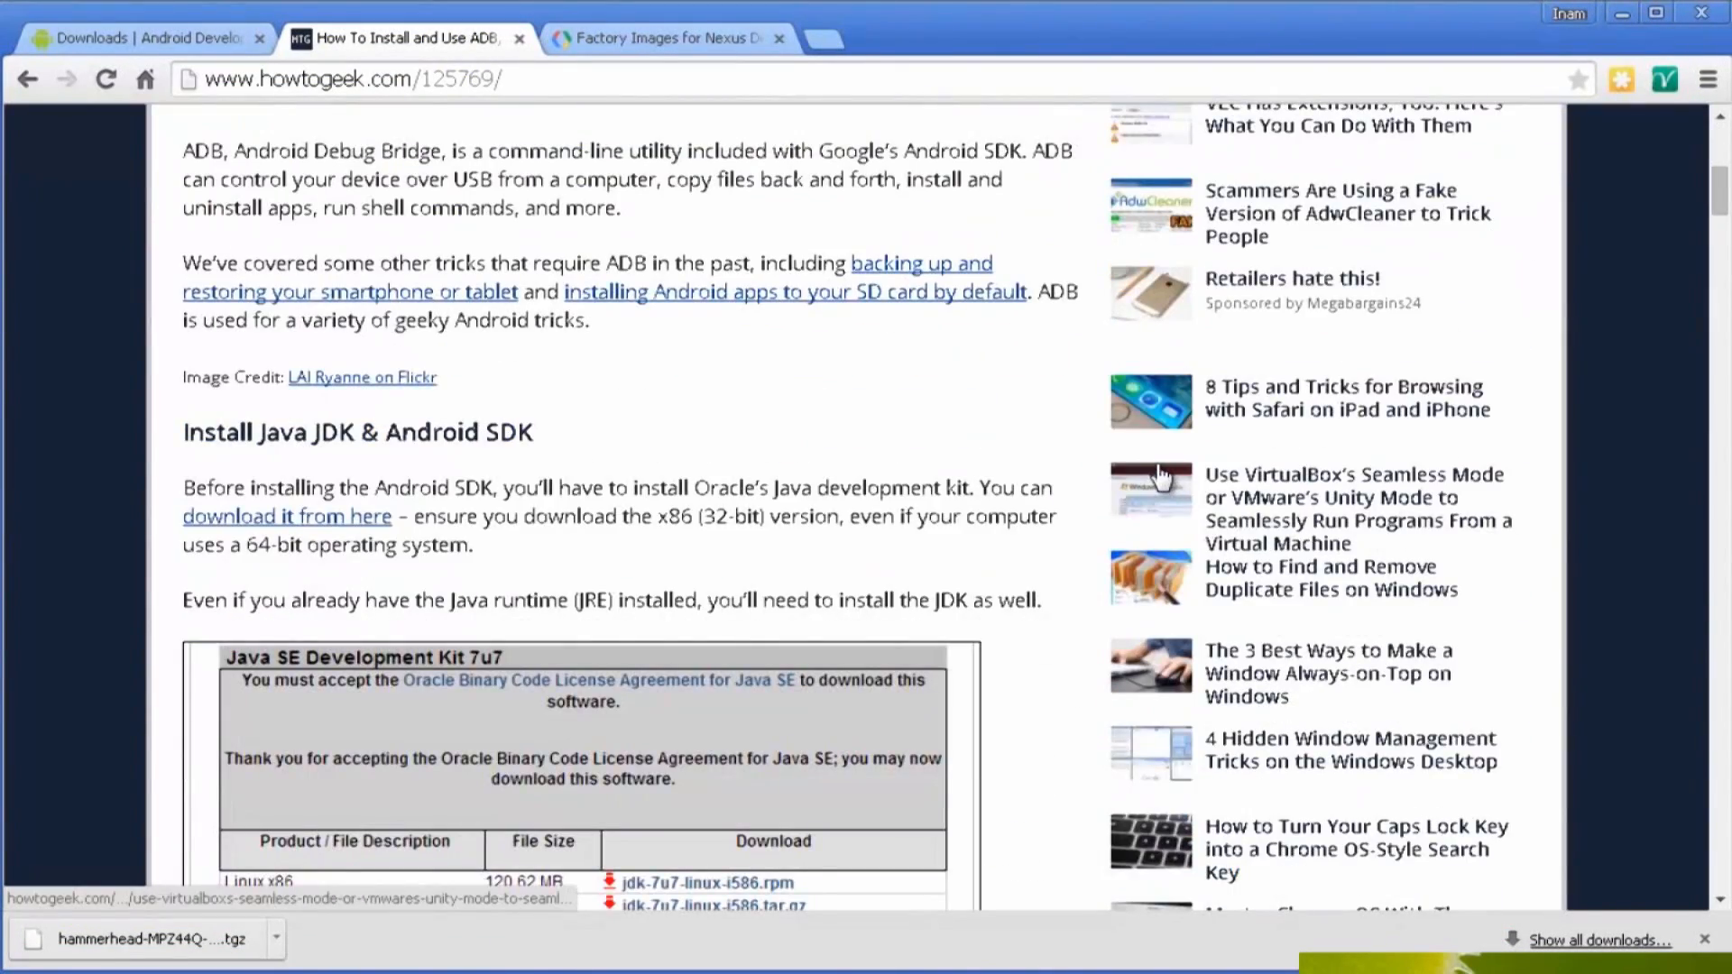
scroll("down", 3)
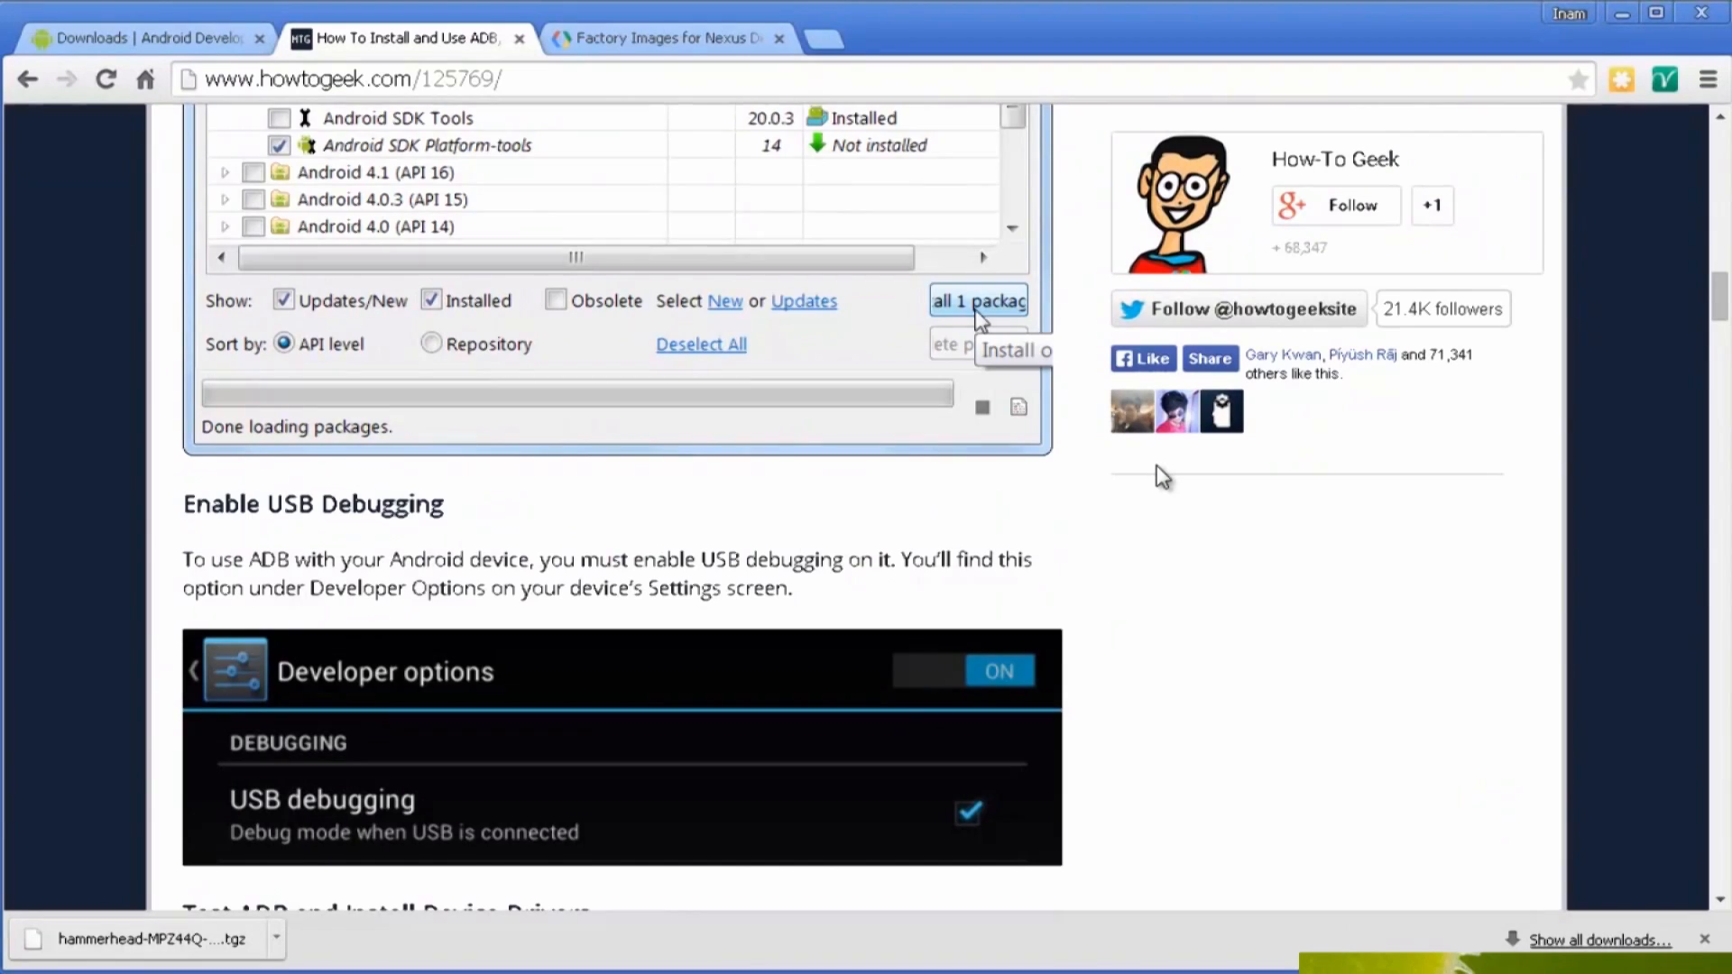
scroll("down", 3)
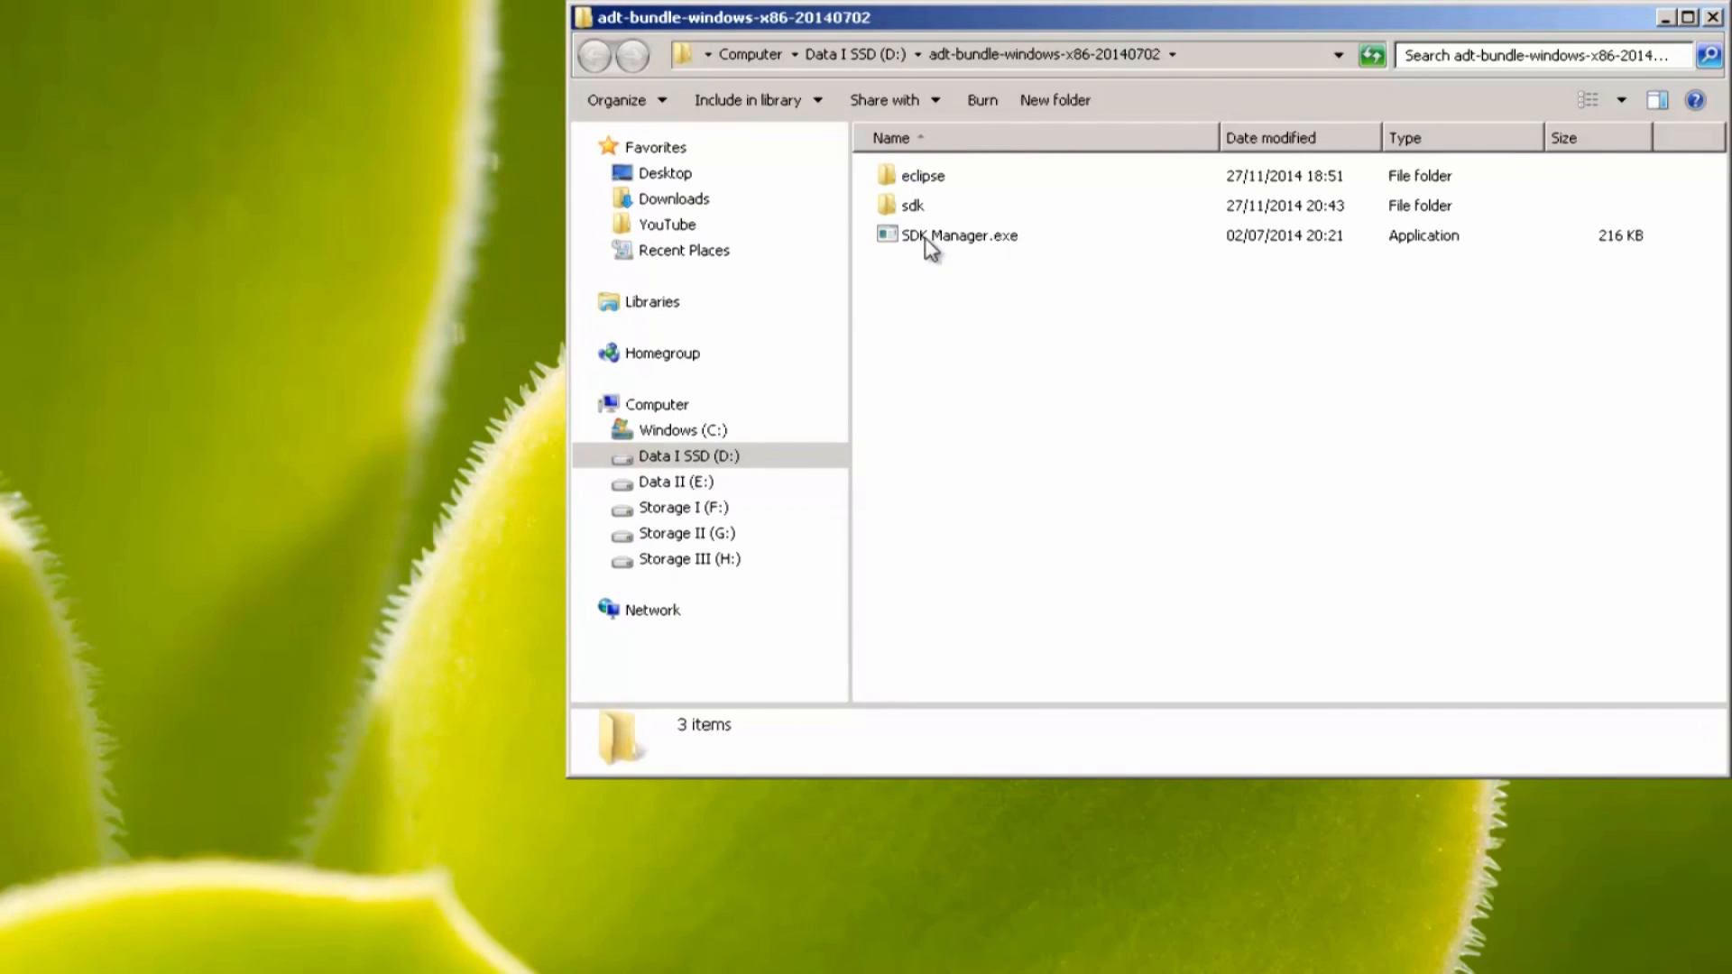
Queue only Android M (API 22, MNC preview) packages in SDK Manager and accept the license.
double_click(958, 236)
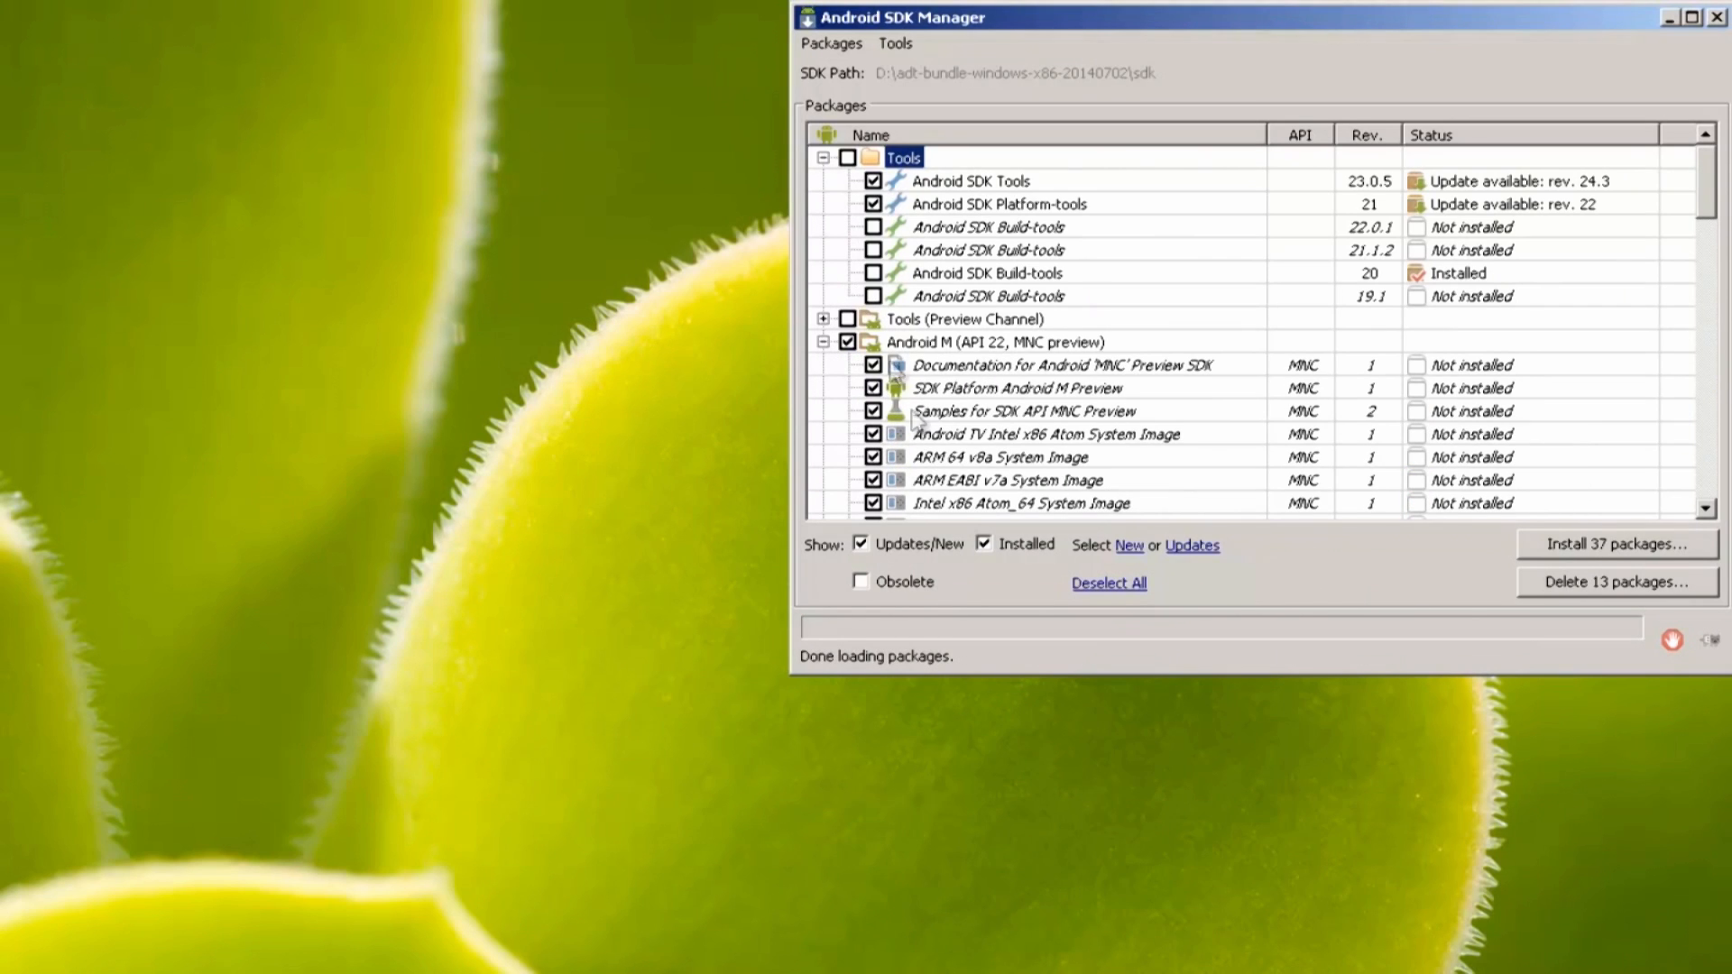
left_click(1108, 581)
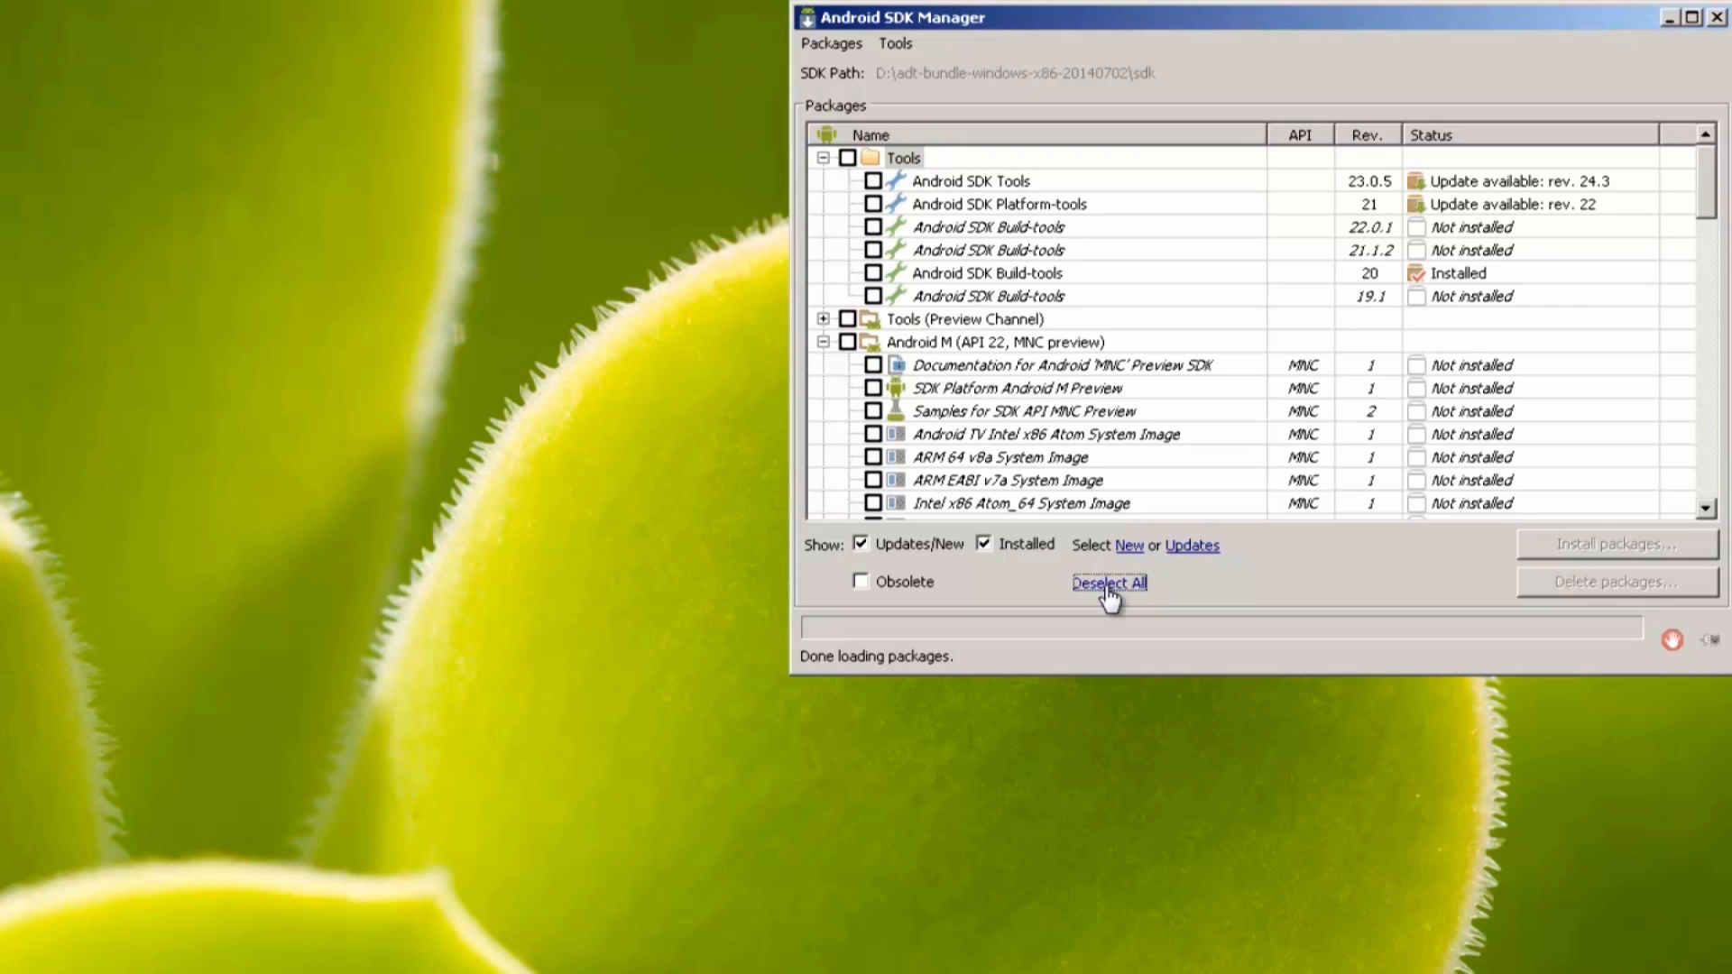
mouse_move(872, 363)
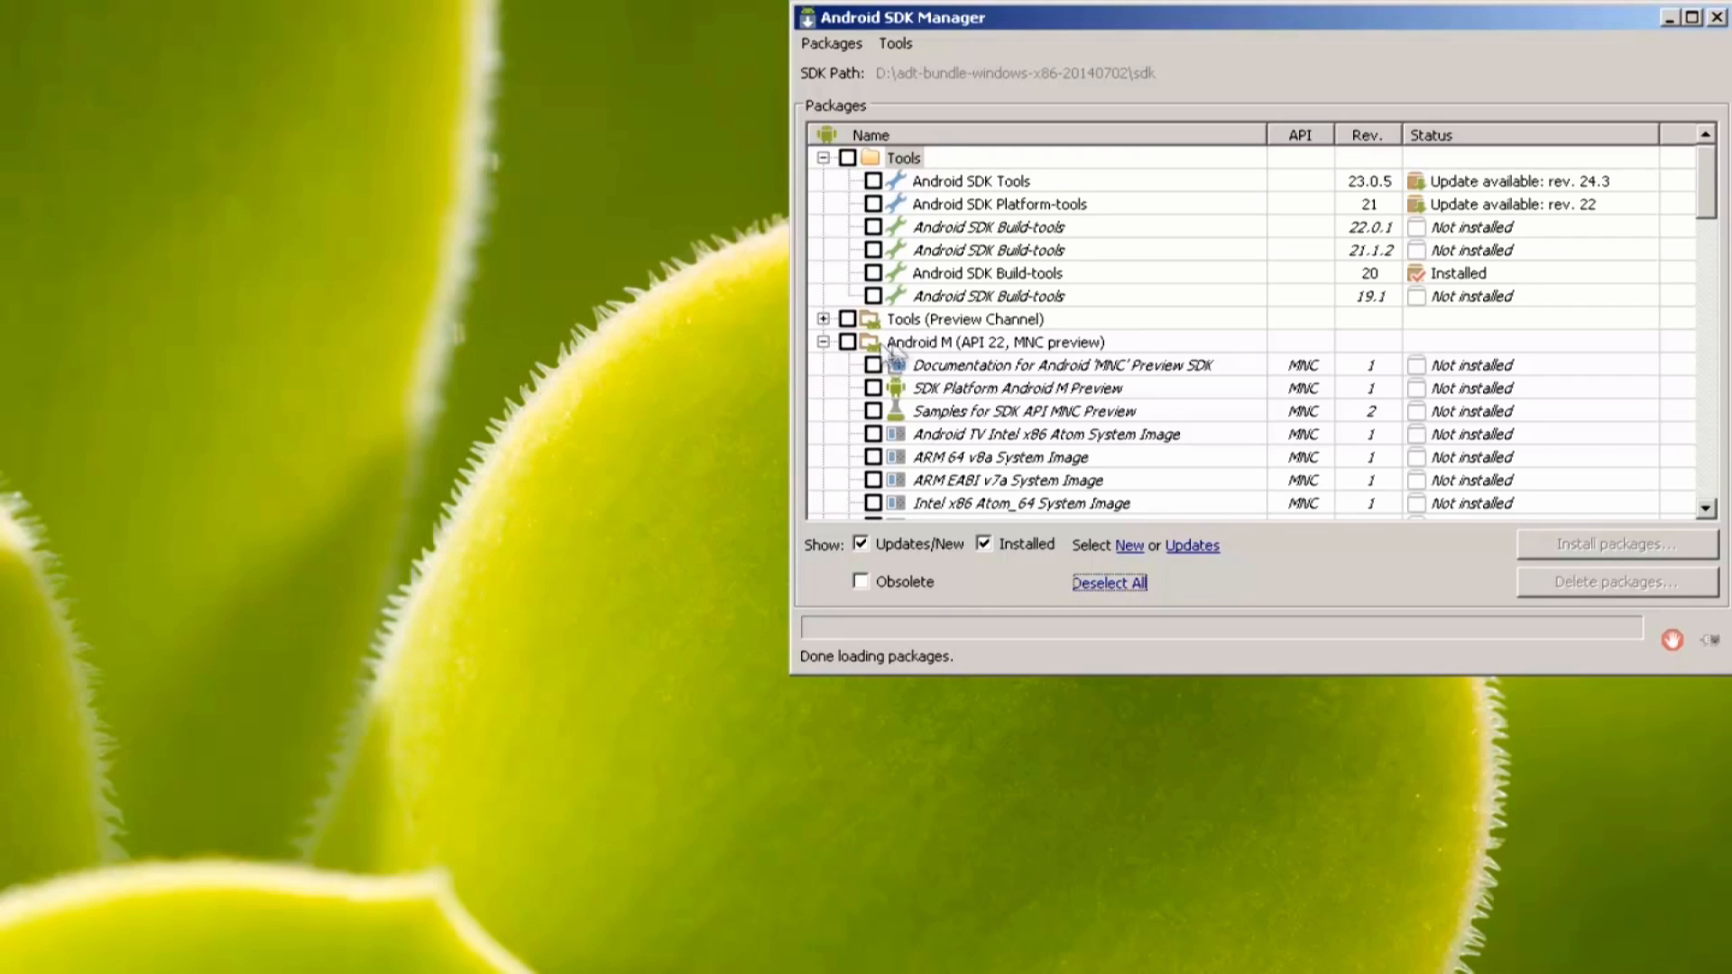
left_click(848, 341)
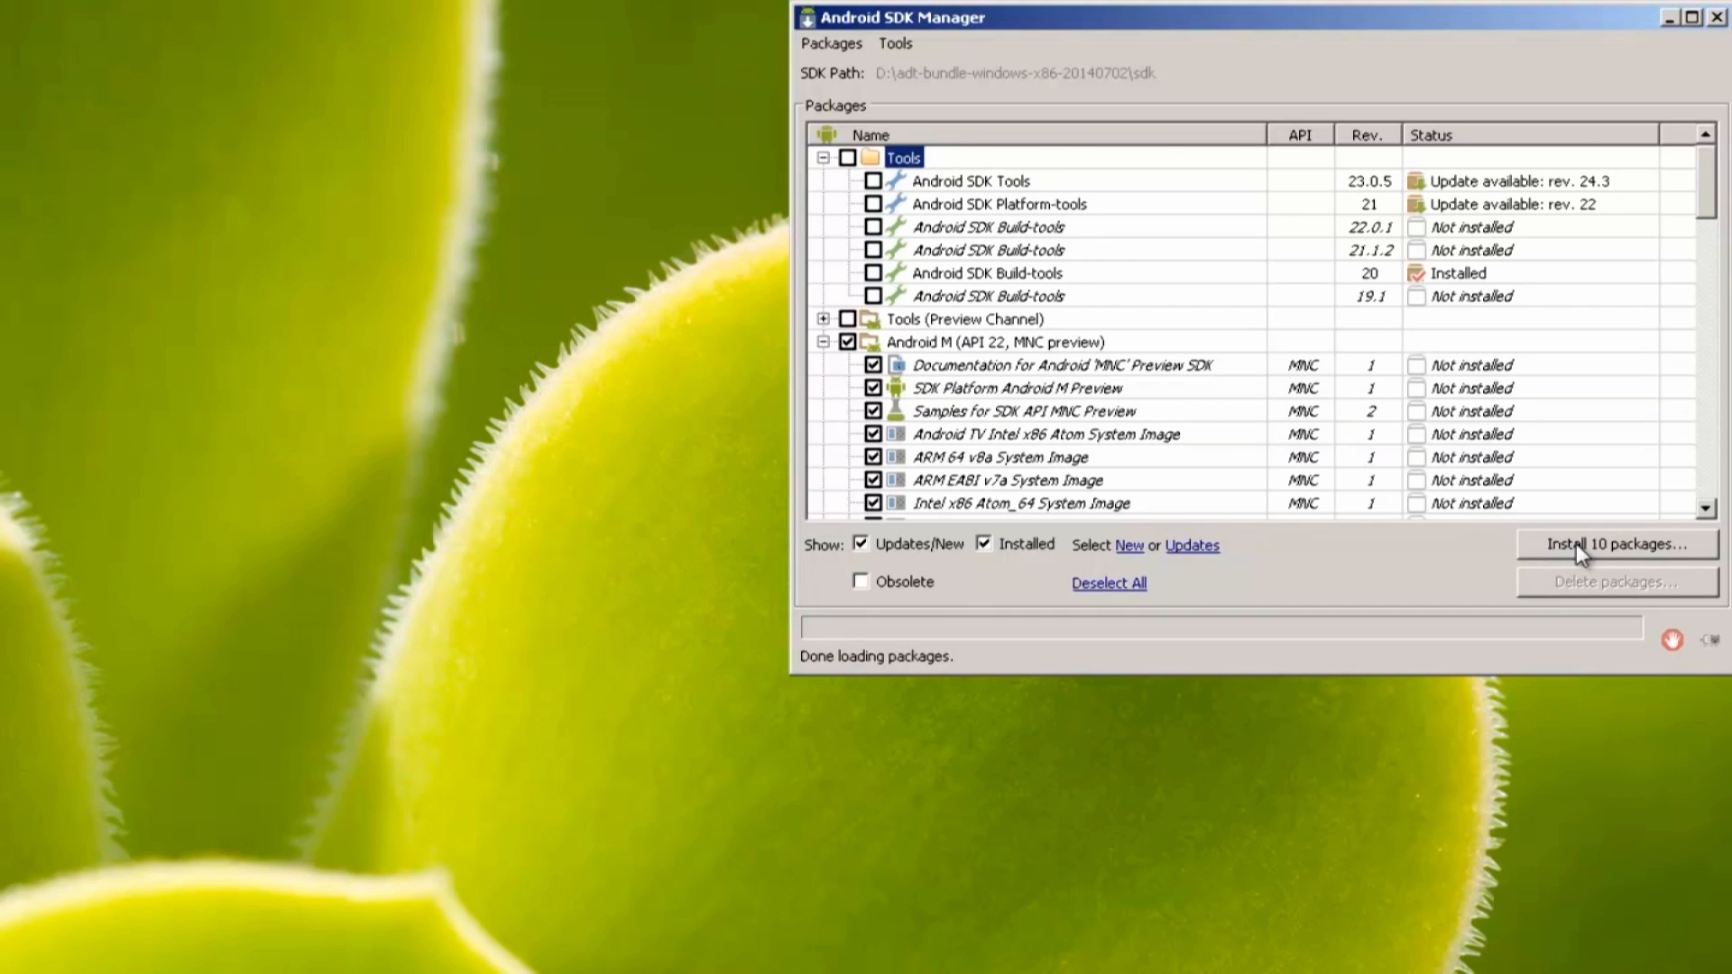
left_click(1615, 543)
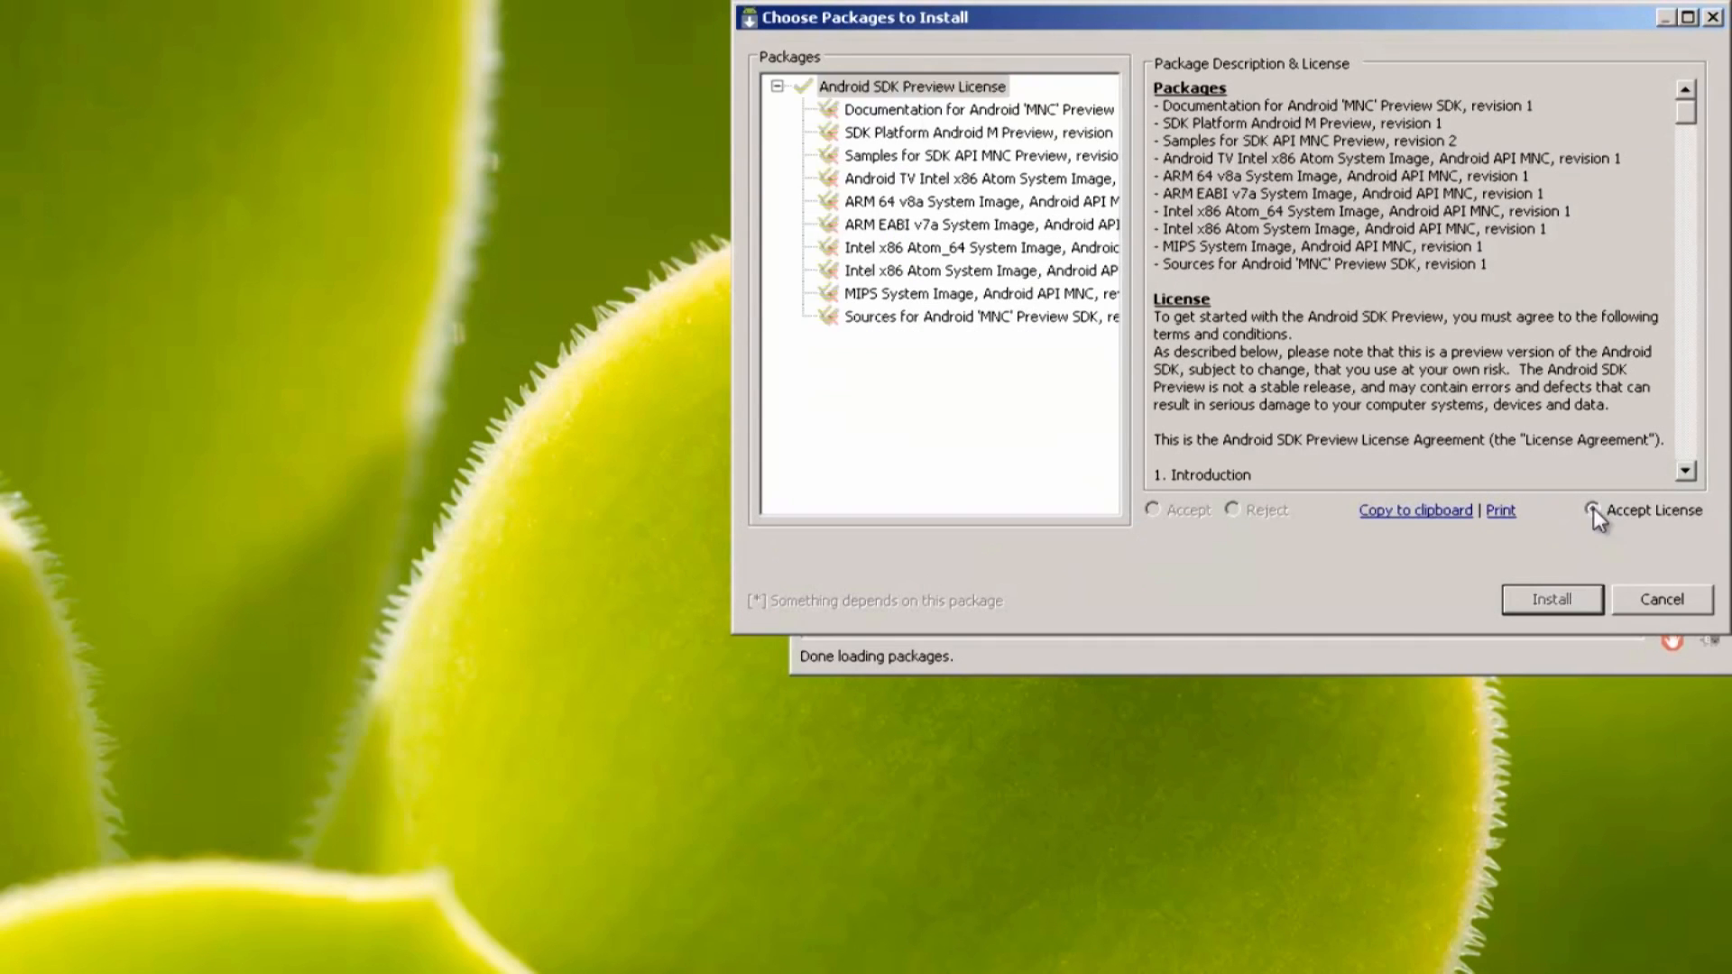
left_click(1549, 599)
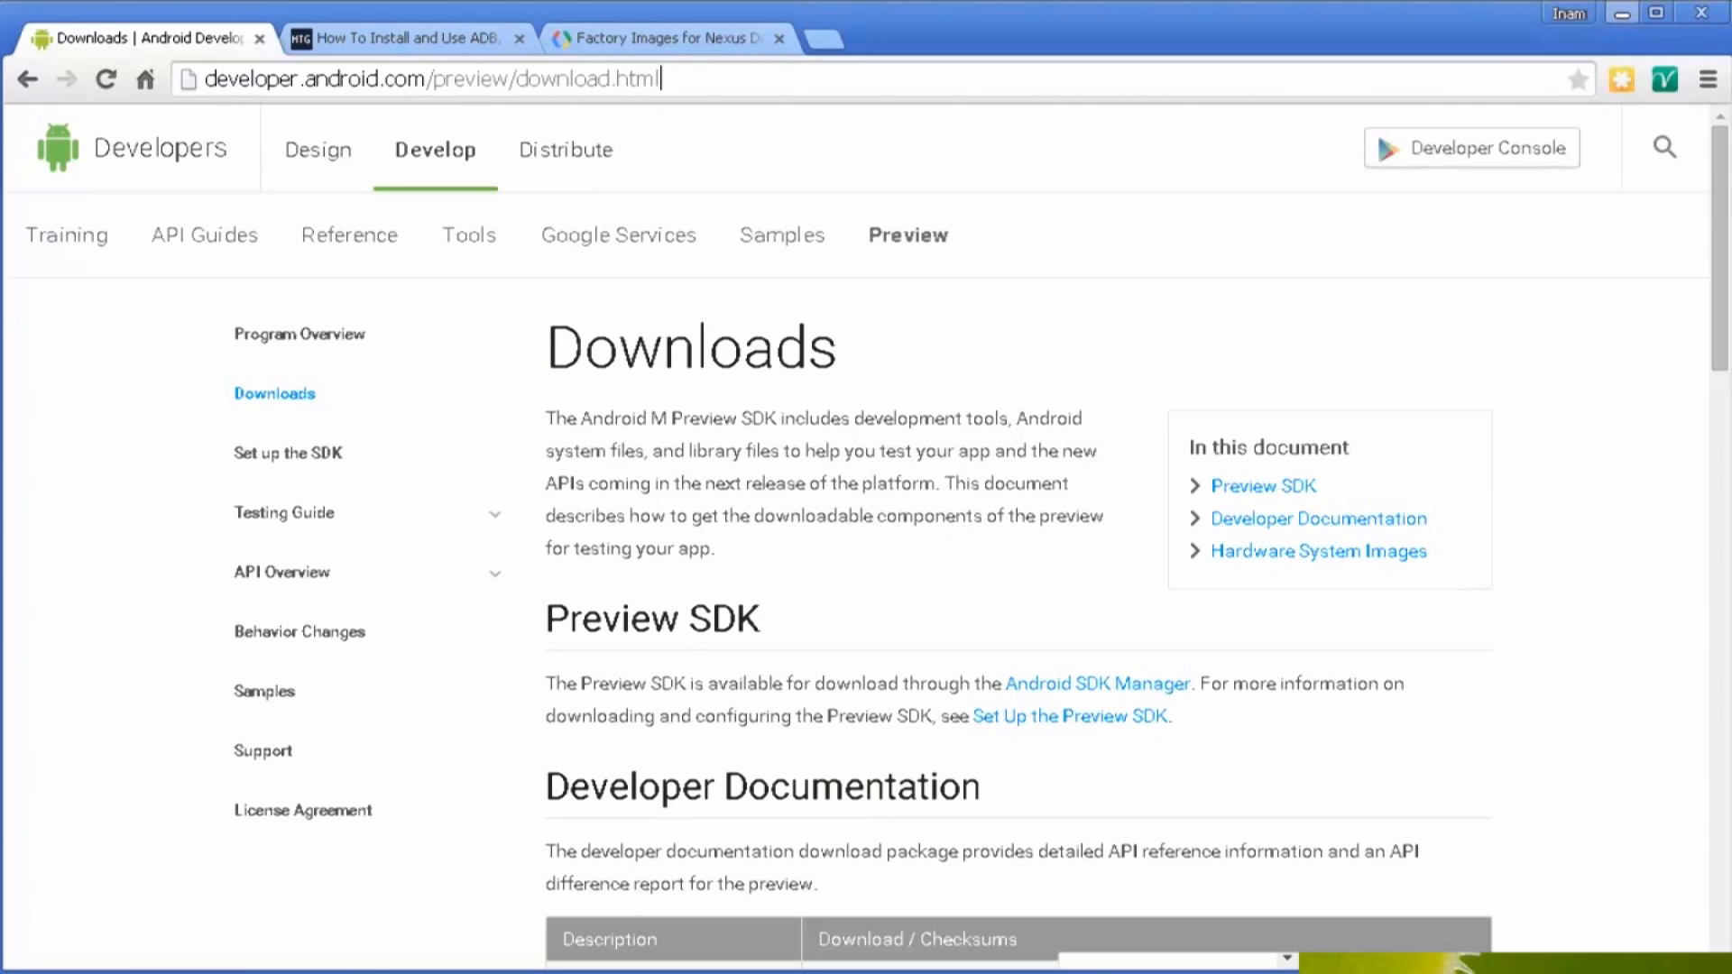
mouse_move(694, 232)
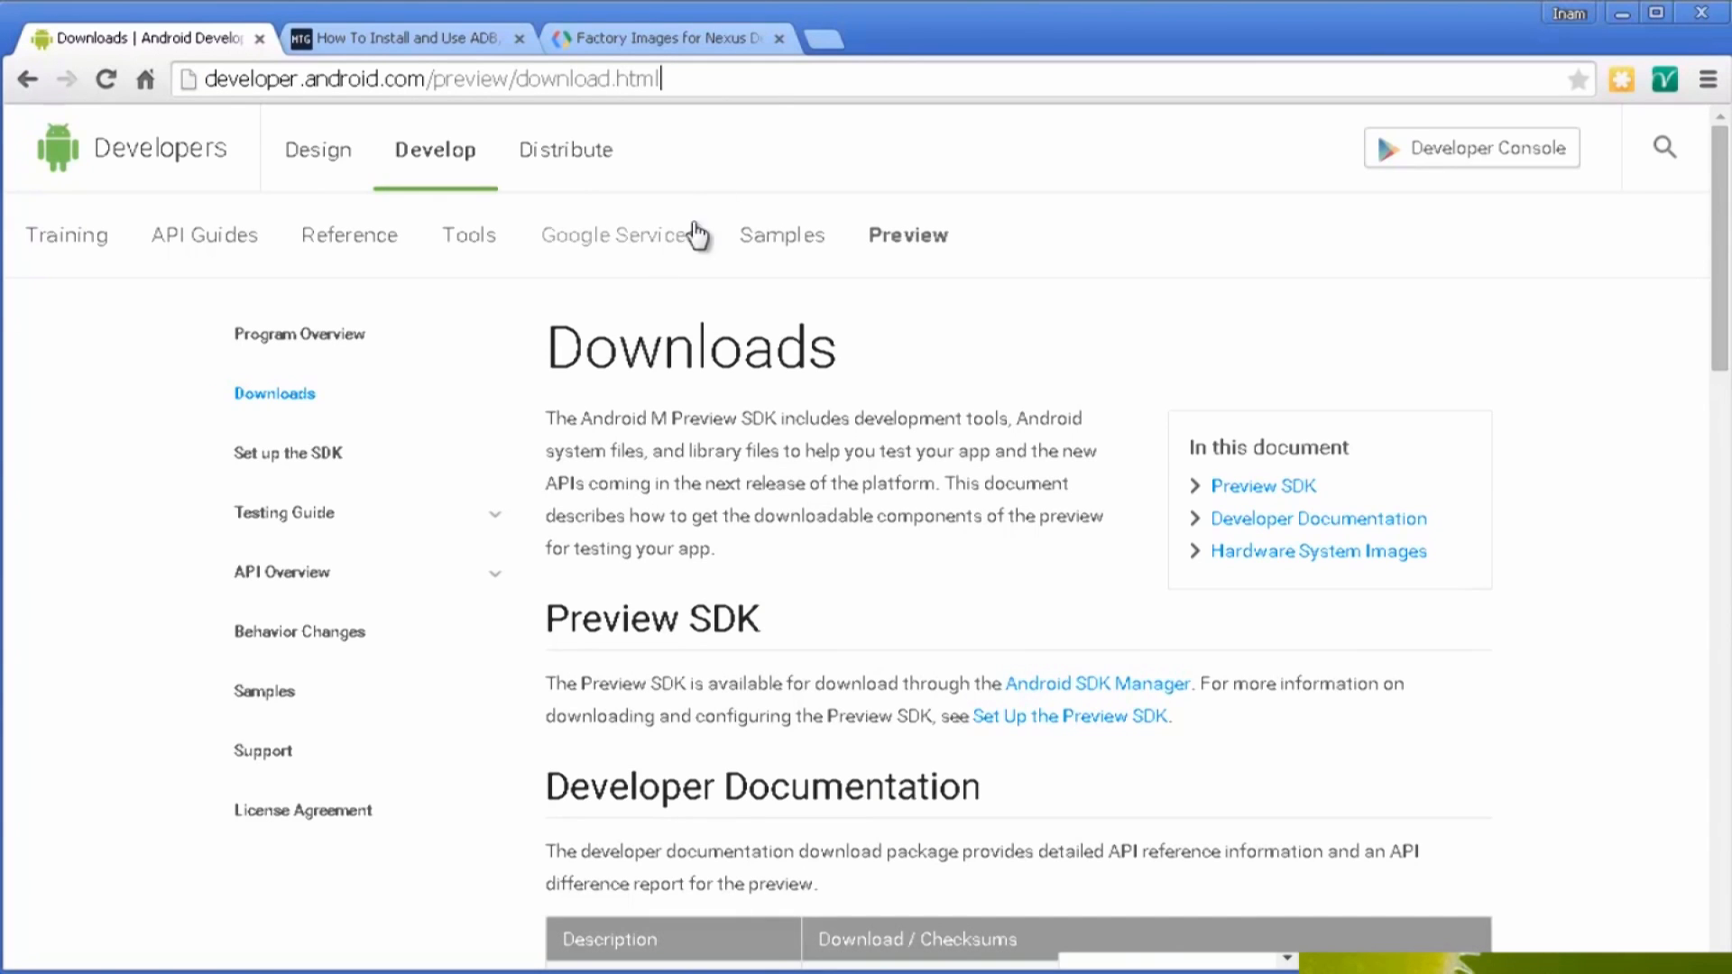
Agree to the preview terms and download hammerhead-MPZ44Q-preview-55d76d3a.tgz for the Nexus 5.
triple_click(419, 78)
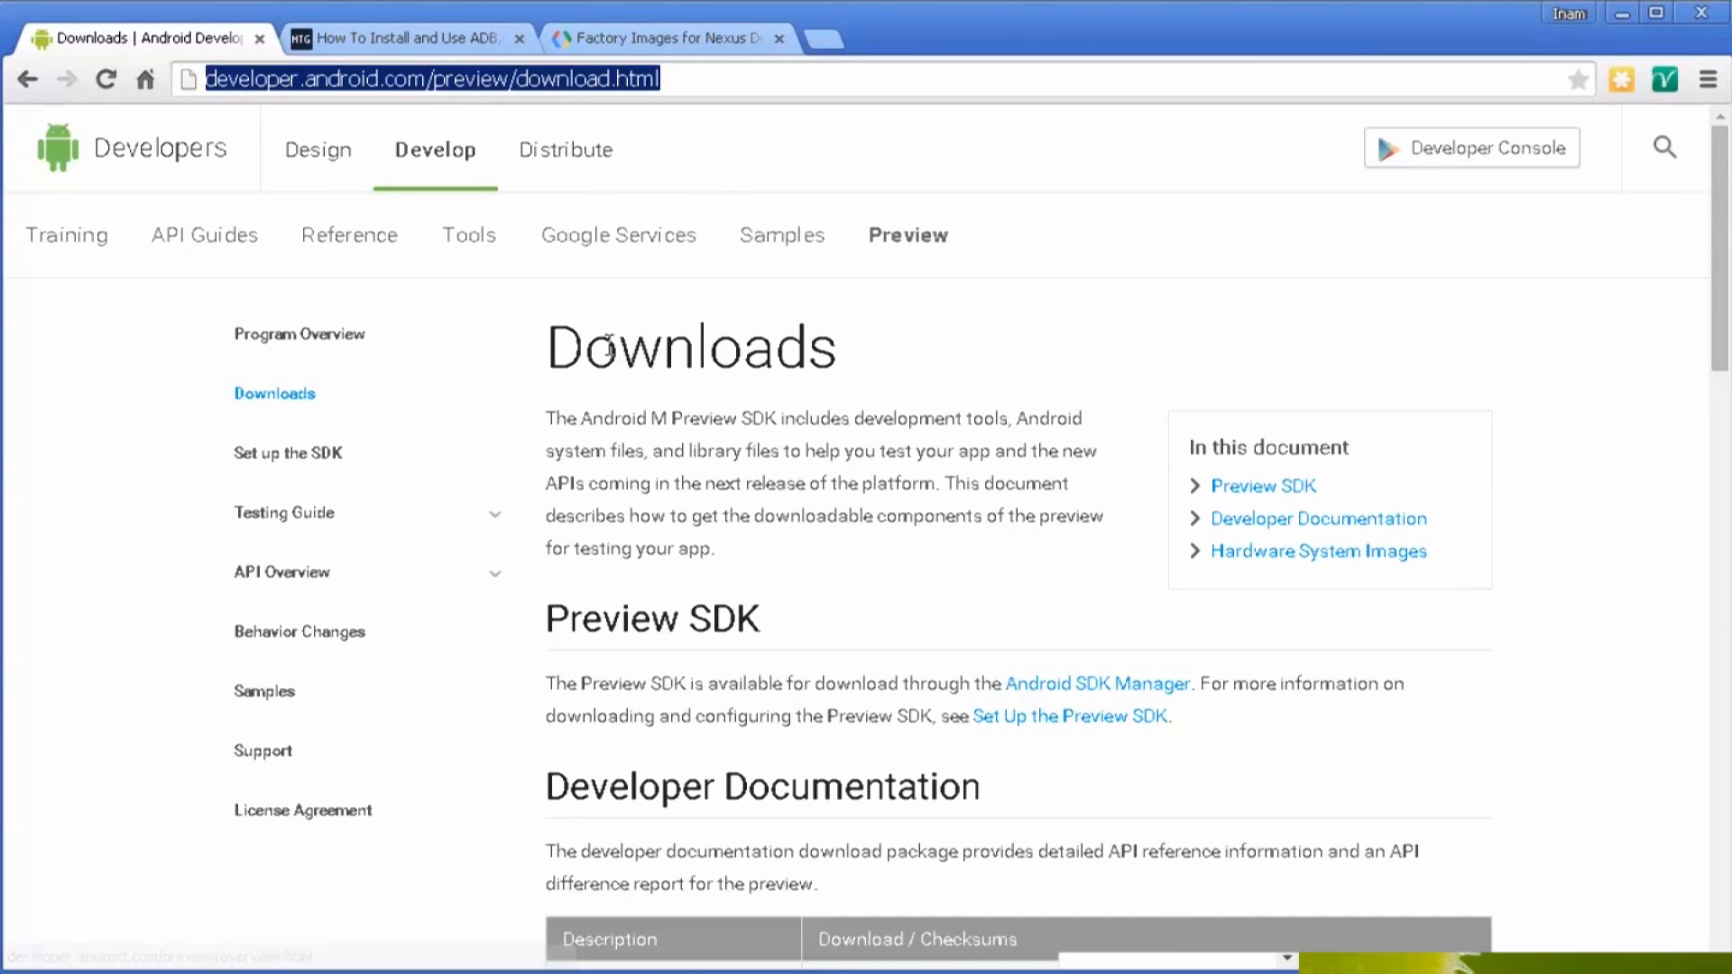
scroll("down", 3)
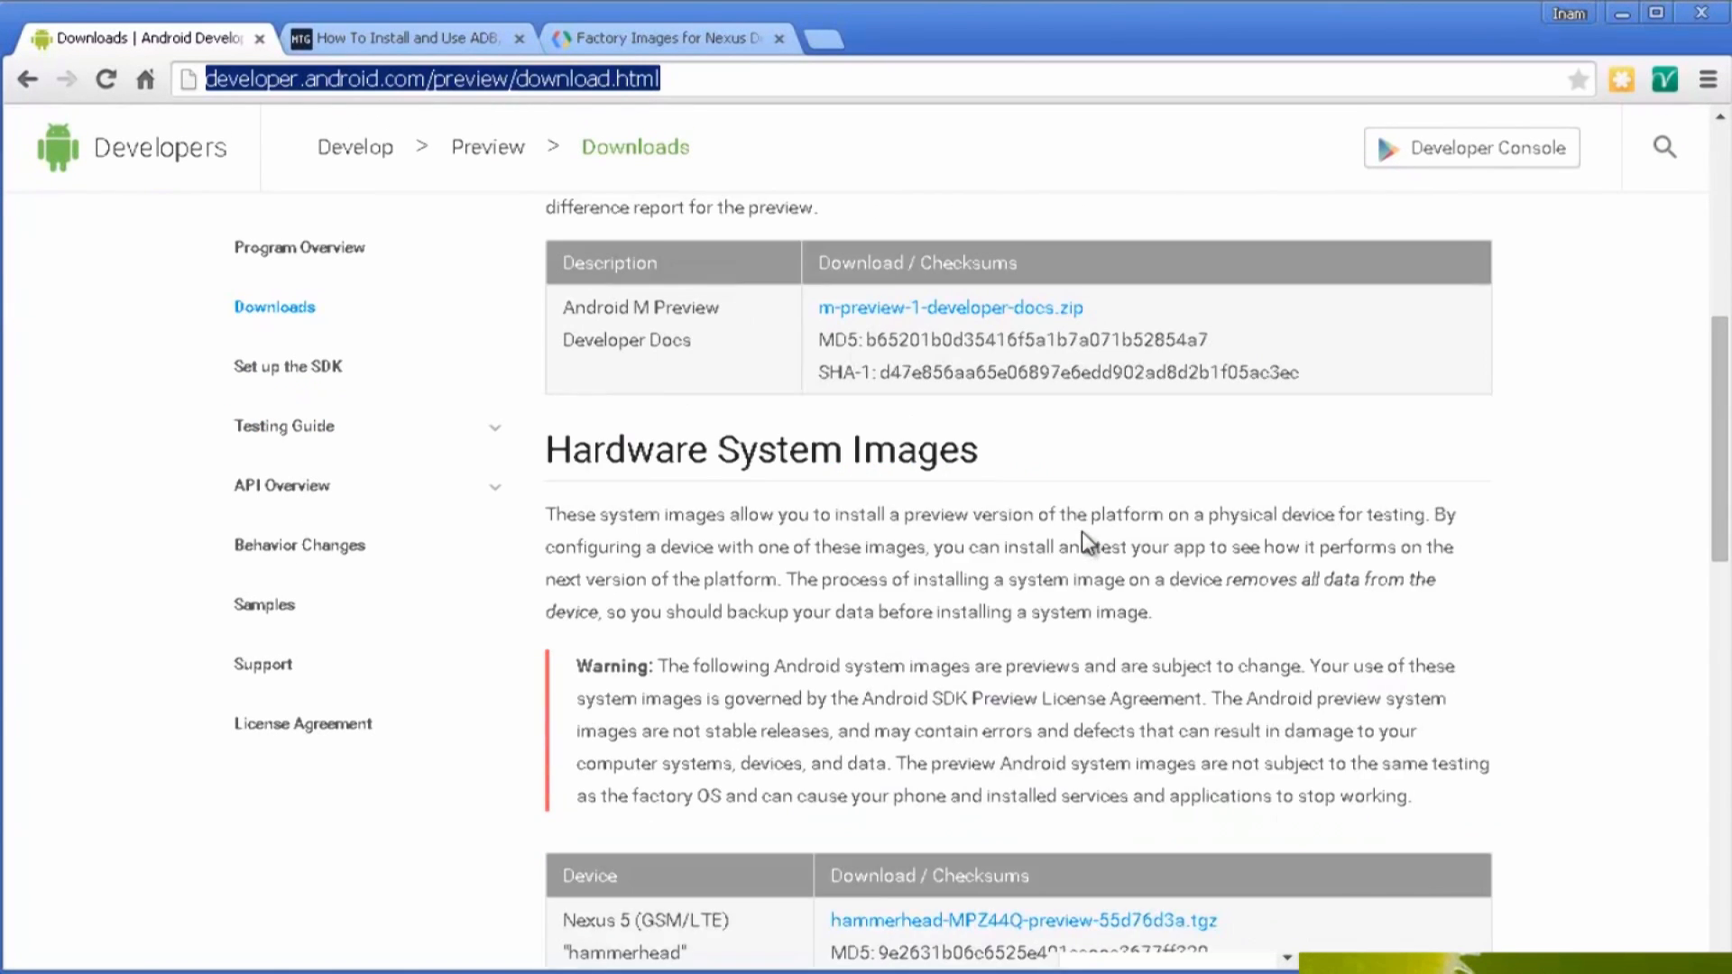
scroll("down", 3)
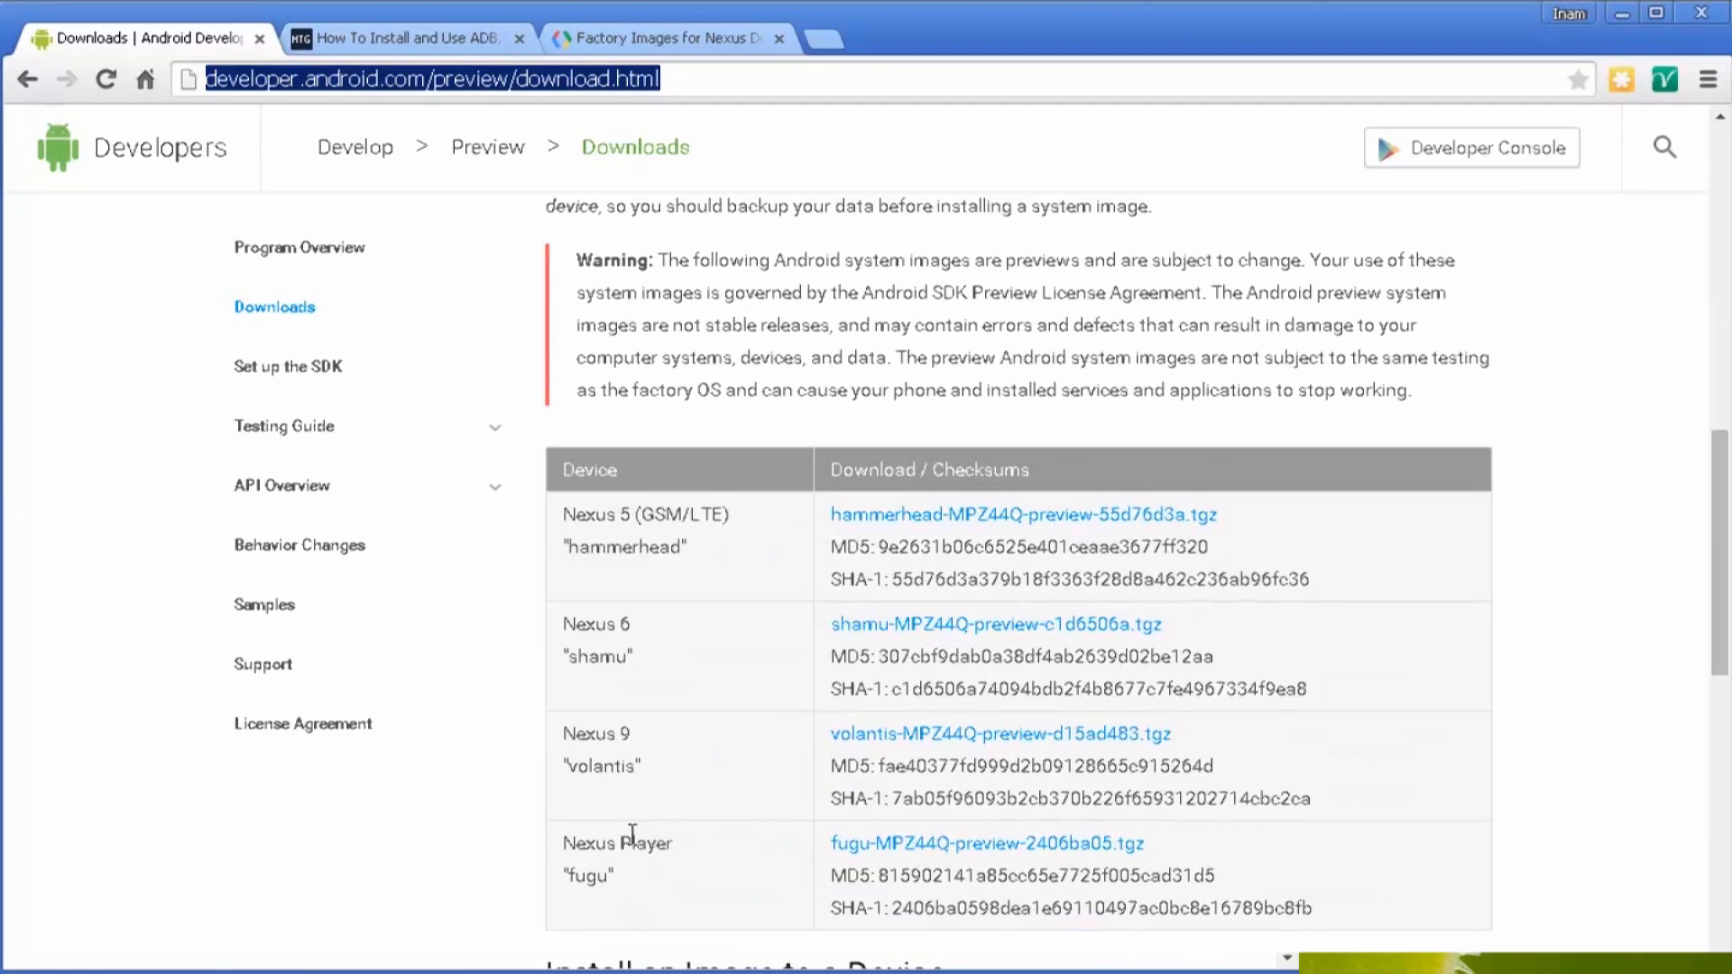
mouse_move(643, 900)
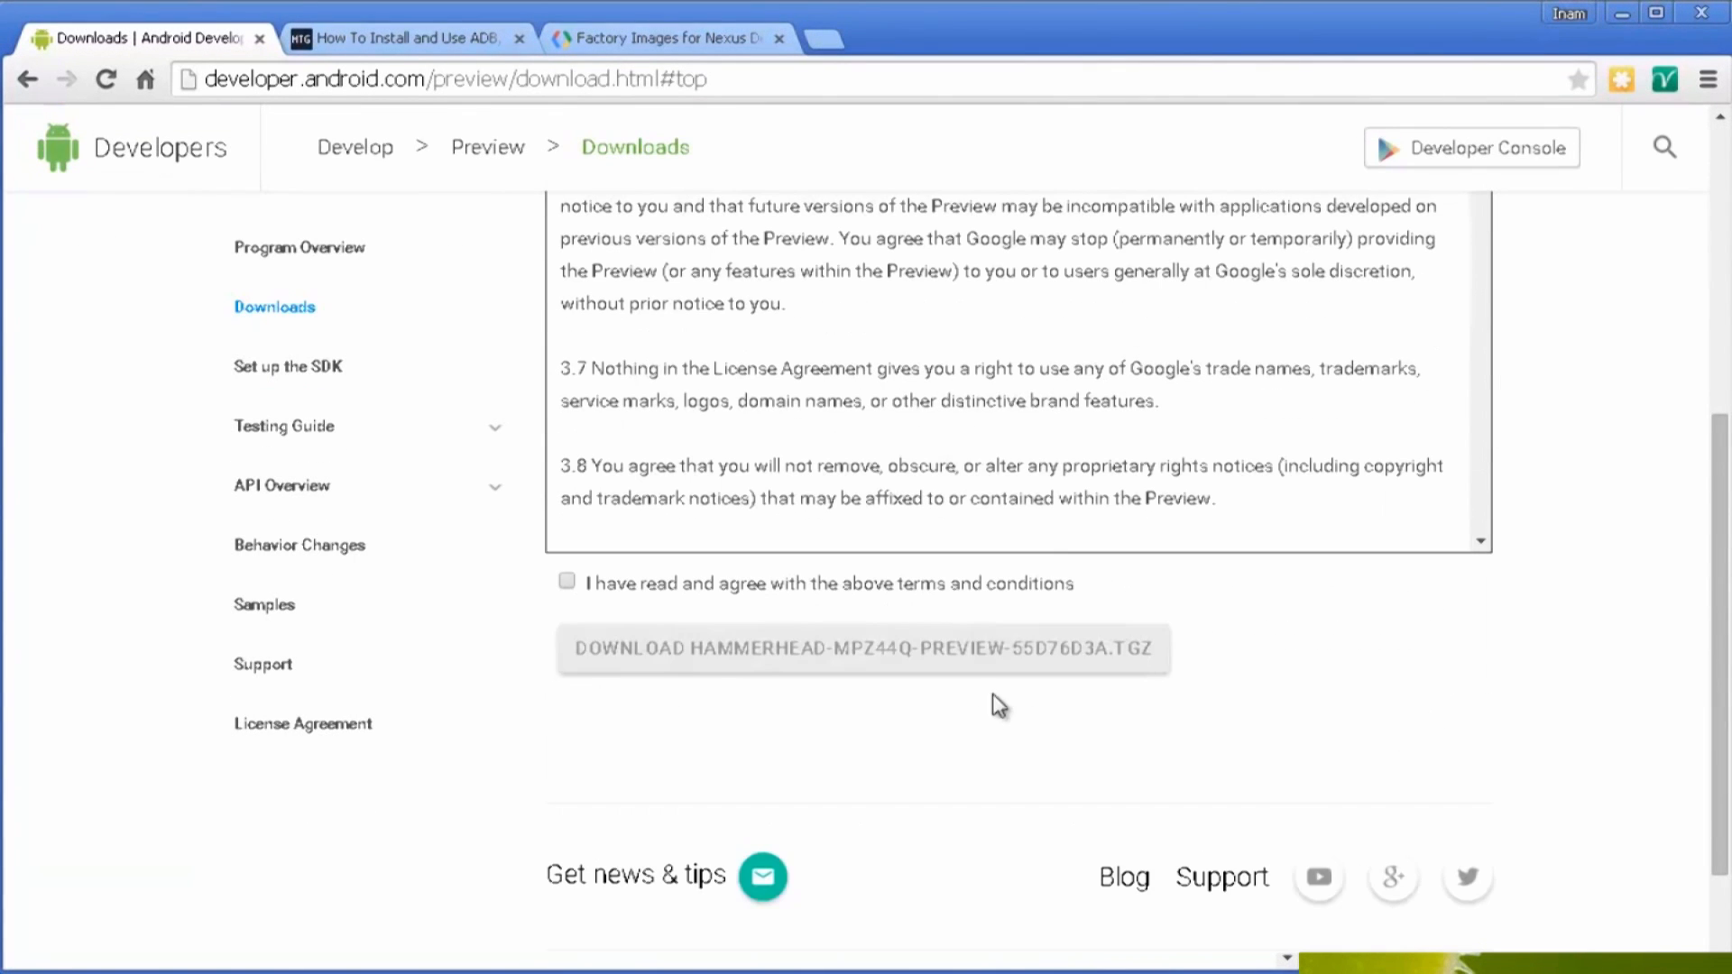
left_click(566, 582)
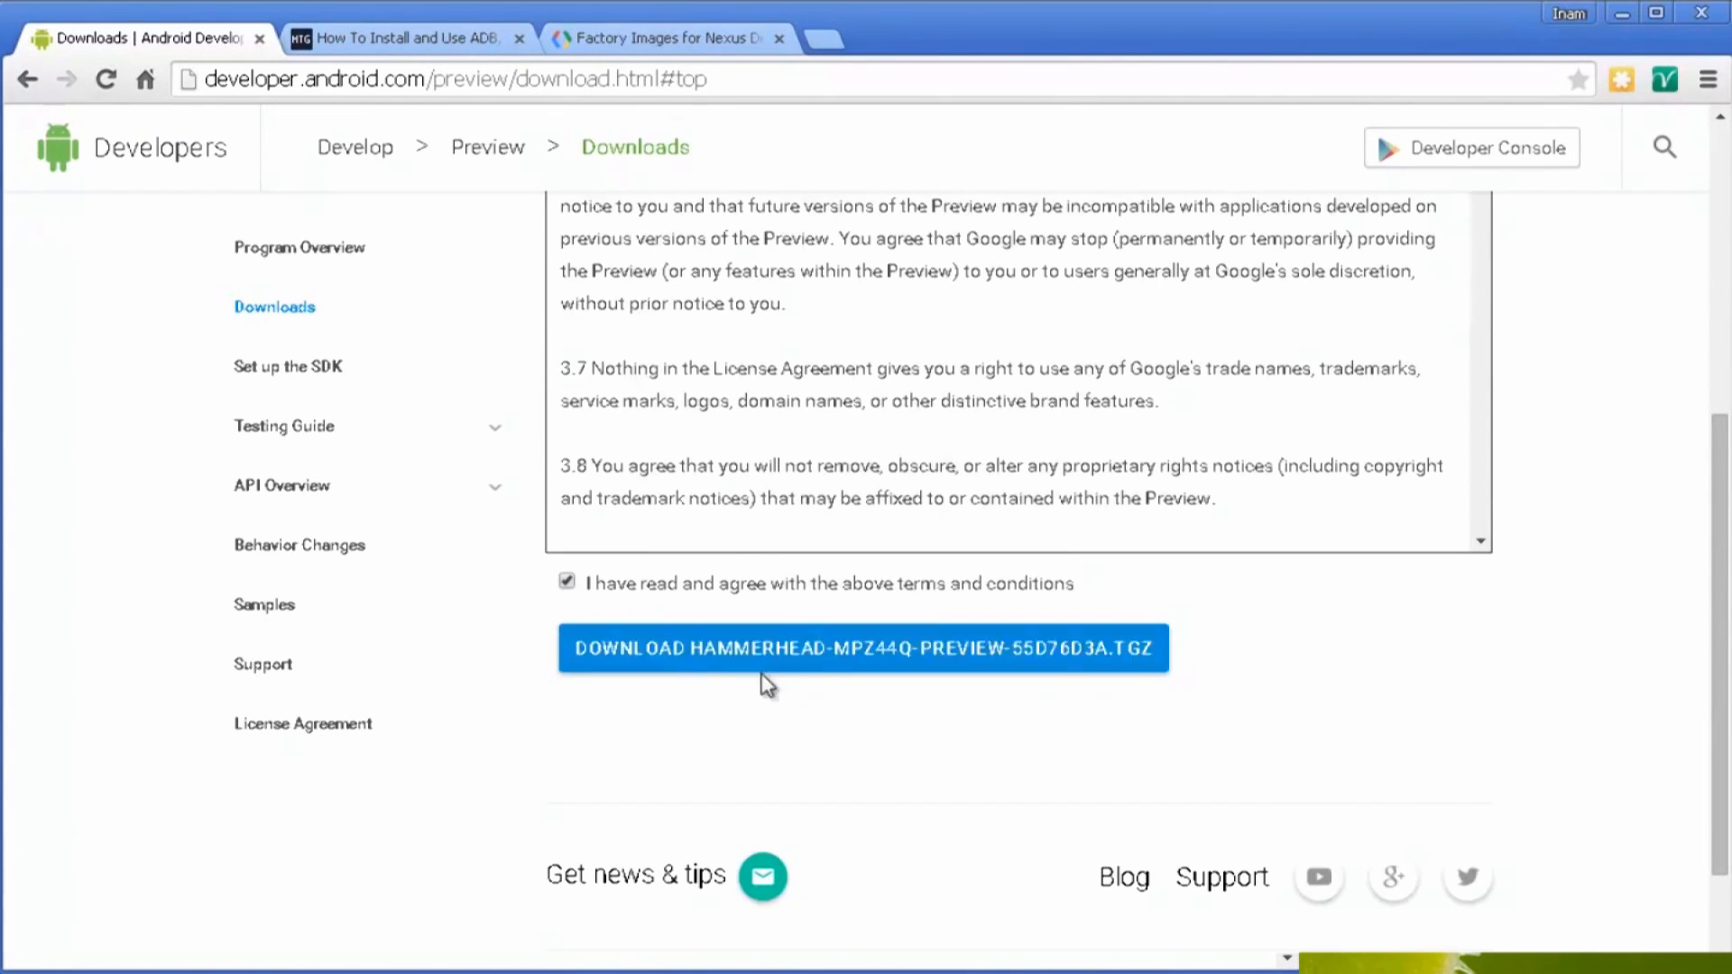
left_click(862, 648)
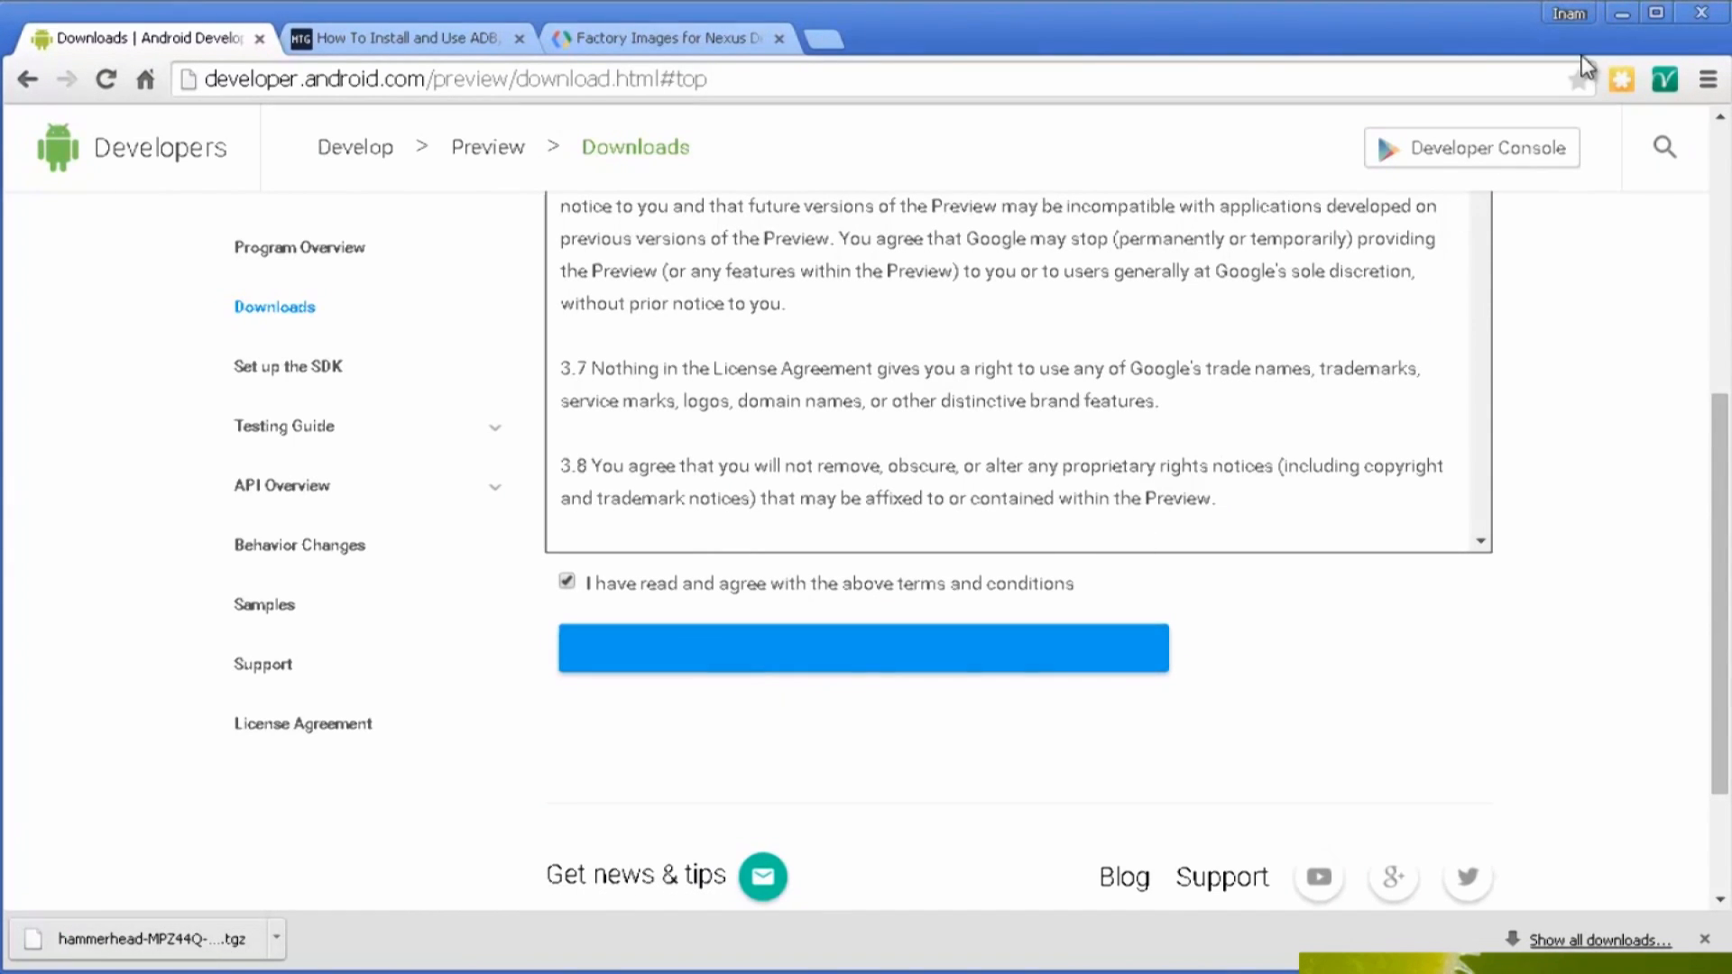
left_click(1622, 11)
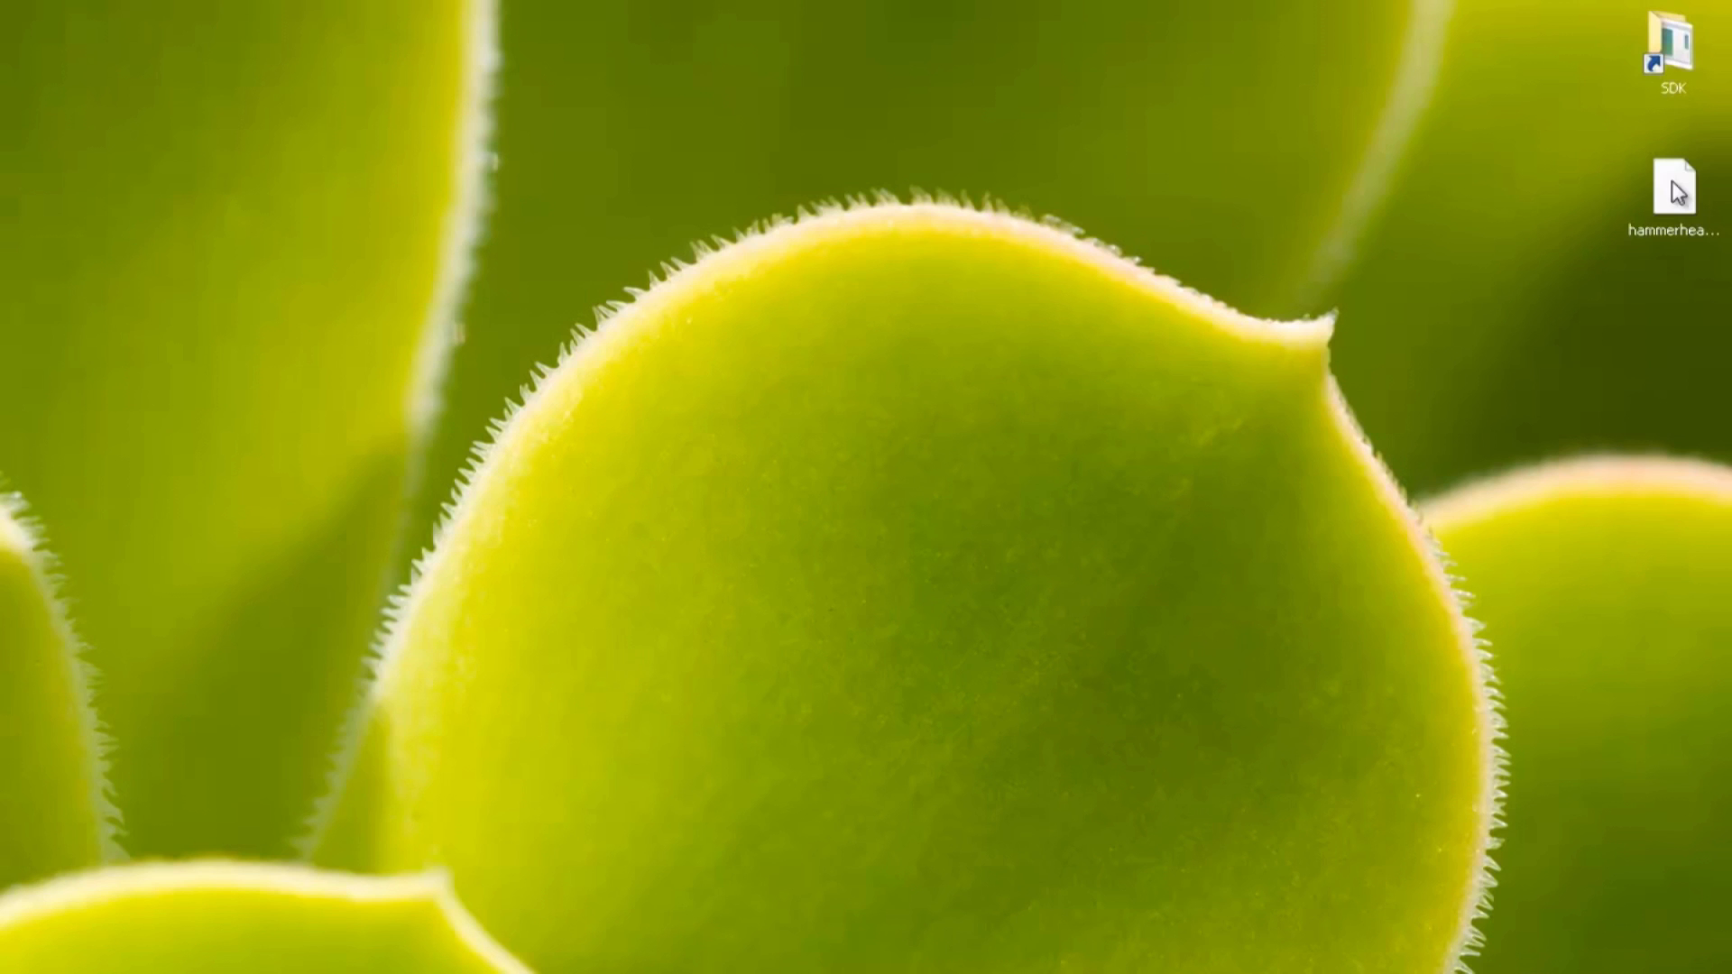
Unpack the hammerhead .tgz and .tar with 7-Zip and copy the hammerhead-MPZ44Q files.
left_click(1672, 199)
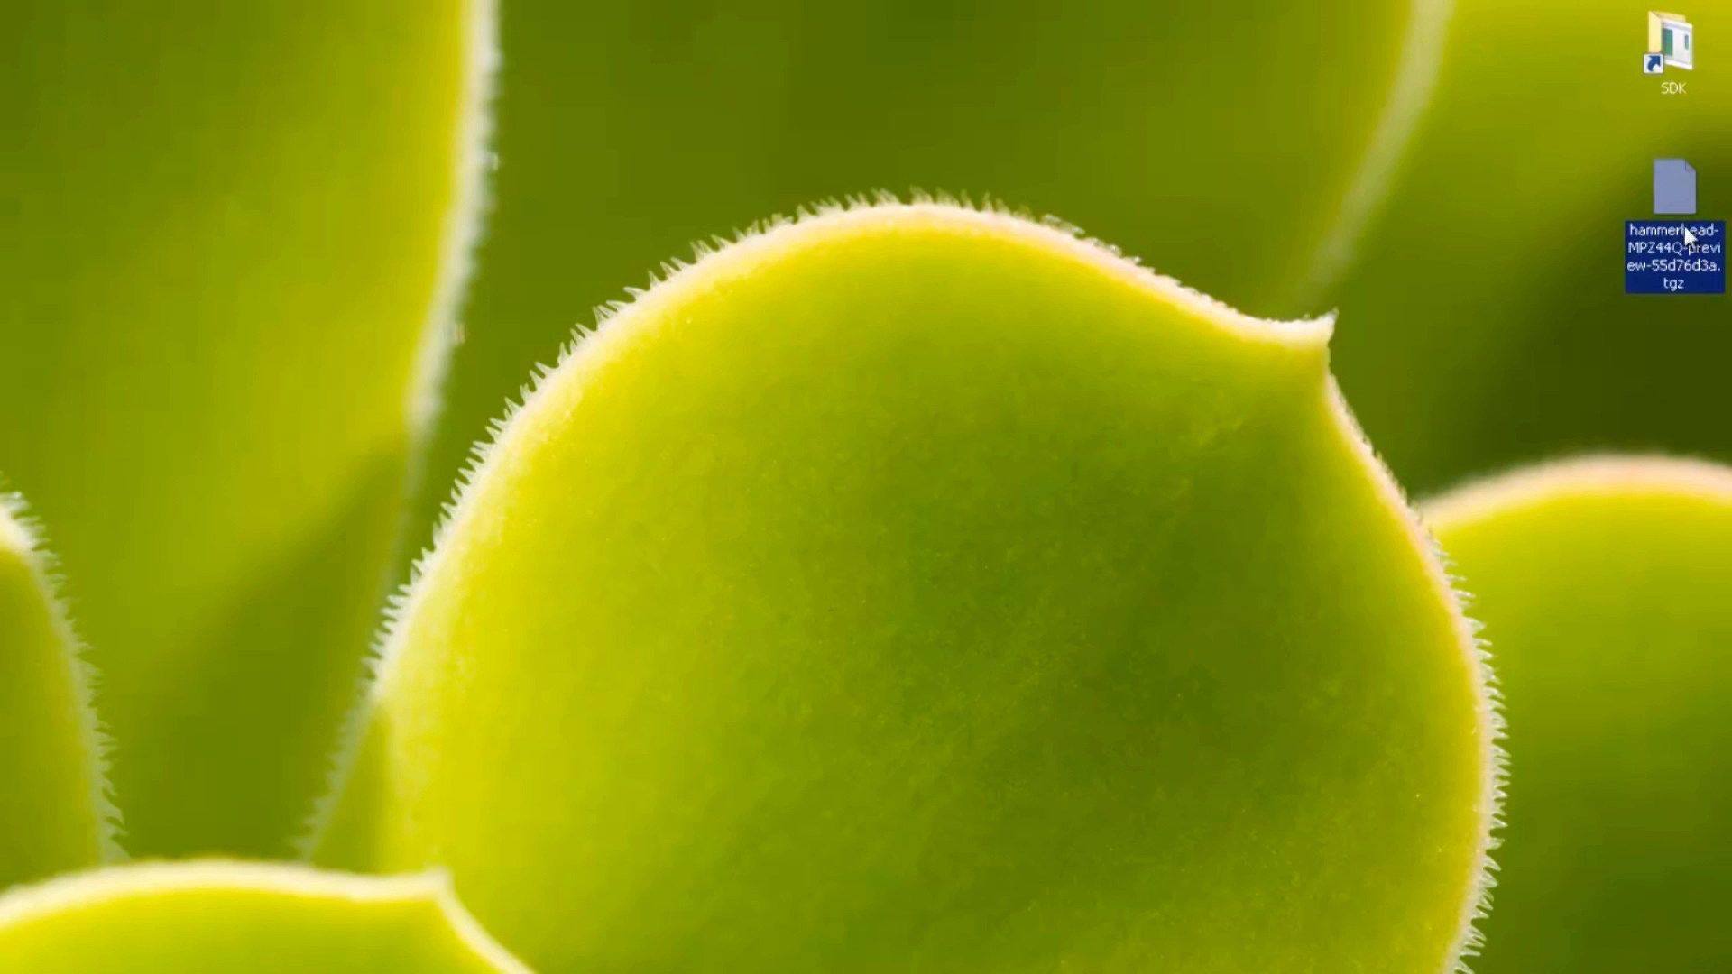
right_click(1673, 232)
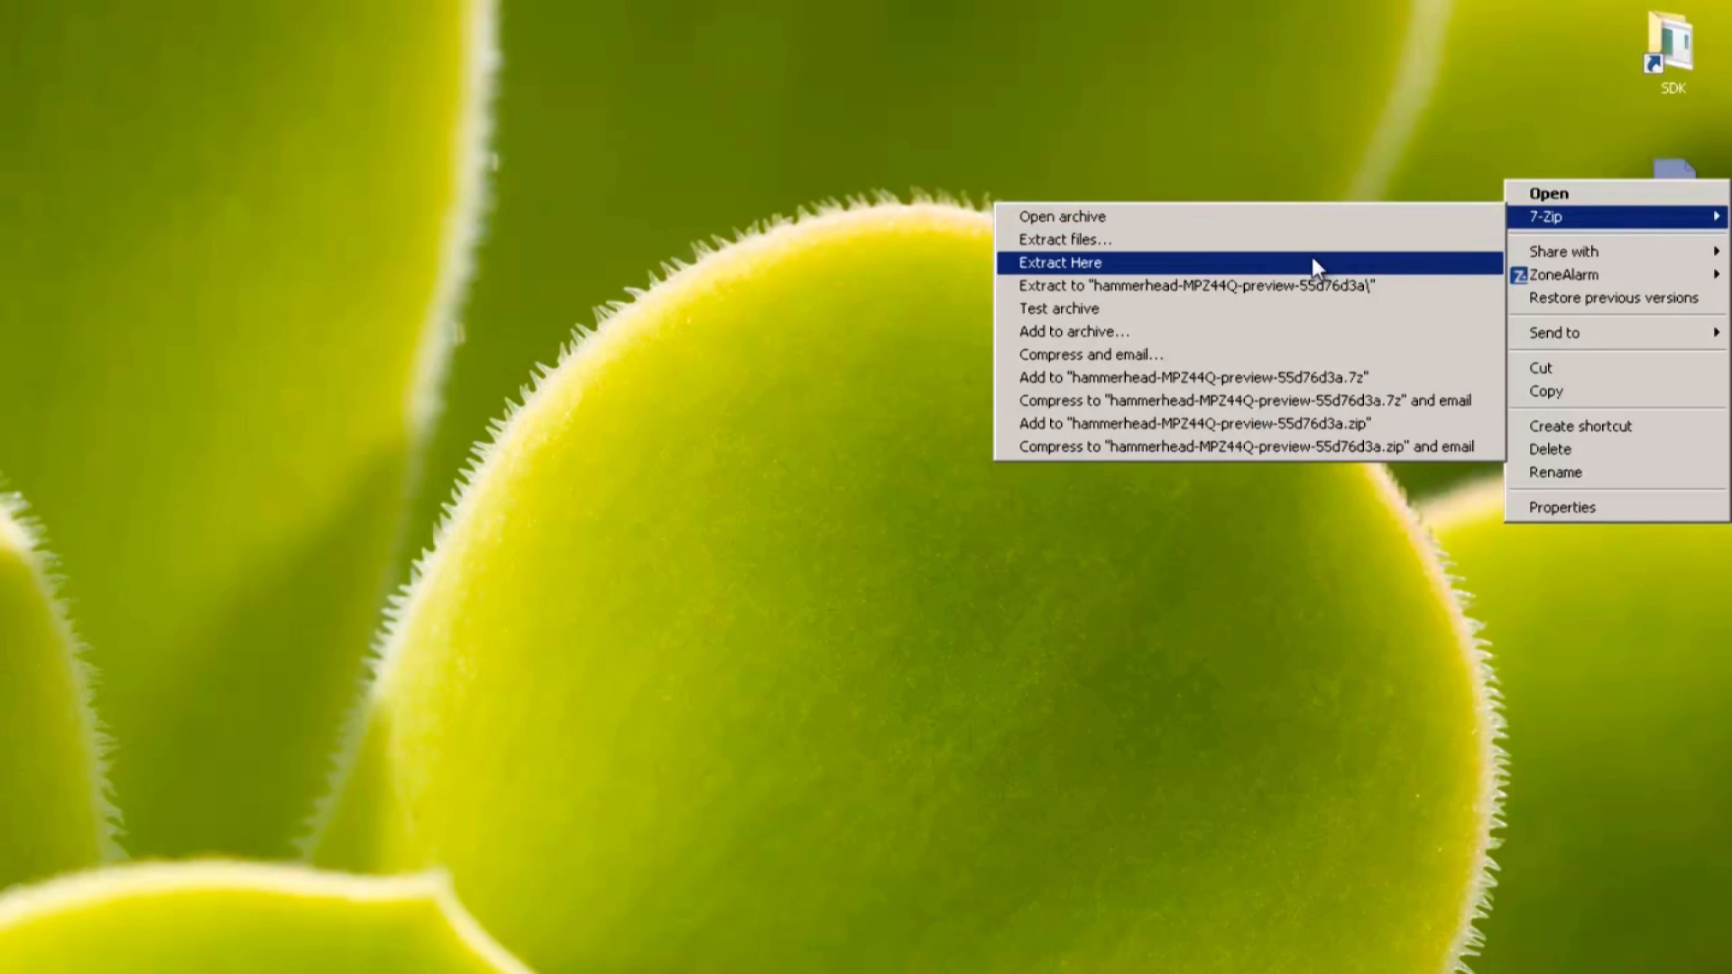
left_click(1057, 262)
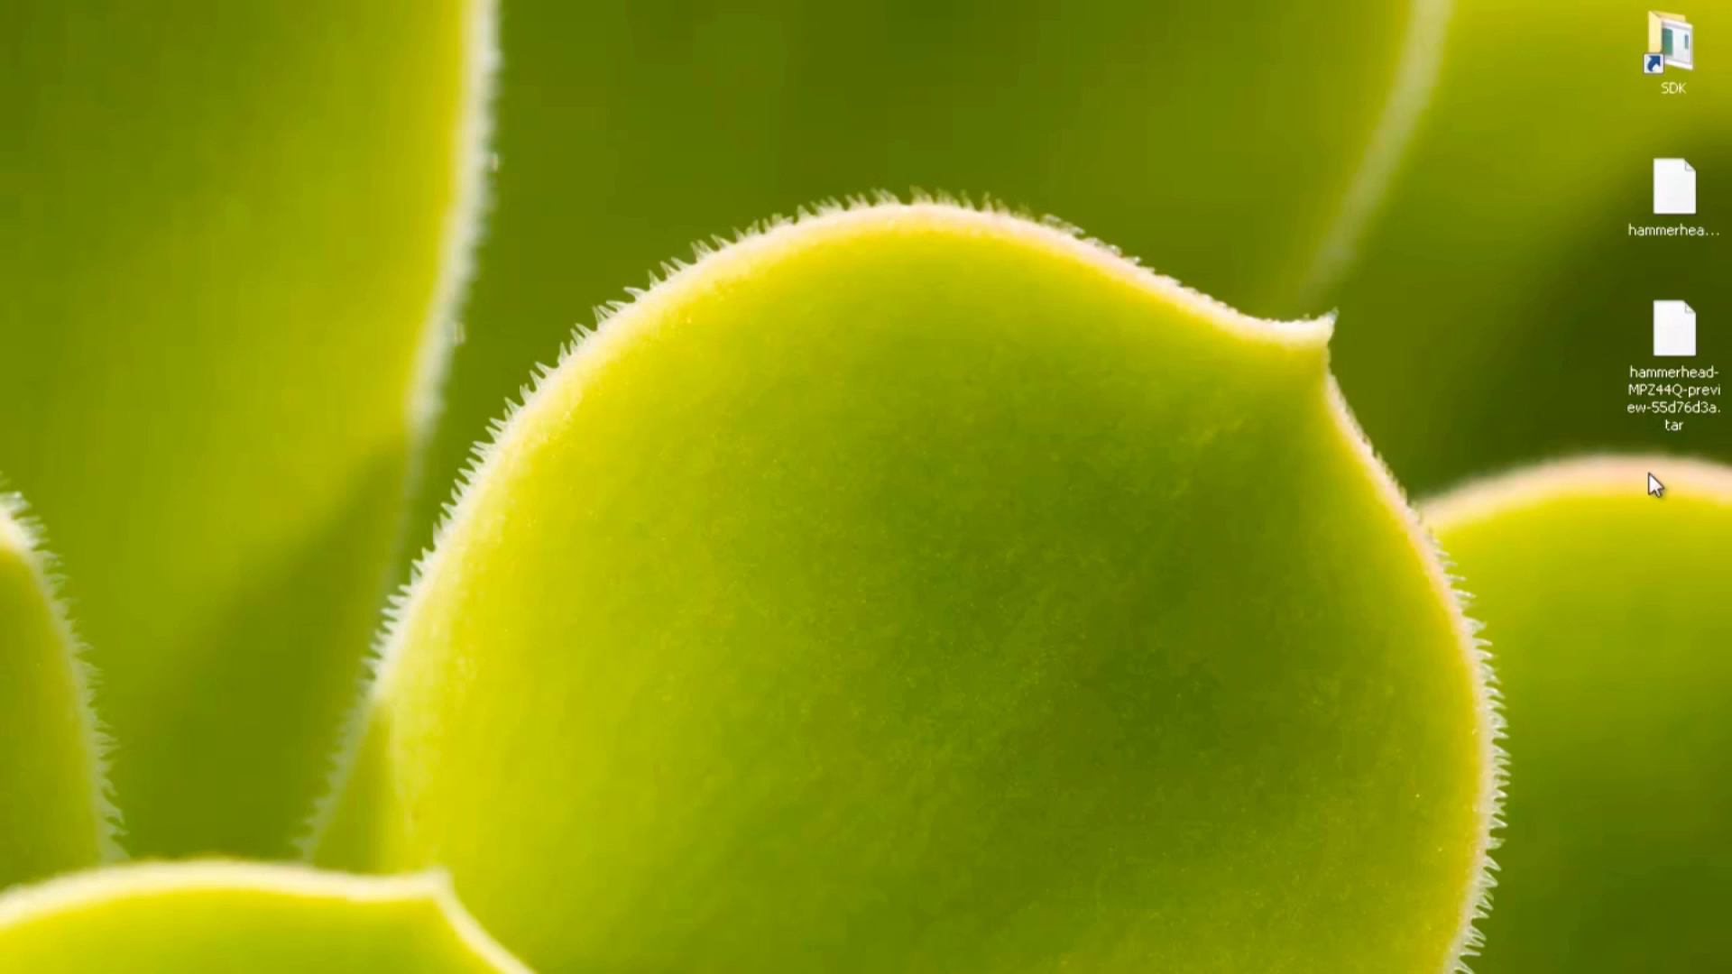
left_click(1671, 331)
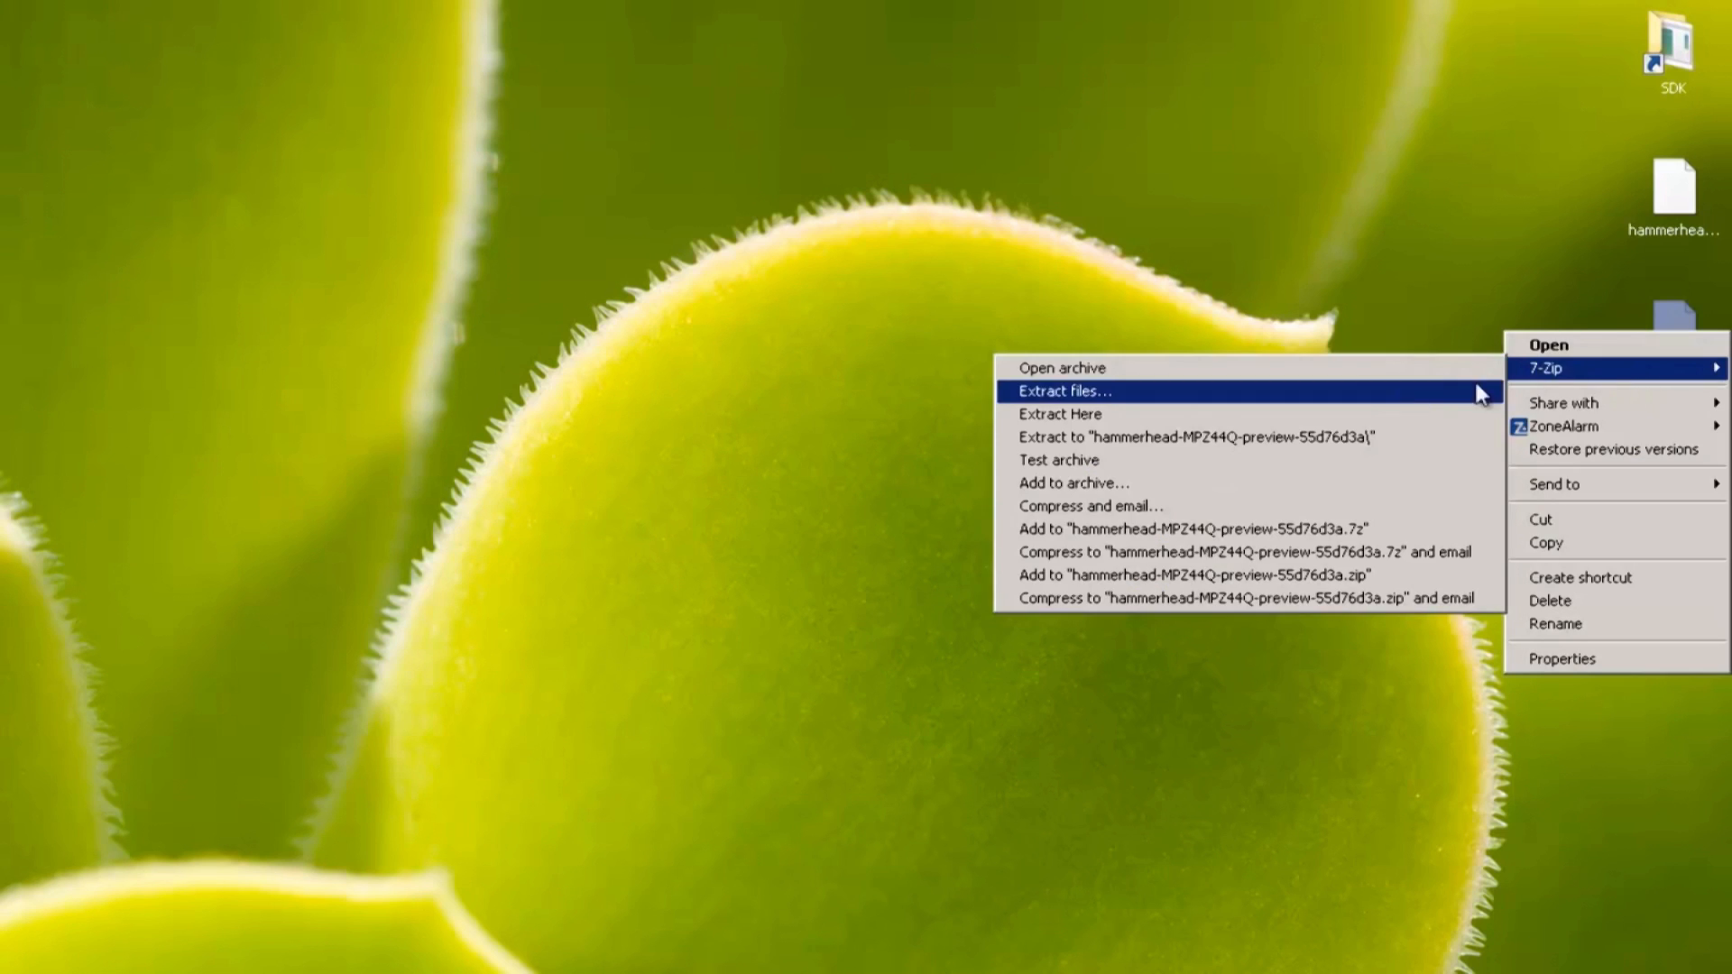
left_click(1060, 389)
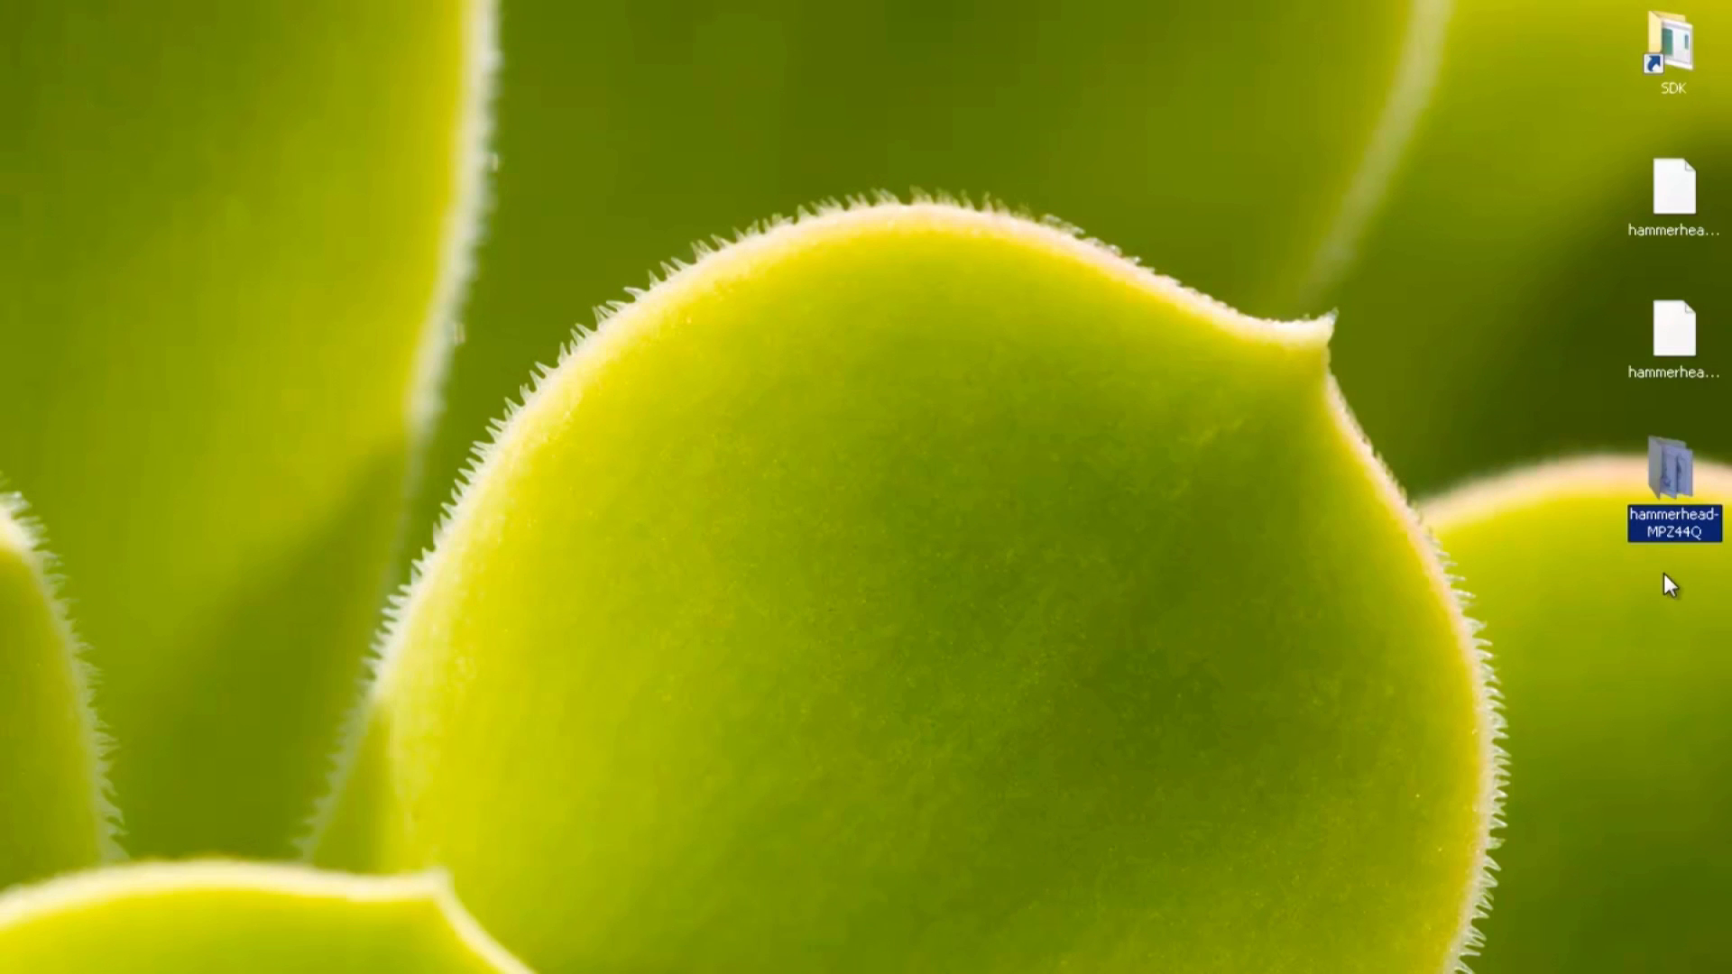
mouse_move(1633, 216)
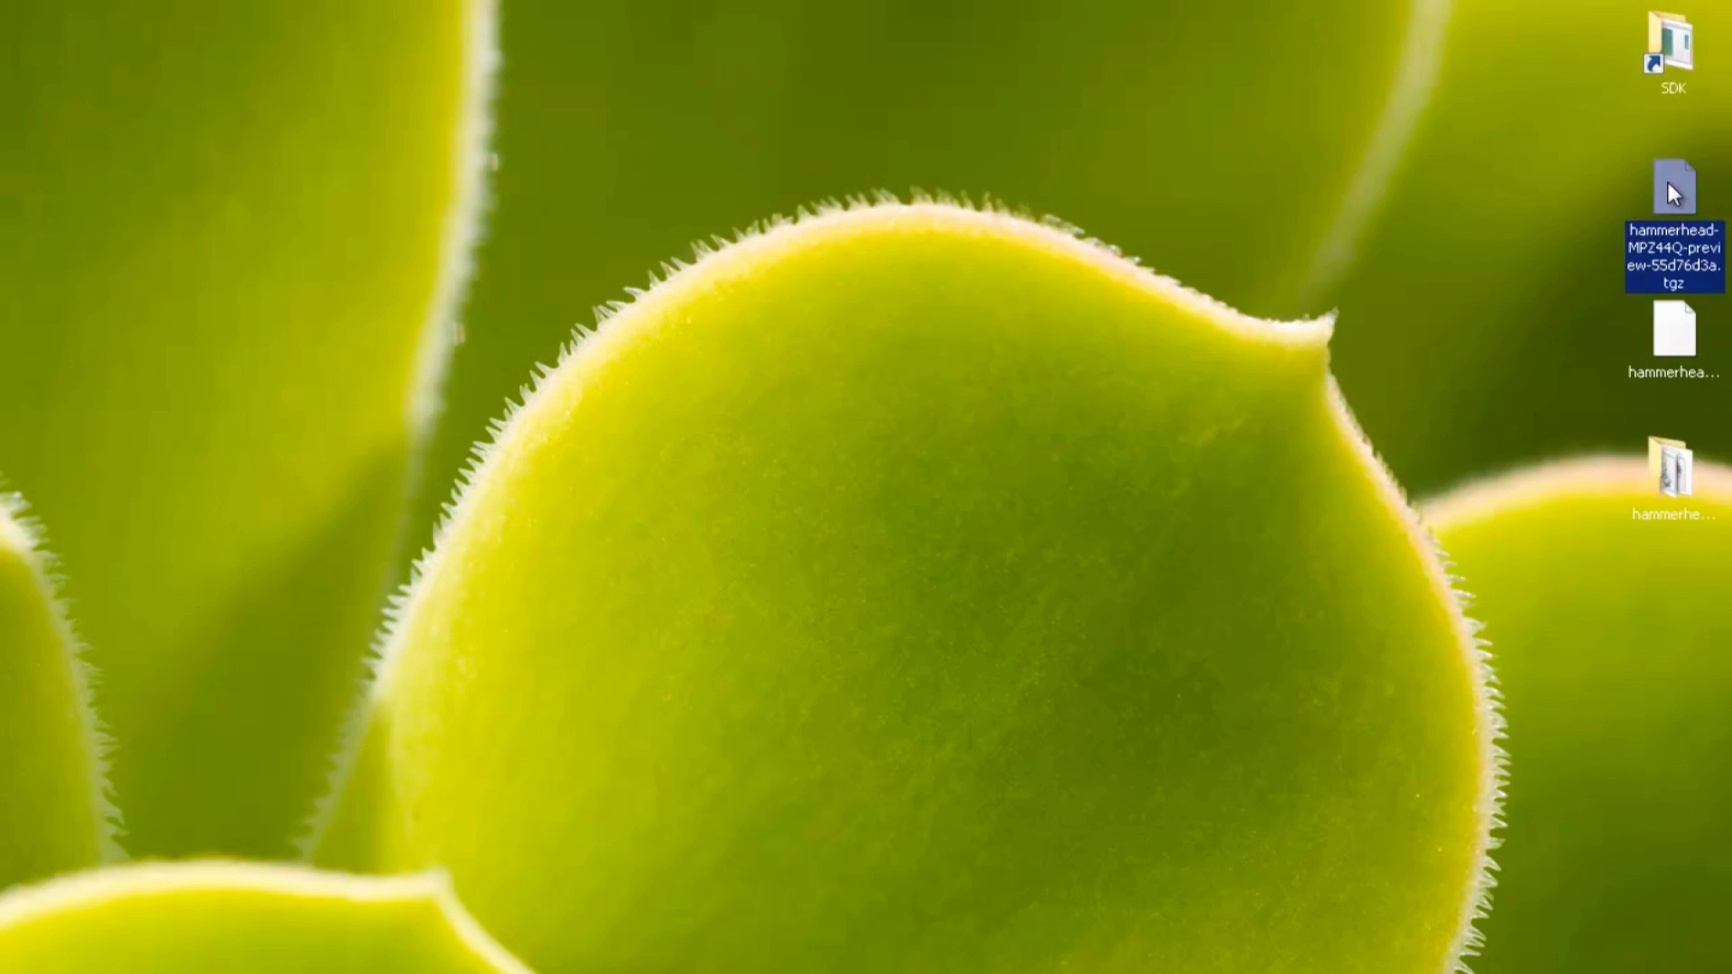
mouse_move(1710, 331)
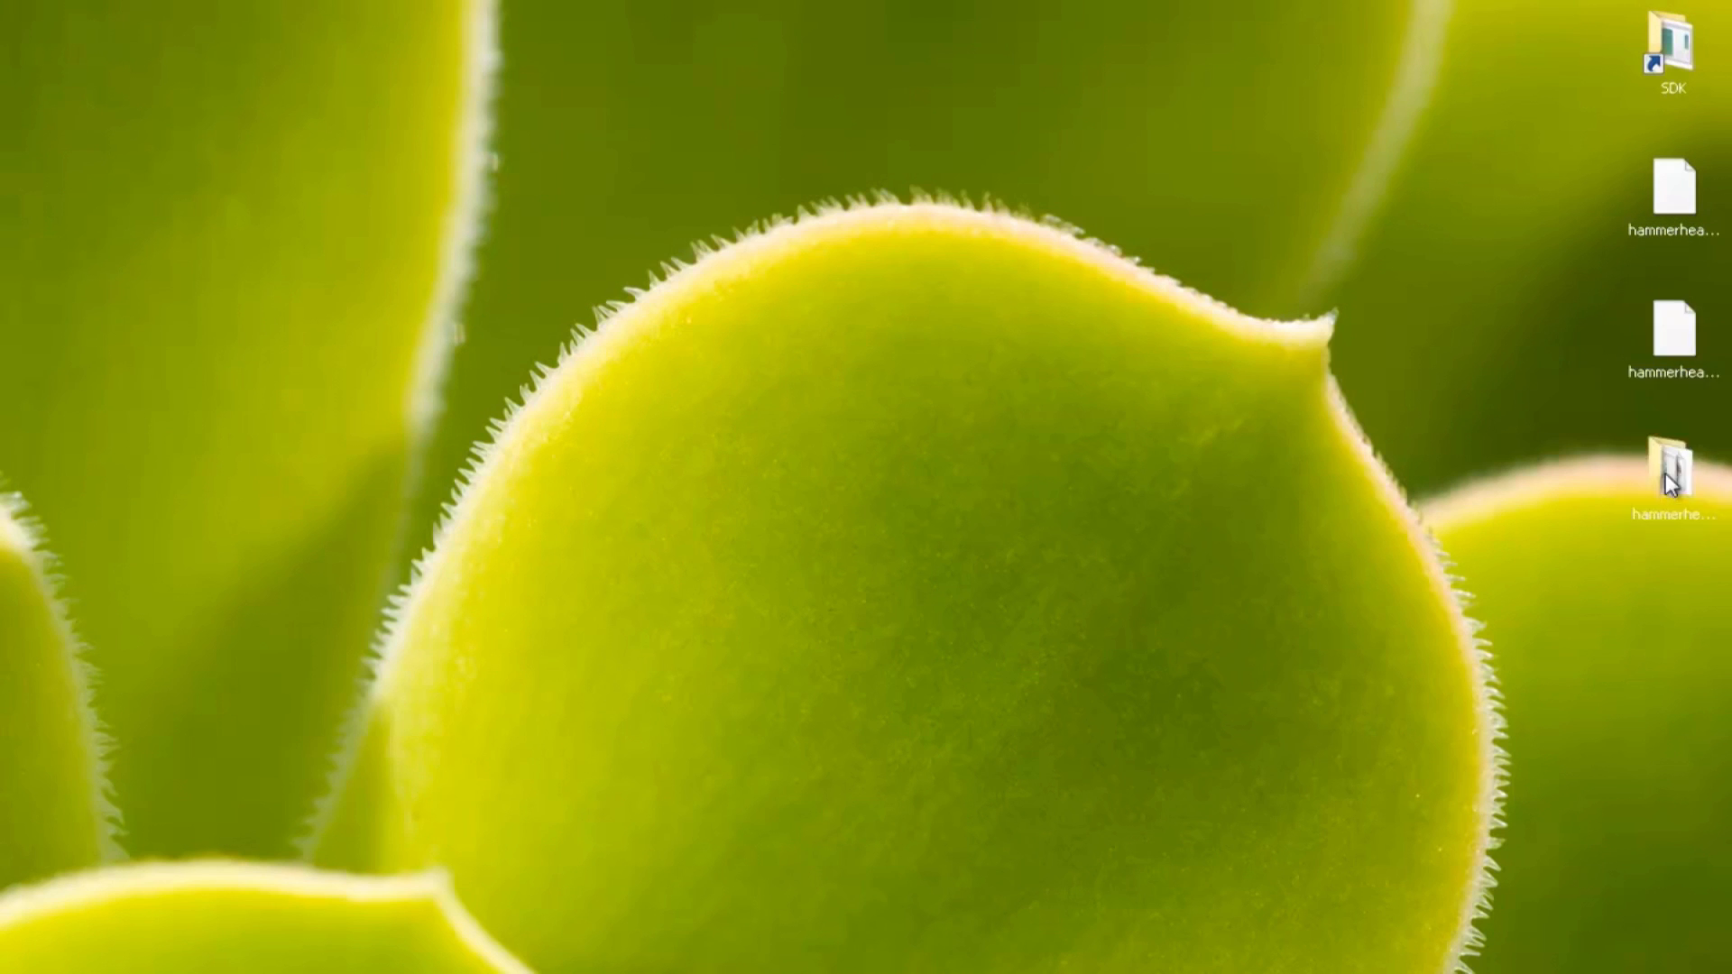
double_click(1674, 459)
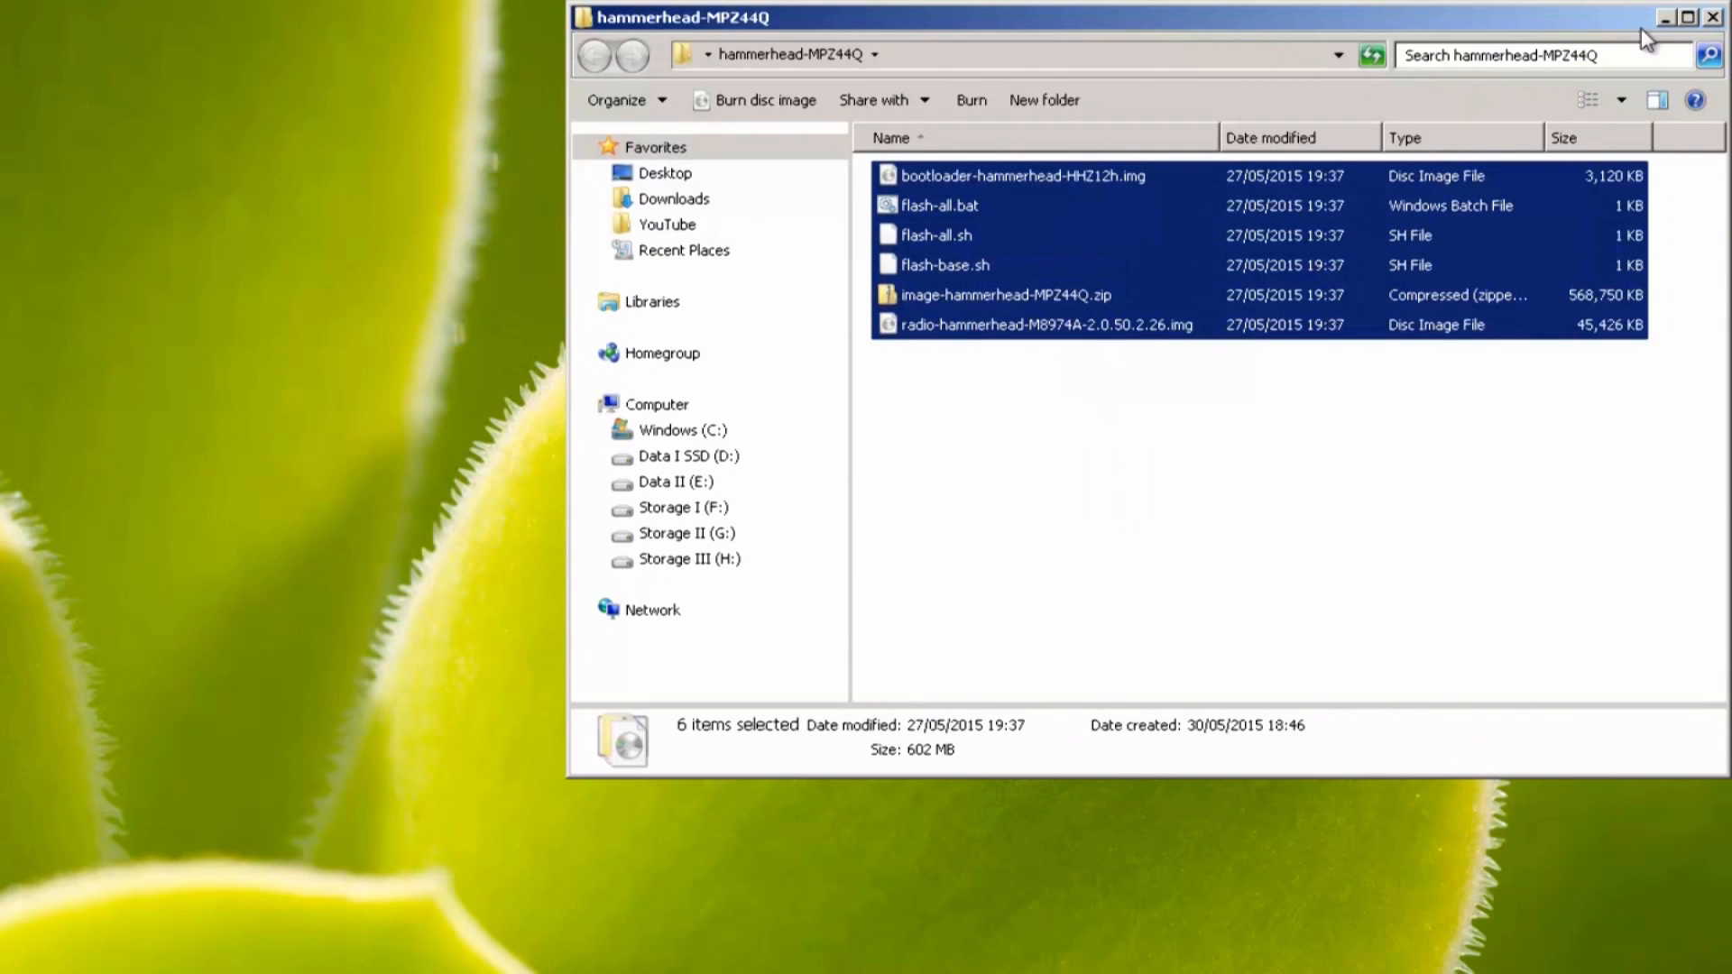
left_click(1713, 17)
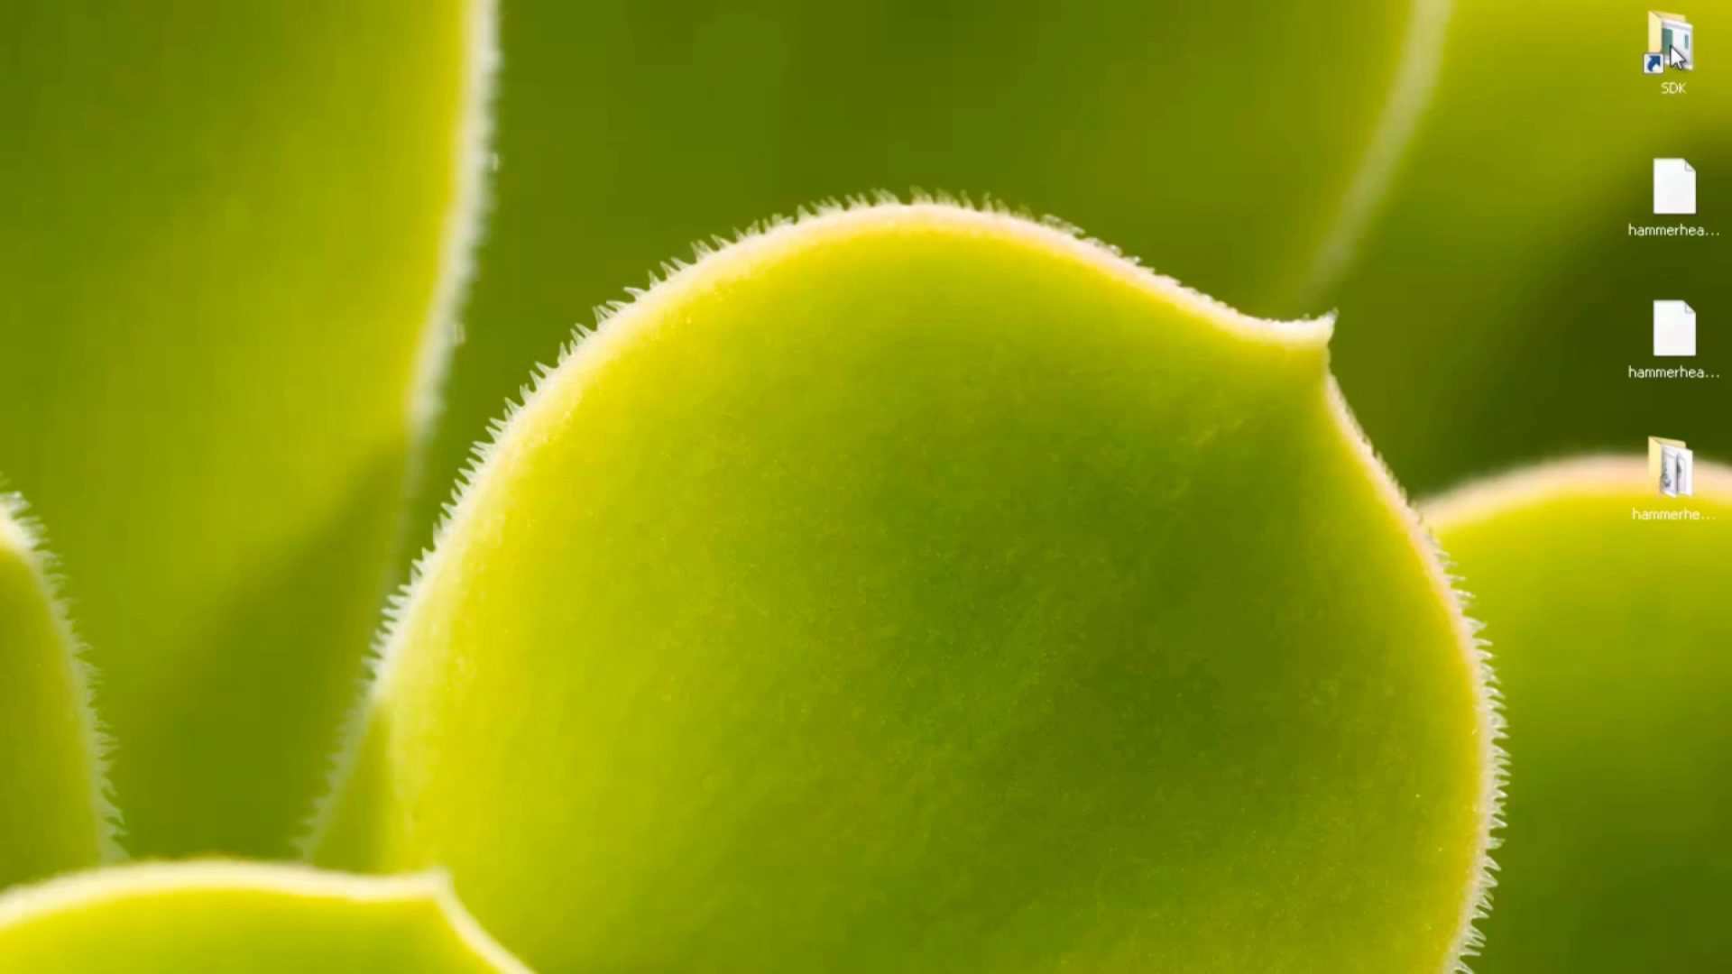
Paste the hammerhead files into sdk\platform-tools and open a command window there.
double_click(1672, 45)
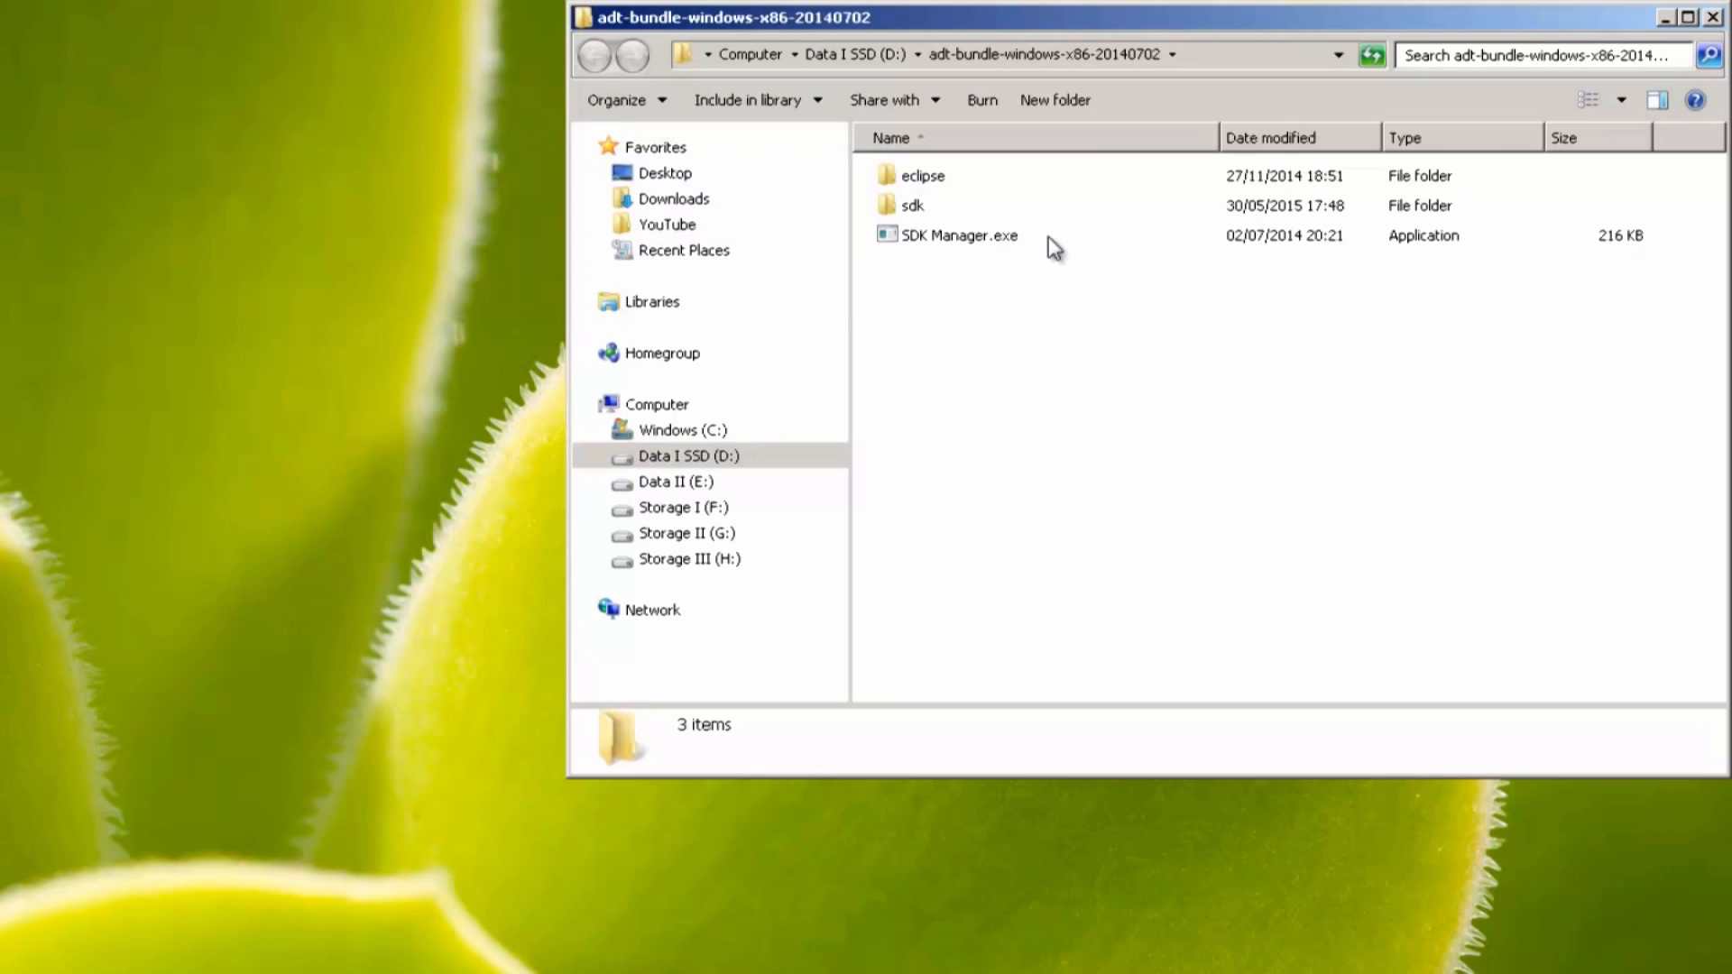
double_click(911, 204)
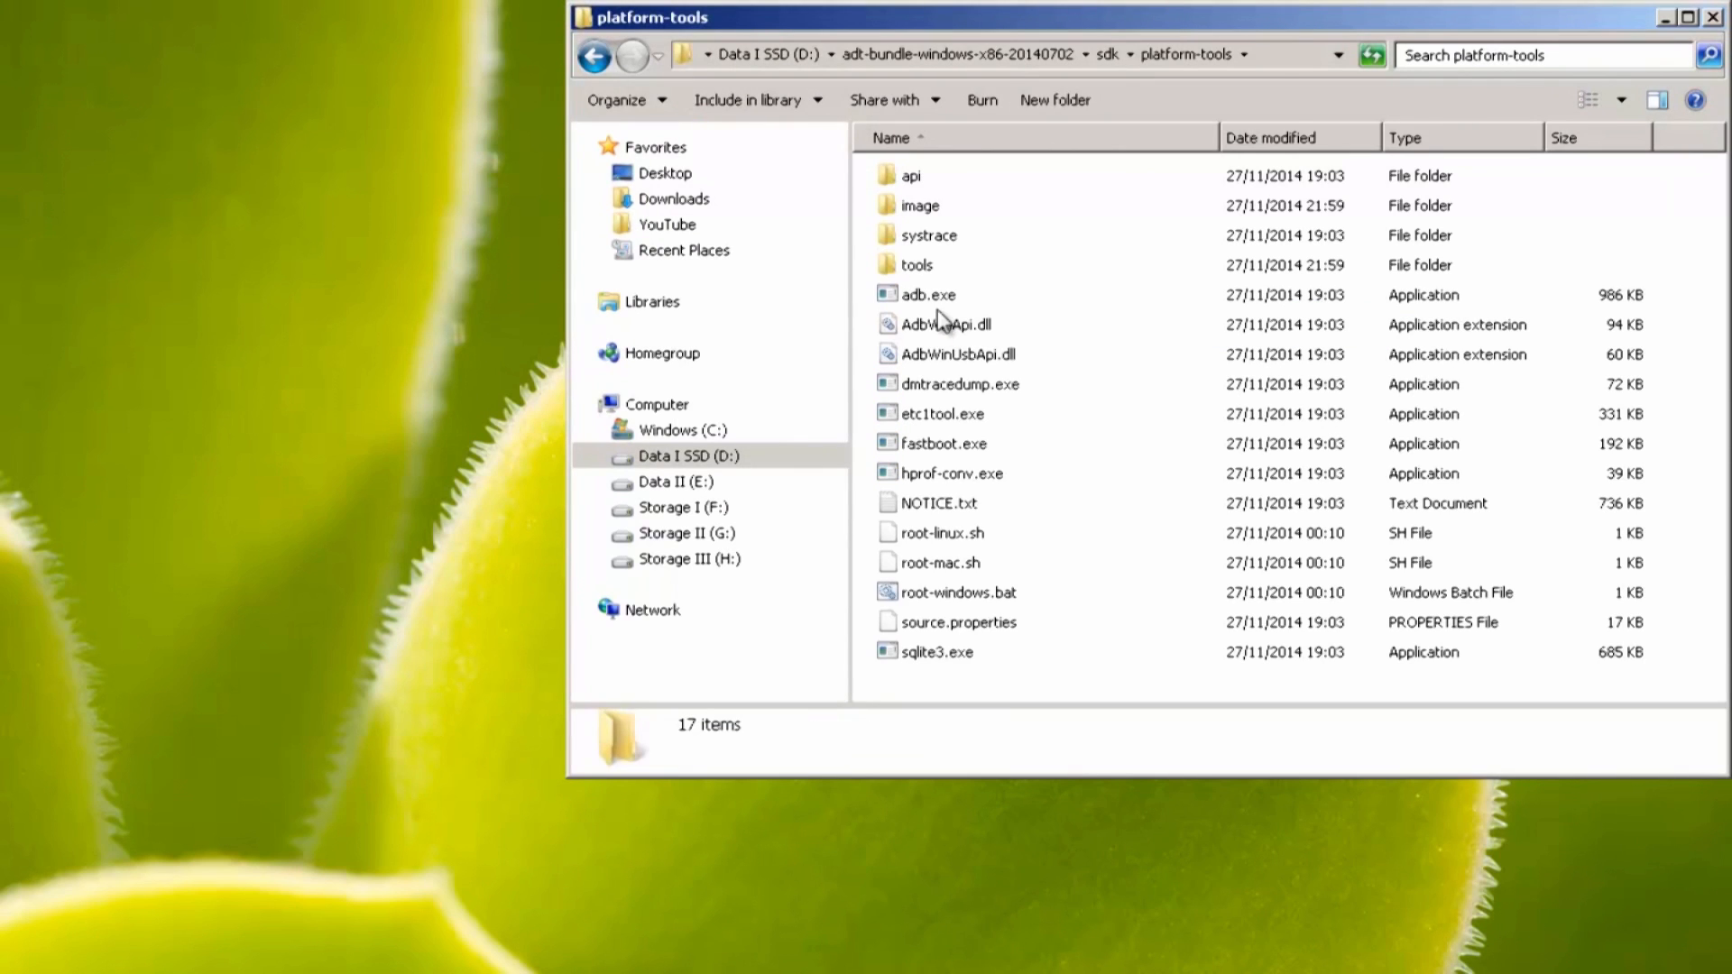
mouse_move(1180, 447)
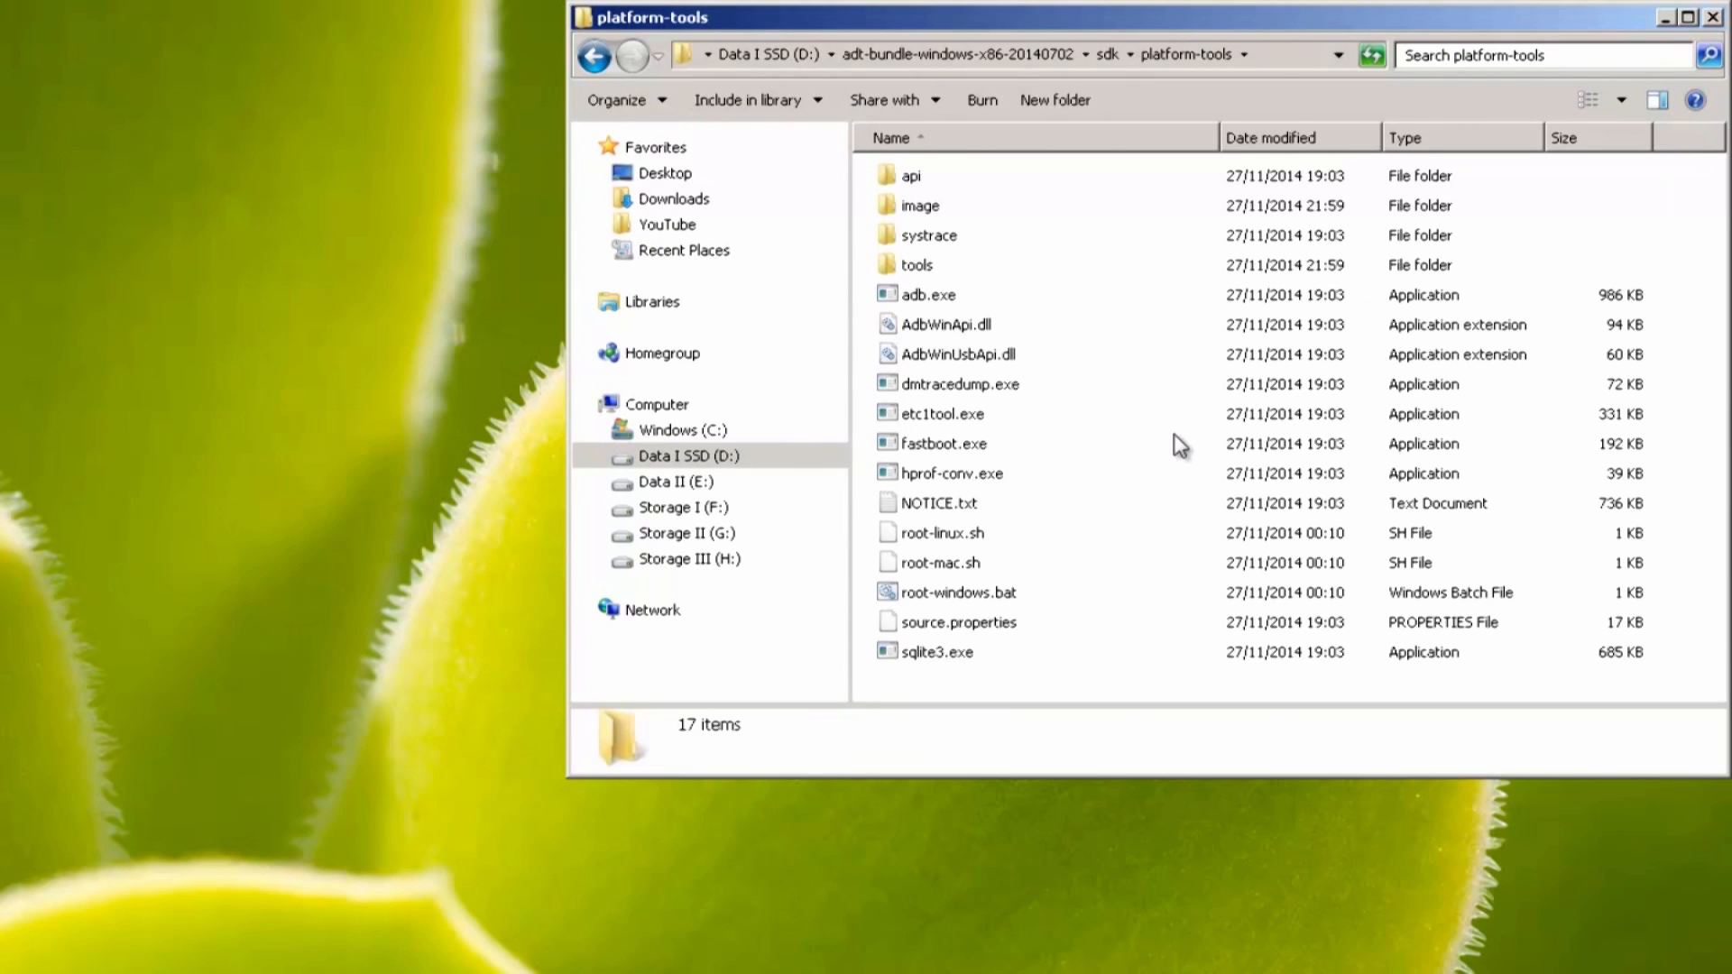
left_click(943, 443)
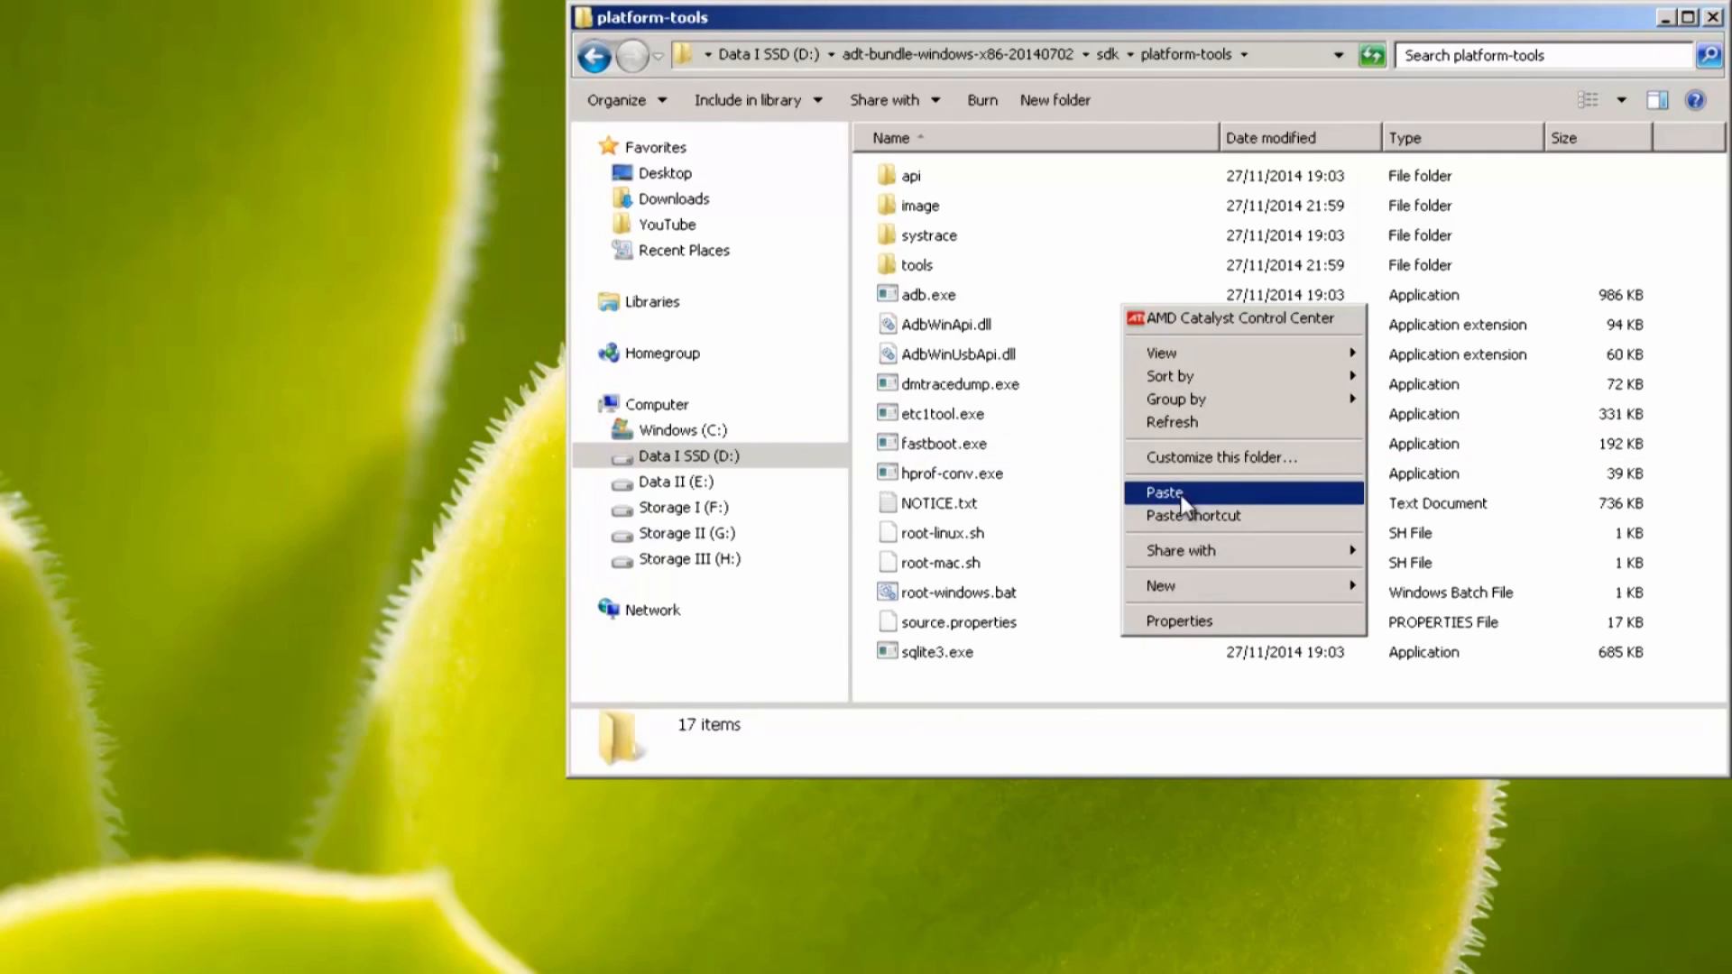
left_click(1163, 493)
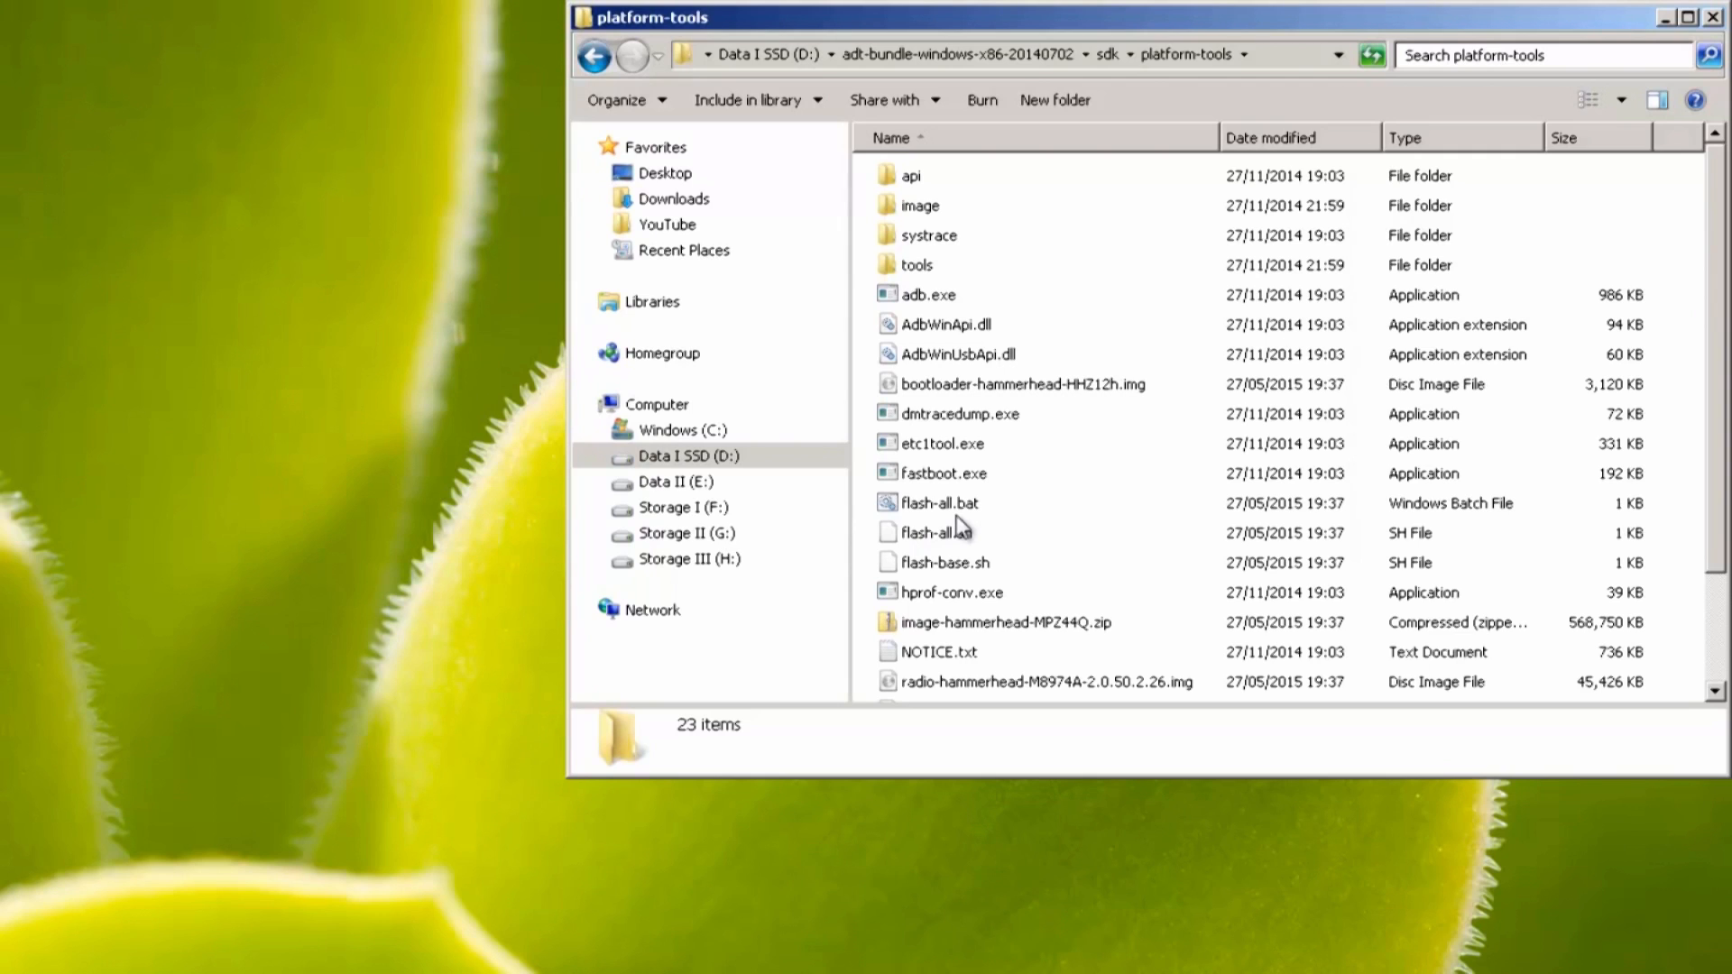
mouse_move(970, 473)
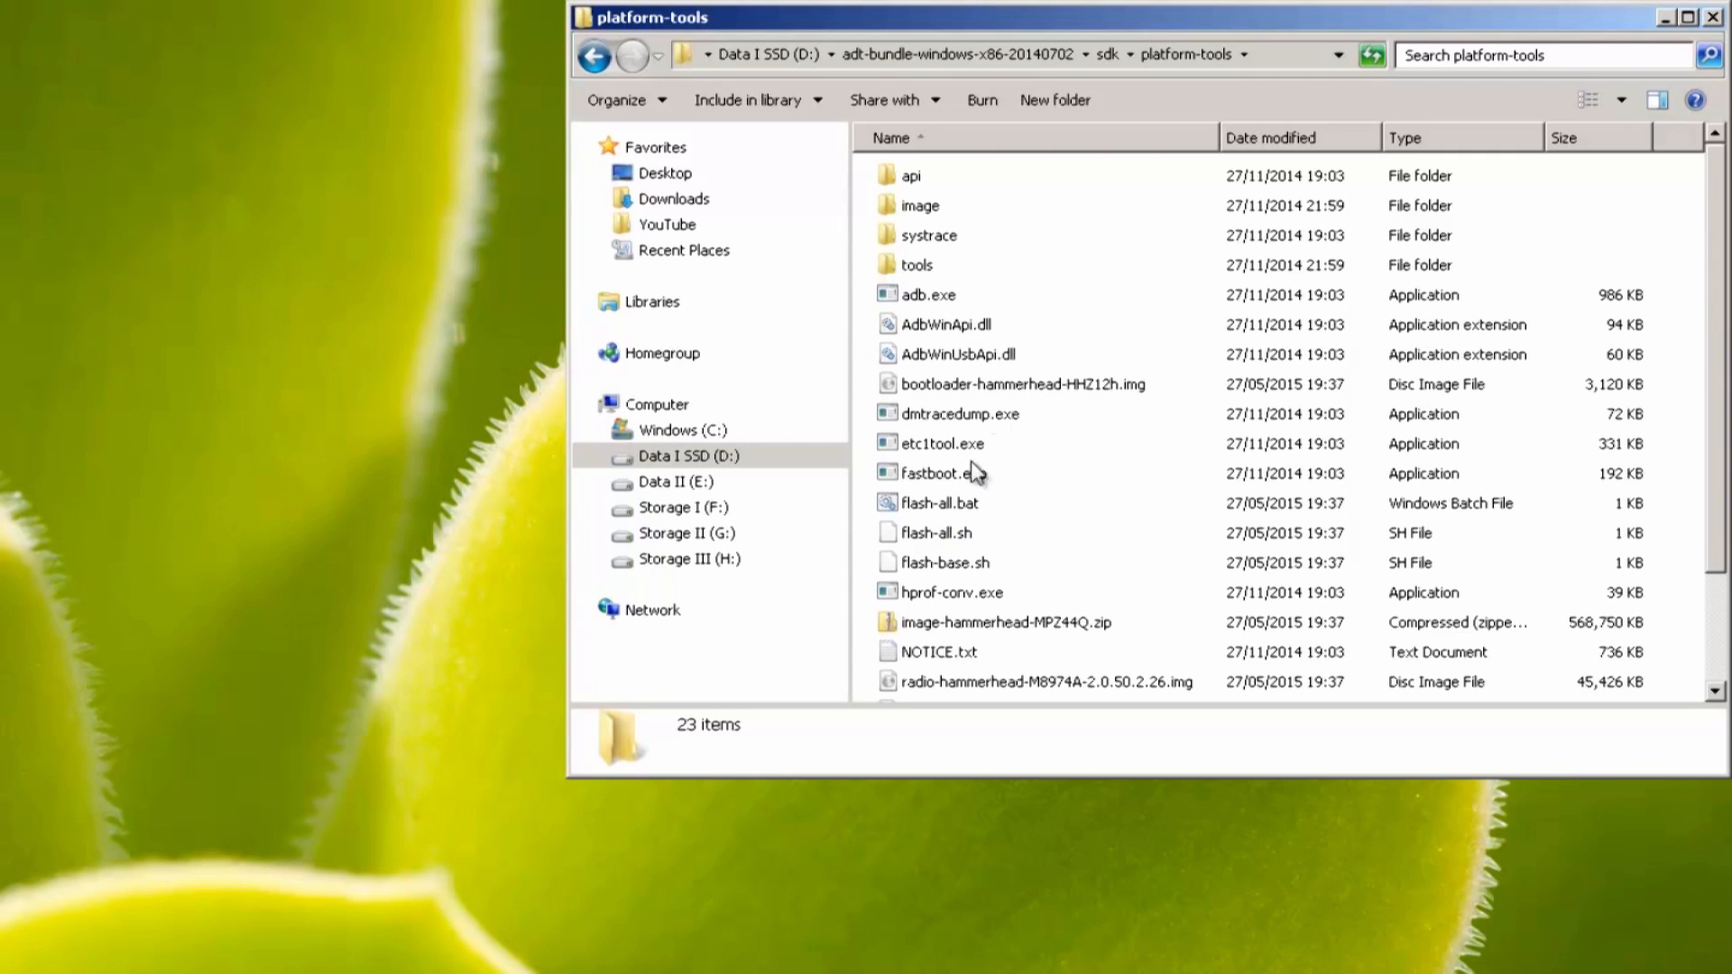
mouse_move(1088, 244)
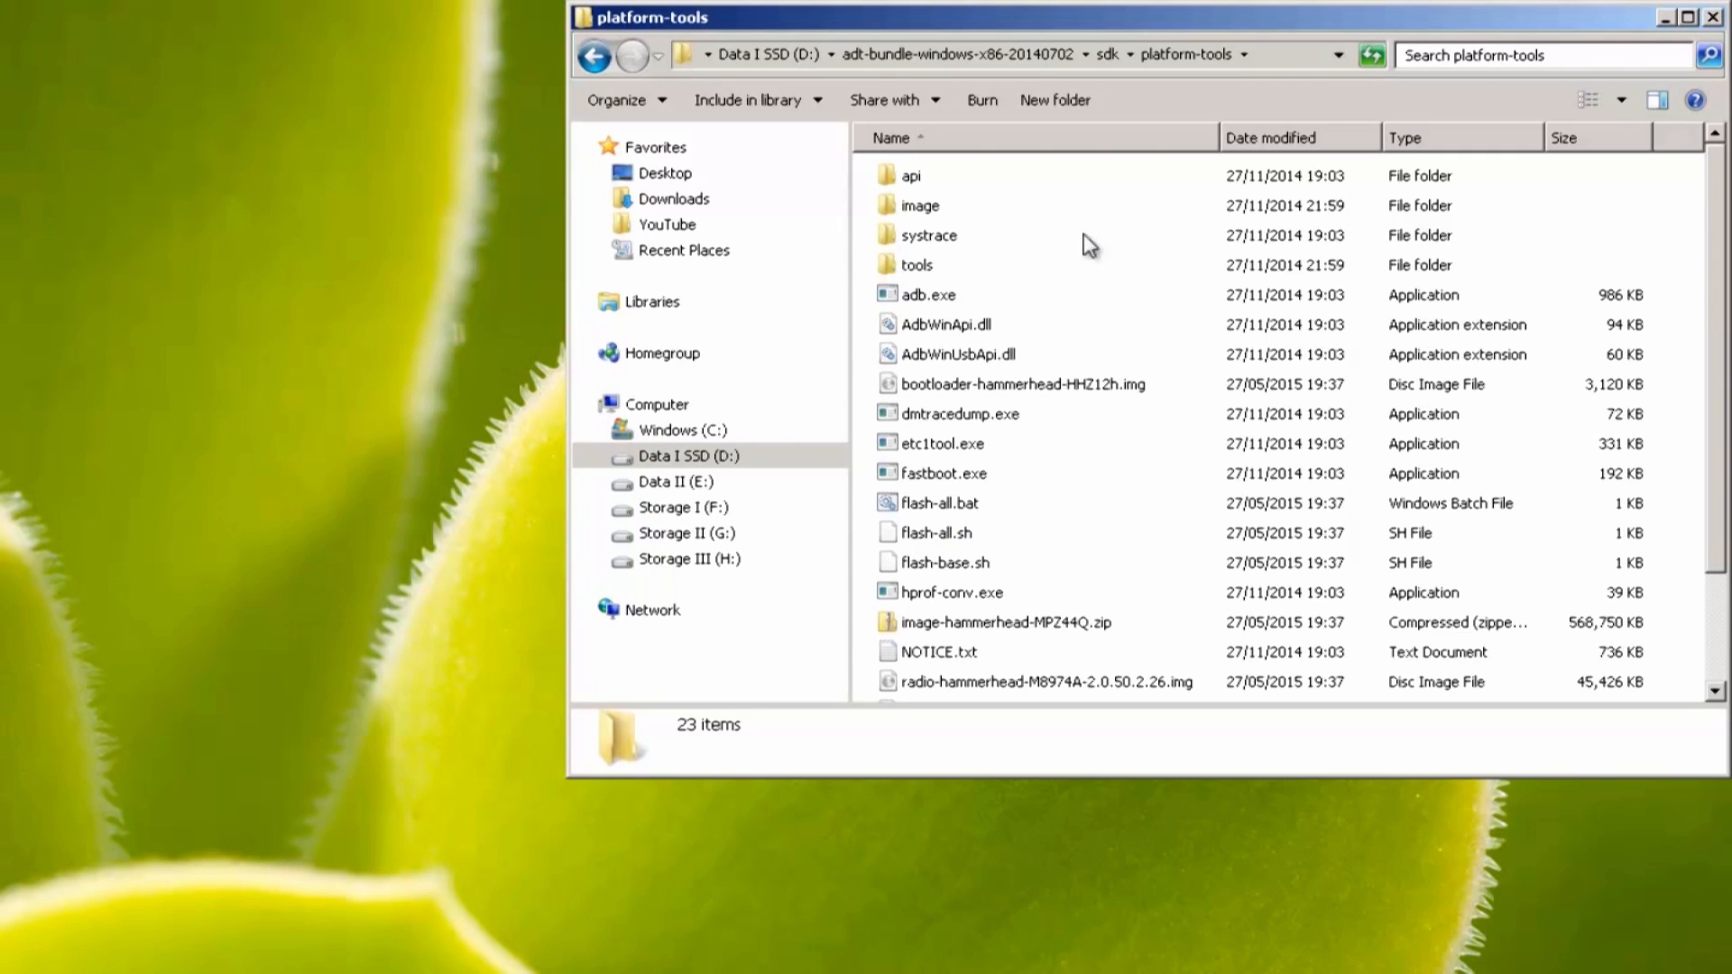
mouse_move(1101, 242)
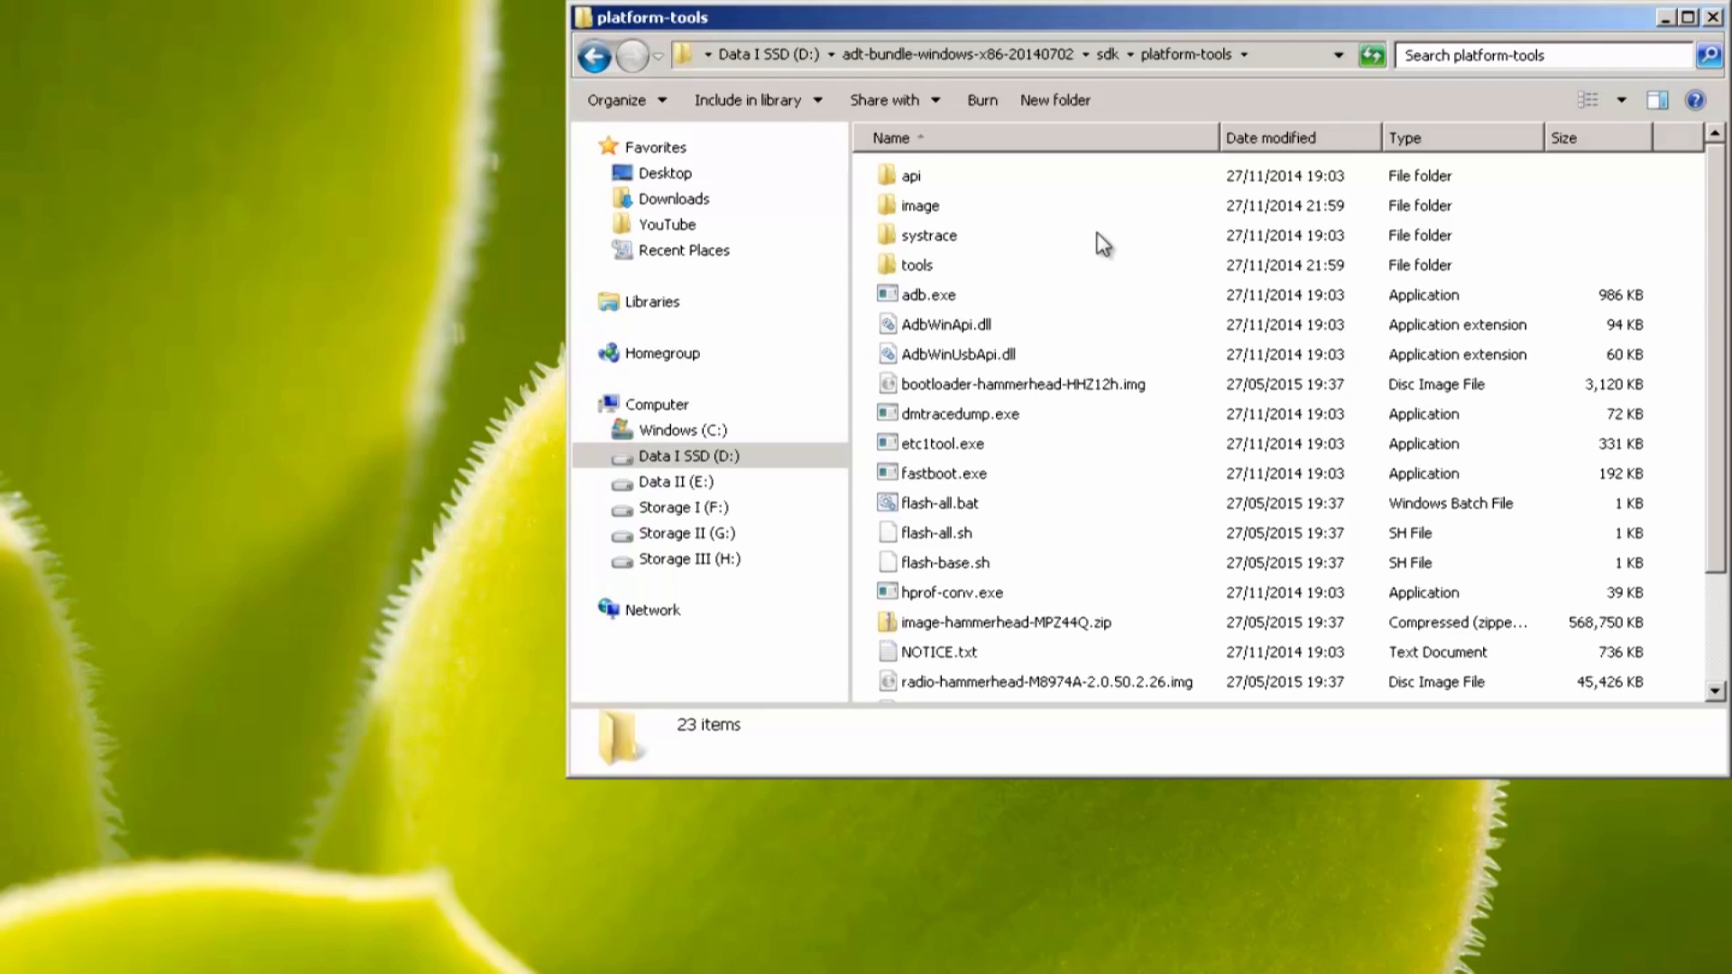
right_click(1101, 243)
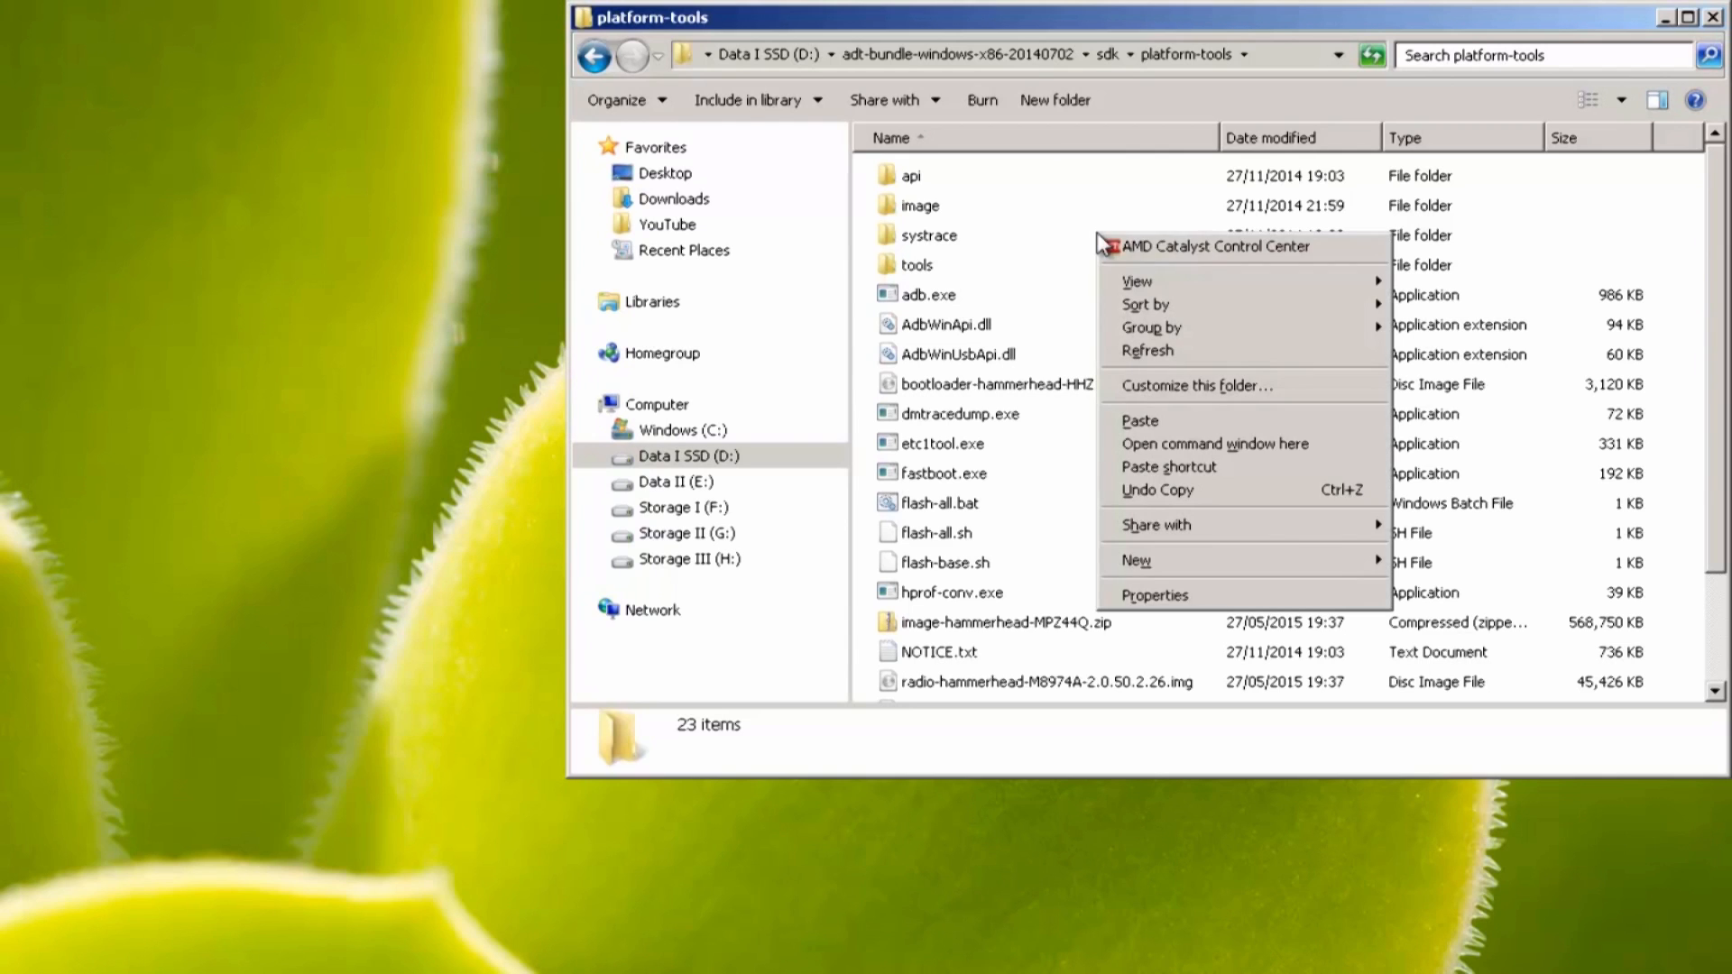
mouse_move(1170, 453)
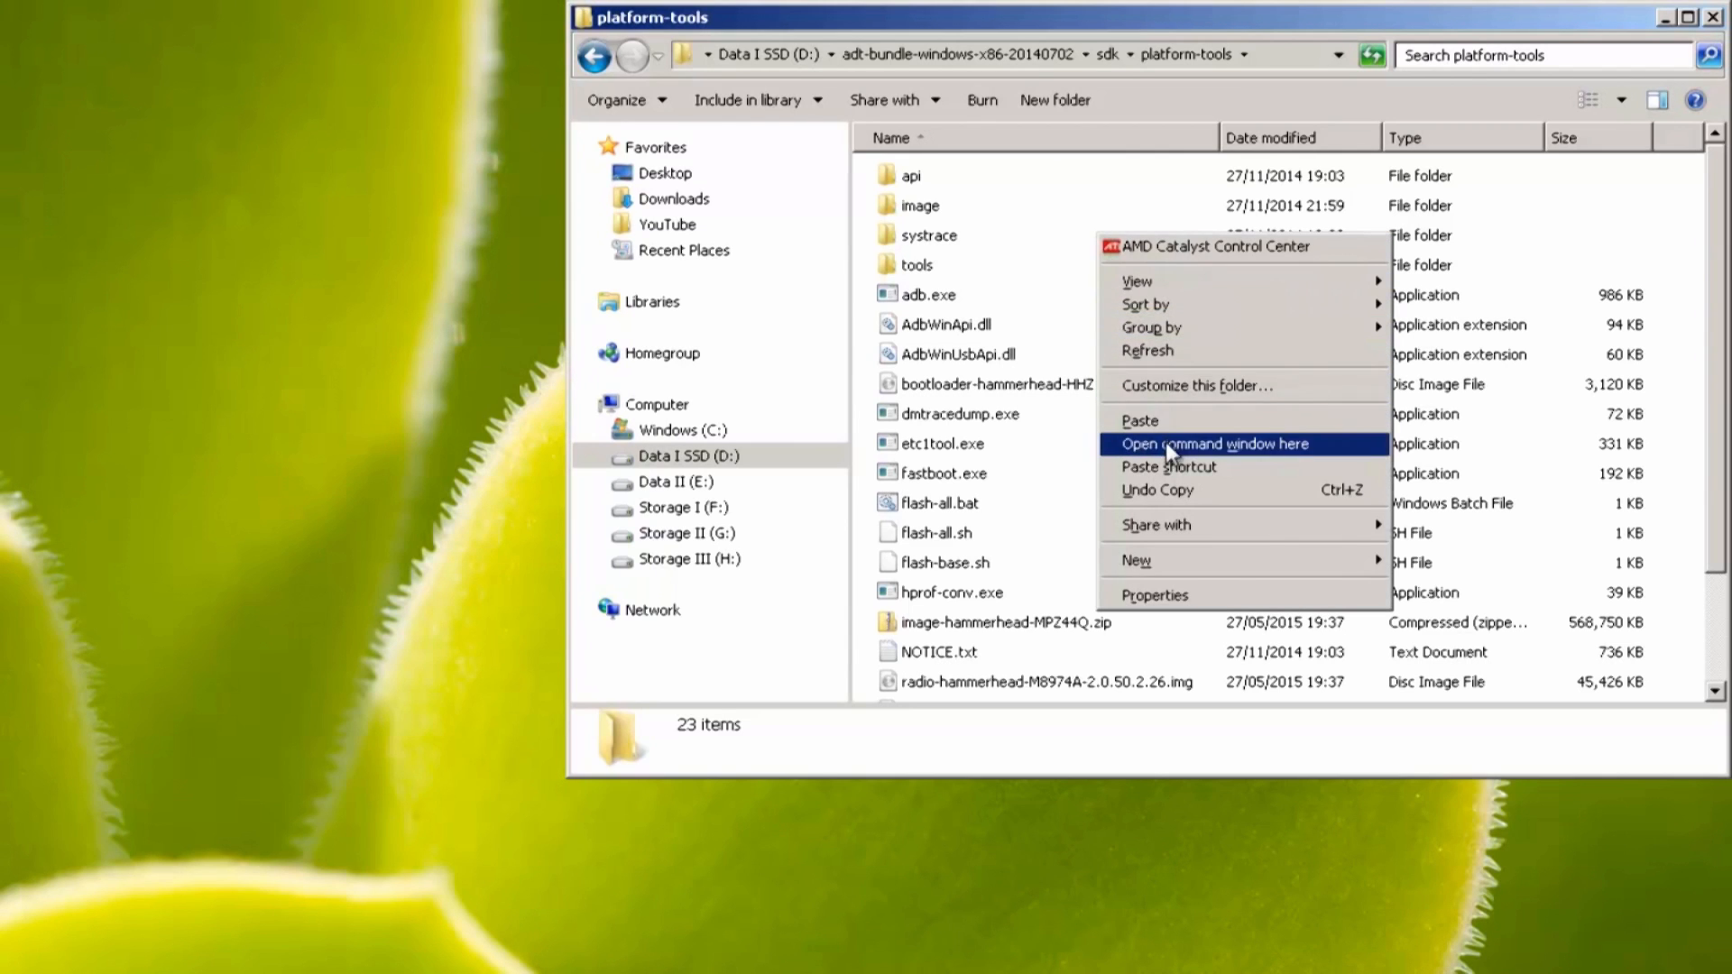
left_click(1214, 443)
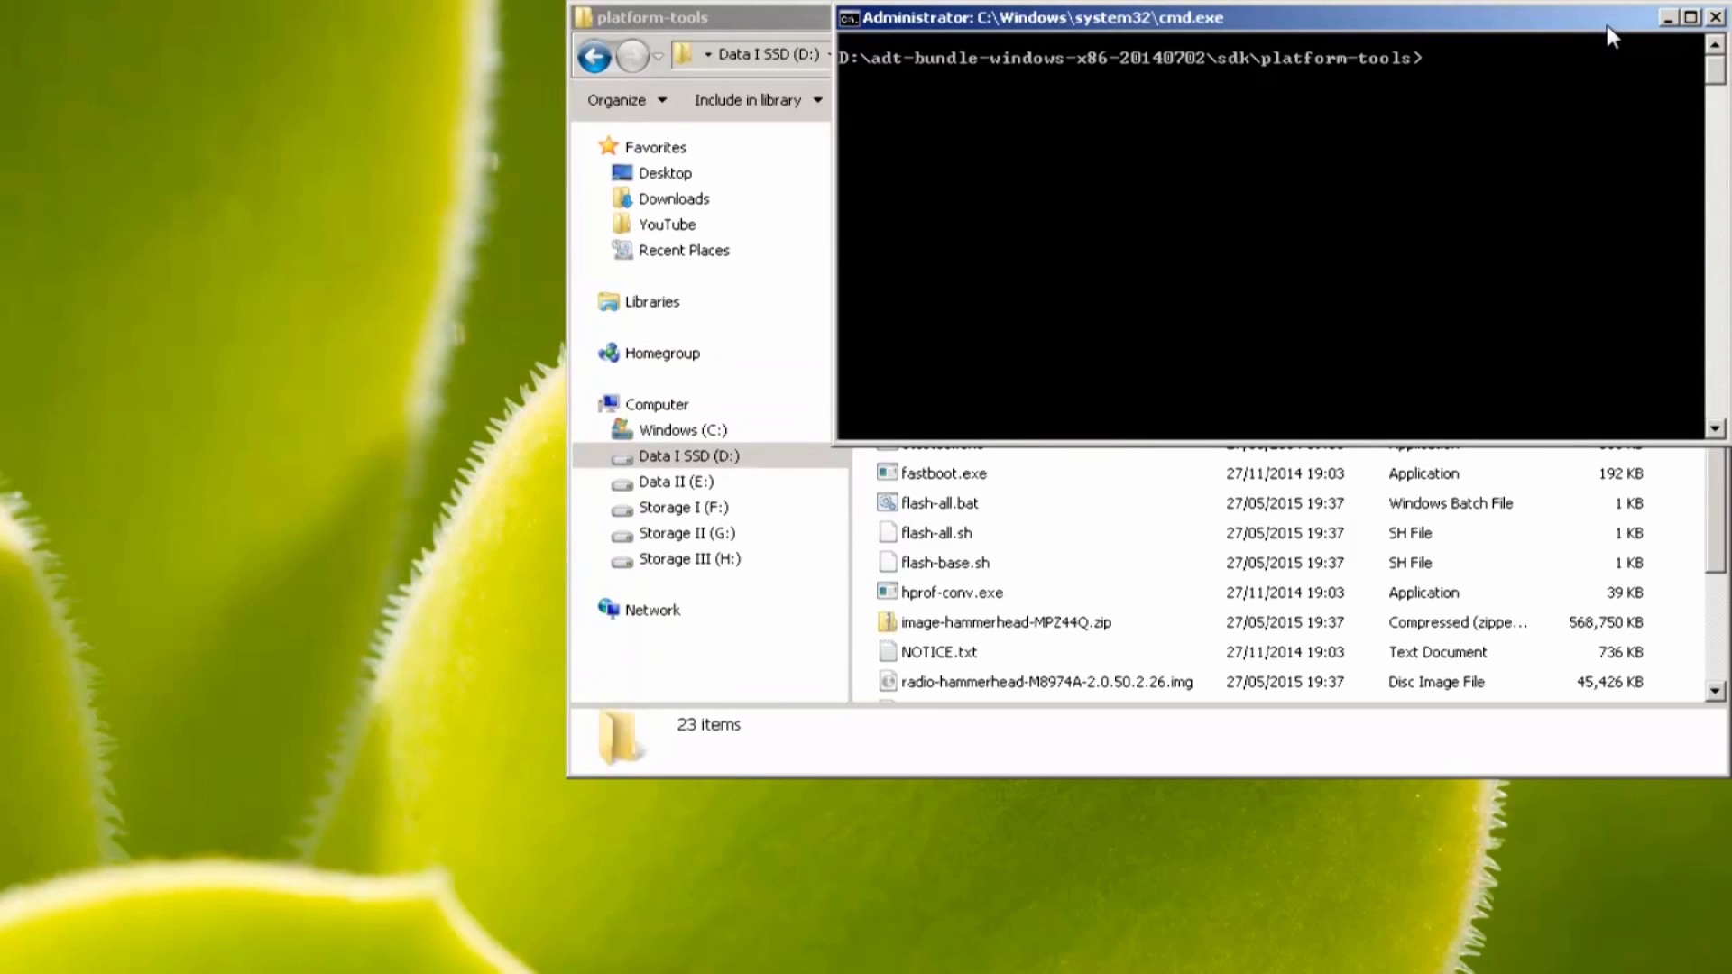
Run 'fastboot devices' to confirm the phone is detected in fastboot mode.
type("fast")
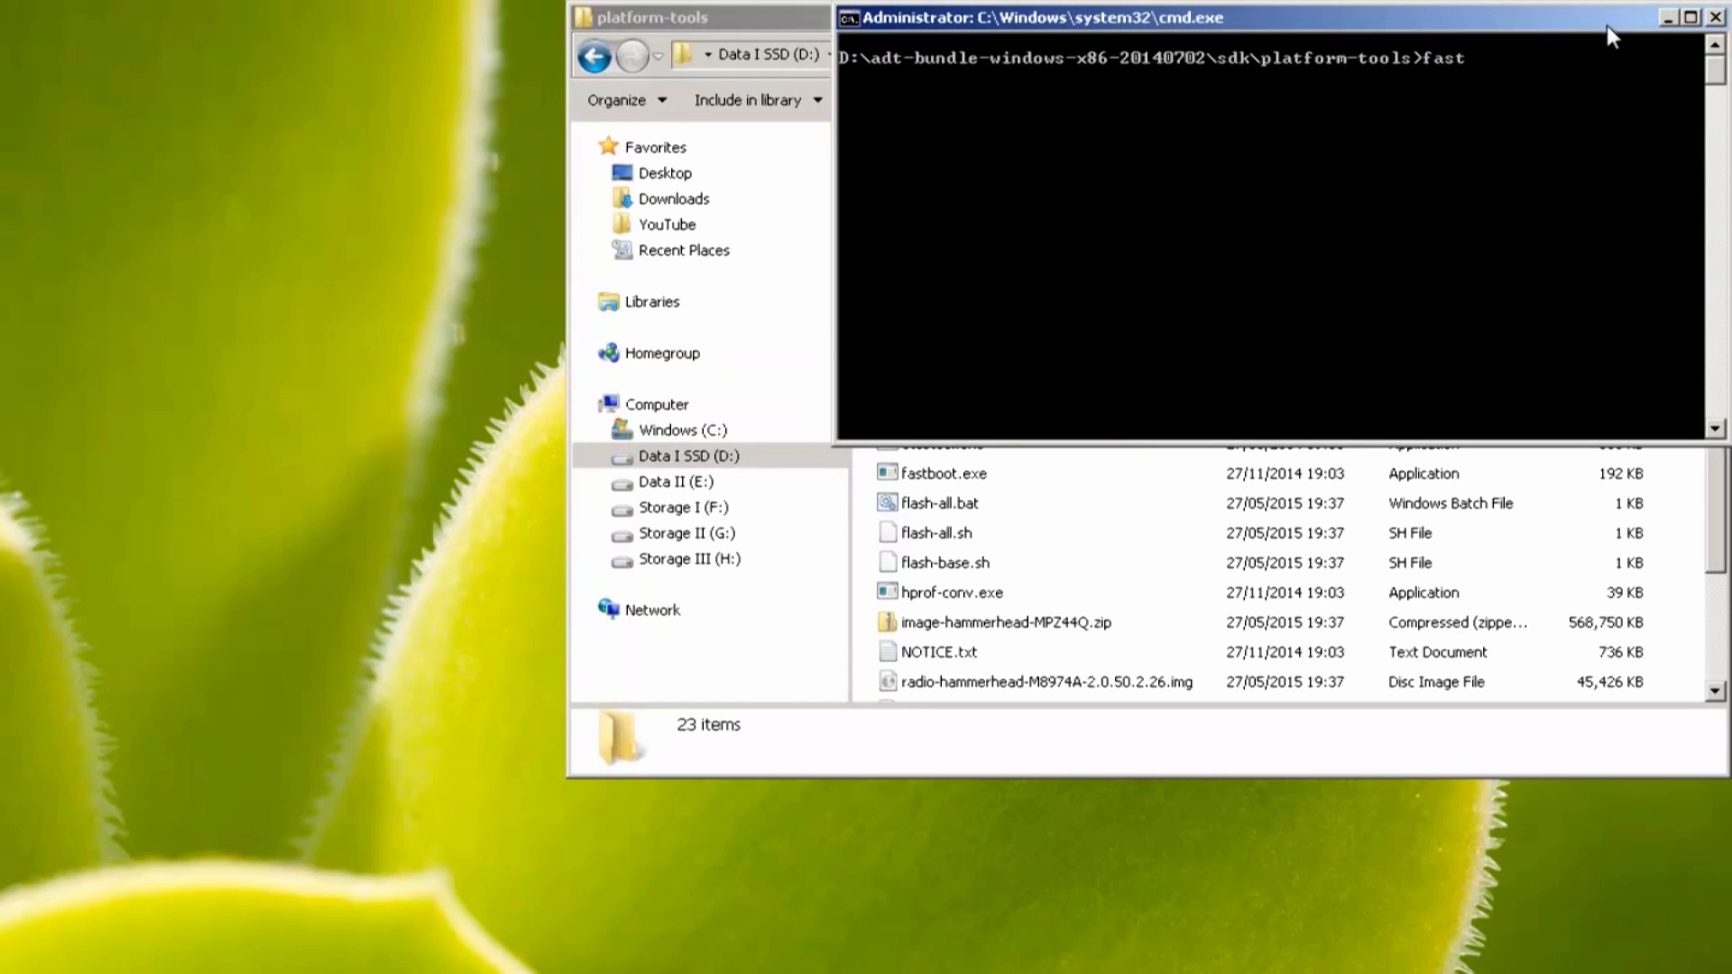
type("boot devi")
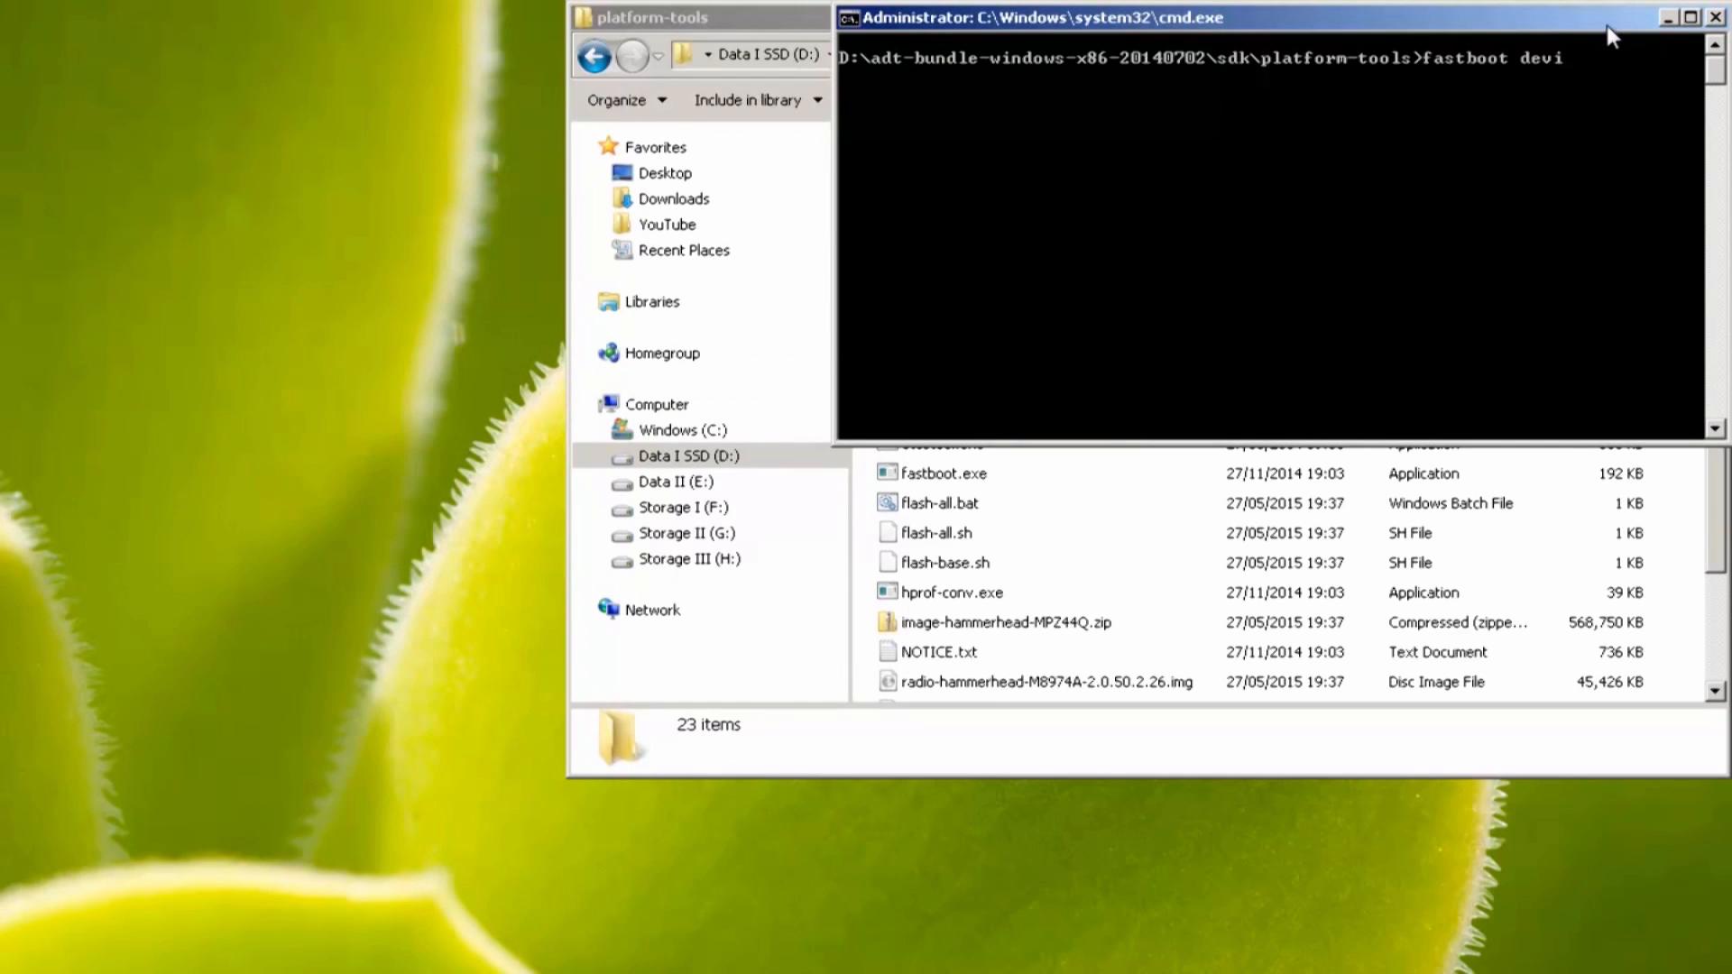
type("ces")
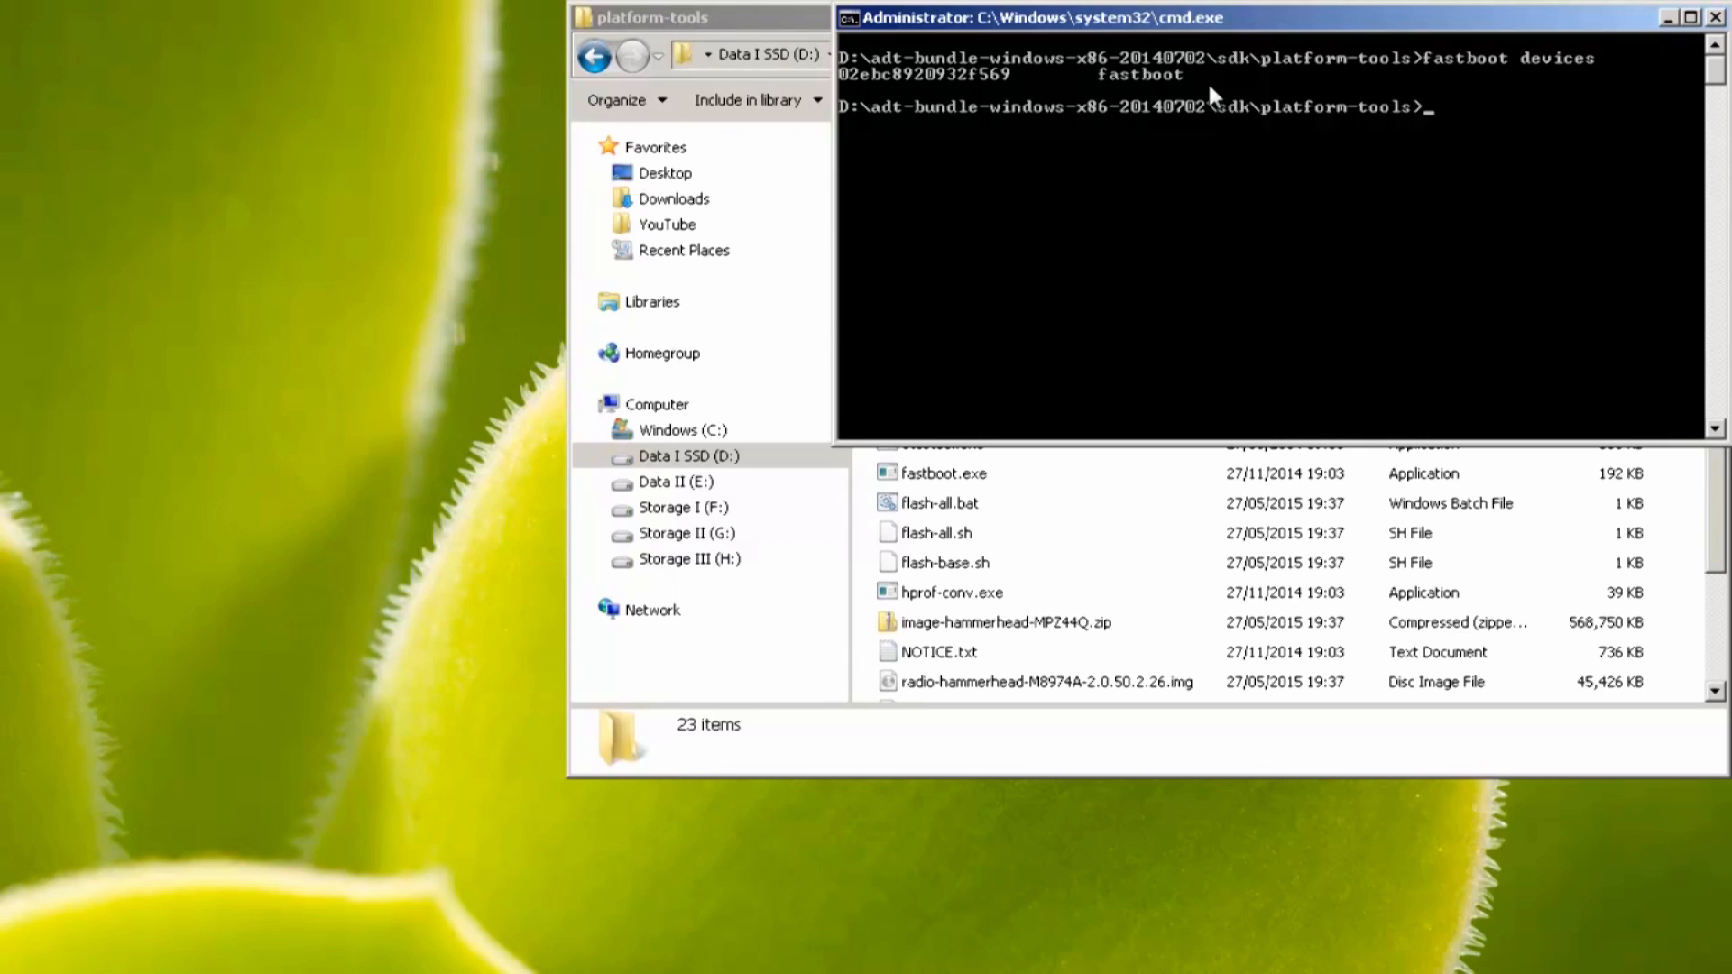
mouse_move(1160, 97)
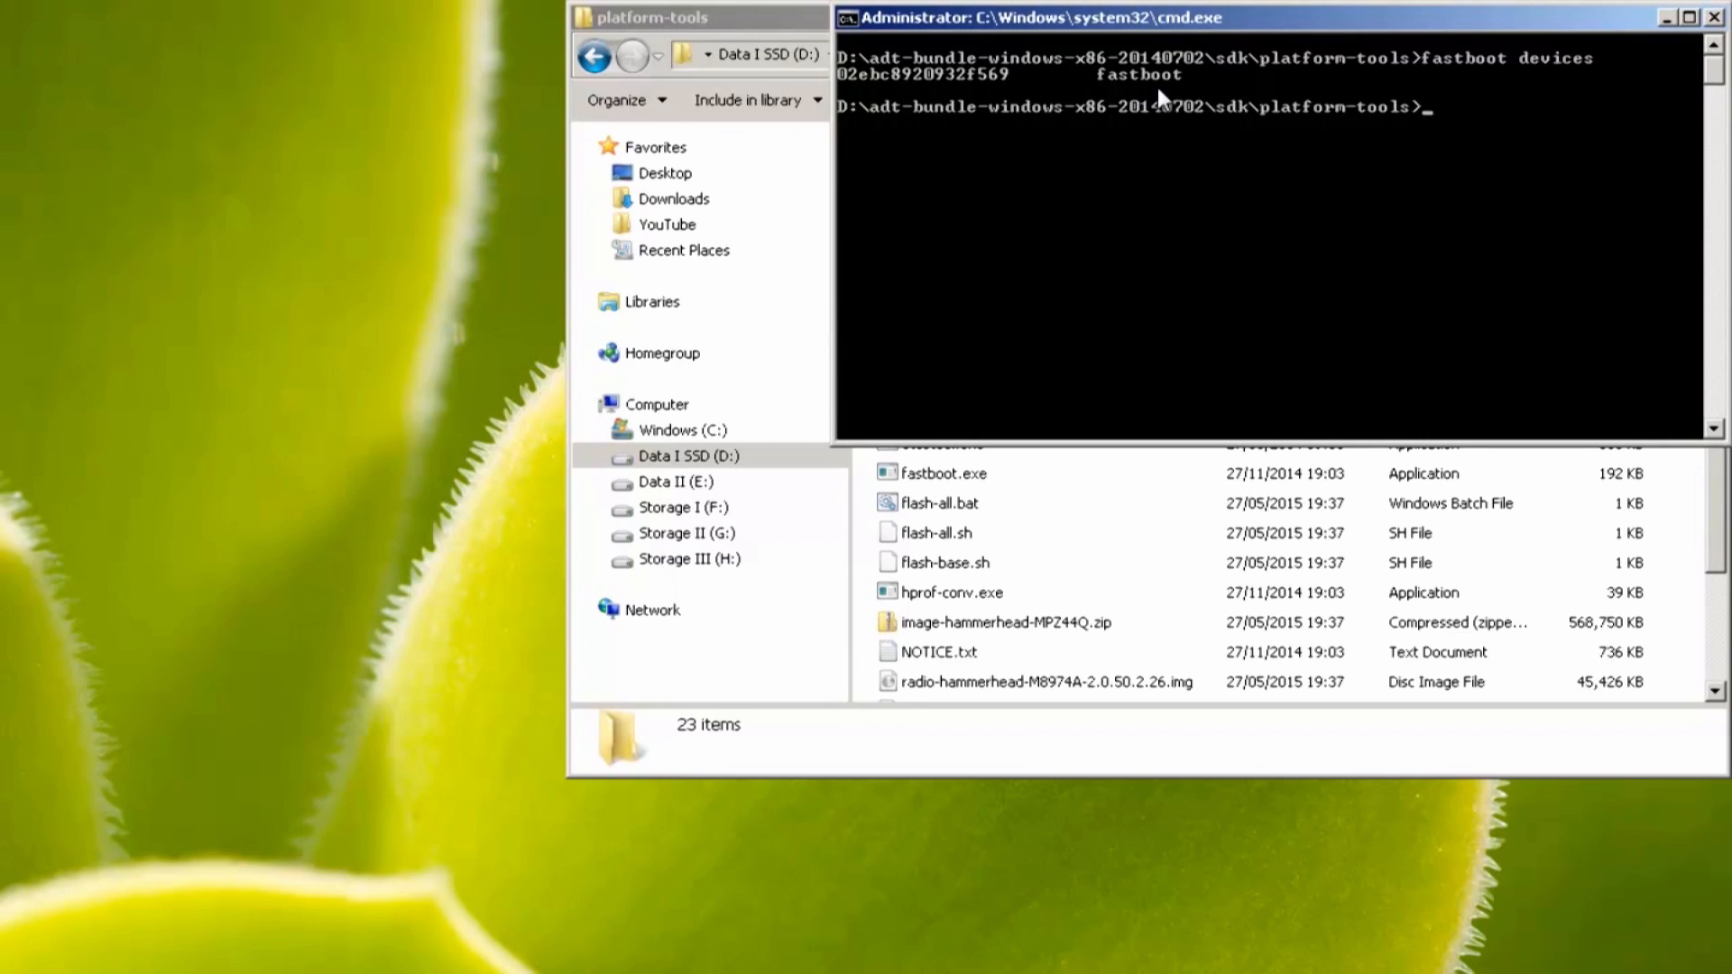
Enter 'fastboot oem unlock' to start unlocking the phone's bootloader.
type("fastboo")
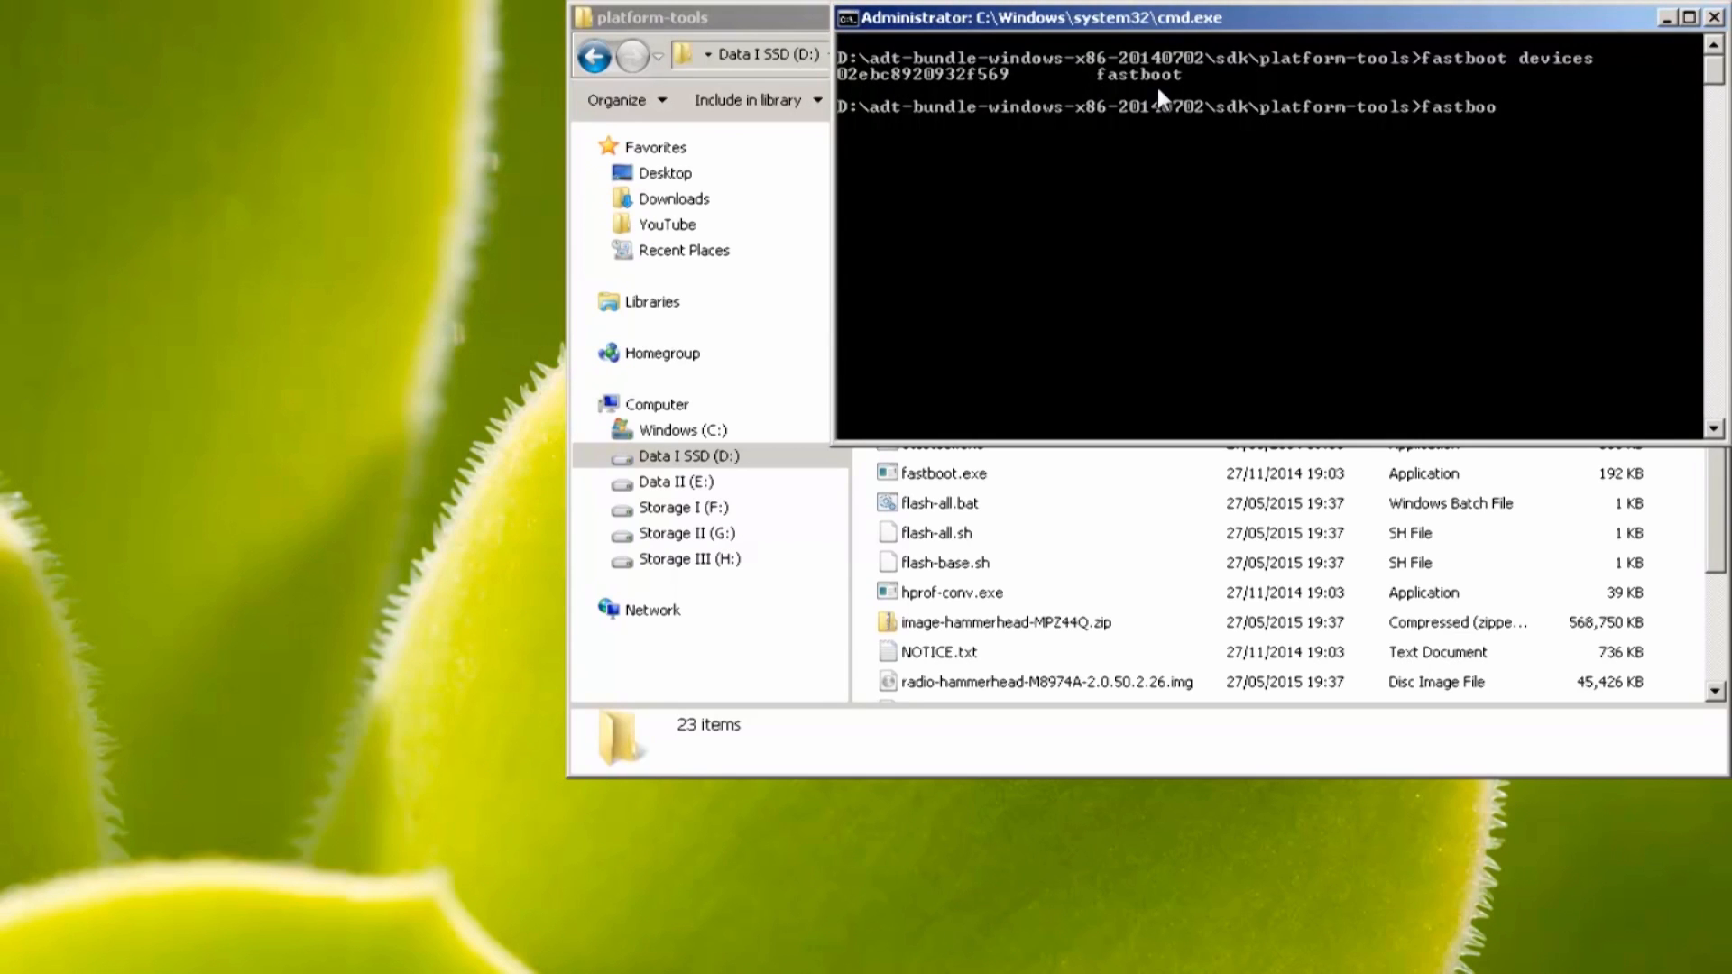
type("oem")
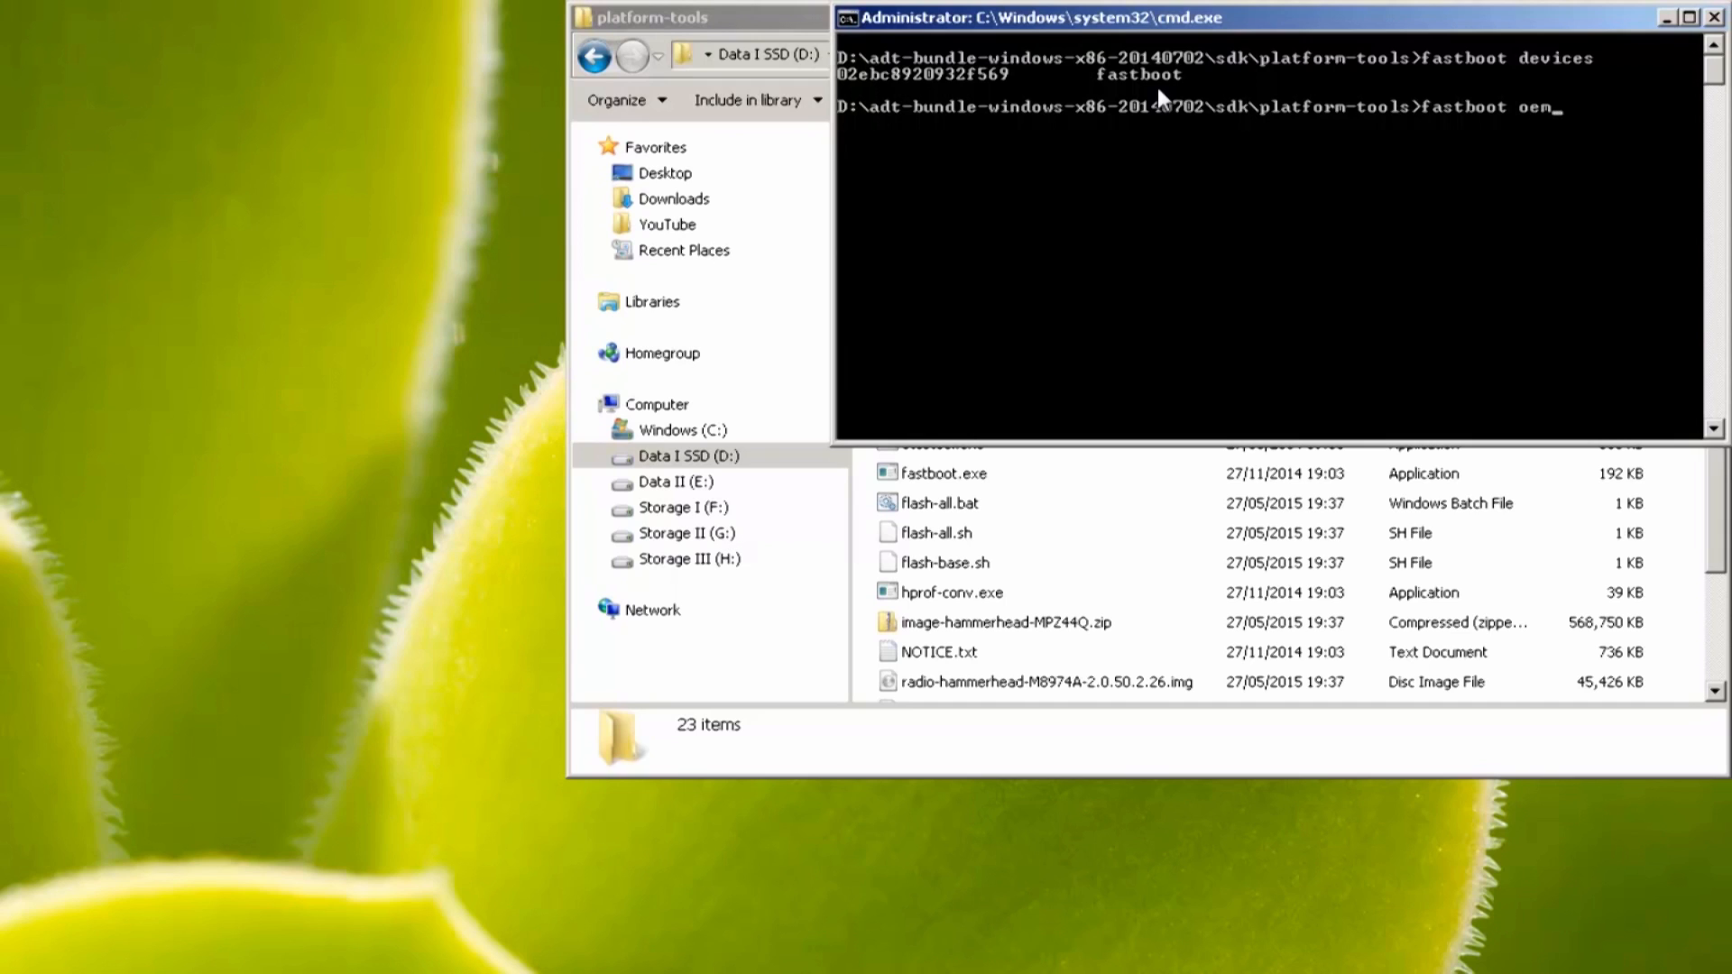
type("unlock")
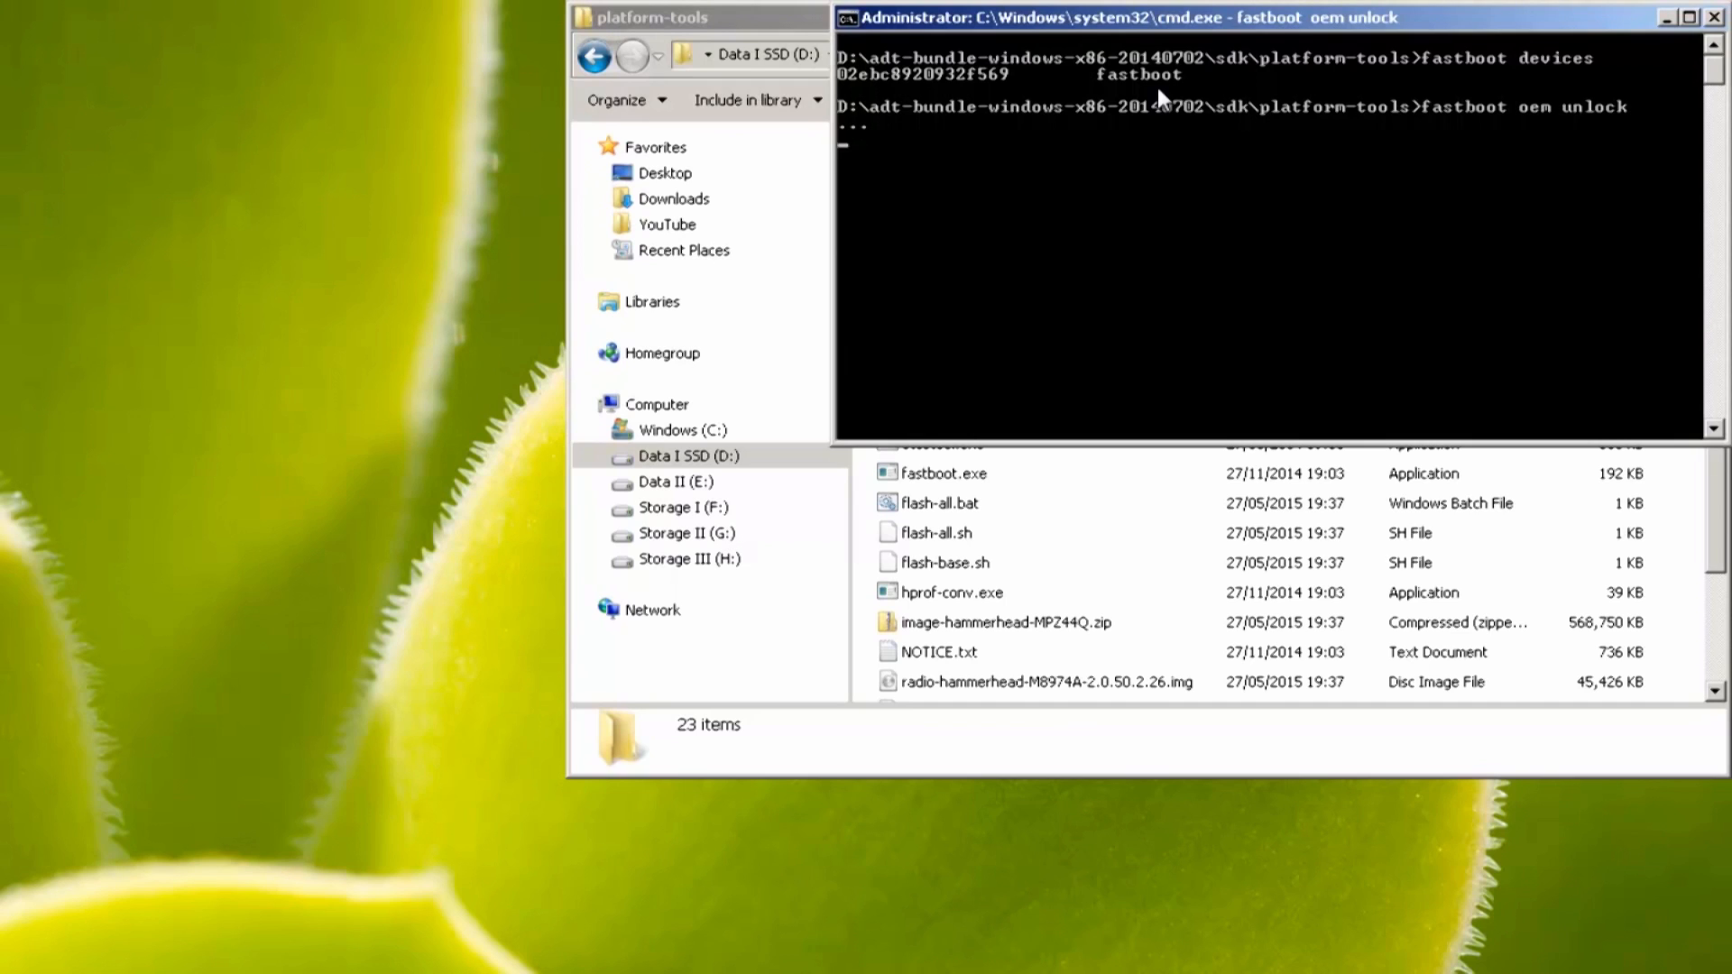
mouse_move(881, 152)
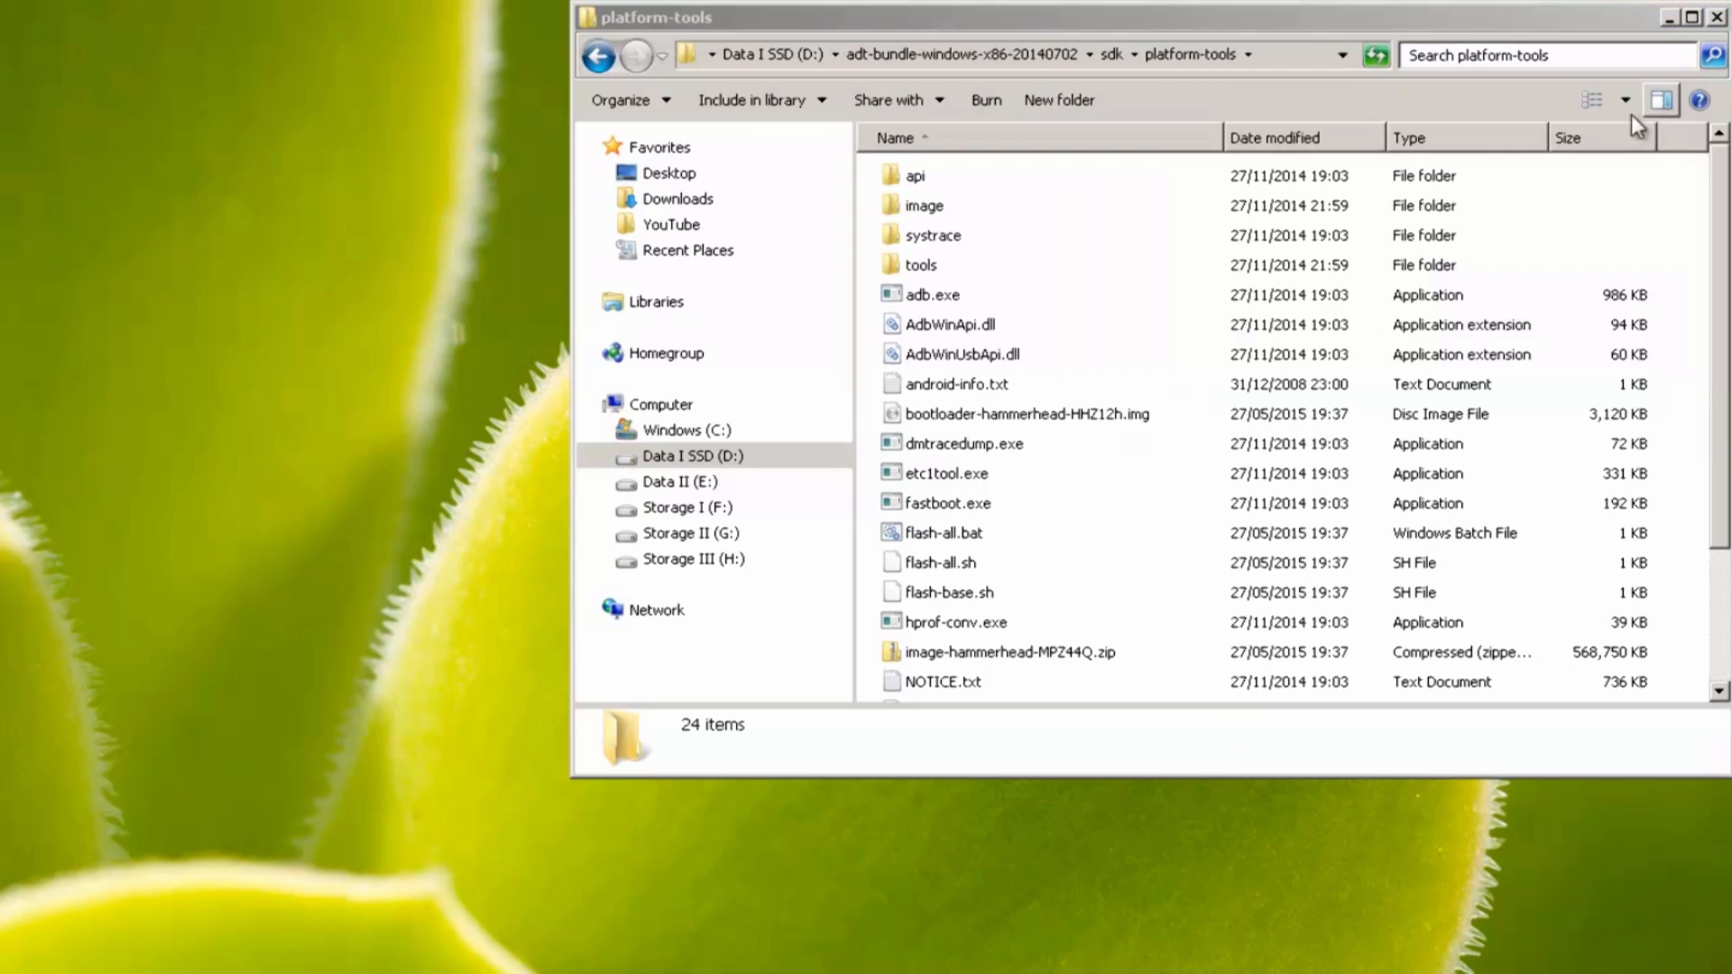
mouse_move(950, 562)
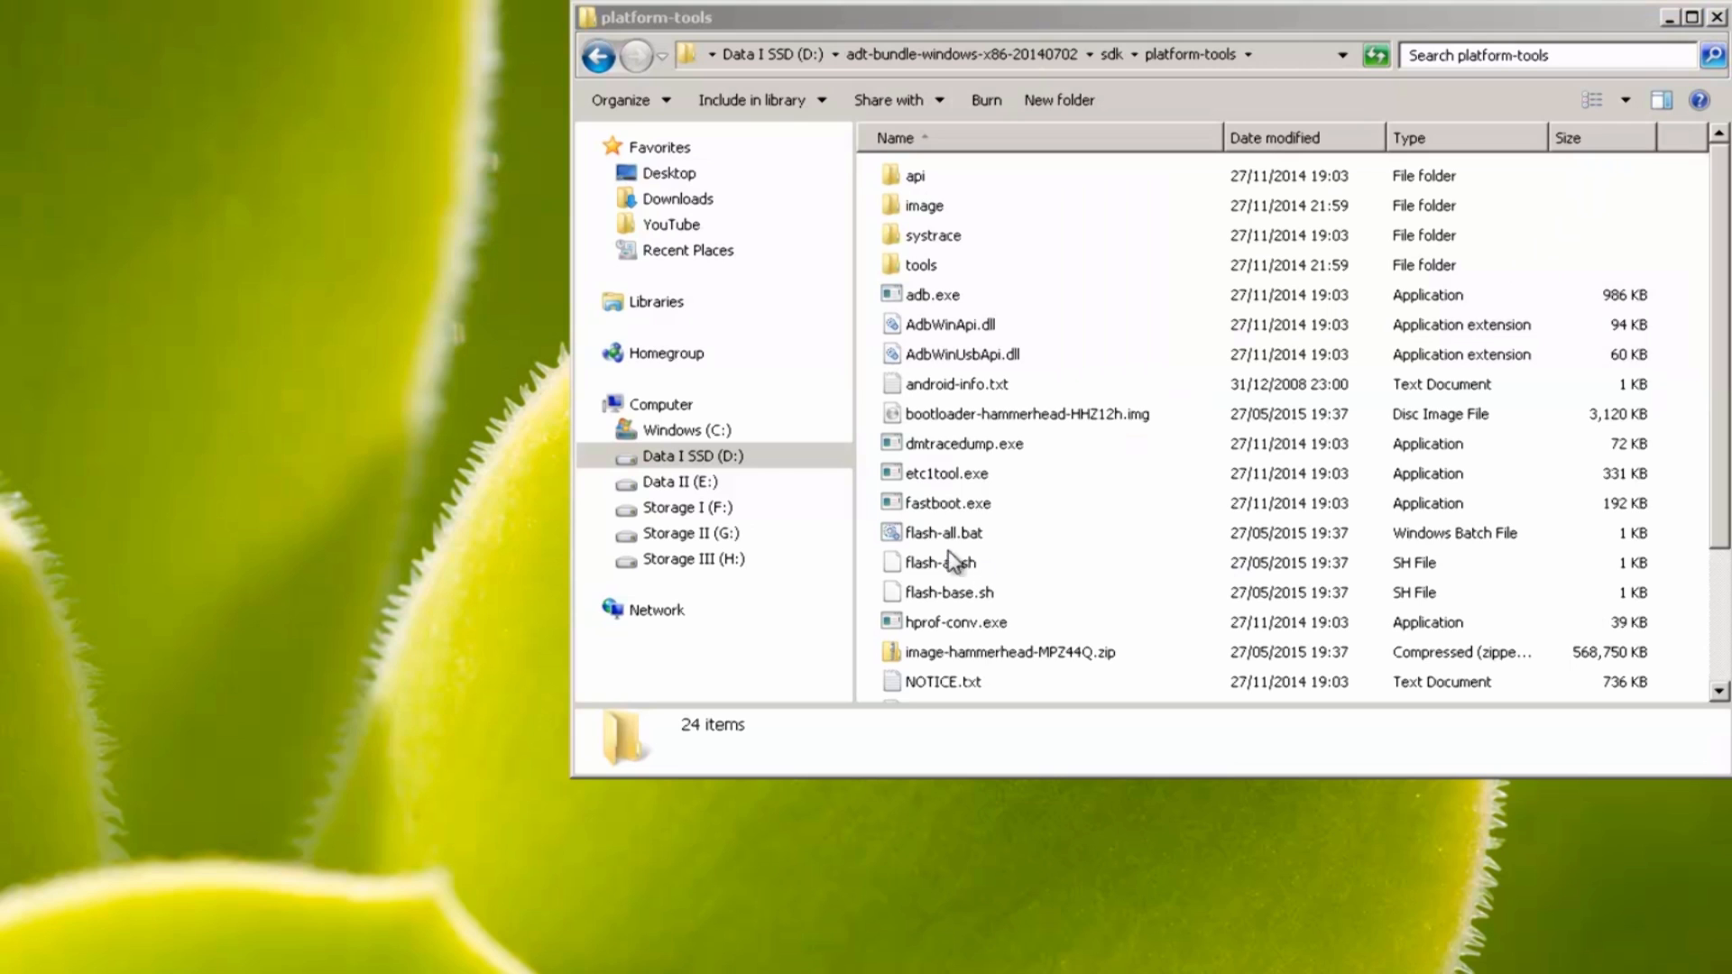
Run flash-all.bat from platform-tools as administrator to flash the preview.
left_click(942, 532)
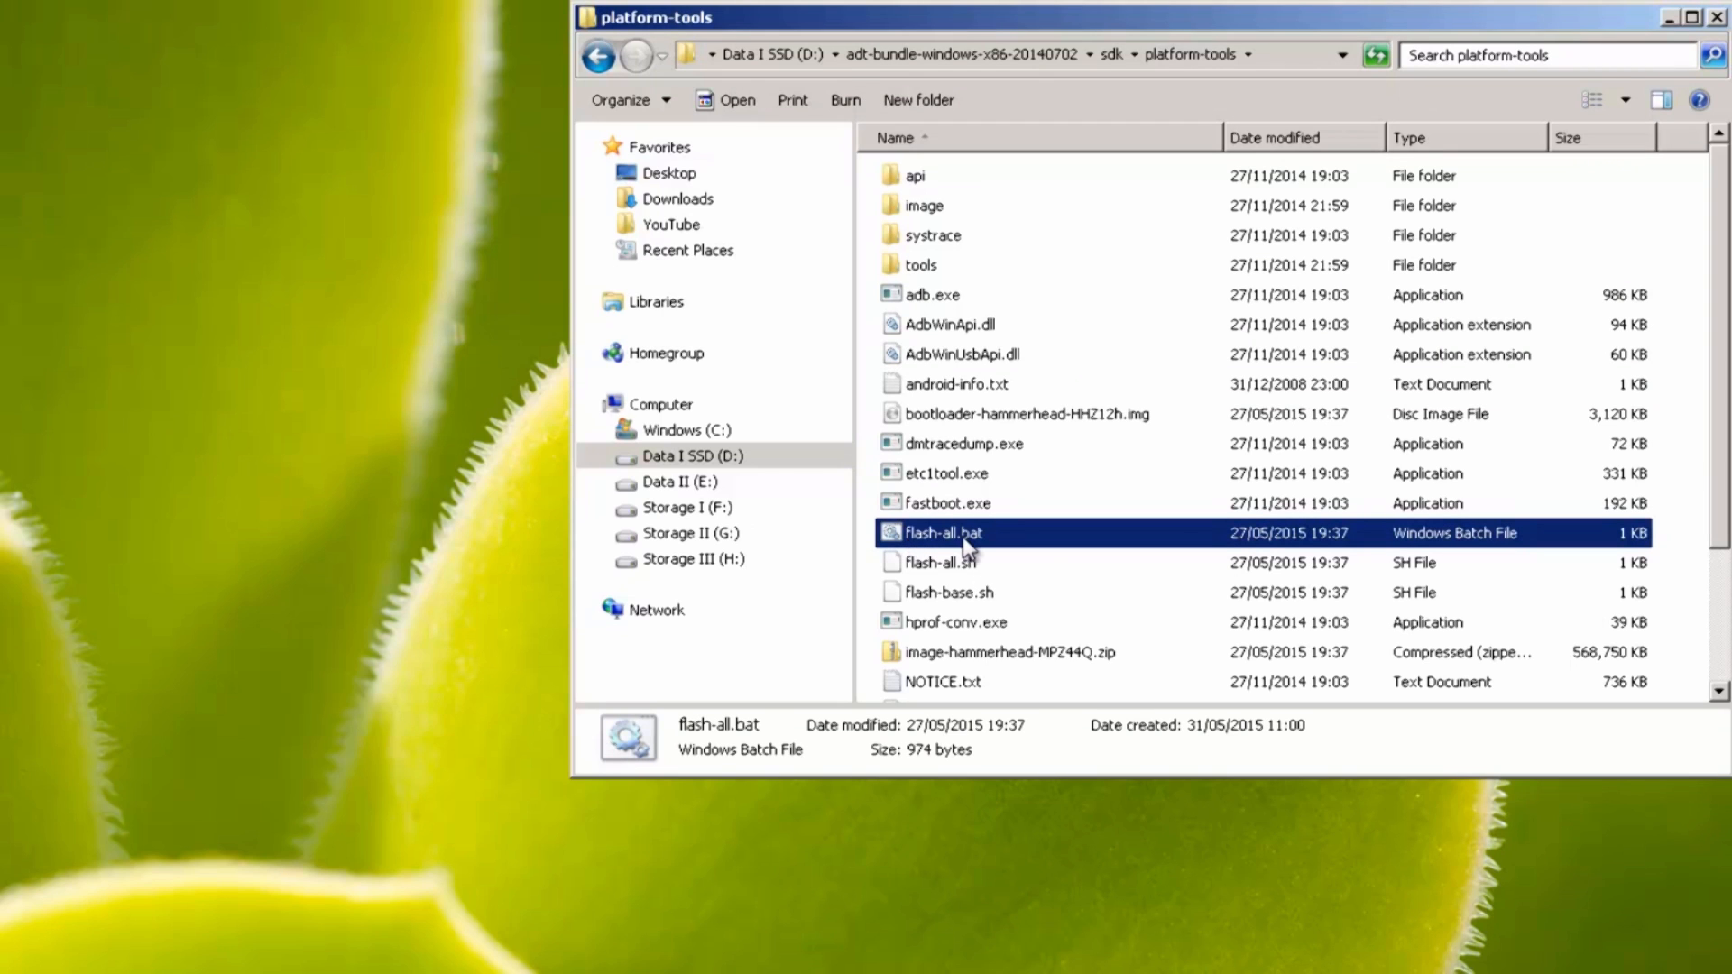
right_click(944, 532)
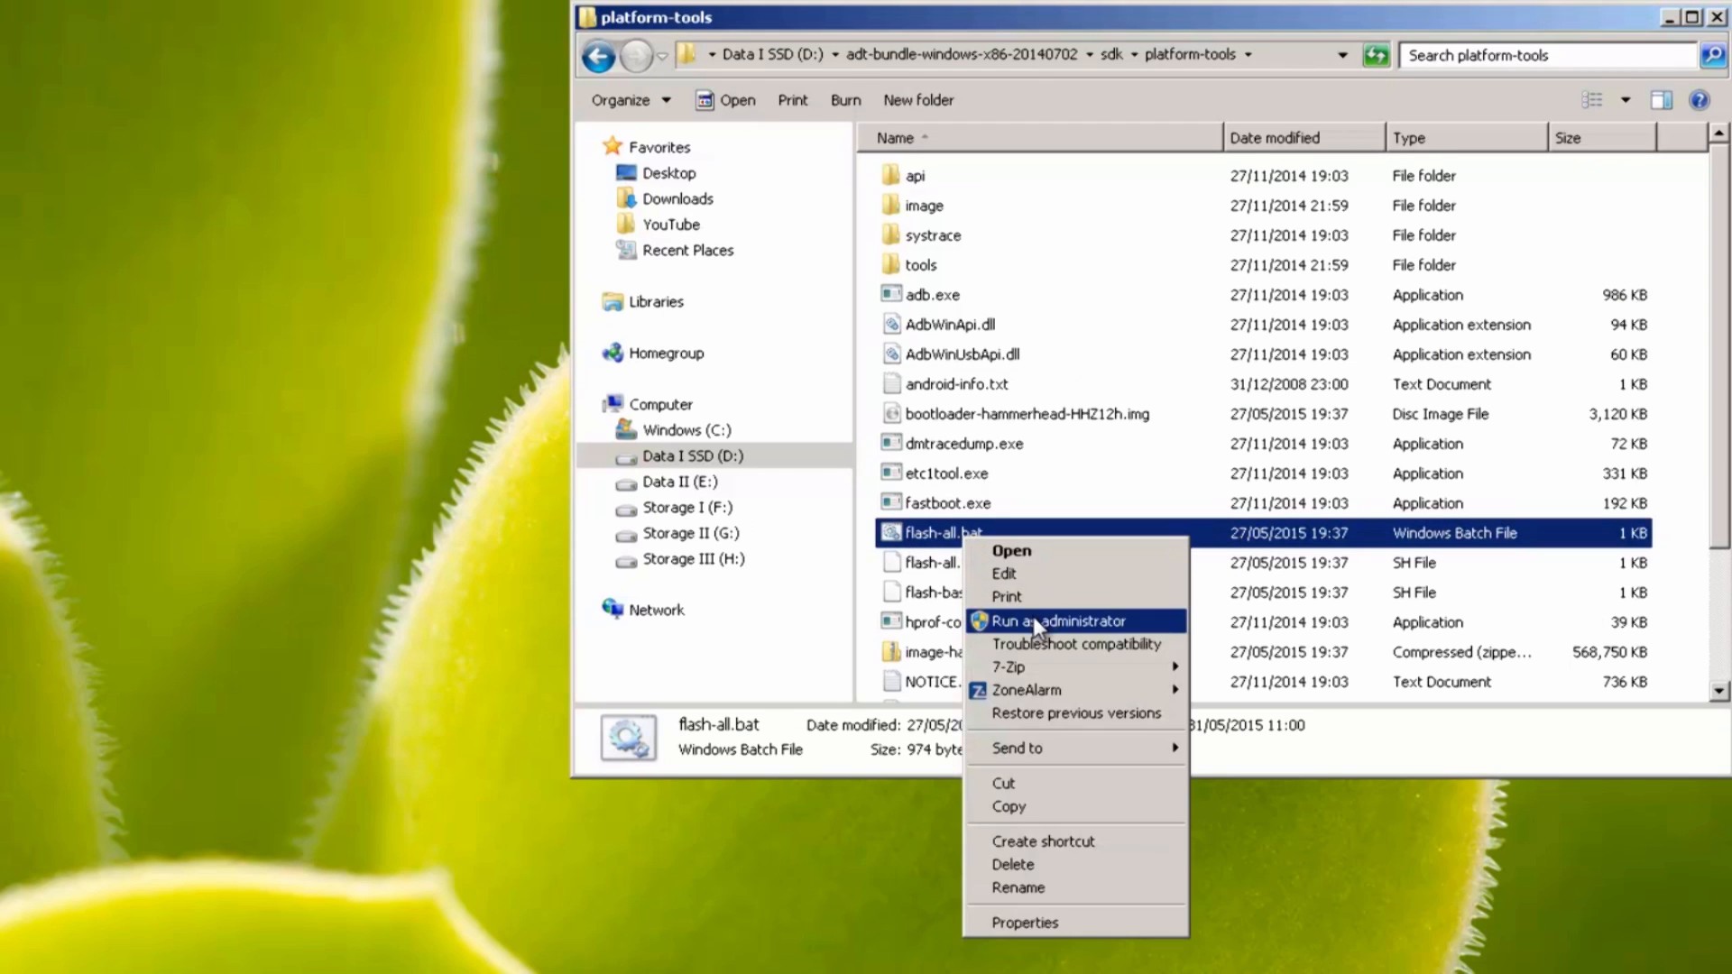
left_click(1055, 620)
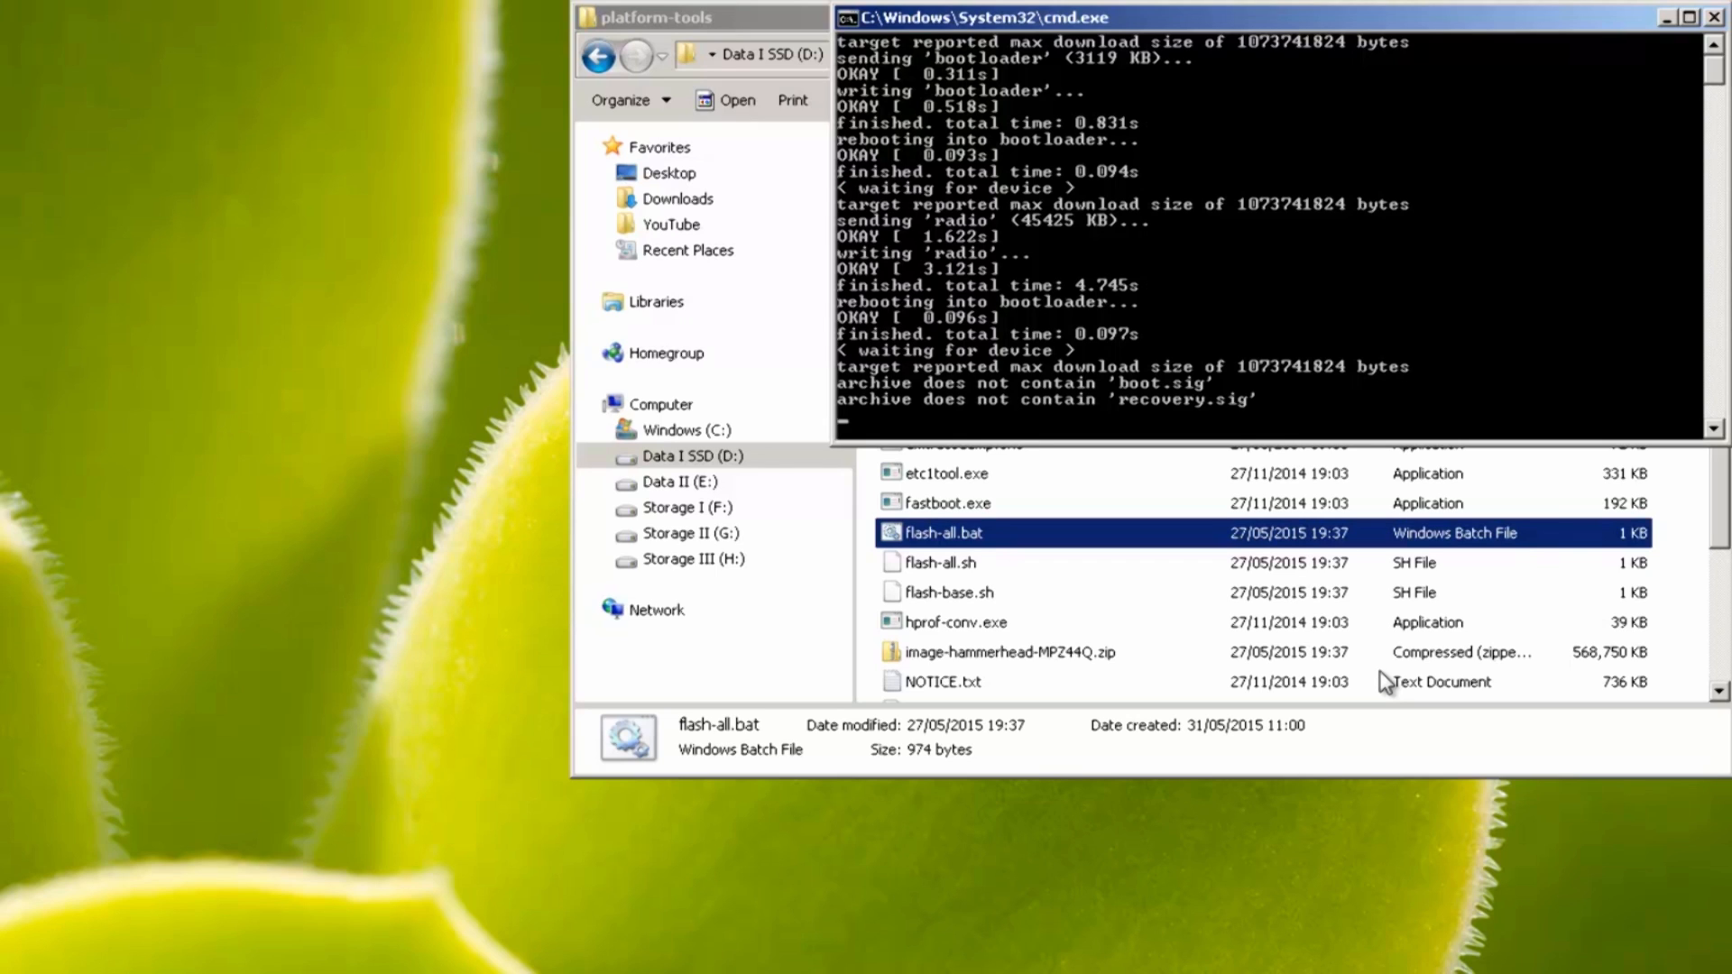
mouse_move(1197, 425)
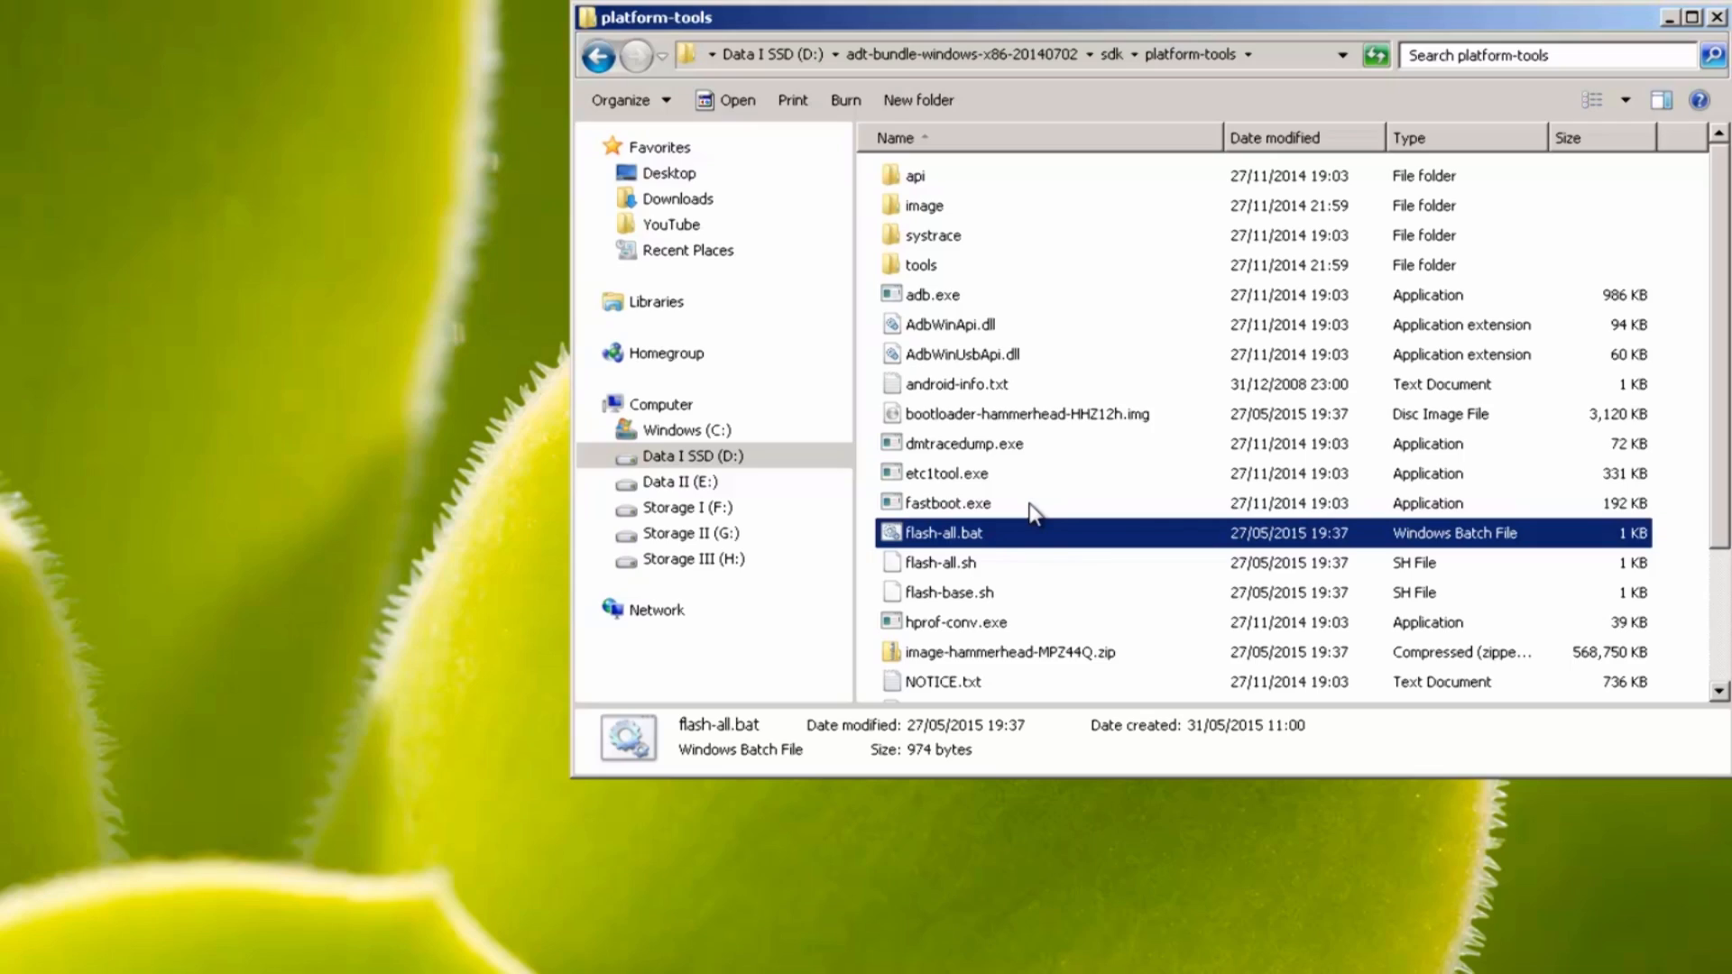
mouse_move(1042, 563)
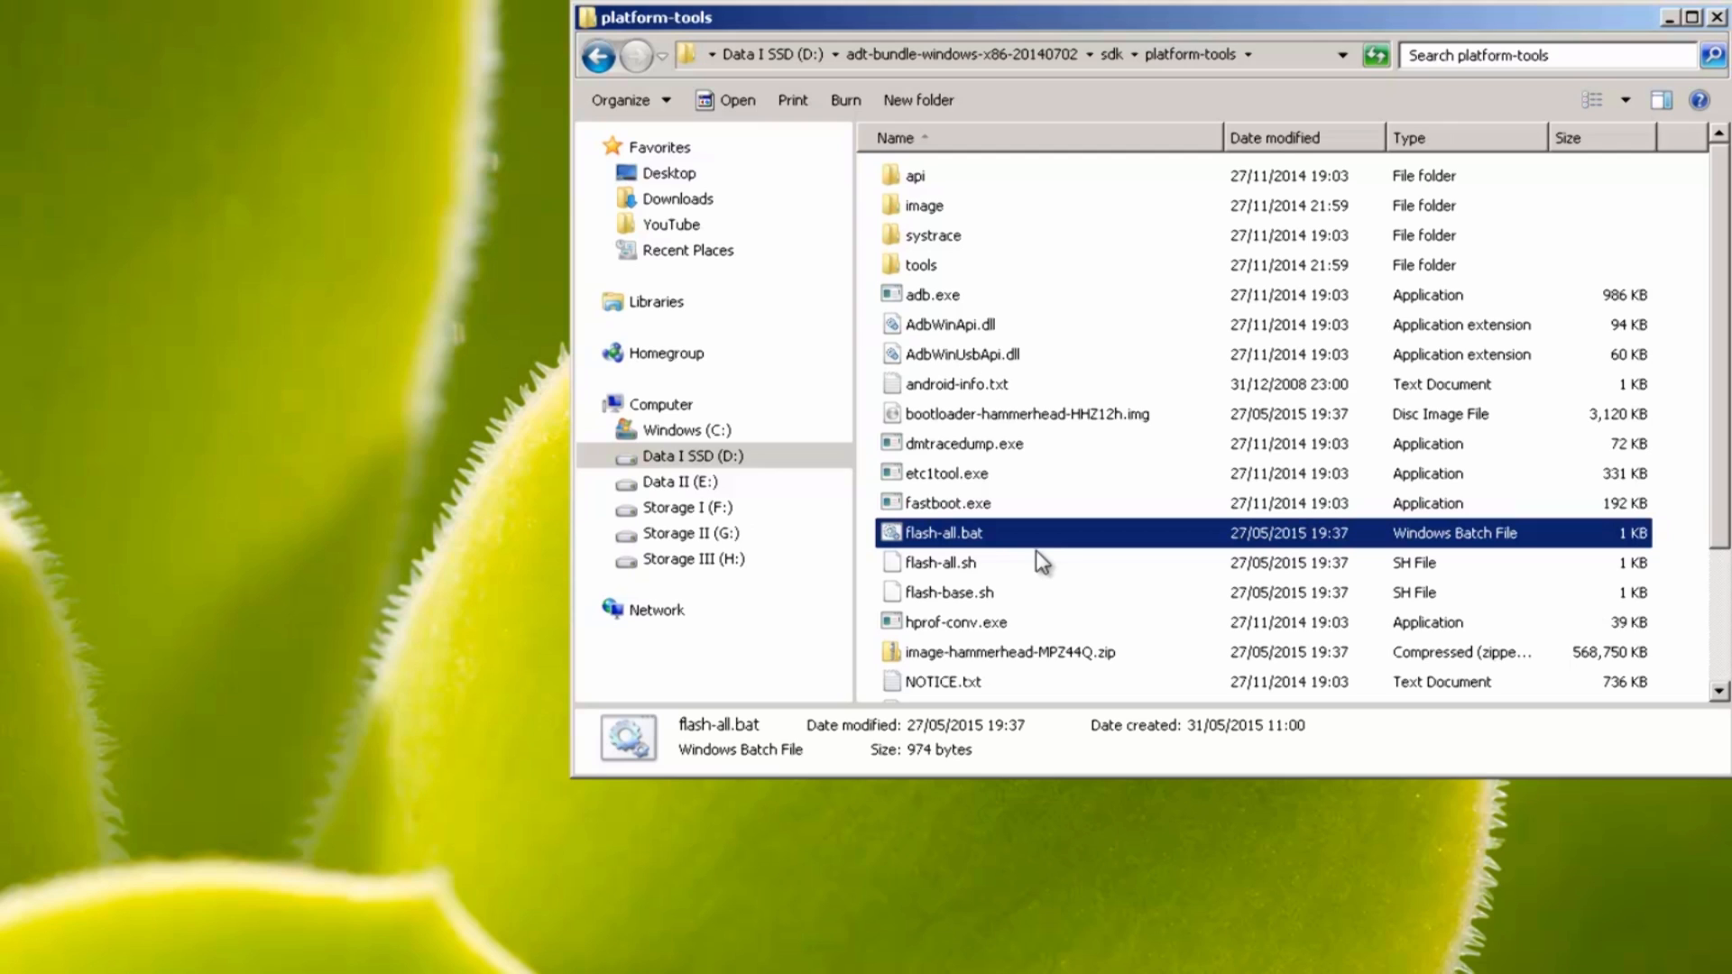
mouse_move(1111, 649)
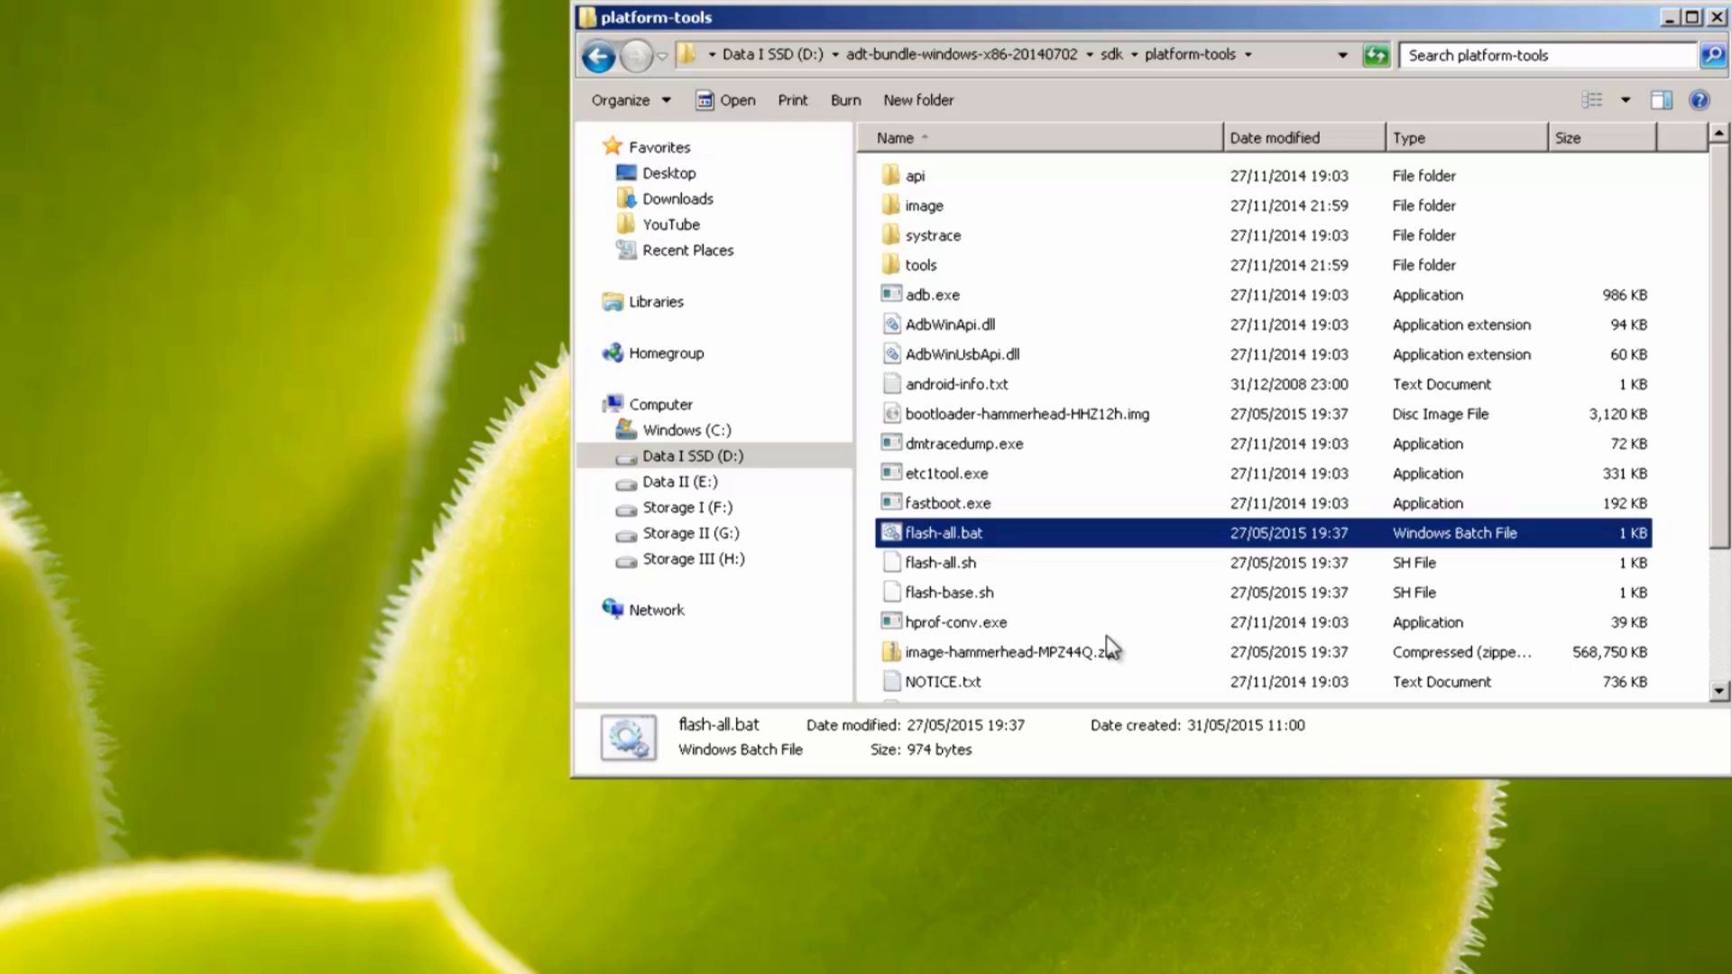
mouse_move(1156, 596)
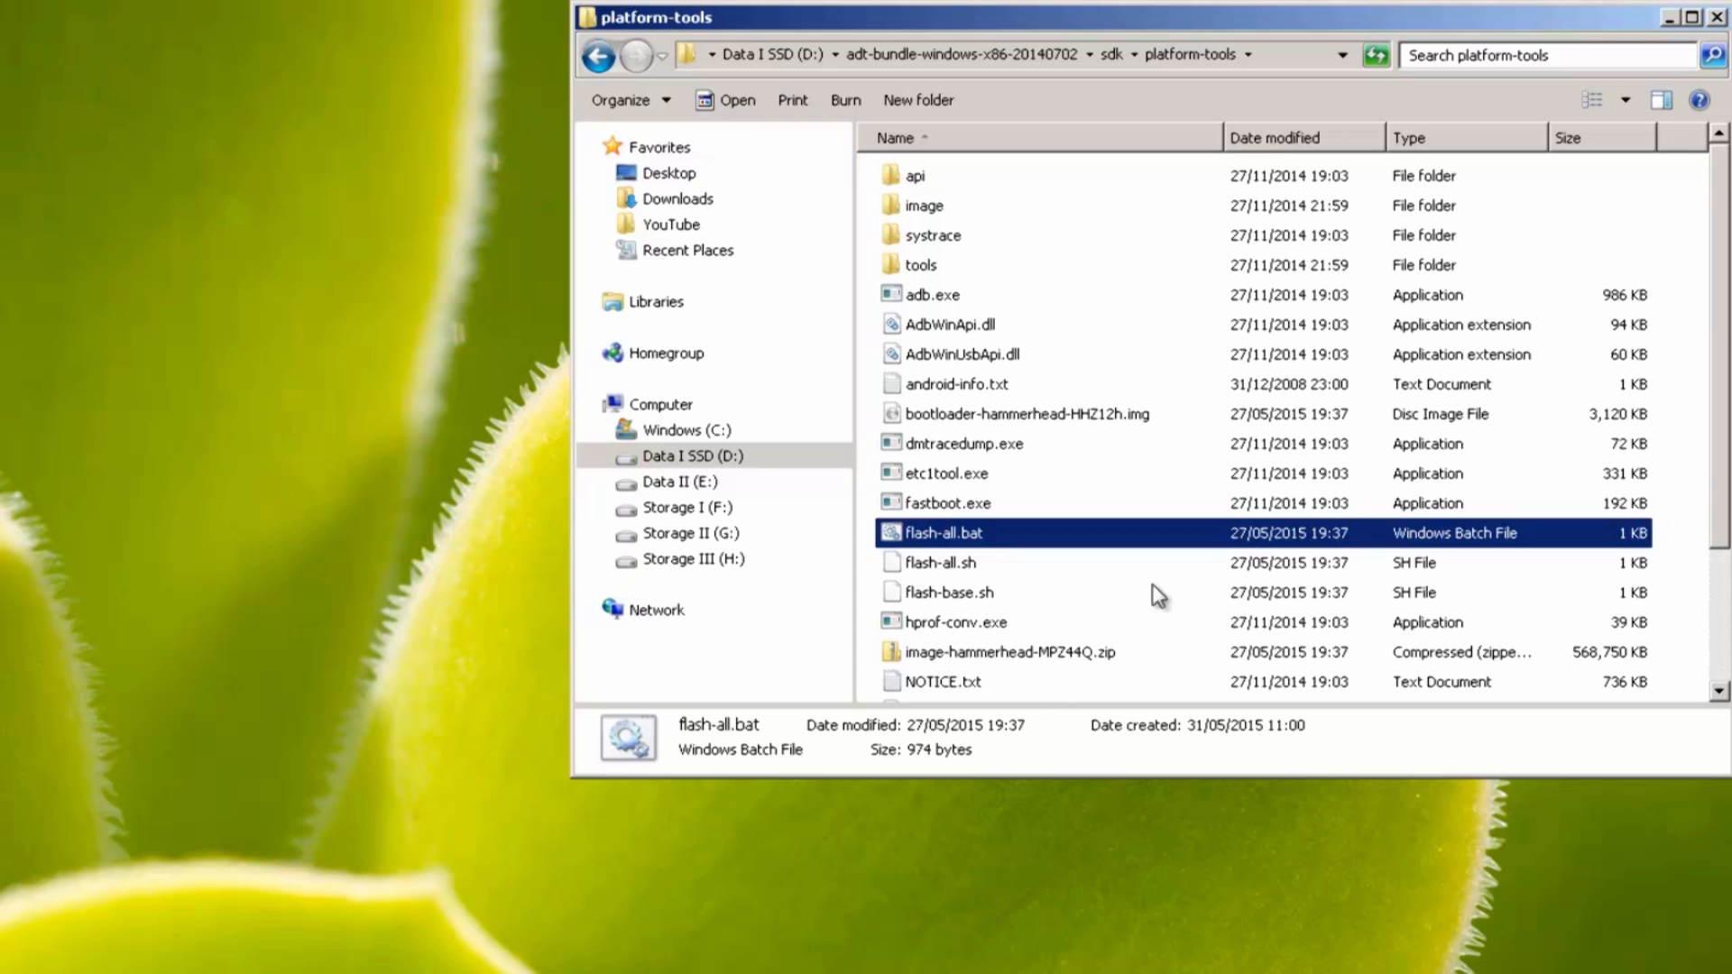
Scroll the platform-tools list and open image-hammerhead-MPZ44Q.zip.
scroll("down", 3)
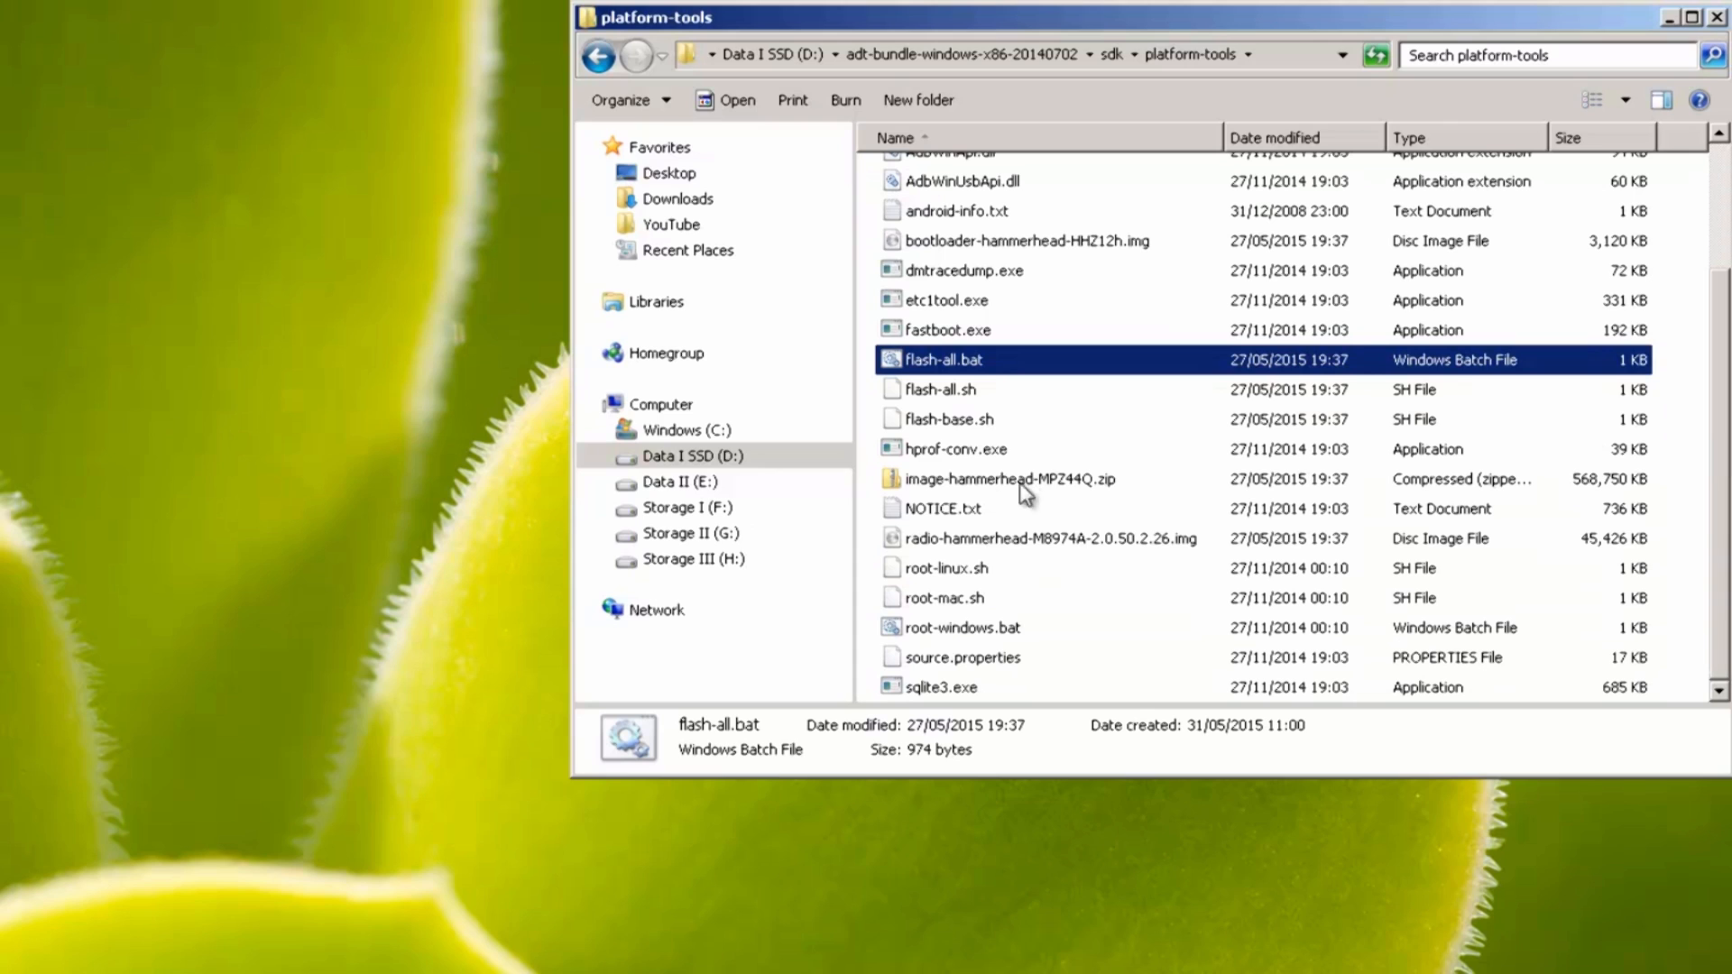
mouse_move(1028, 511)
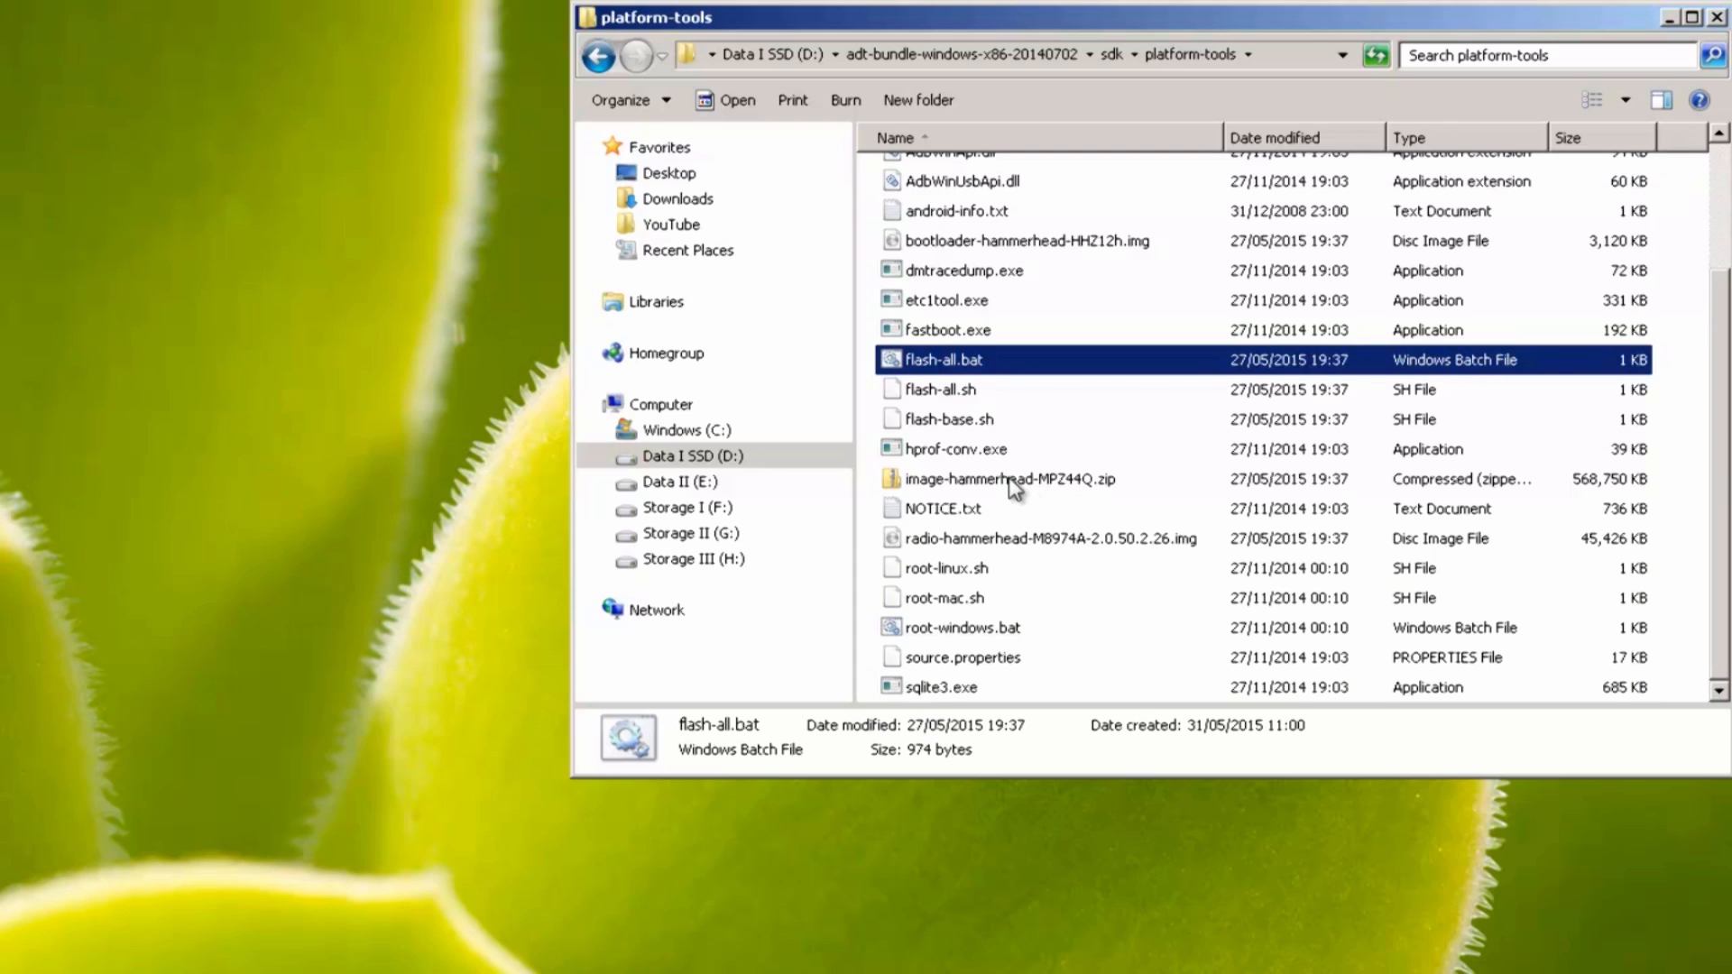
double_click(1008, 478)
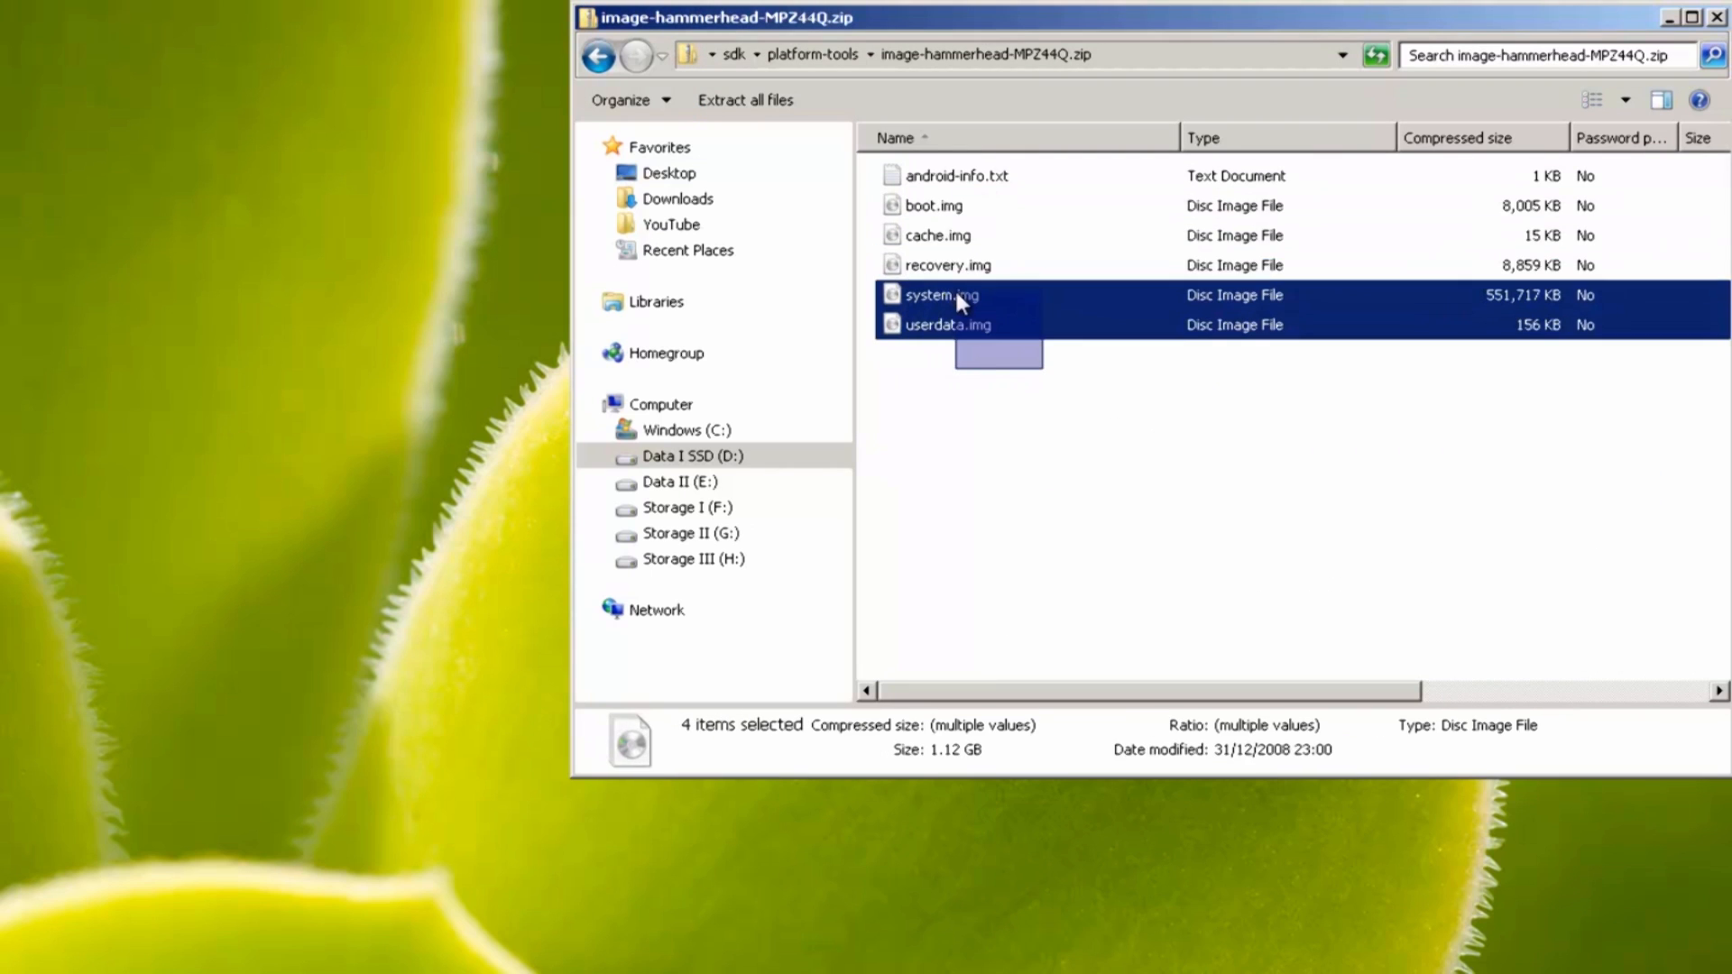
Extract the boot, cache, recovery, system and userdata images into platform-tools, then launch flash-all.bat.
left_click(1104, 497)
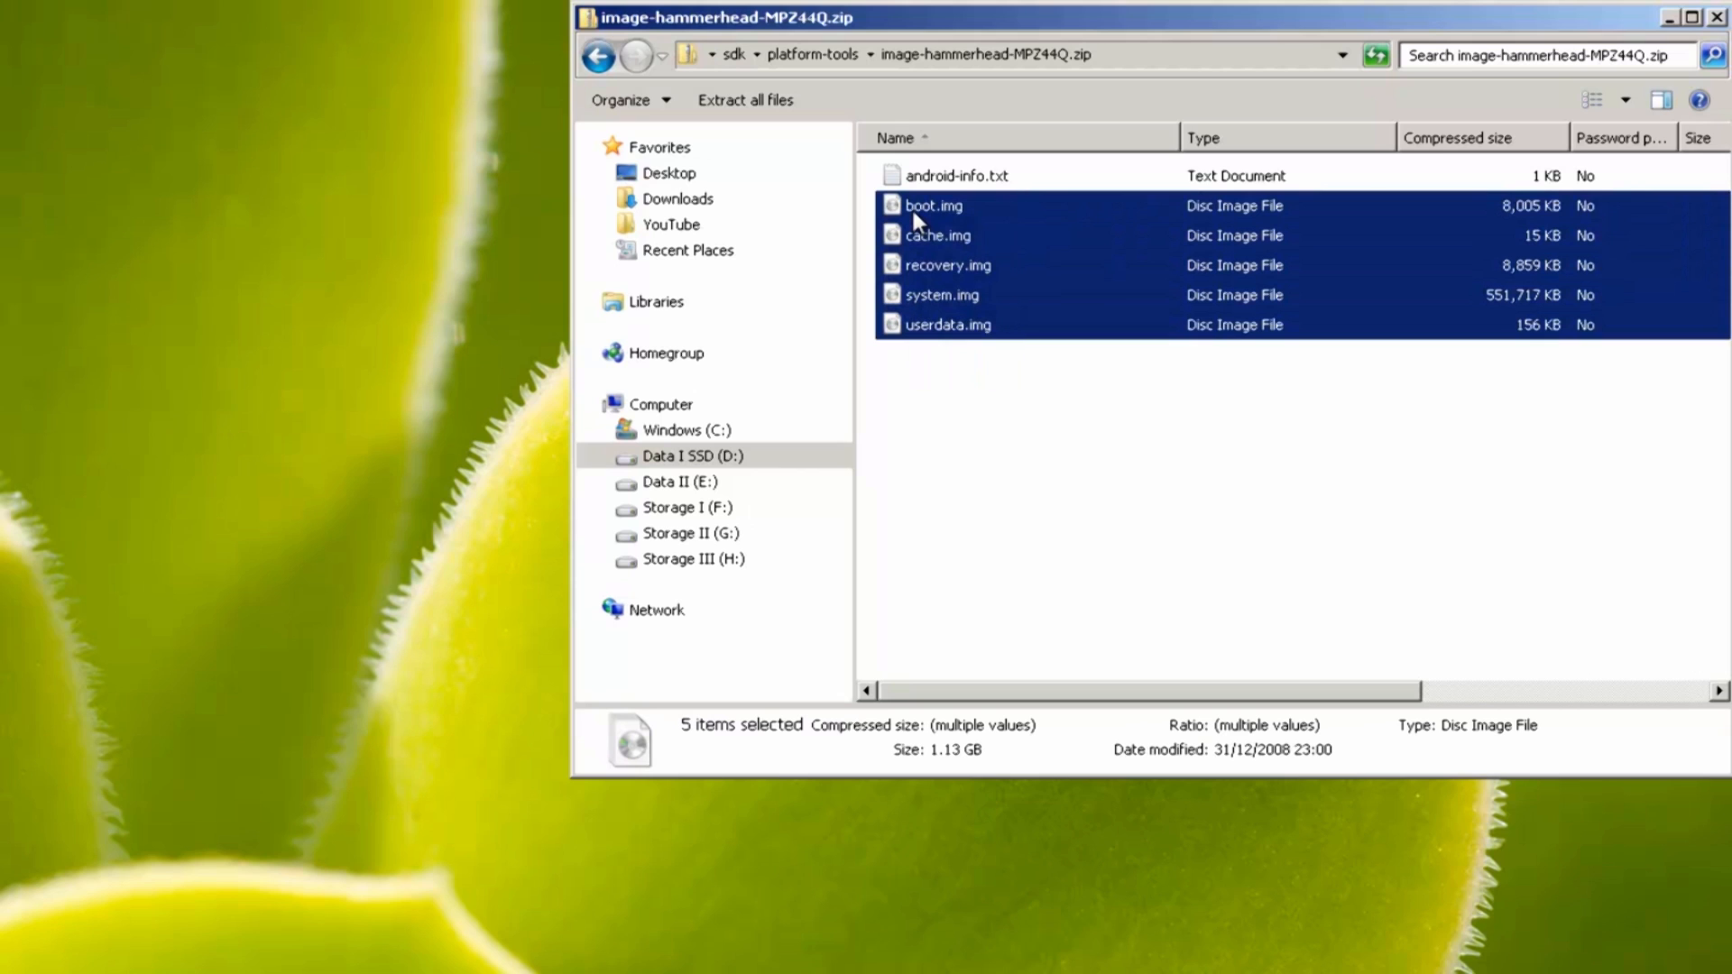
mouse_move(1007, 373)
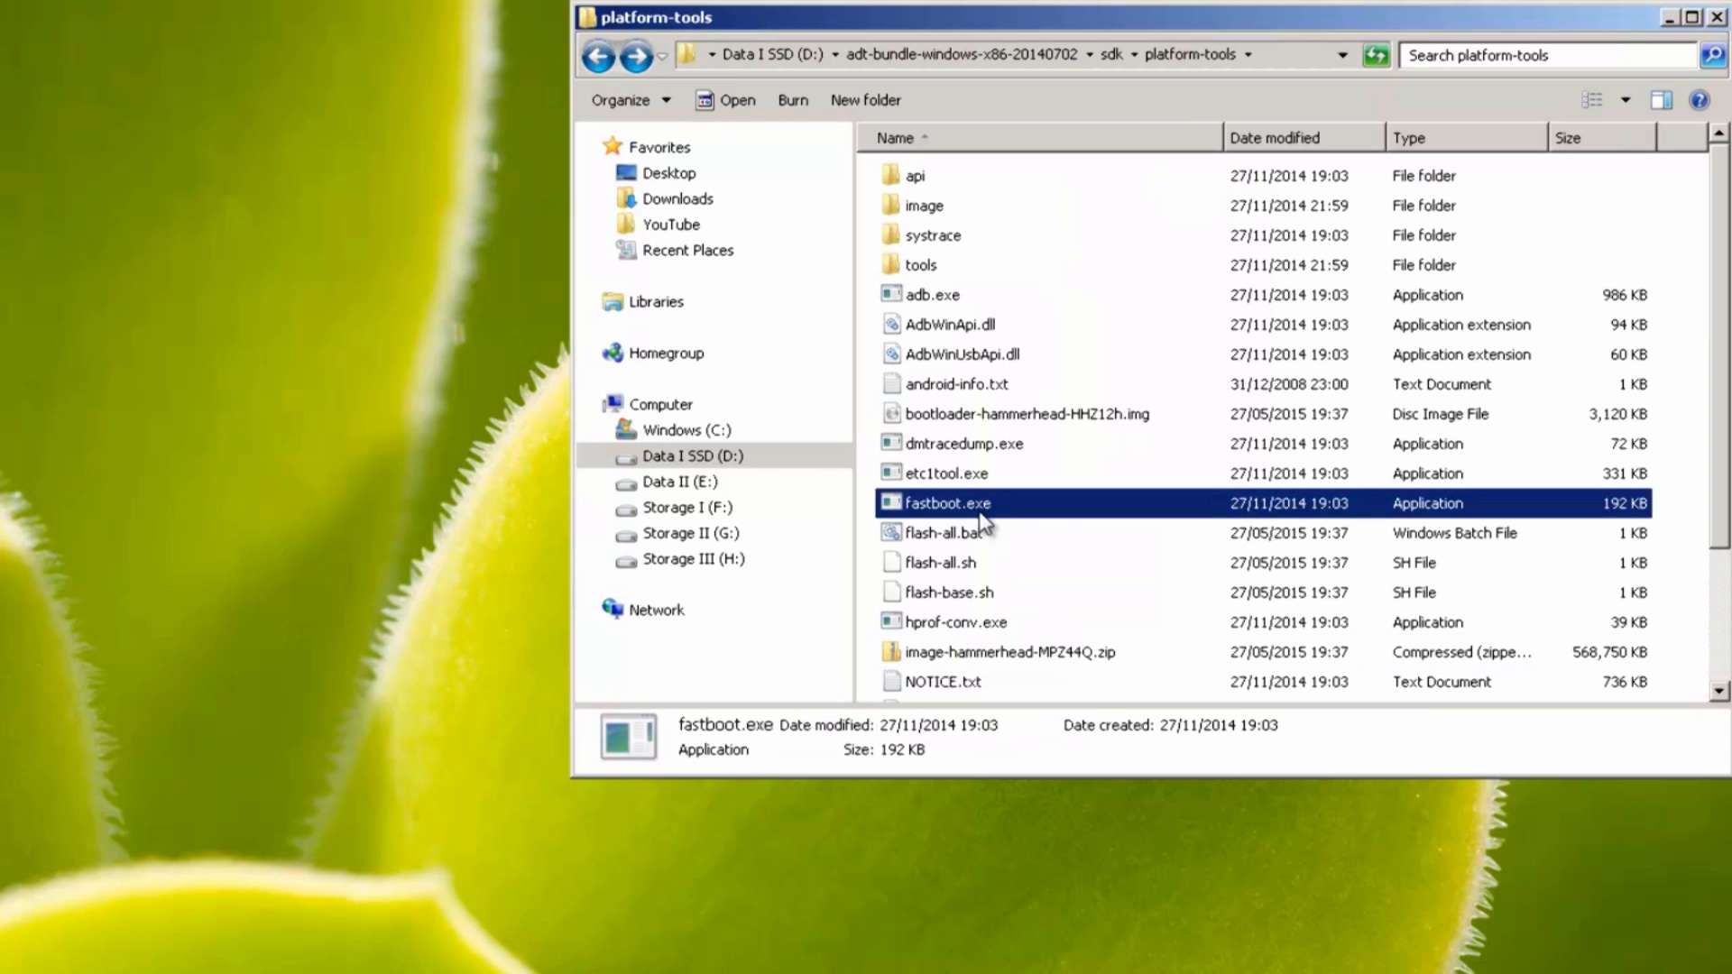
mouse_move(1022, 536)
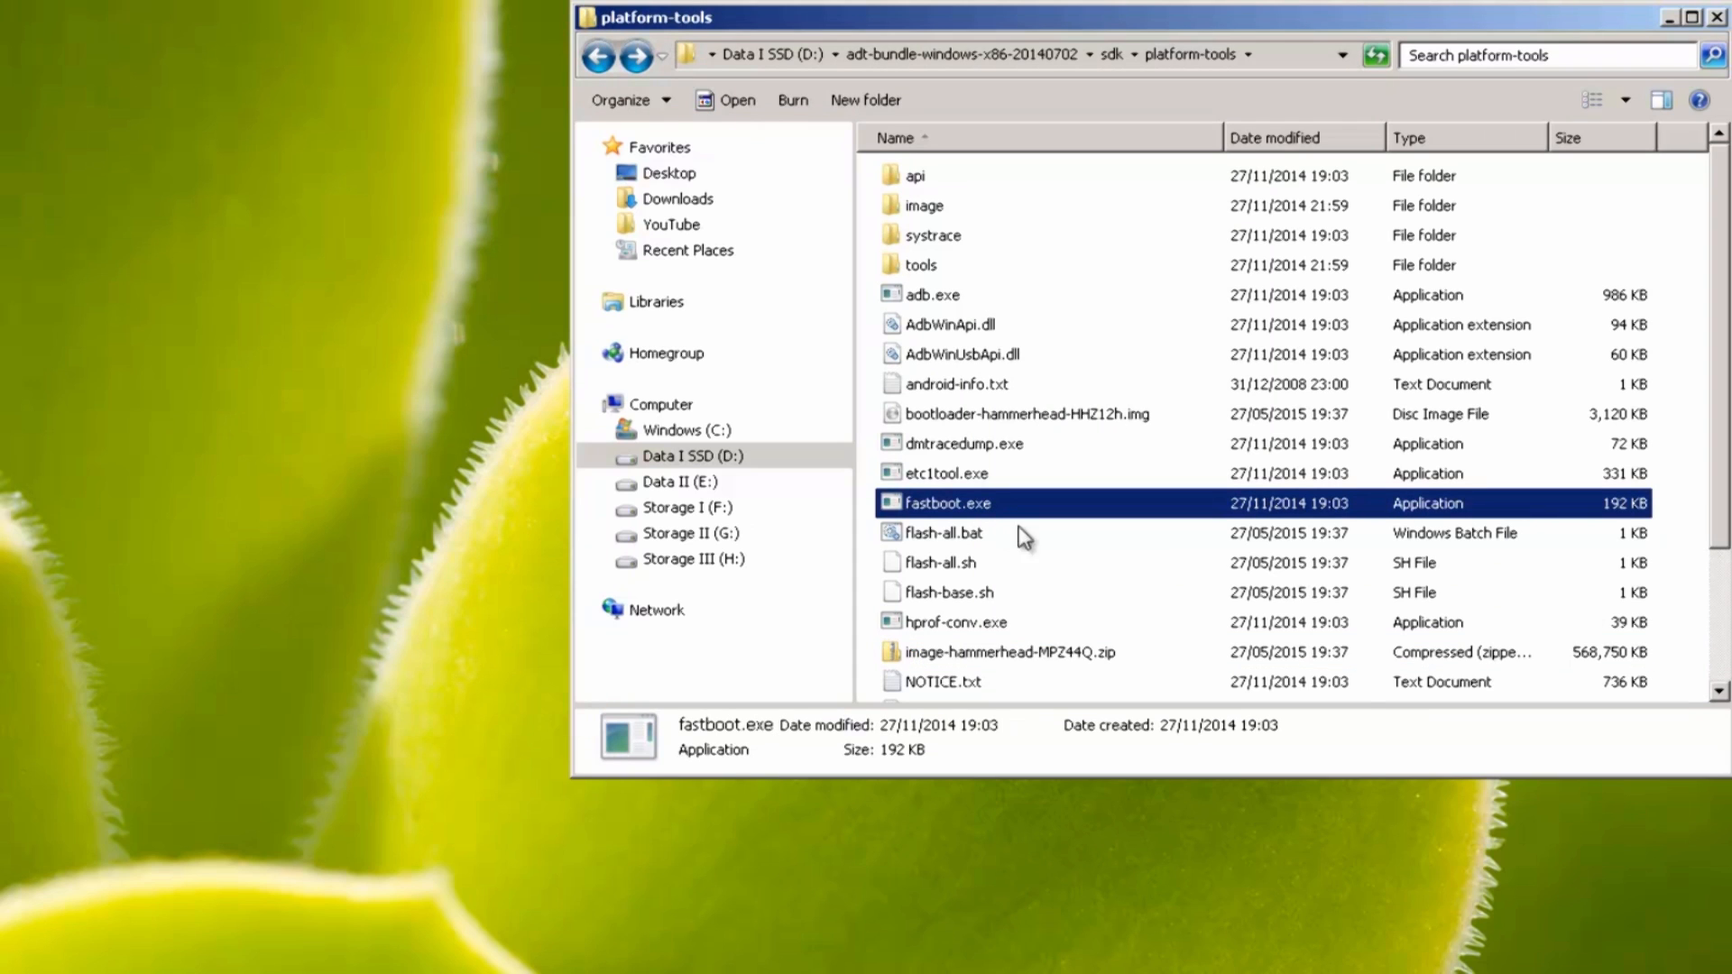
right_click(1028, 542)
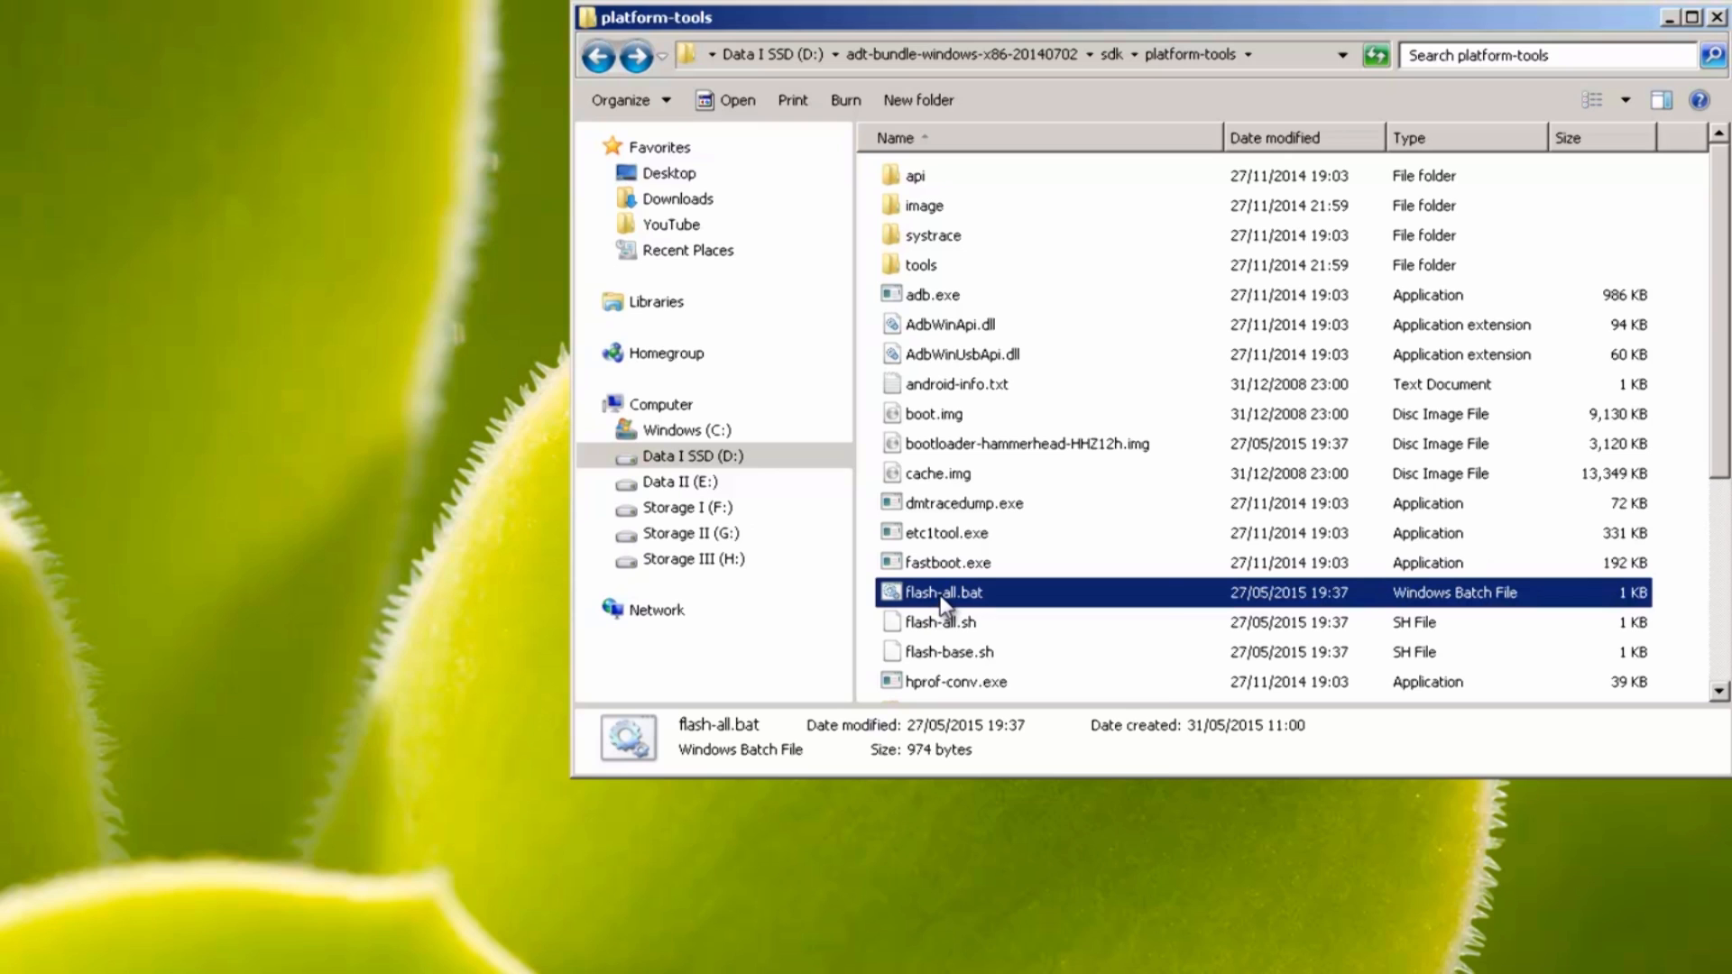
double_click(945, 592)
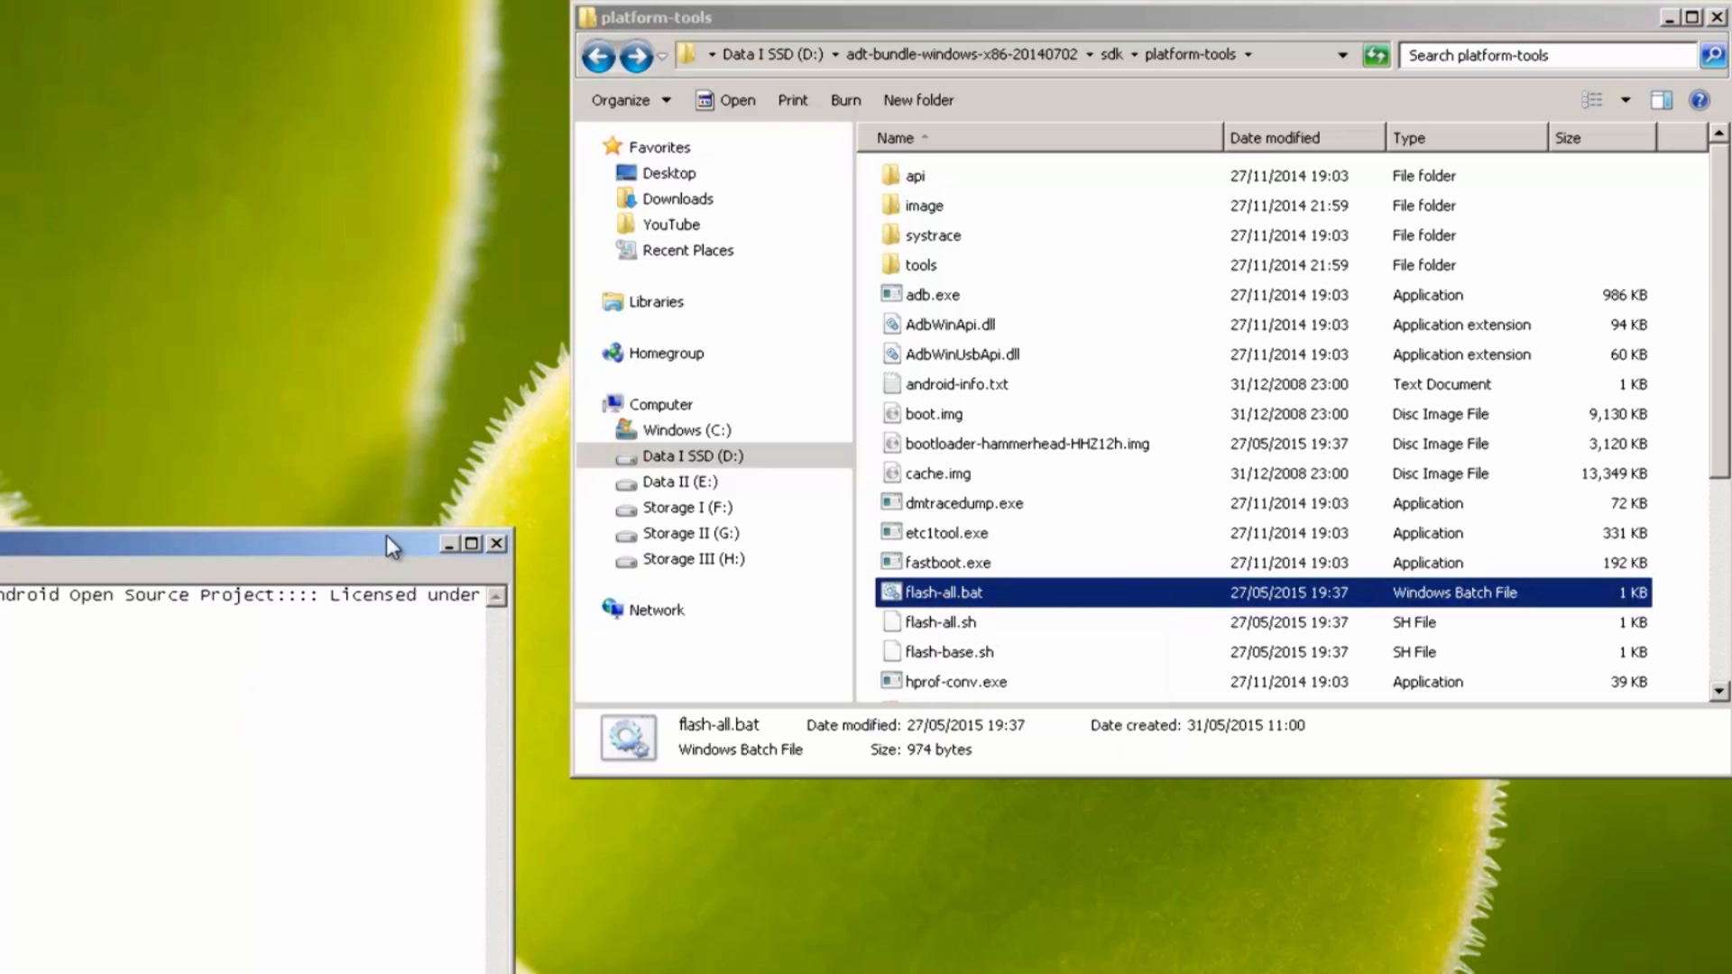
Edit flash-all.bat into separate bootloader, radio, recovery, boot and system flash commands, then close Notepad.
double_click(941, 592)
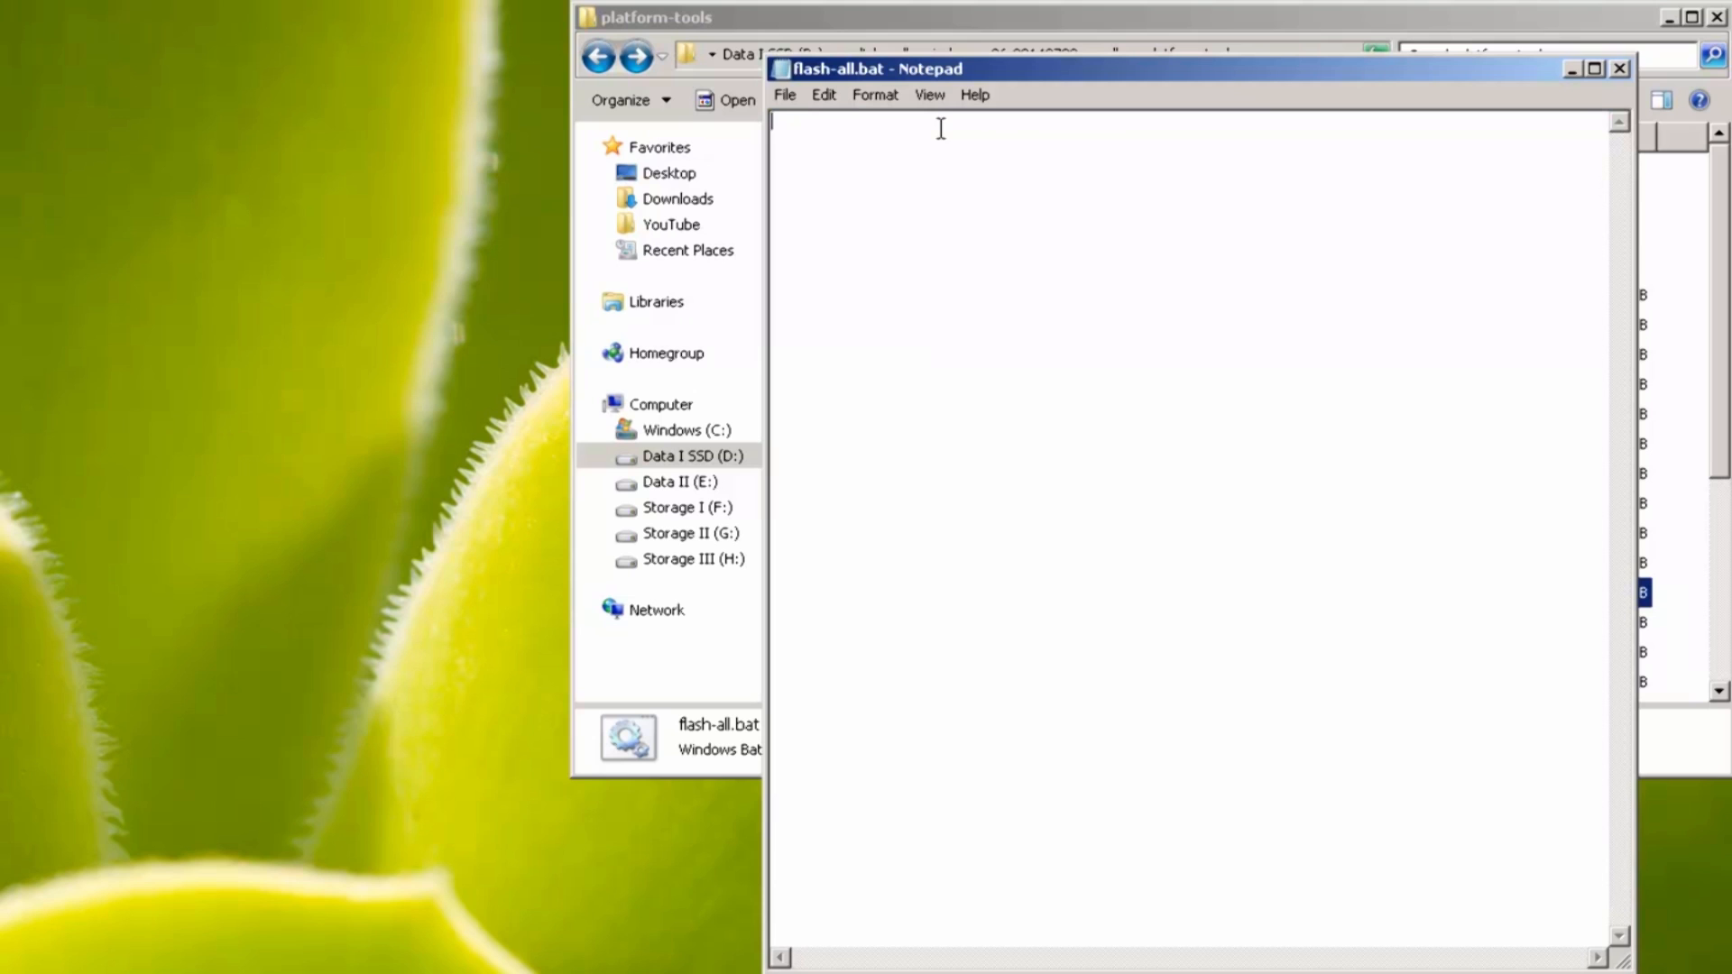
left_click(823, 93)
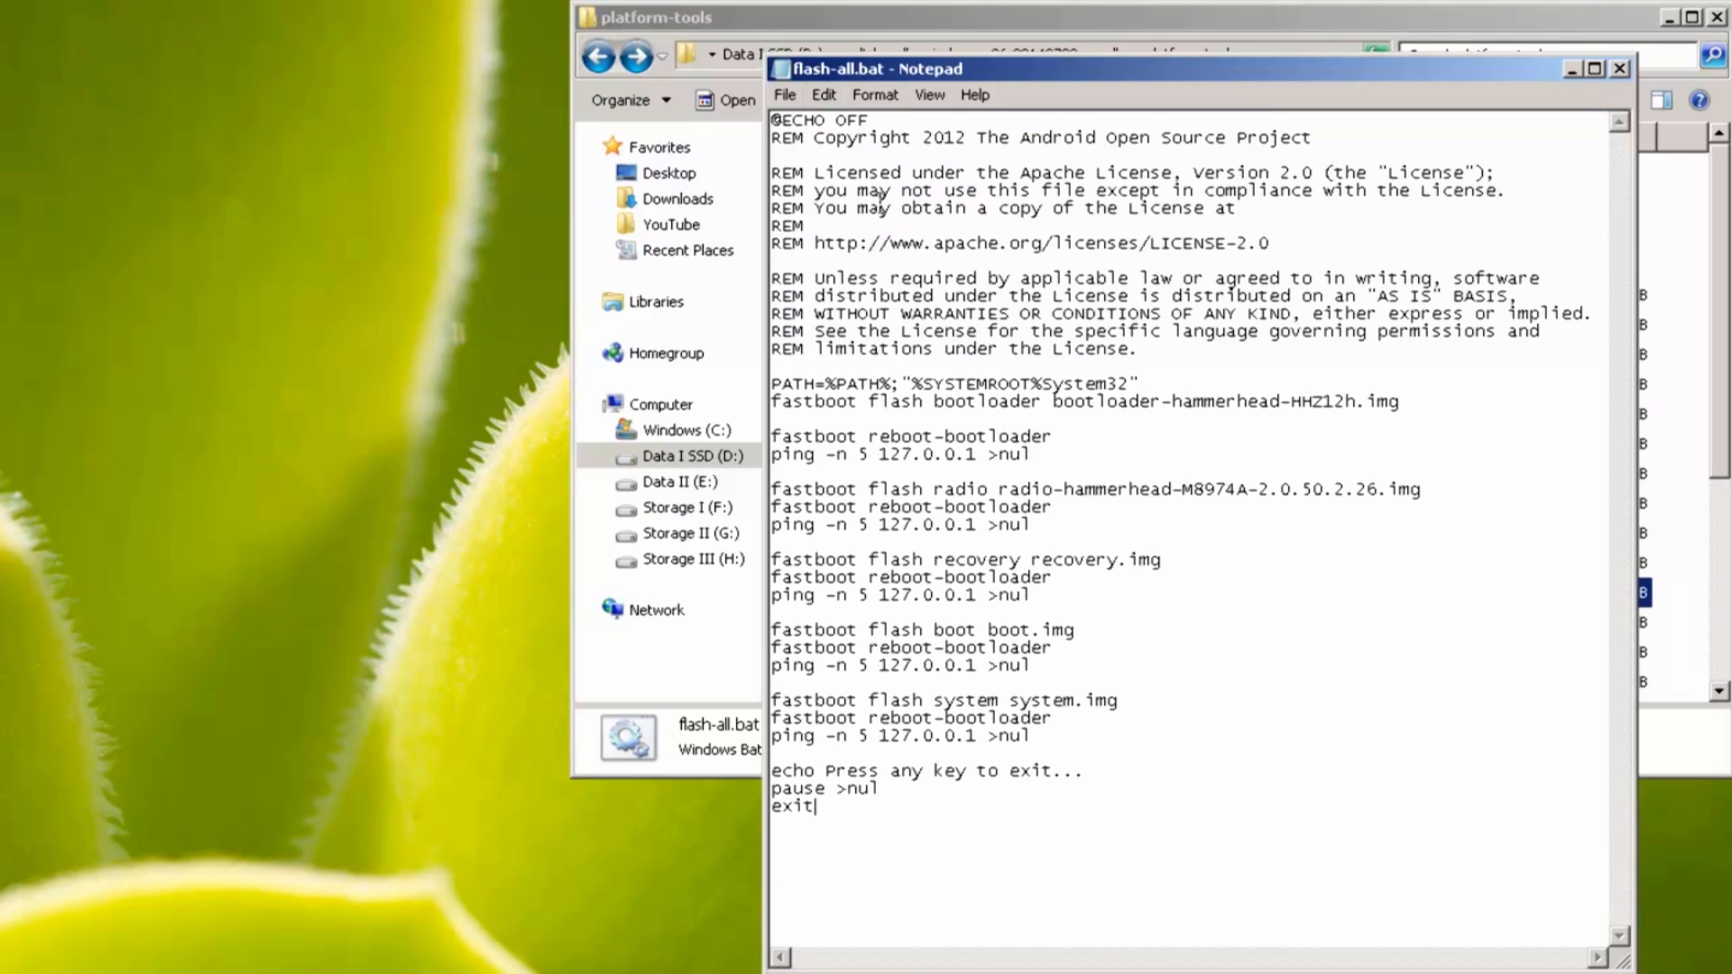
mouse_move(1175, 680)
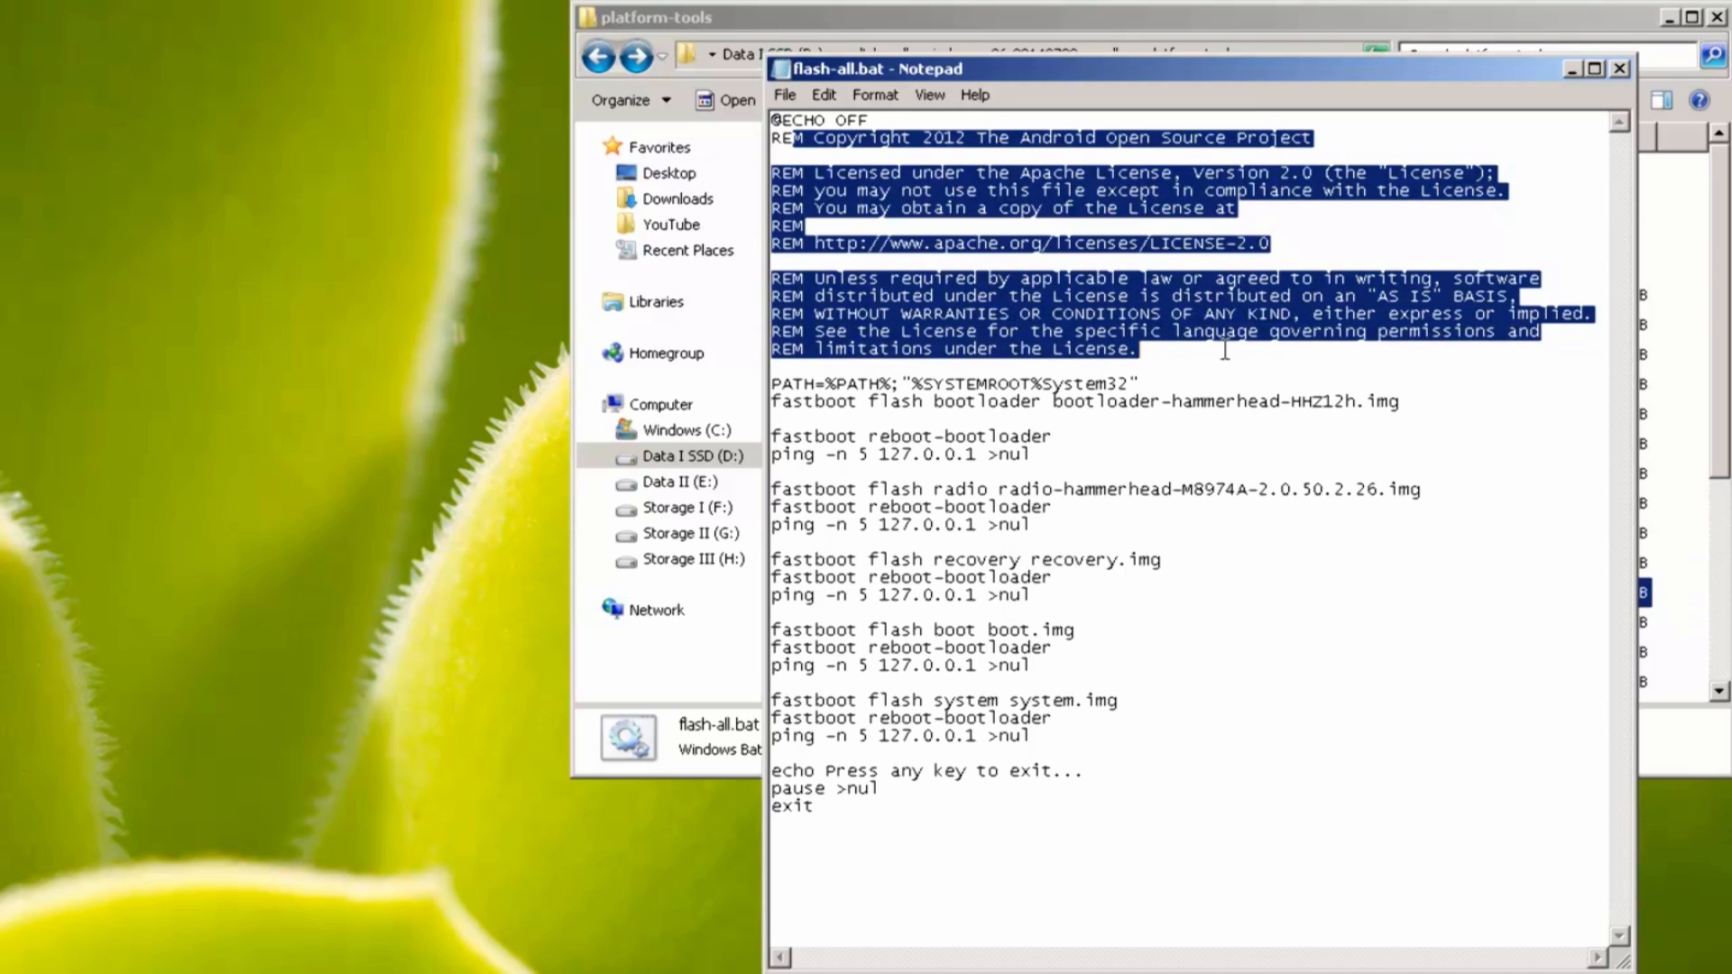
mouse_move(919, 448)
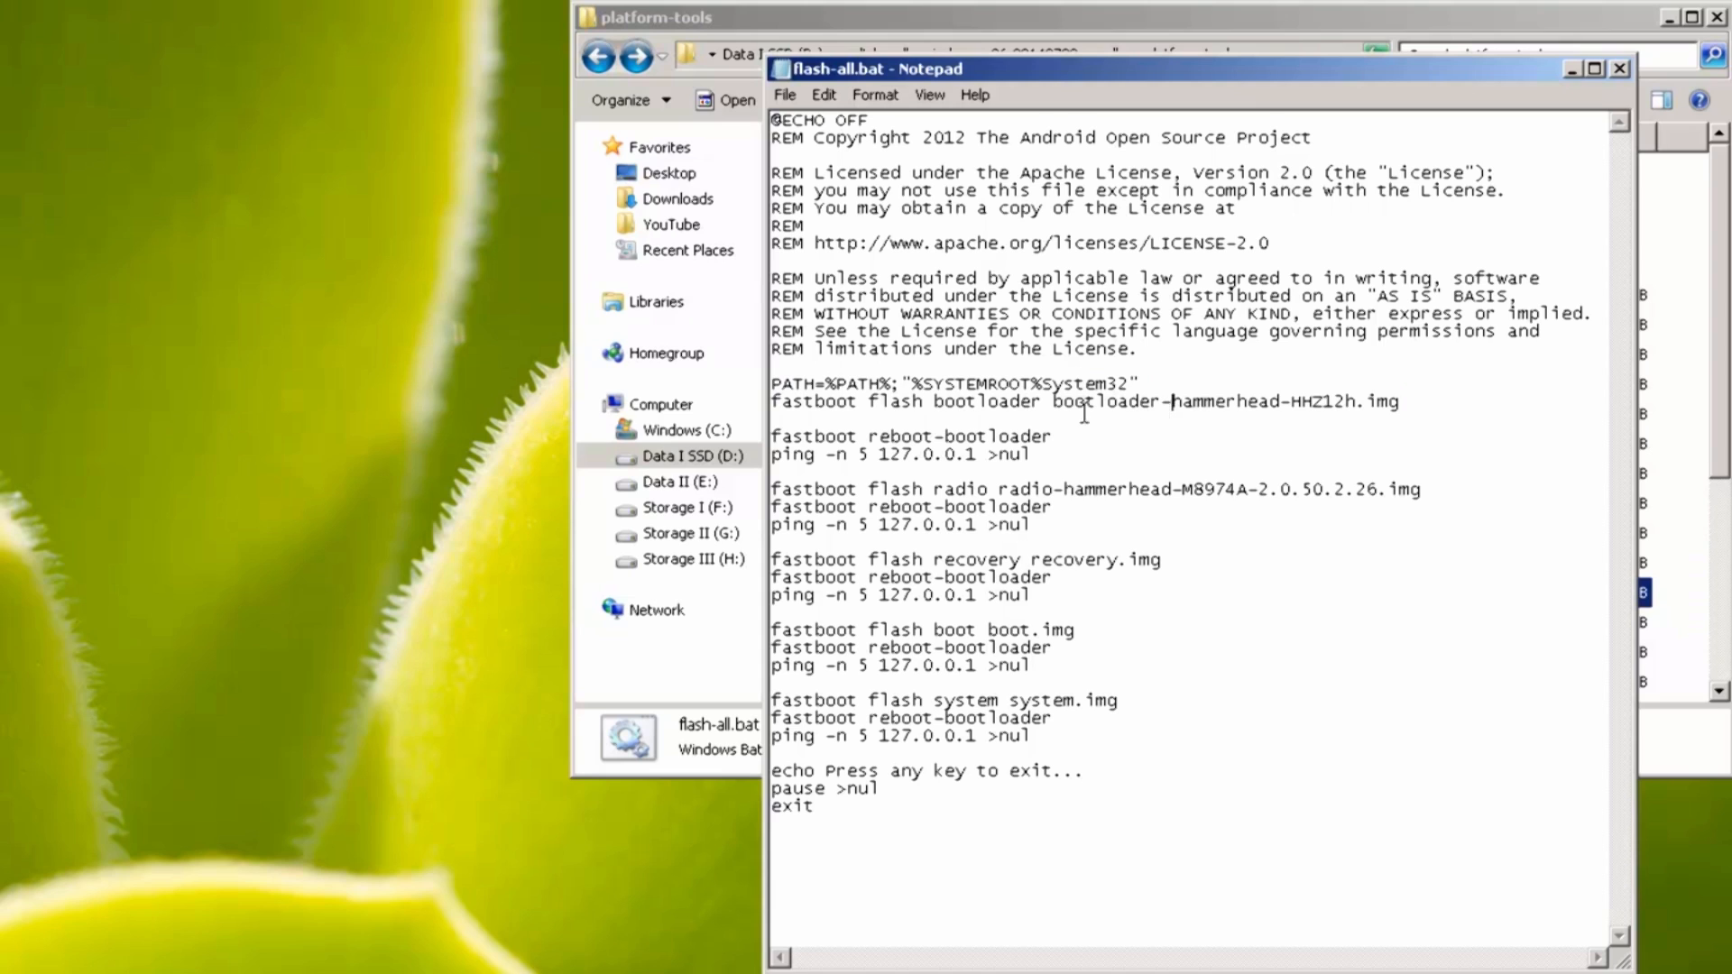
left_click_drag(773, 400, 1058, 401)
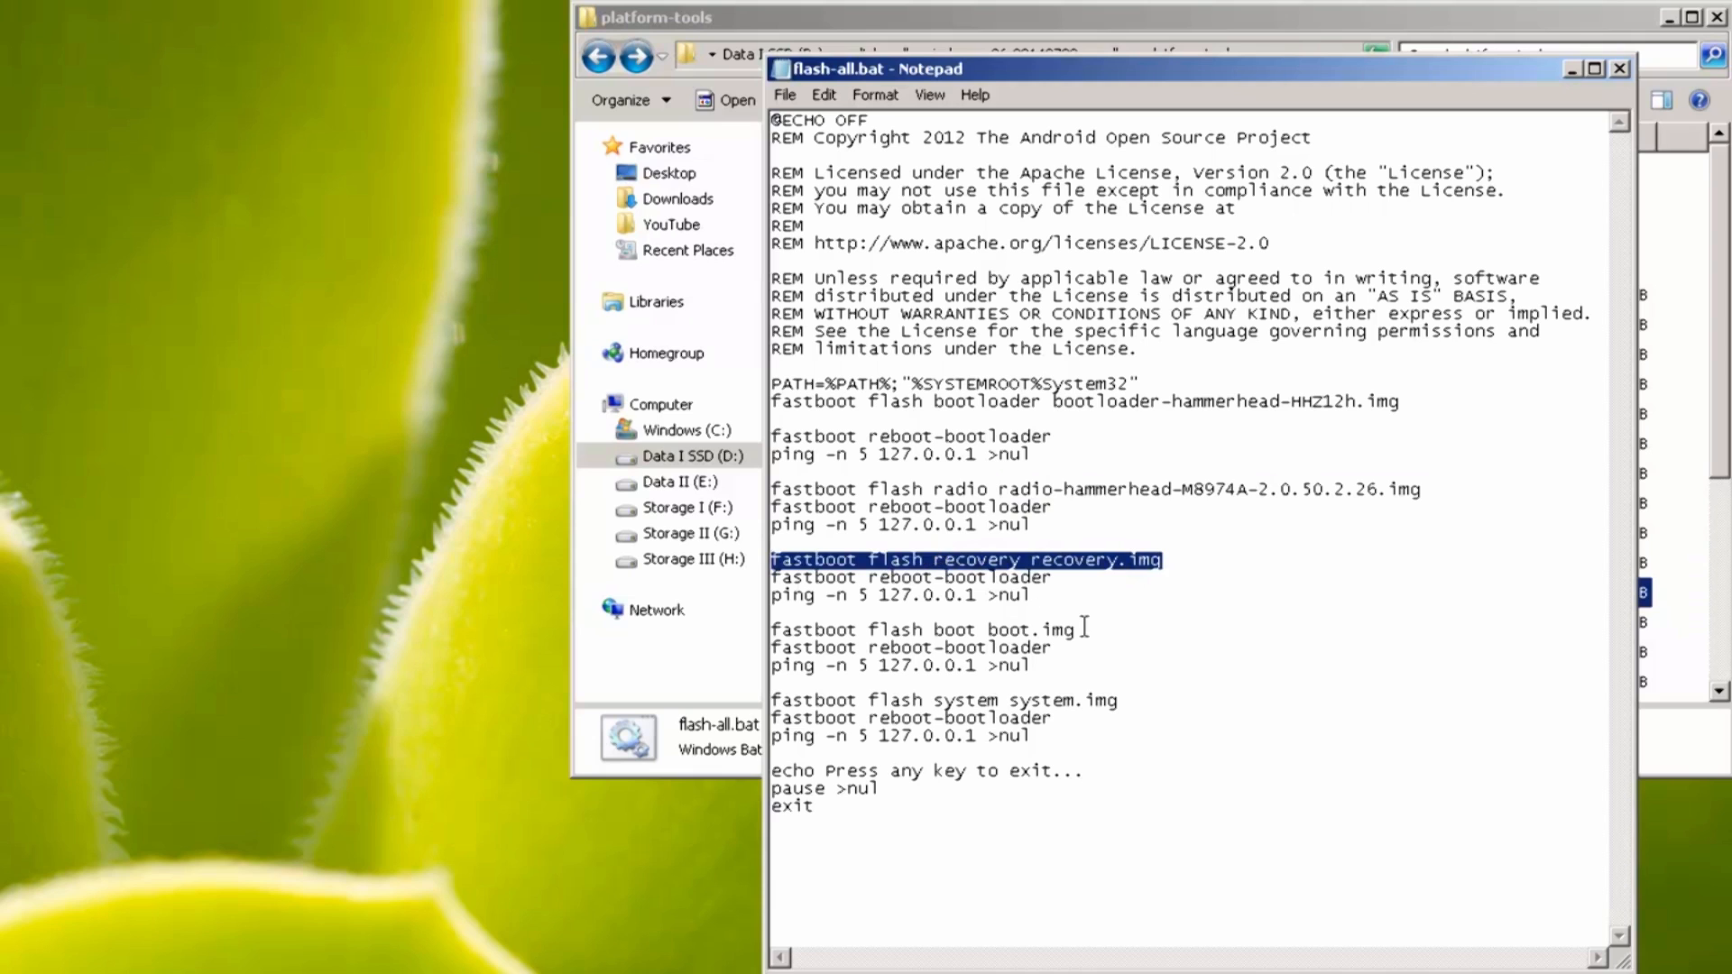
left_click(847, 718)
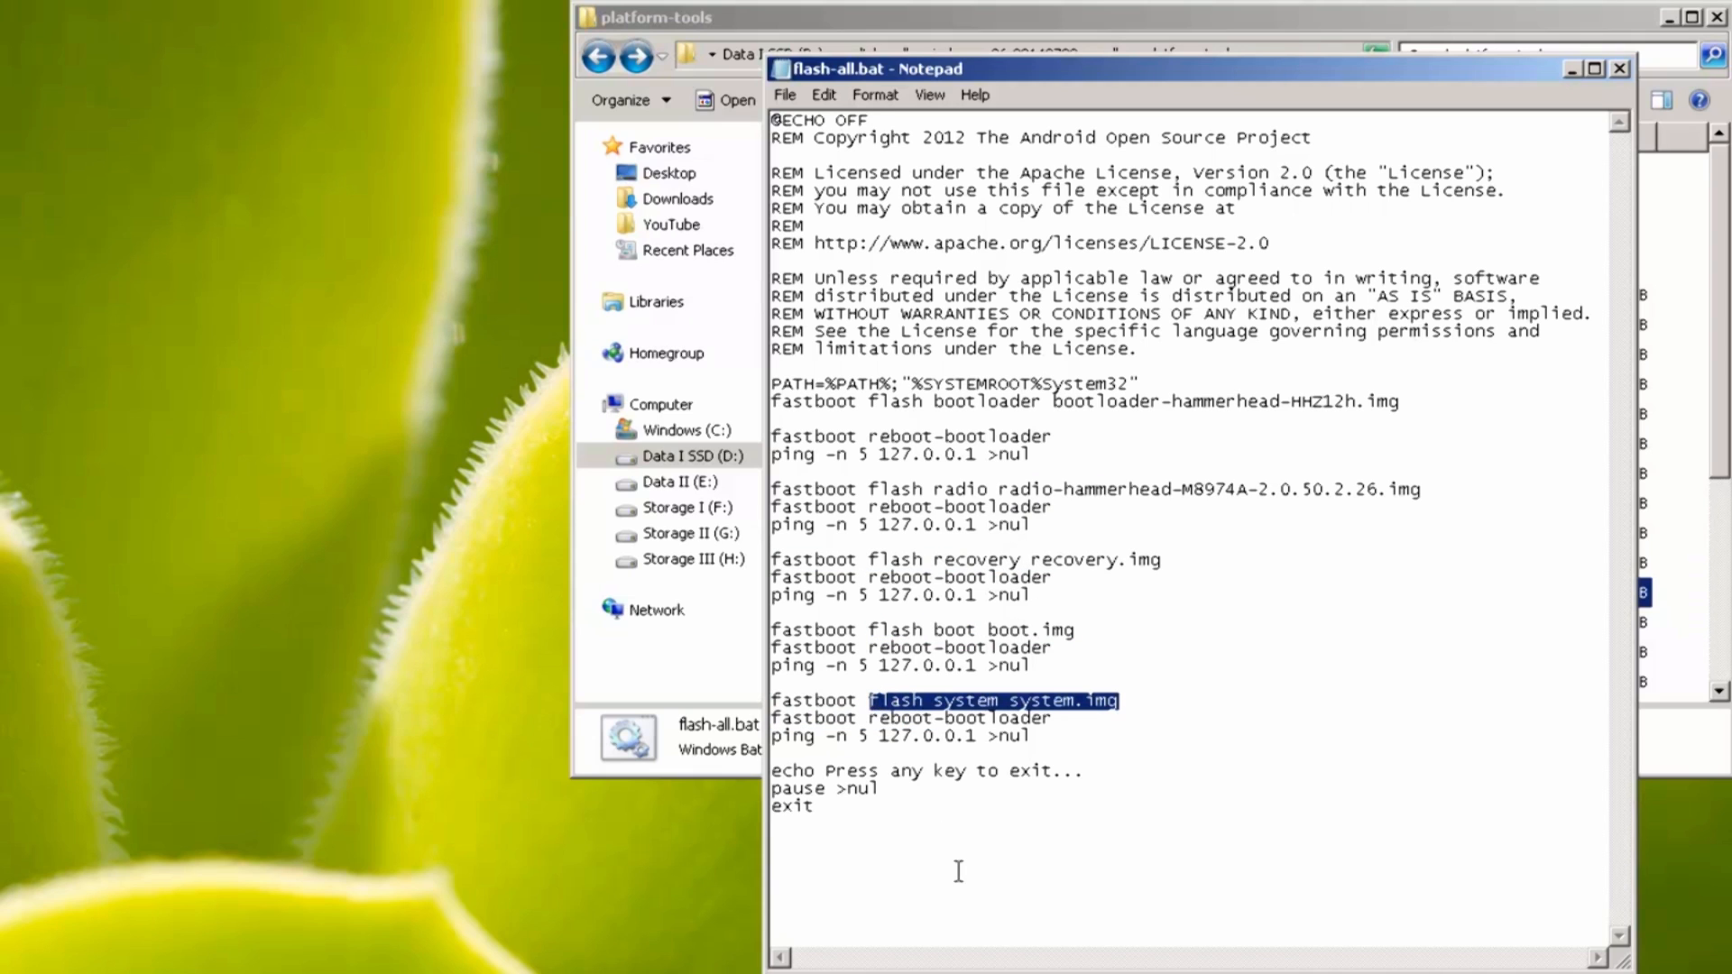
key("ctrl+a")
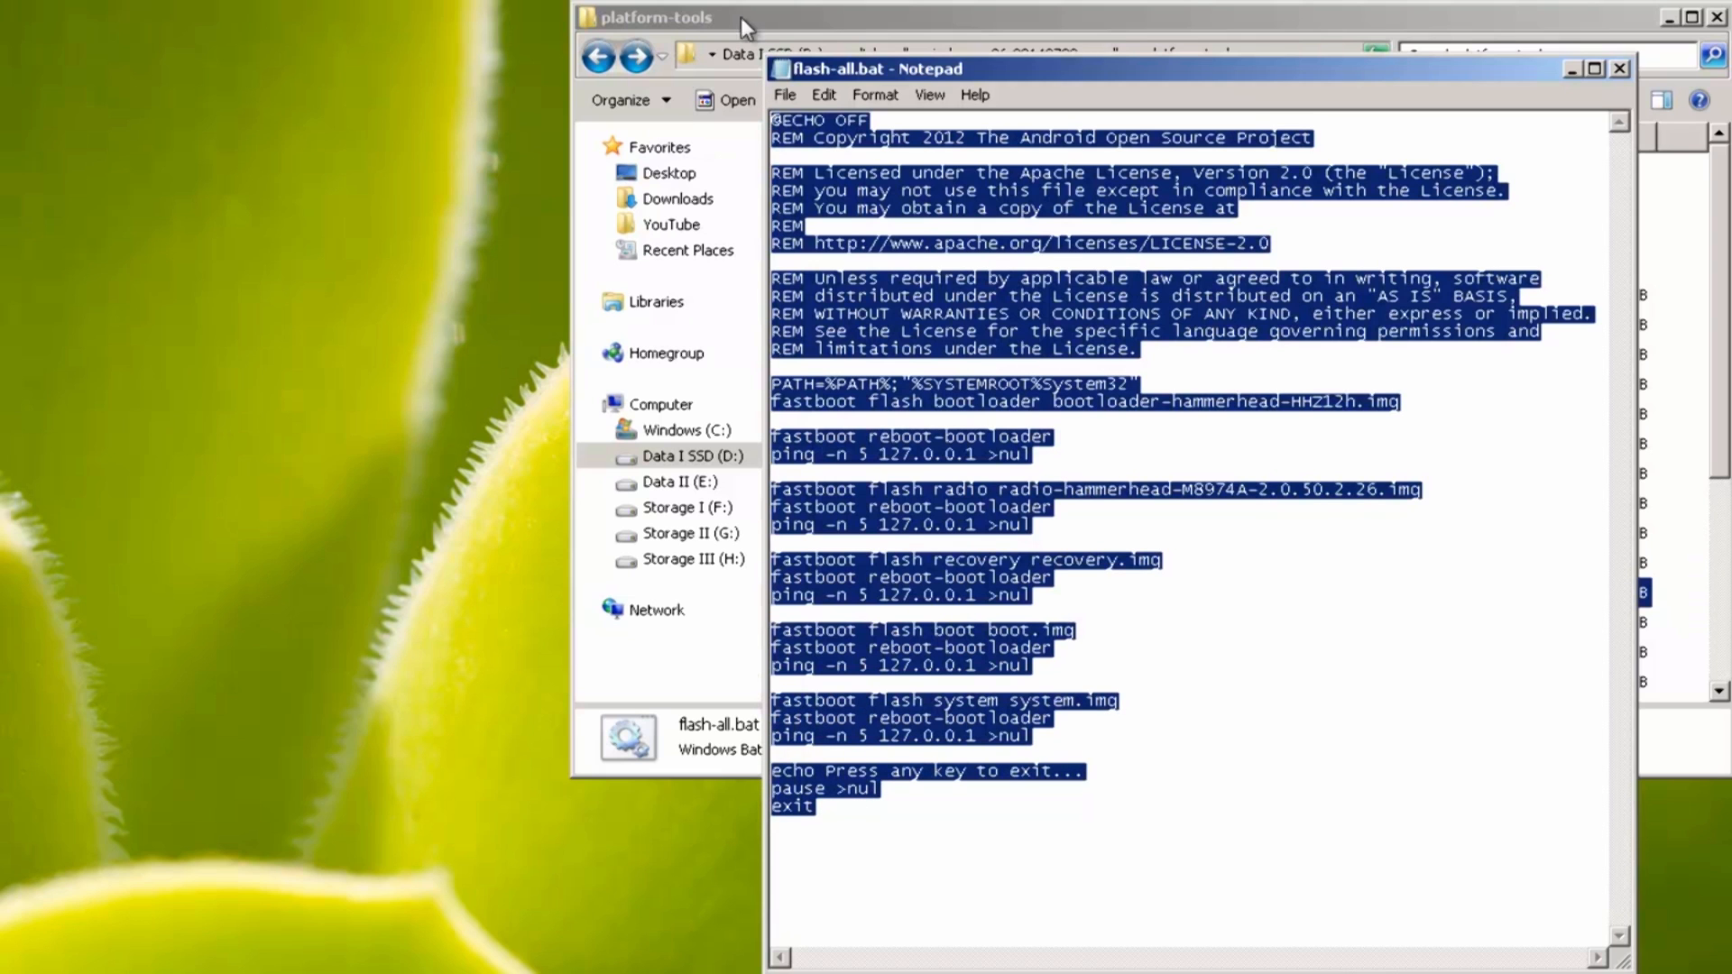
left_click(1171, 602)
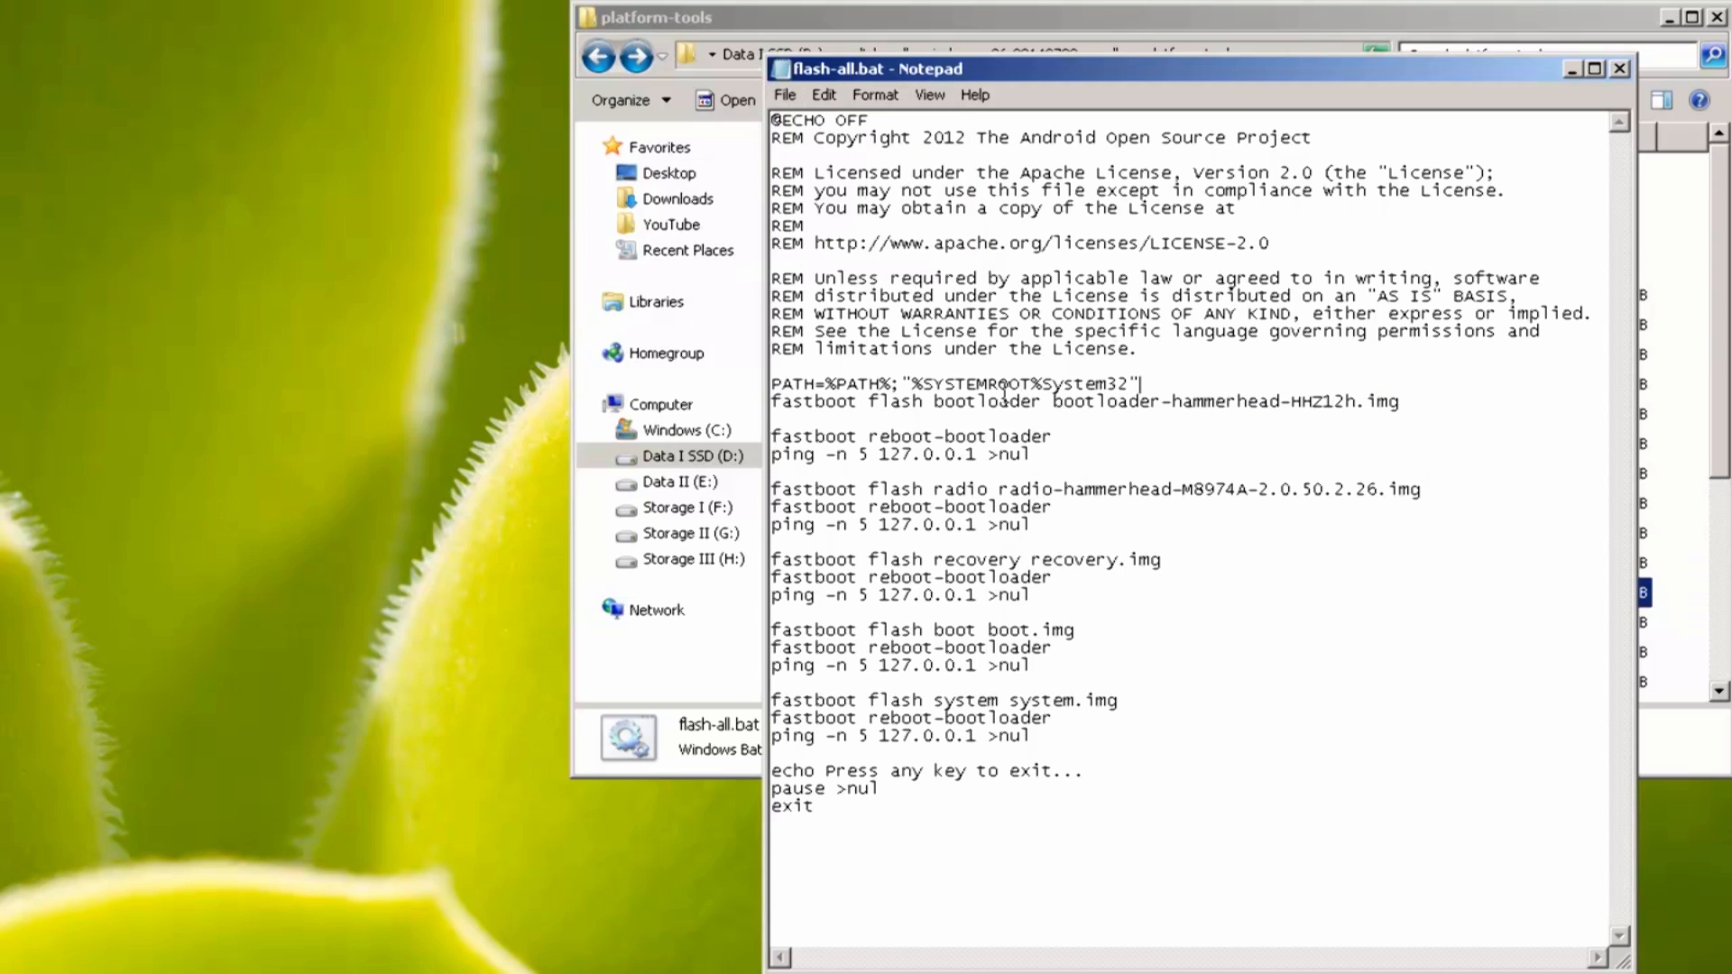
left_click_drag(773, 400, 1401, 401)
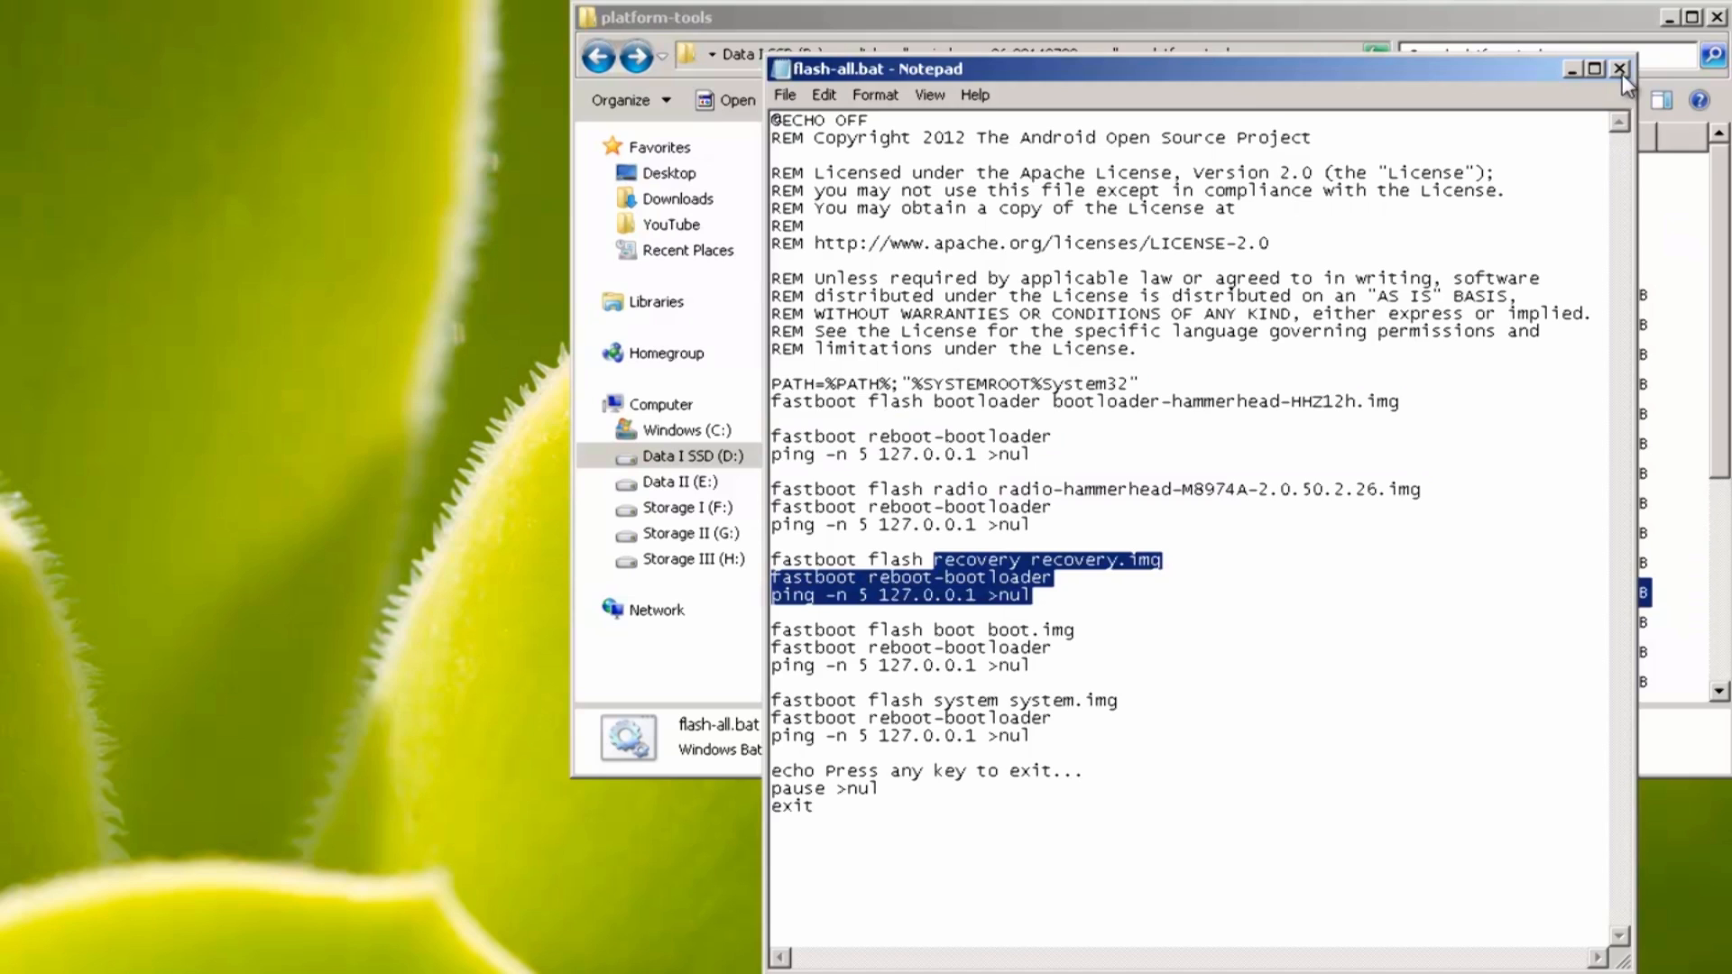
left_click(1620, 69)
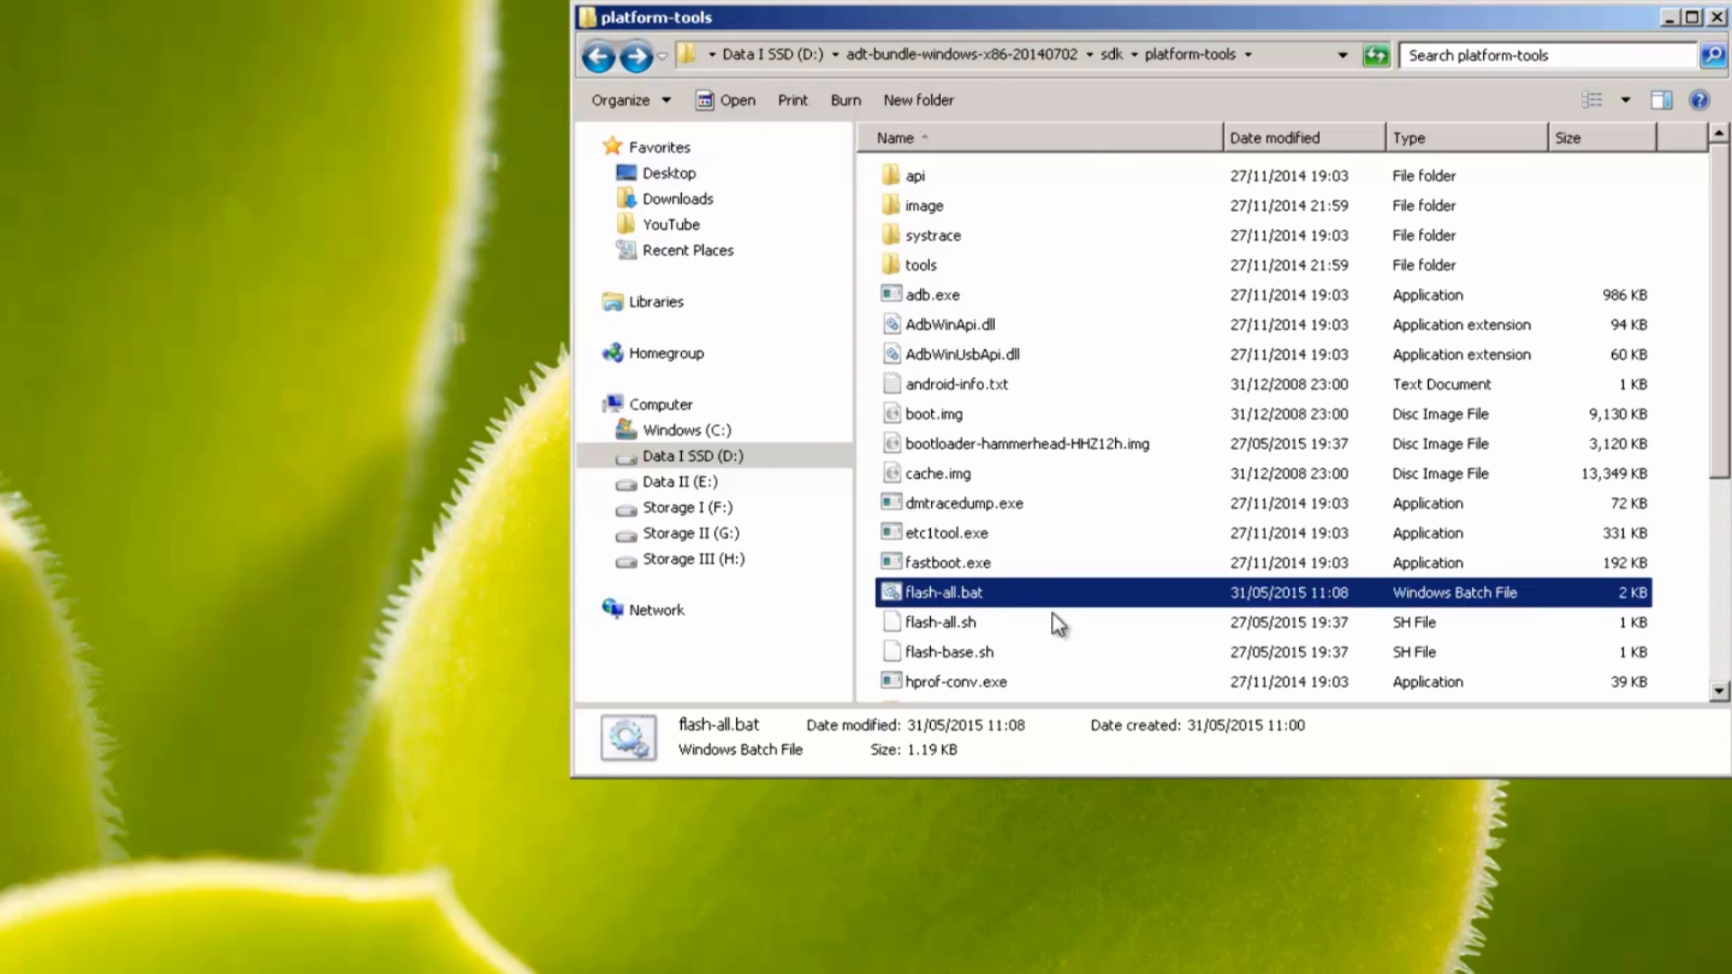
mouse_move(1066, 629)
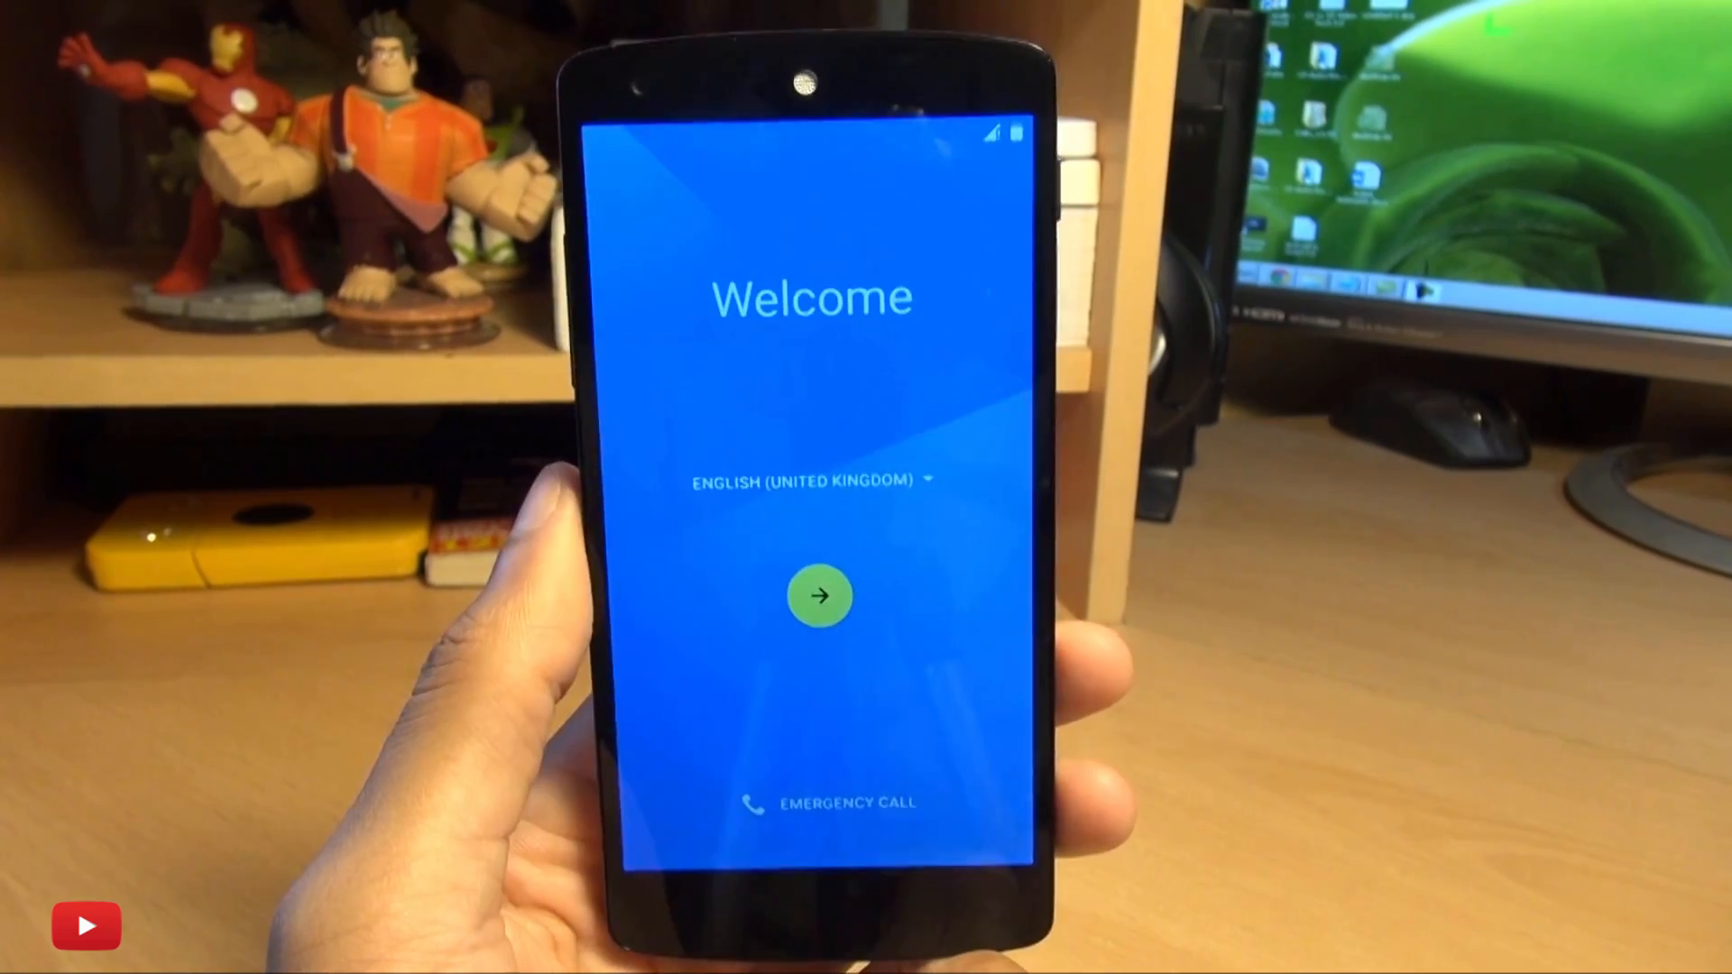
Finish Android M setup, accepting the preview warning and dismissing the home screen tip.
left_click(820, 596)
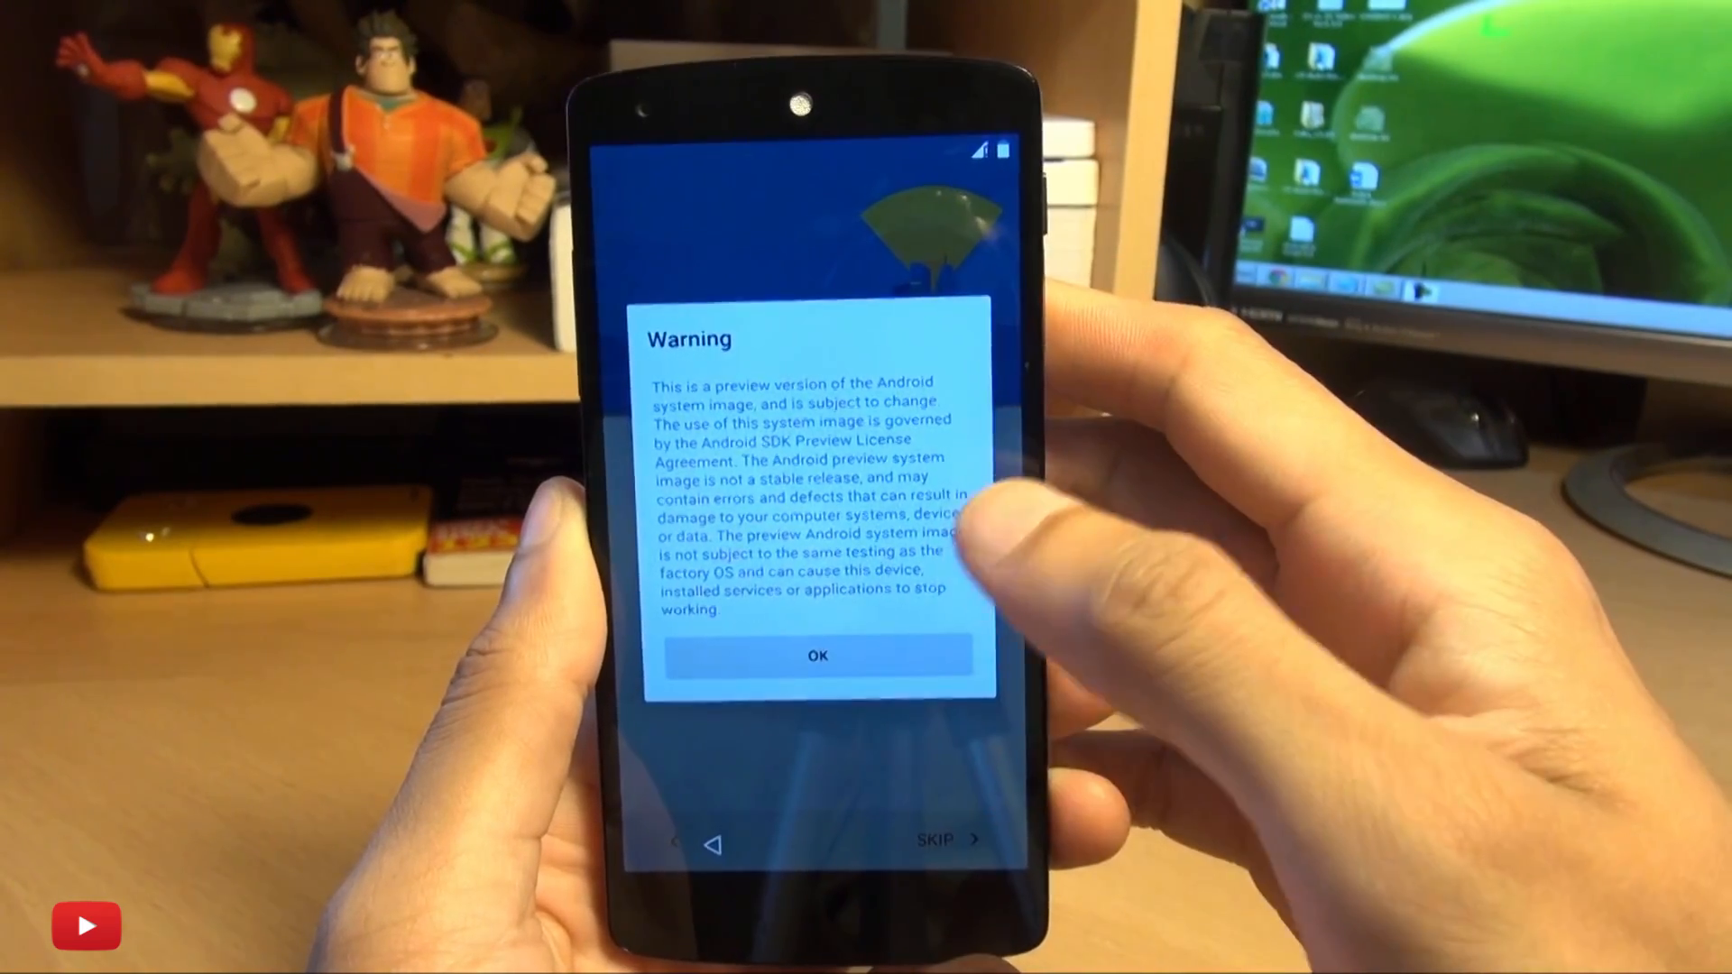
left_click(818, 654)
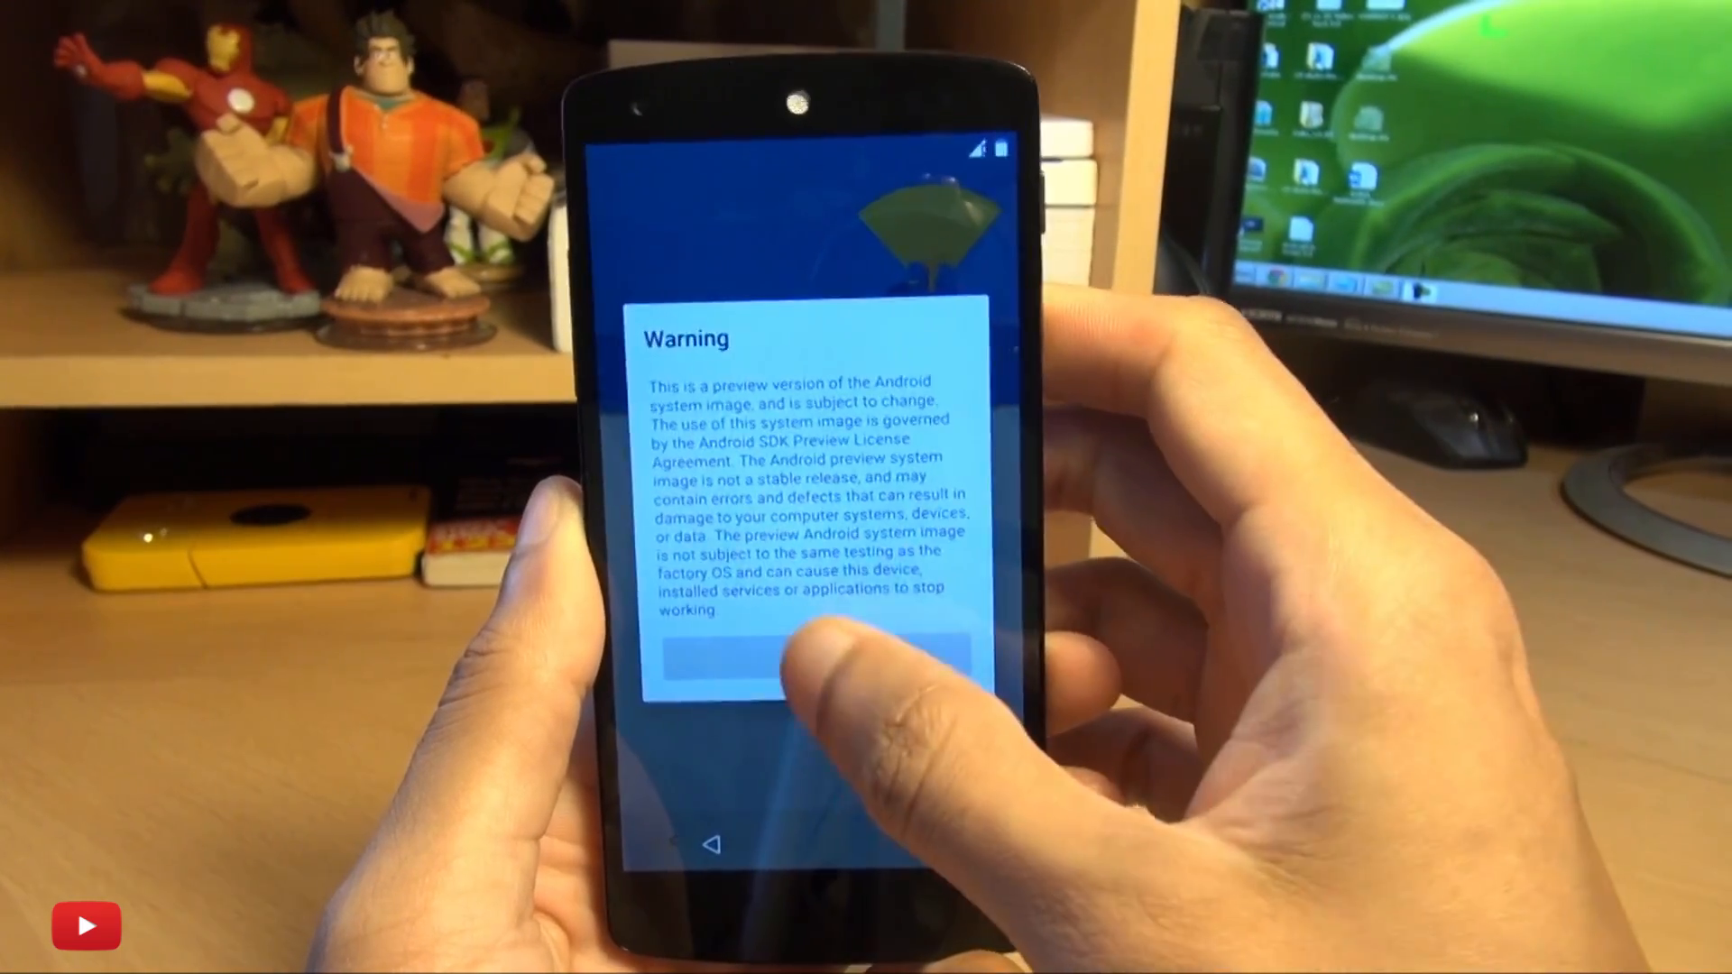
left_click(807, 661)
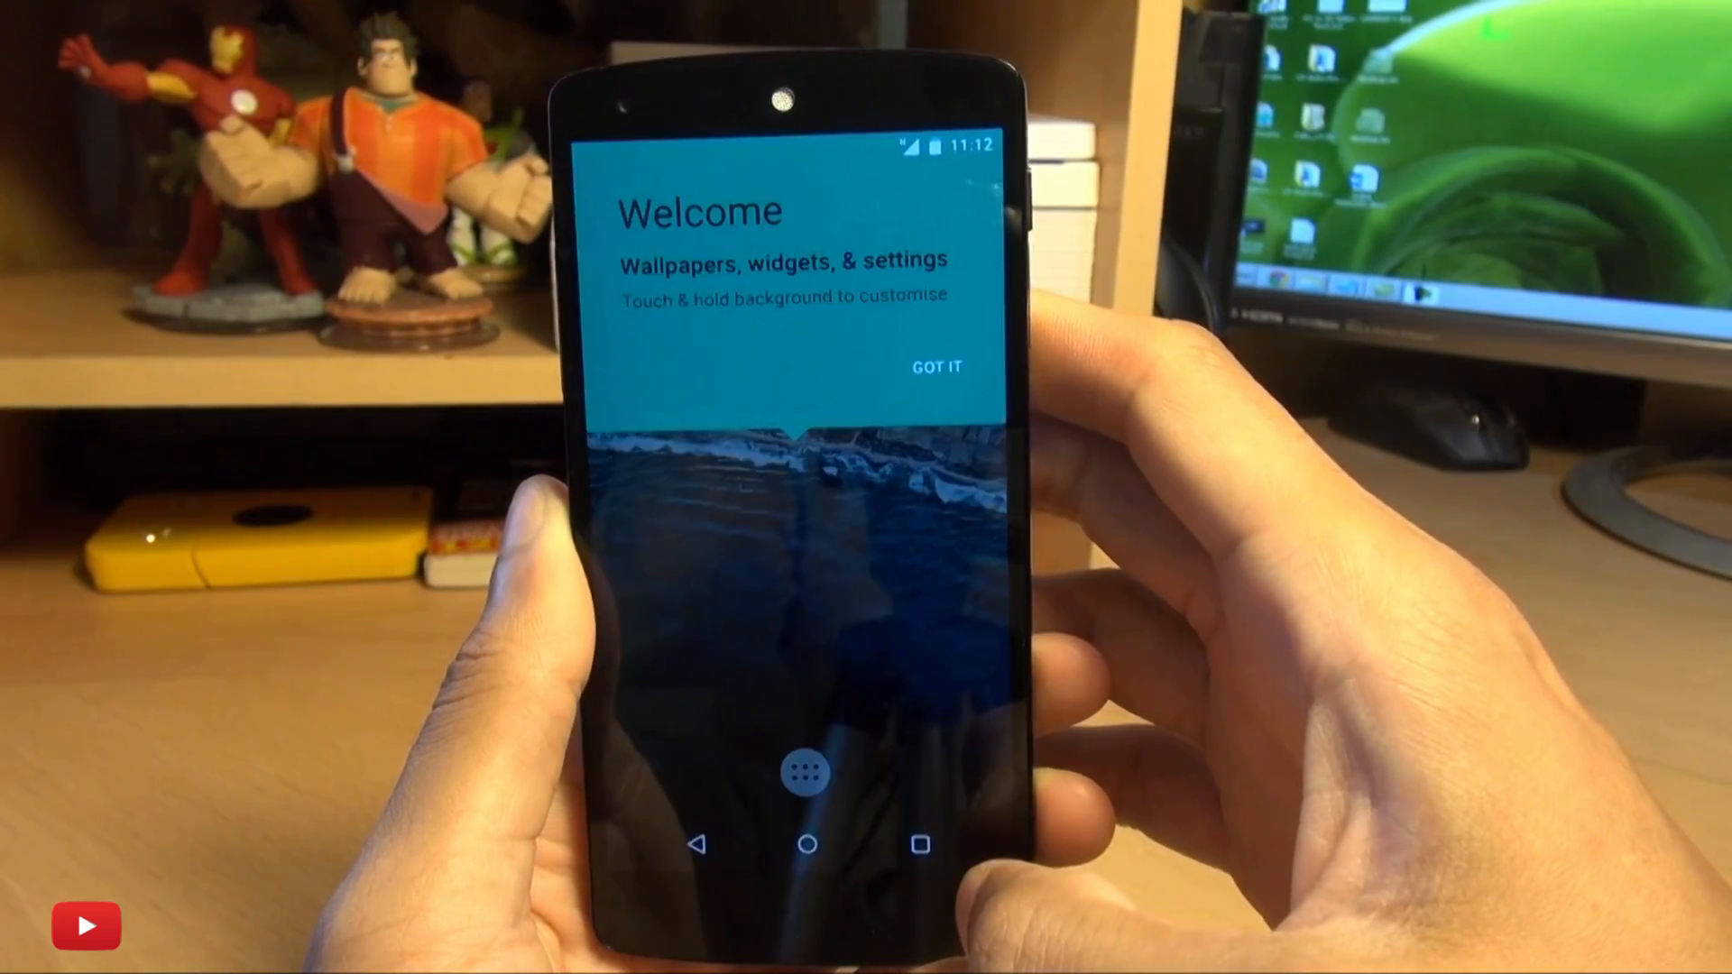
left_click(937, 367)
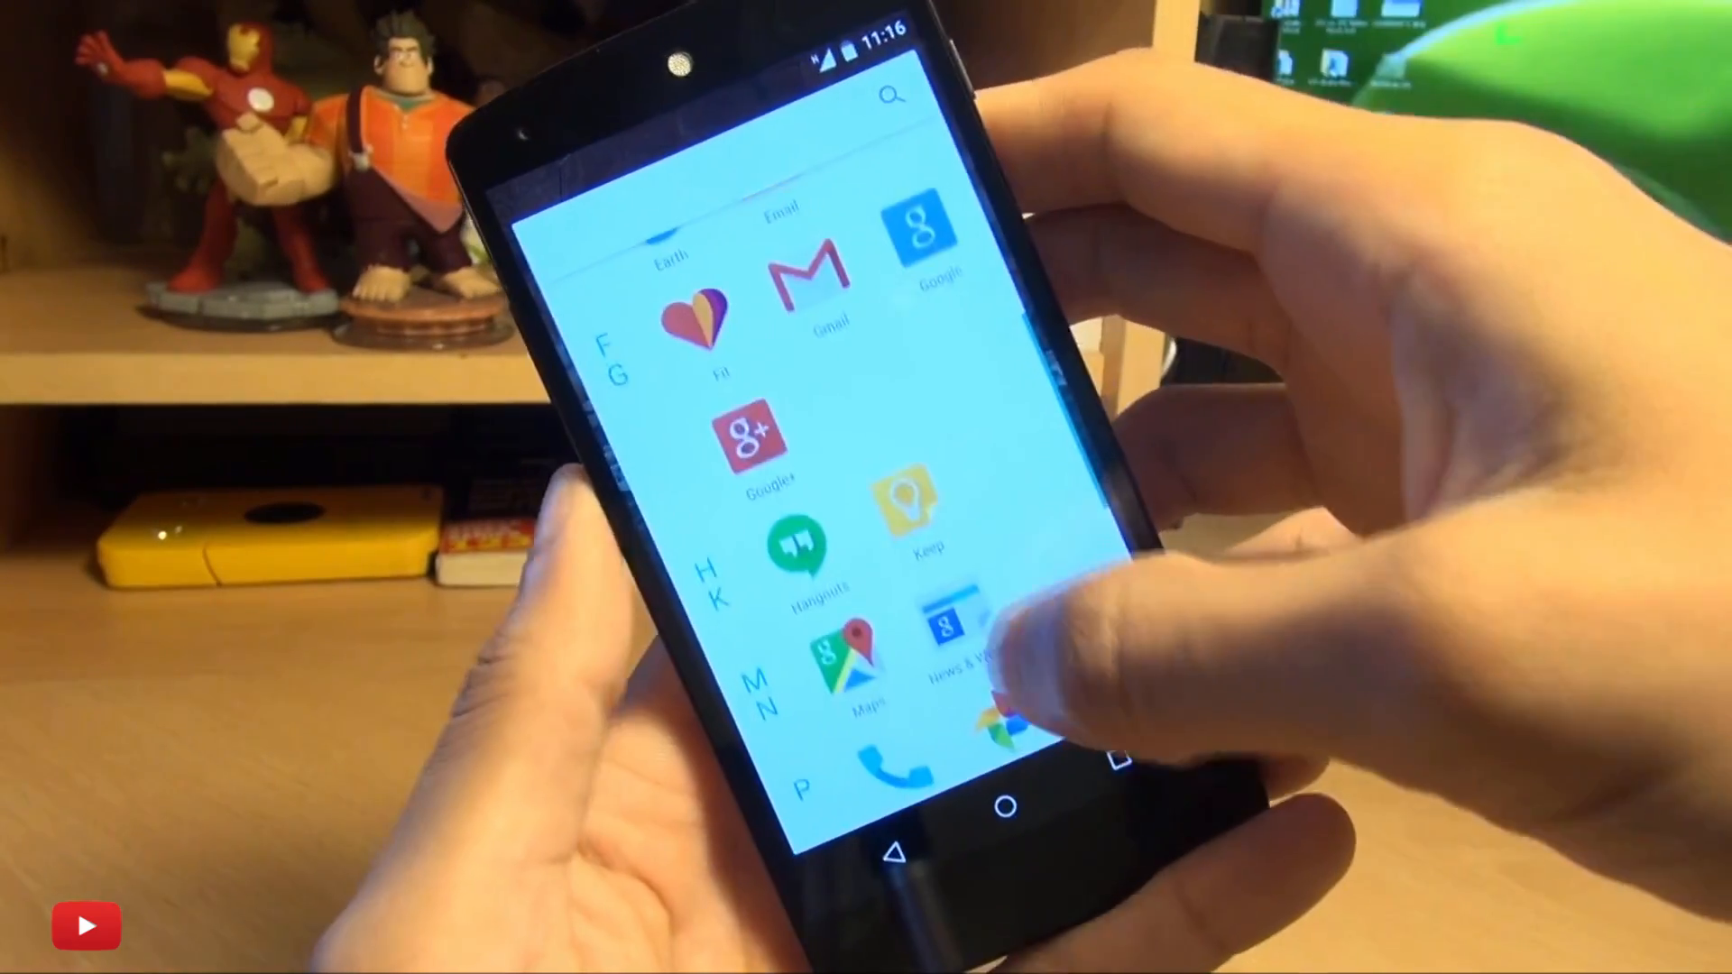
Open Settings > About phone to show Android version M, build MPZ44Q.
scroll("down", 3)
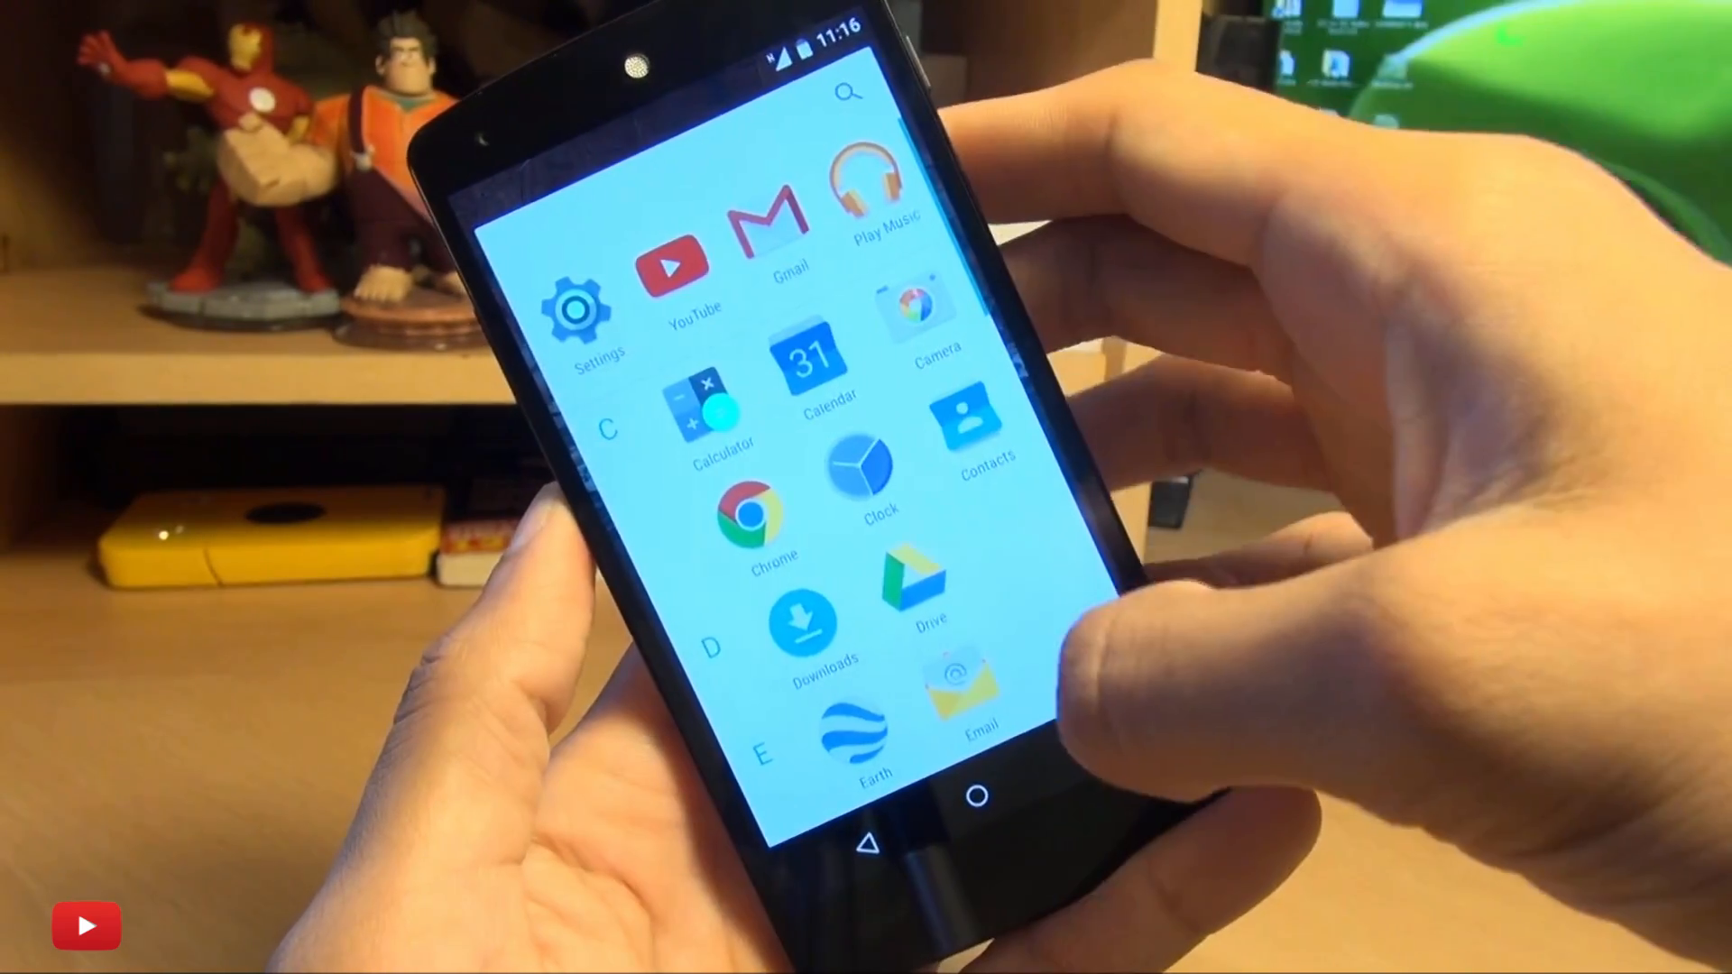
left_click(575, 309)
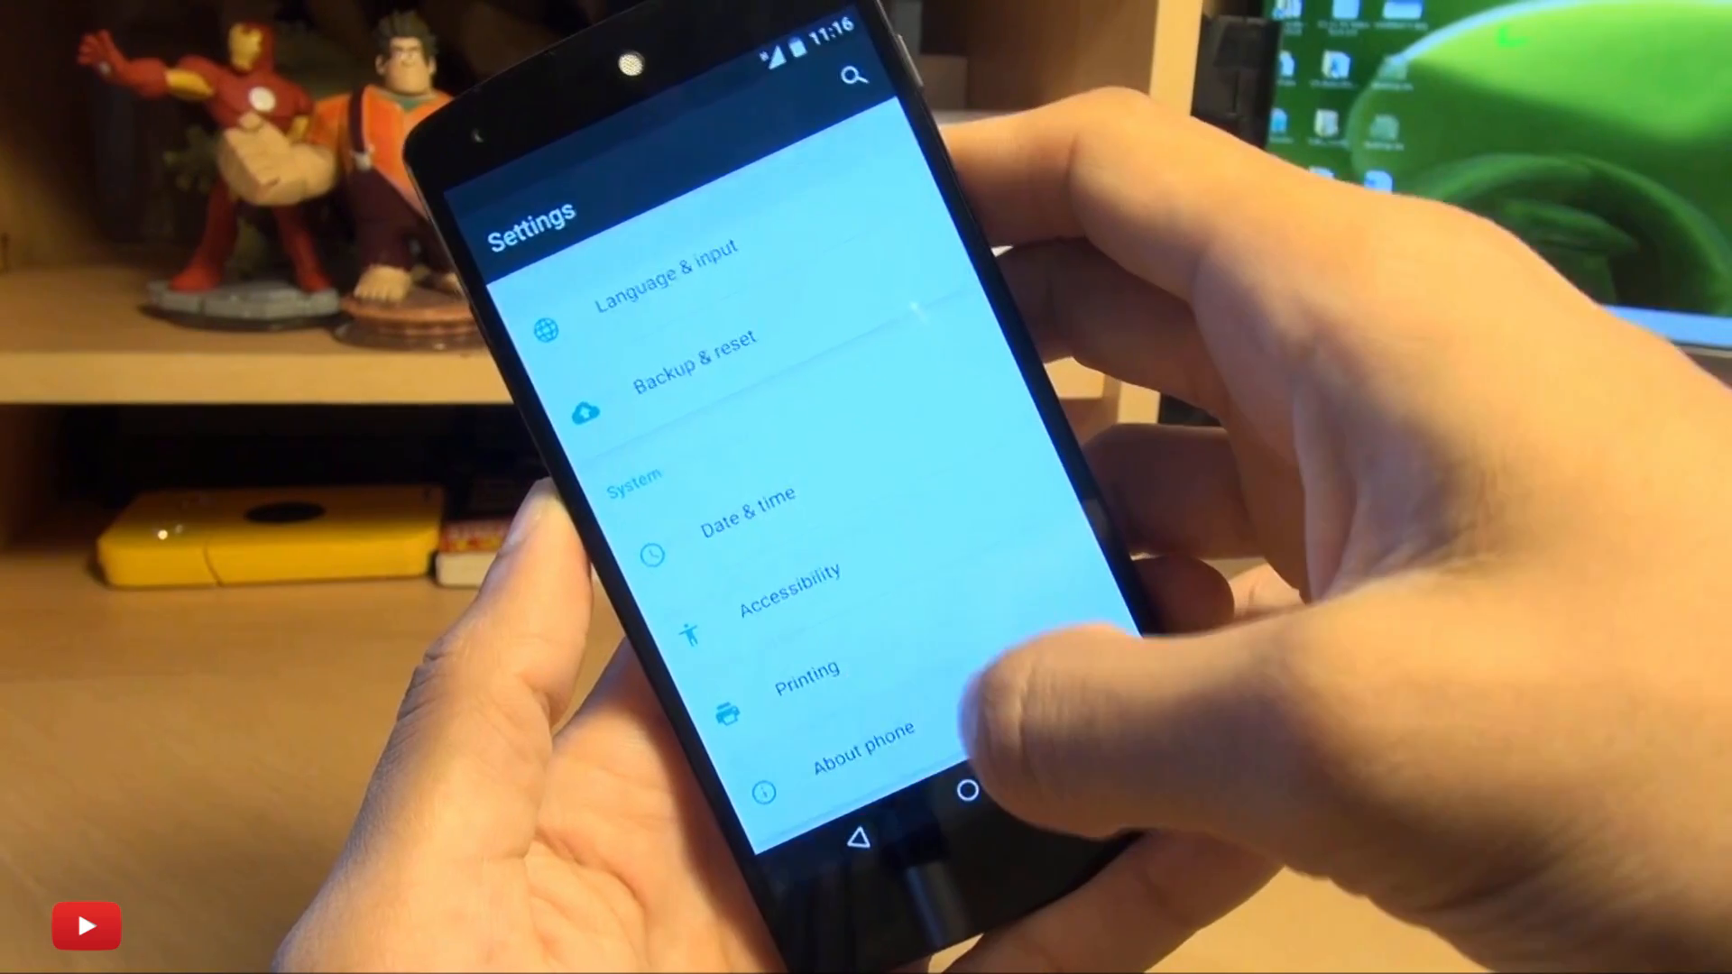
left_click(862, 734)
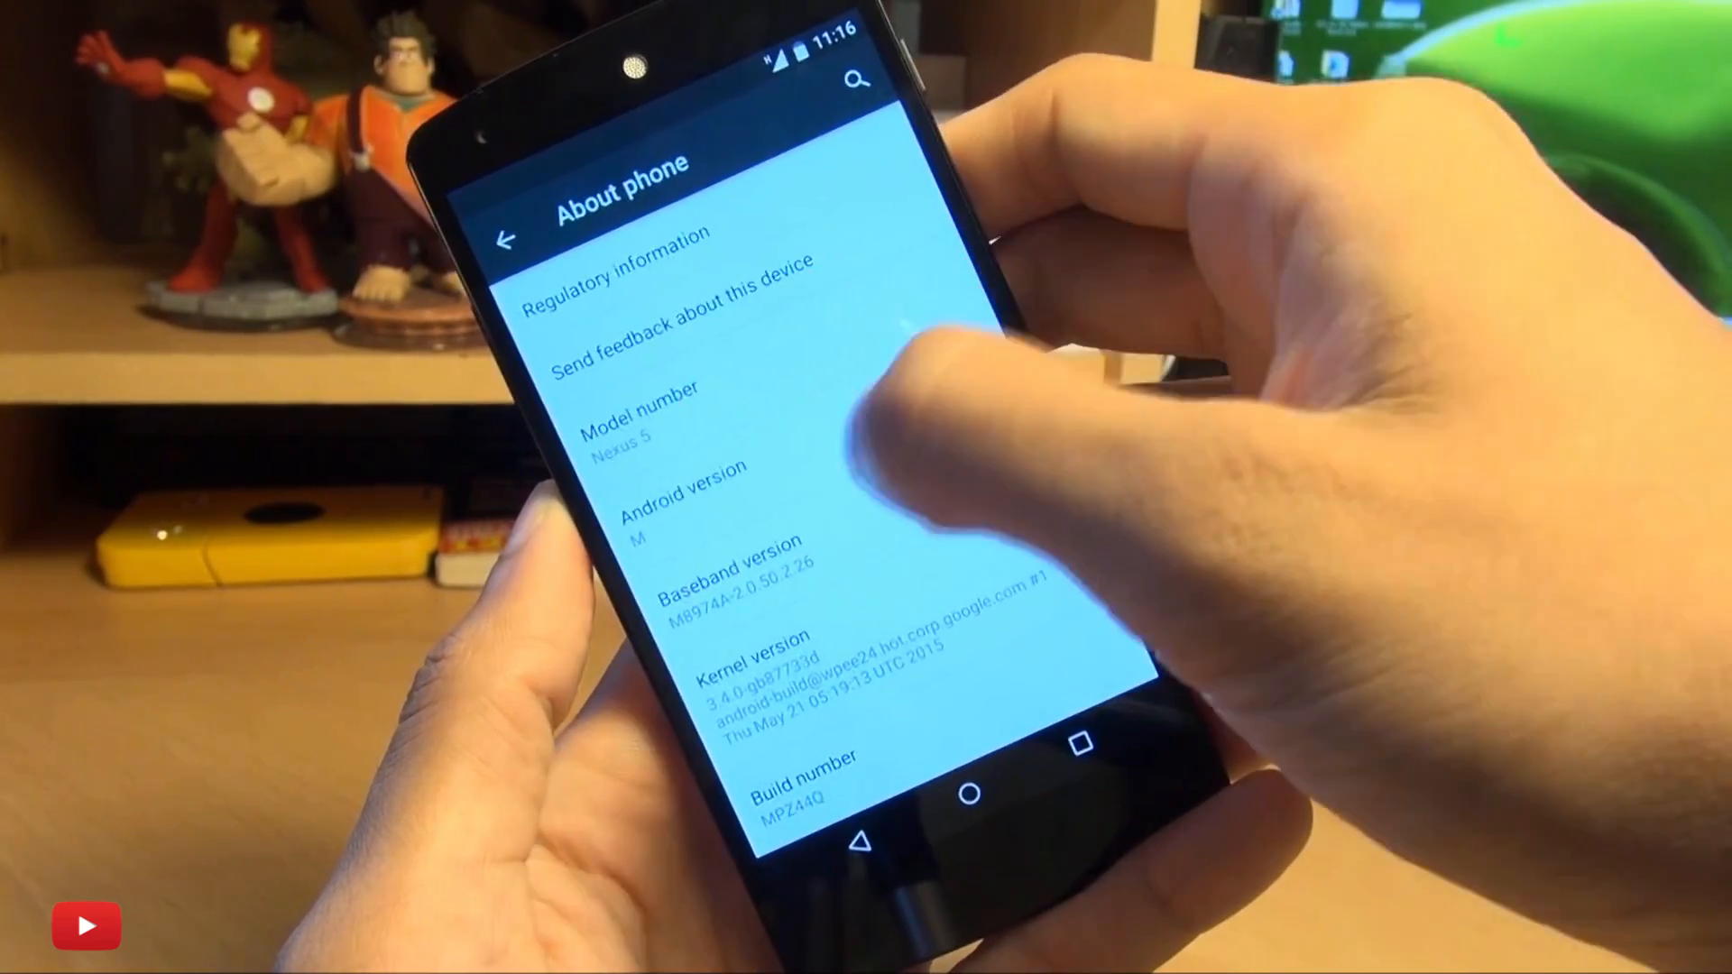